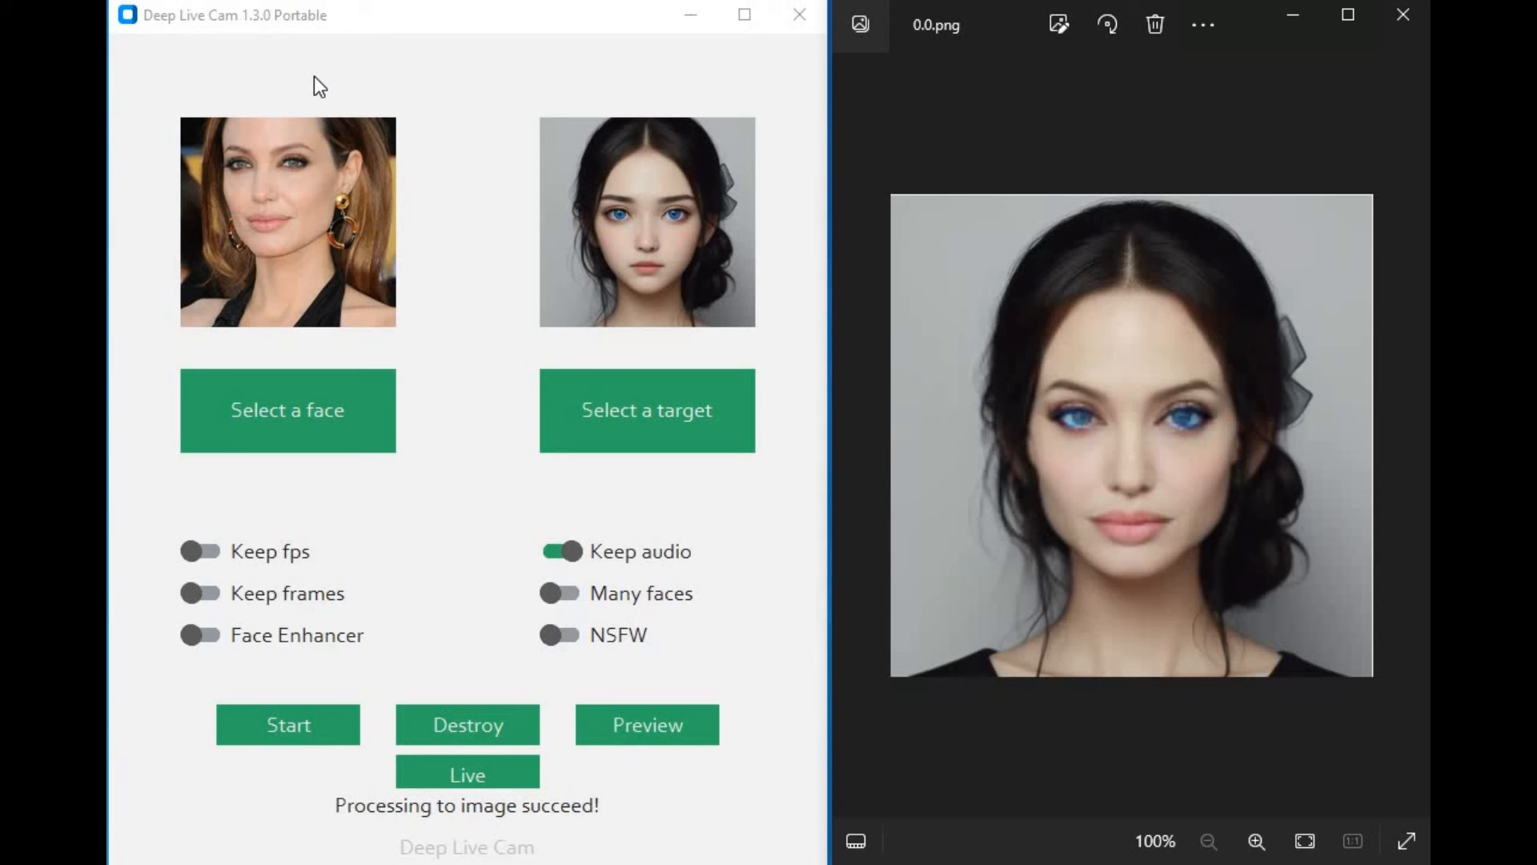
pyautogui.moveTo(492, 466)
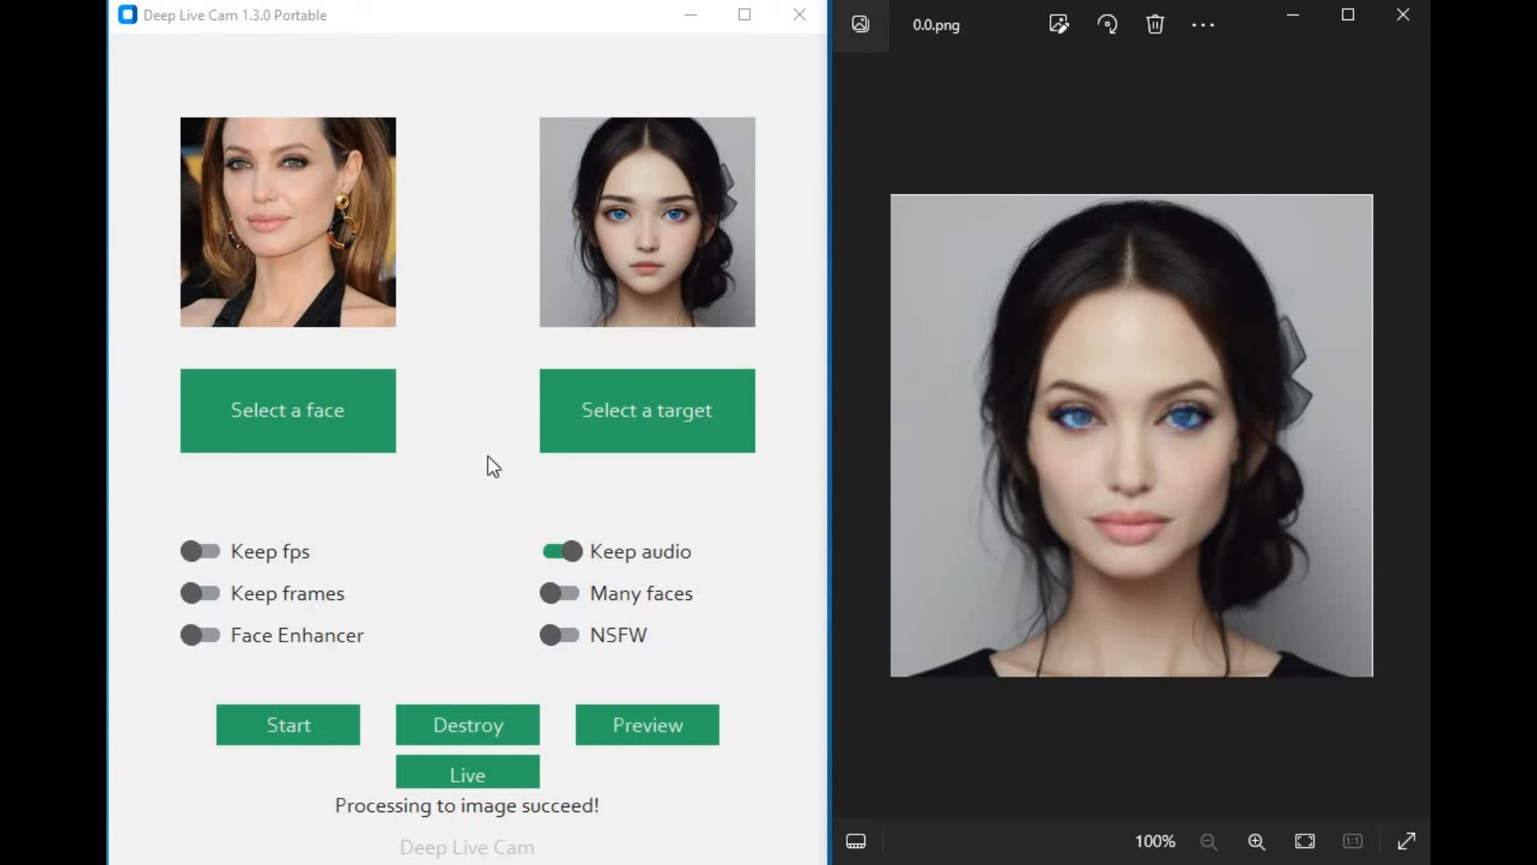
pyautogui.moveTo(495, 485)
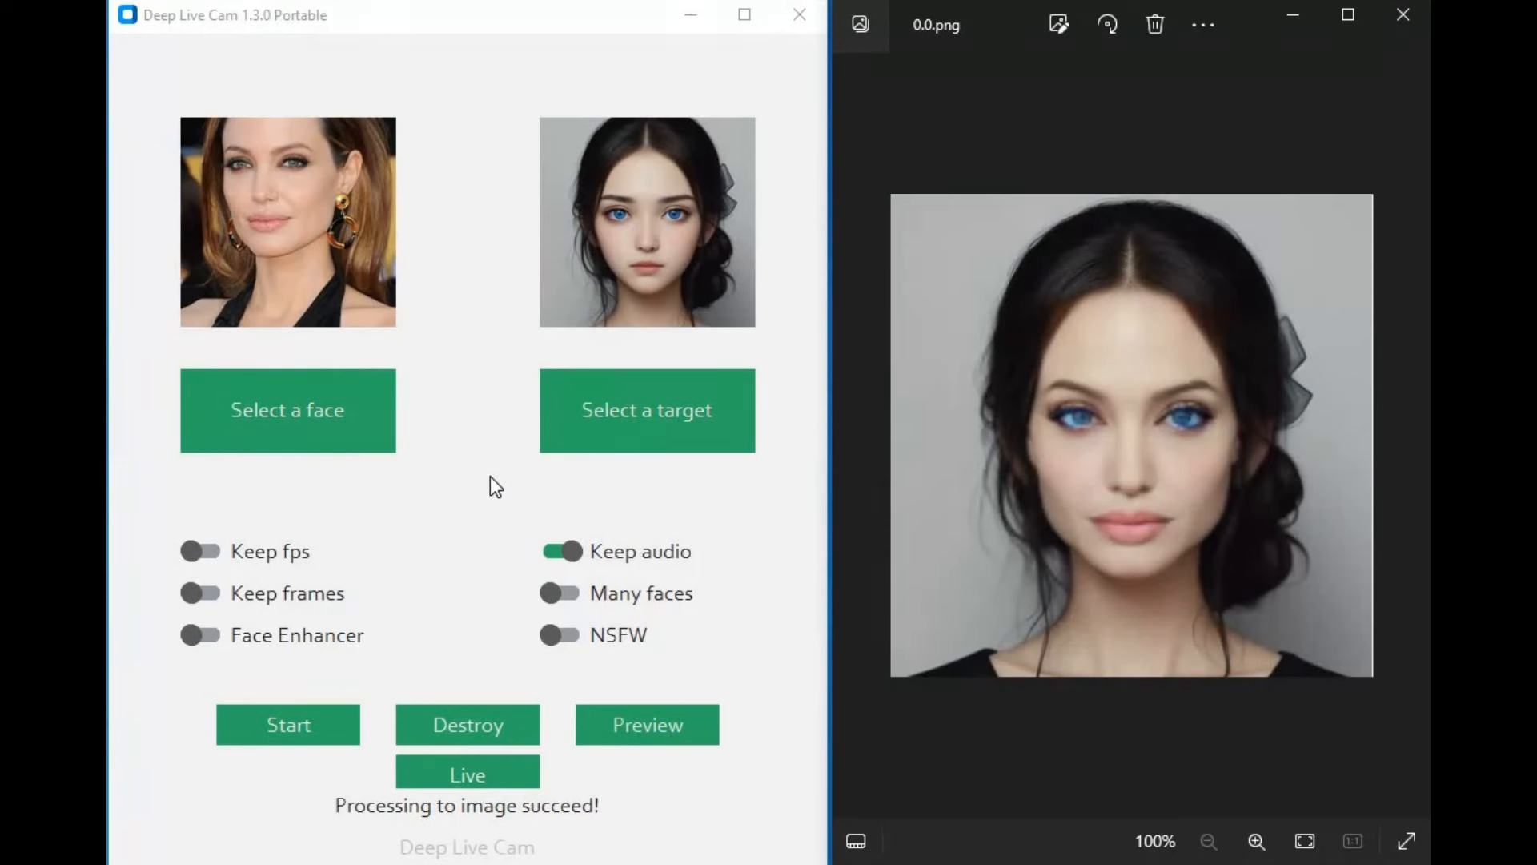
pyautogui.moveTo(1079, 473)
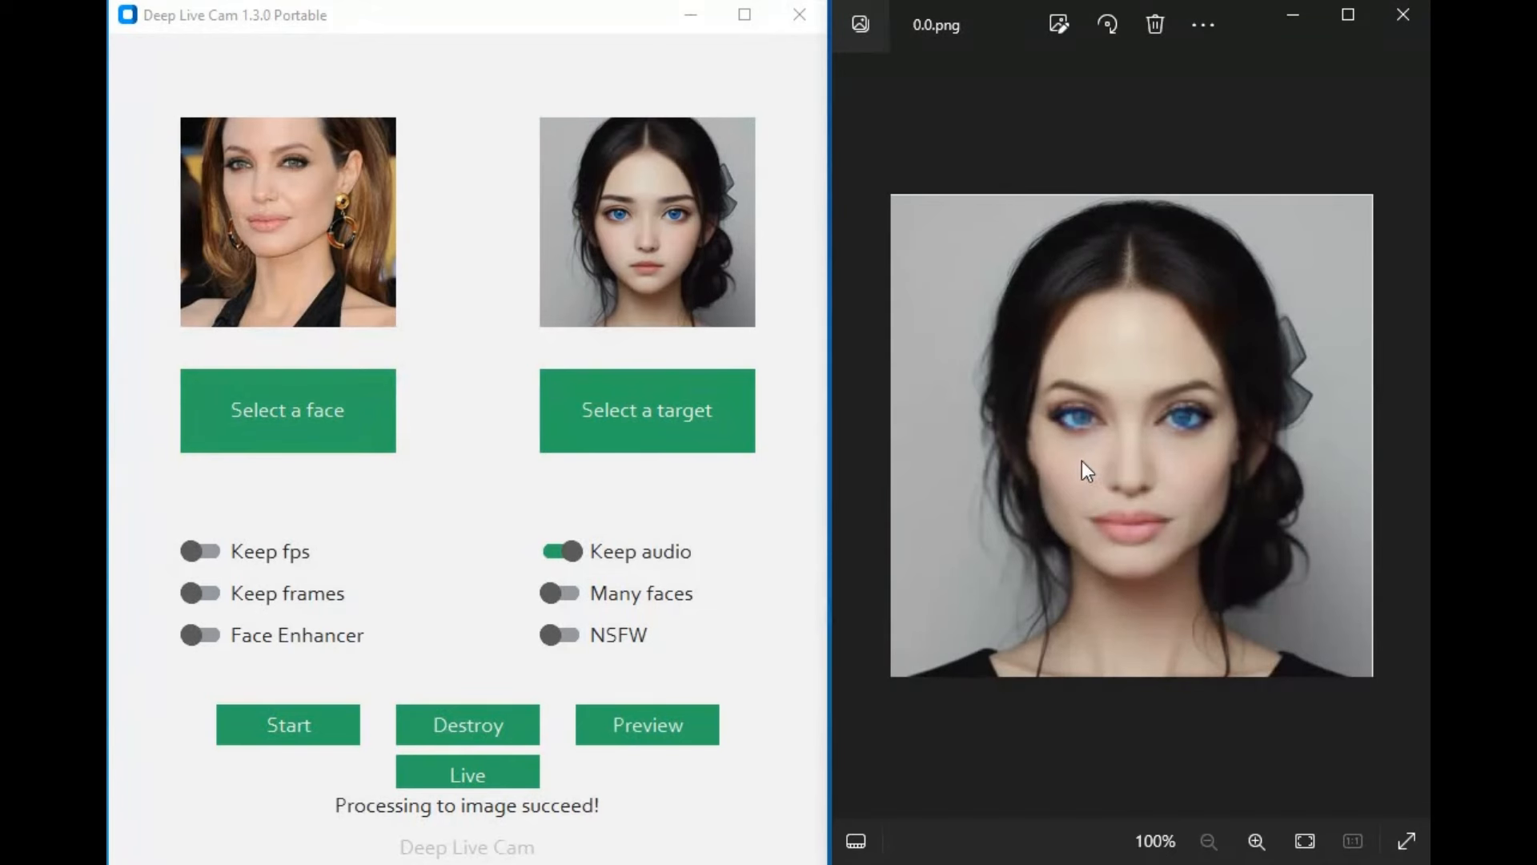
pyautogui.moveTo(1118, 481)
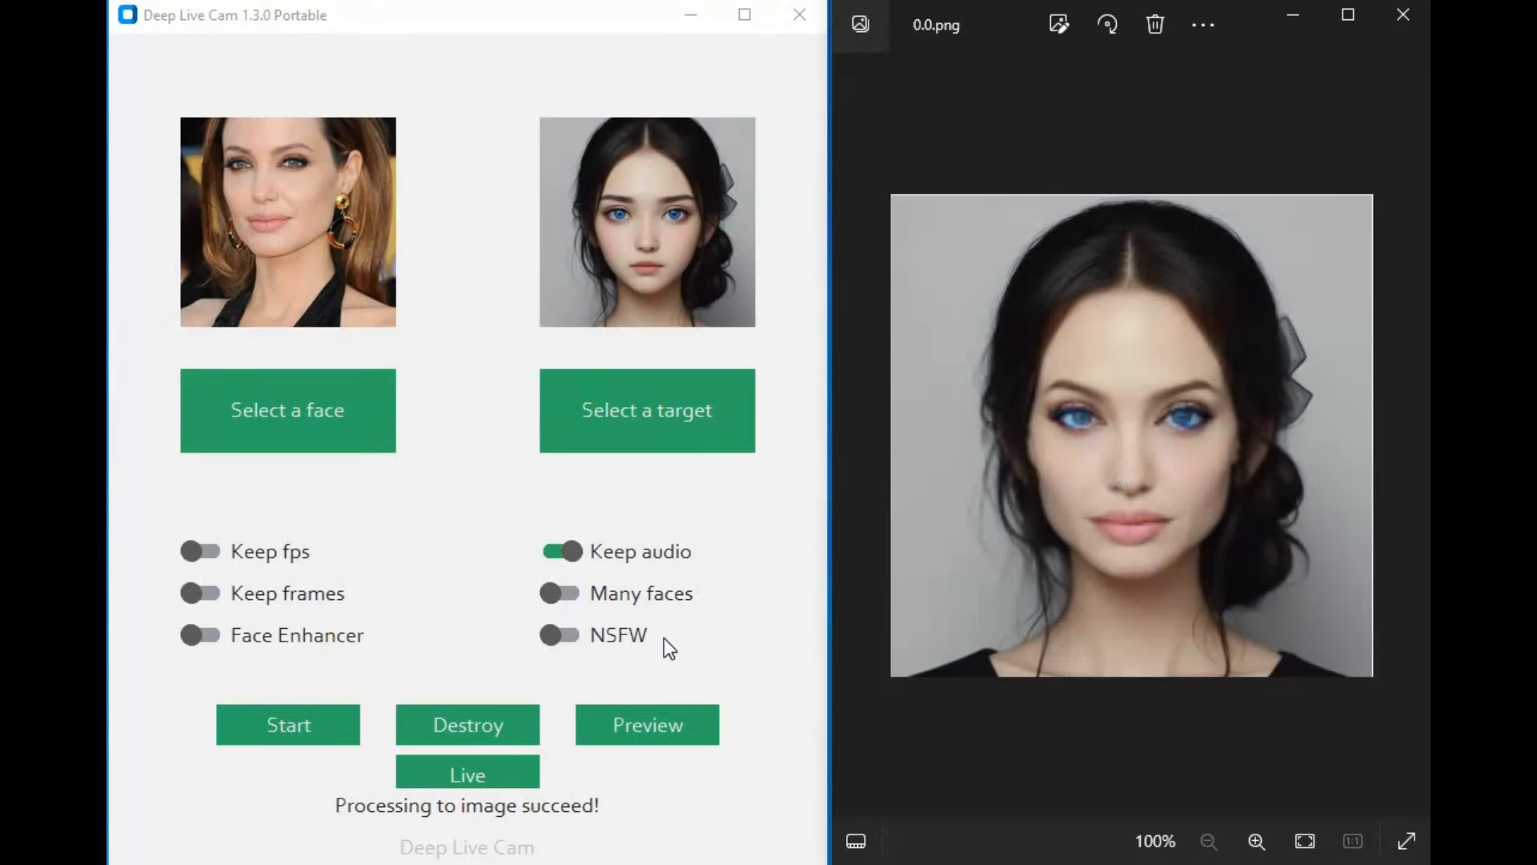
pyautogui.moveTo(657, 642)
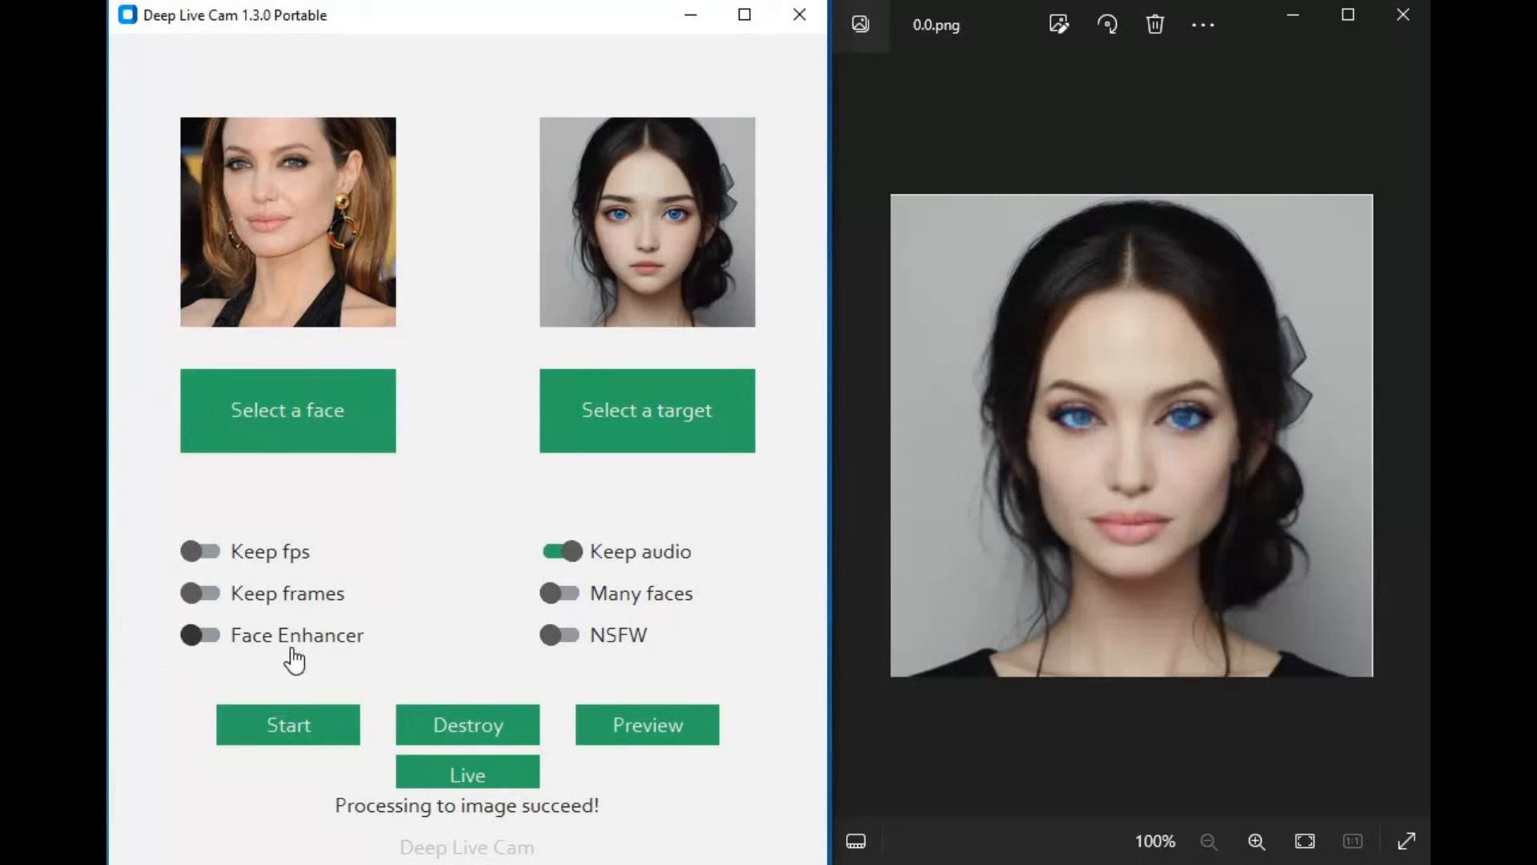
pyautogui.moveTo(903, 627)
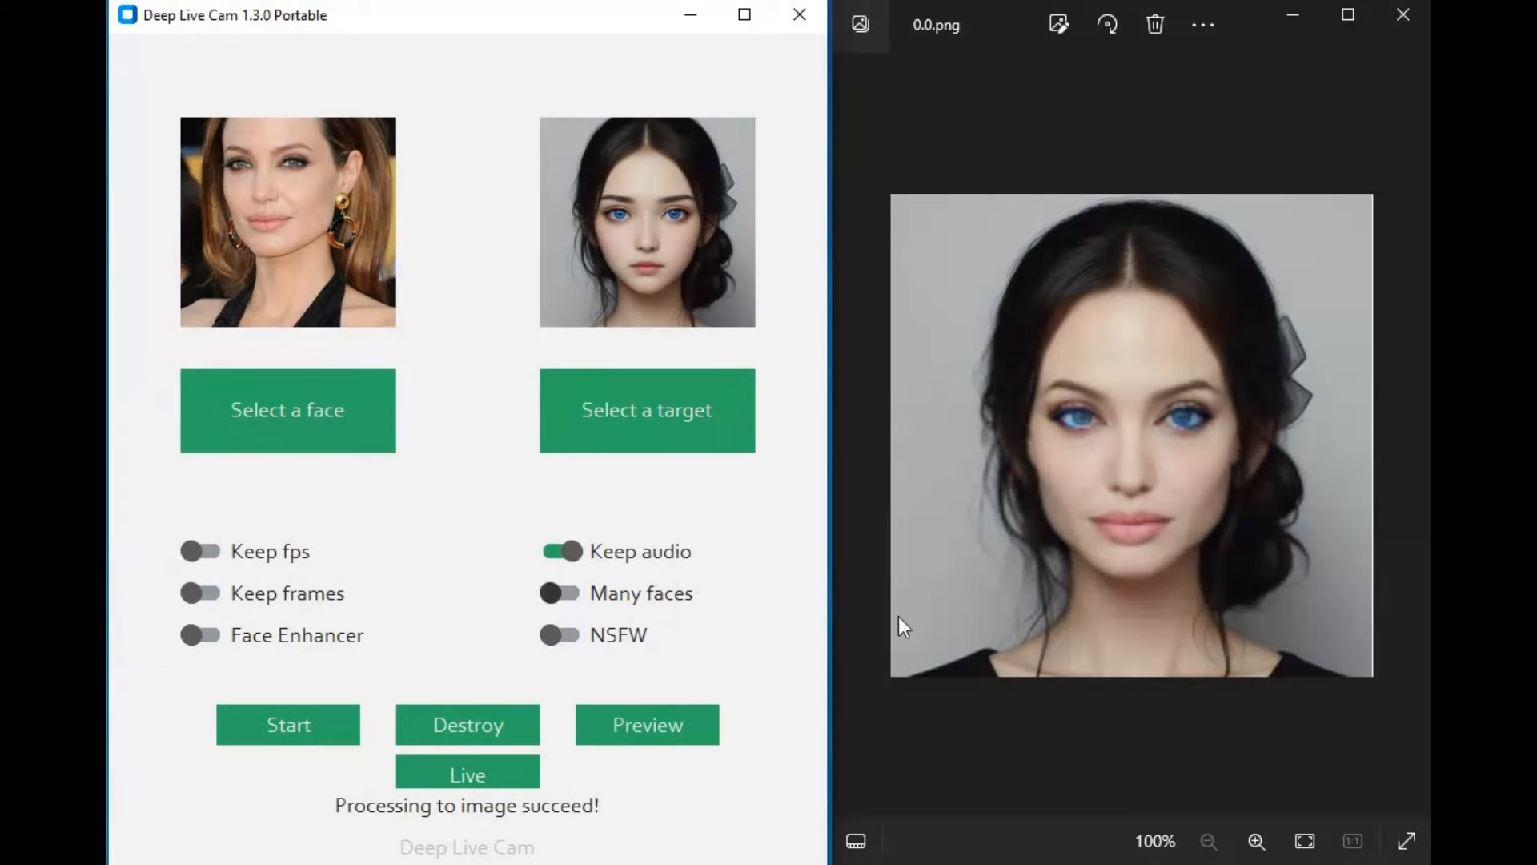
# Step: Open the Live preview window to show the video feed
pyautogui.click(647, 724)
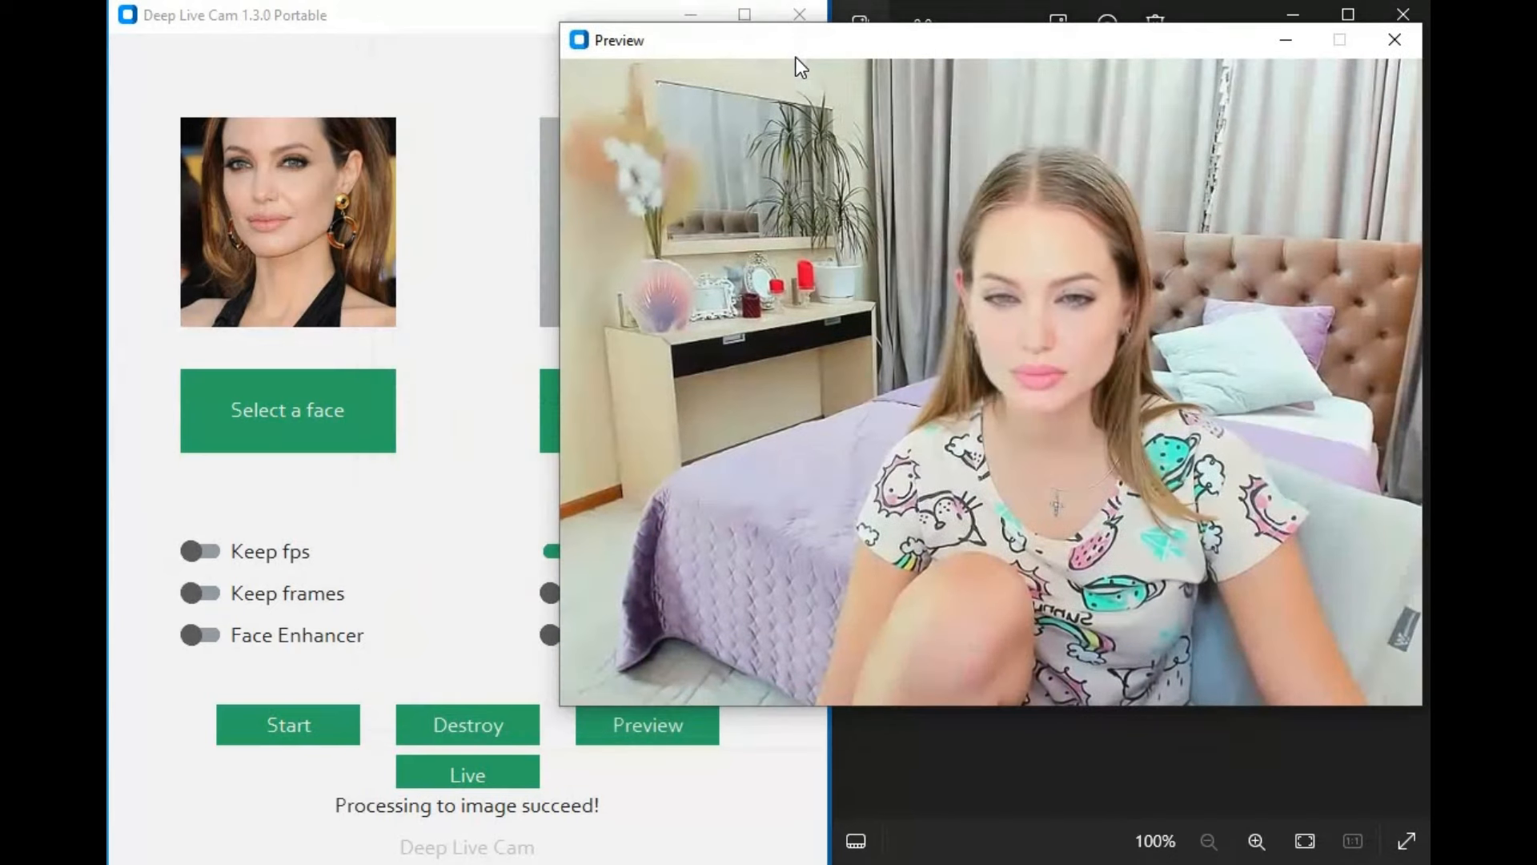
pyautogui.moveTo(897, 62)
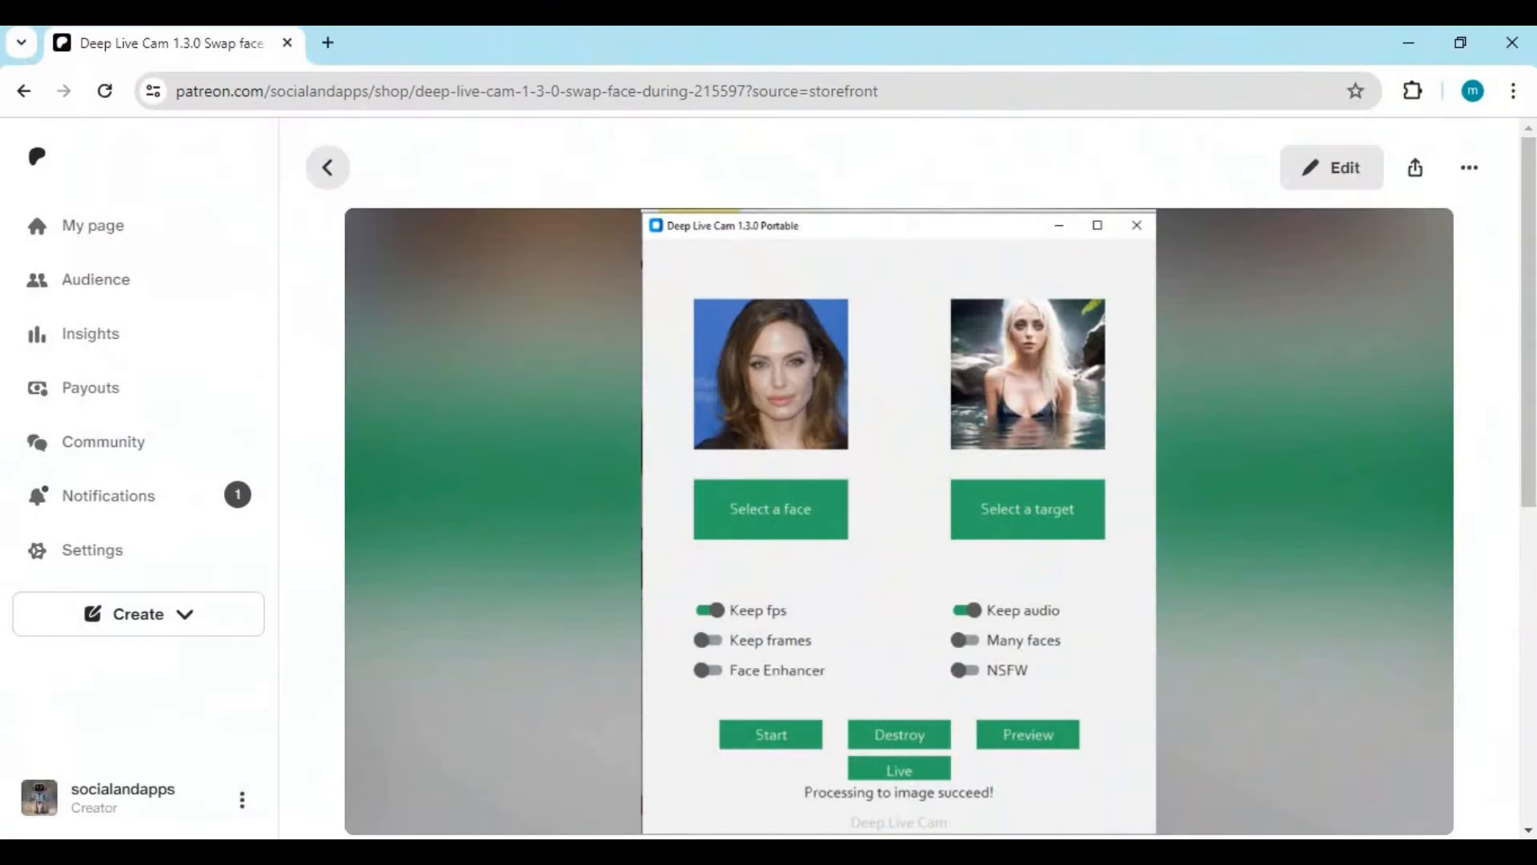
# Step: Select the Patreon shop URL and scroll to the Deep Live Cam 1.3.0 title and $6 price
pyautogui.click(936, 95)
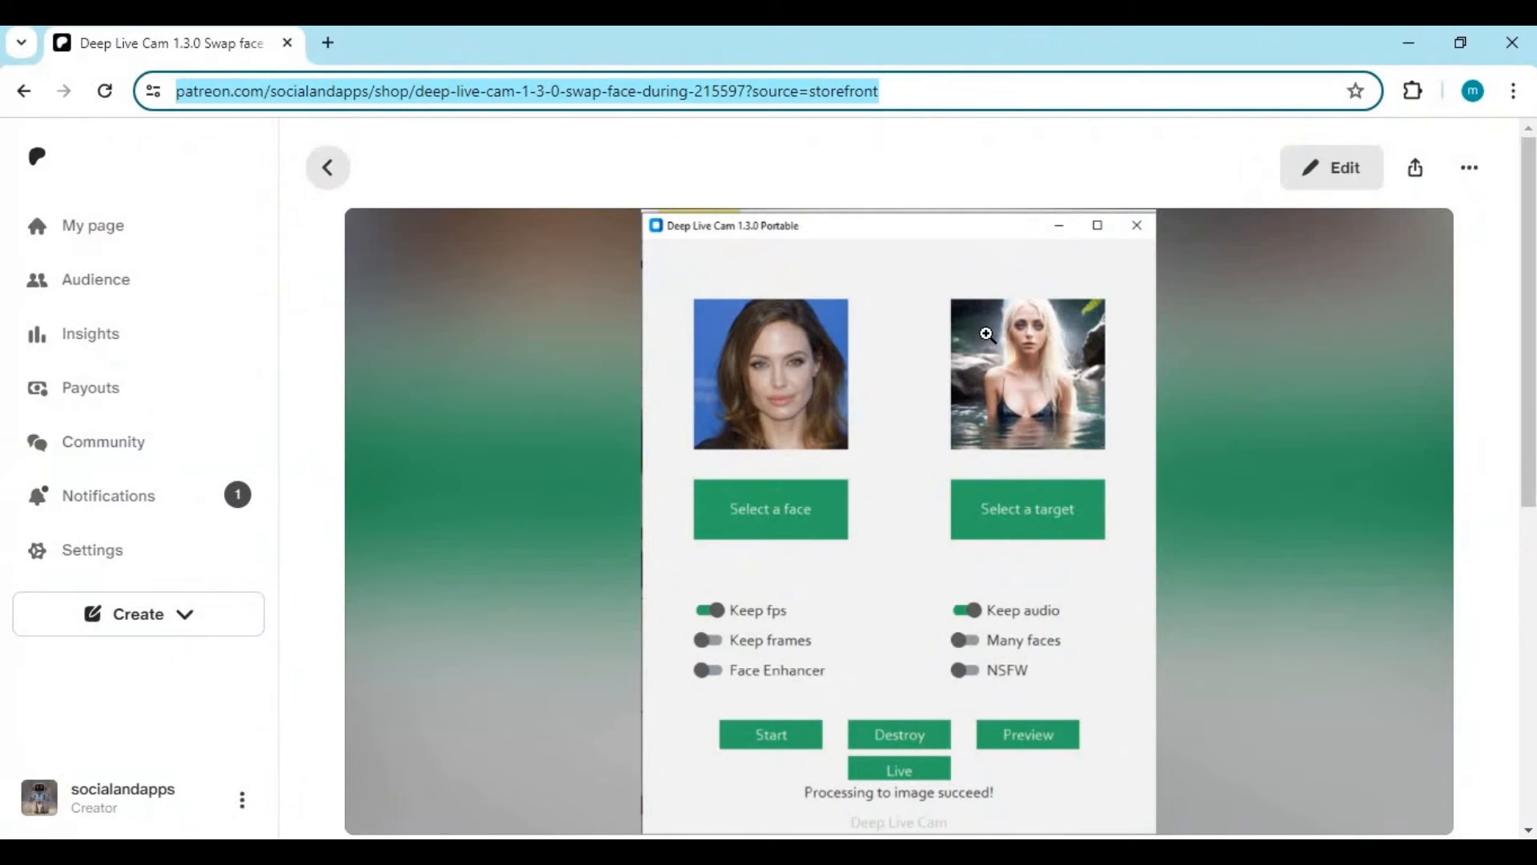
pyautogui.scroll(-3)
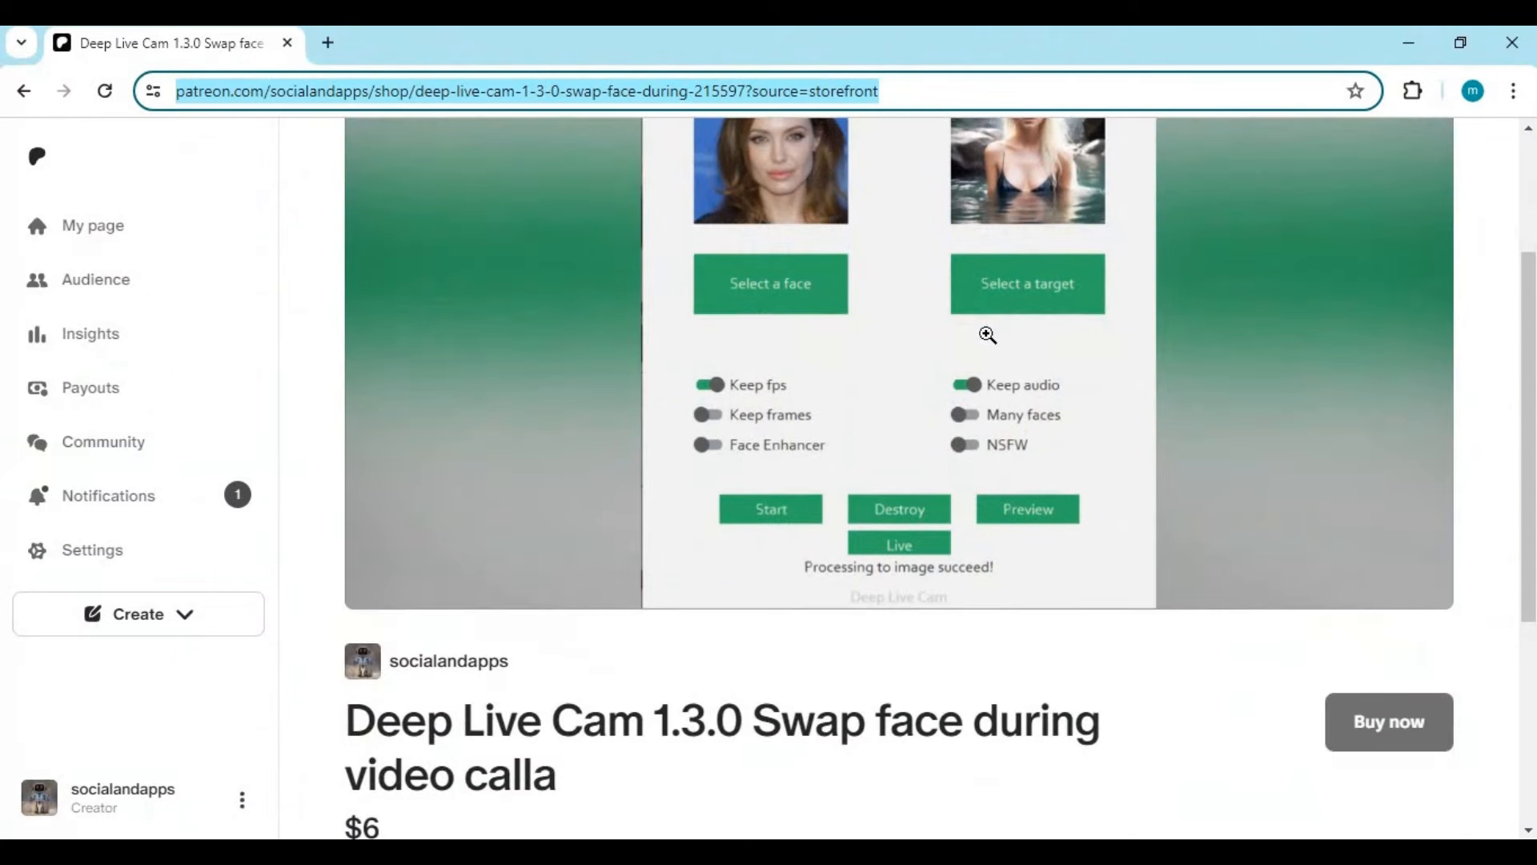
pyautogui.scroll(-3)
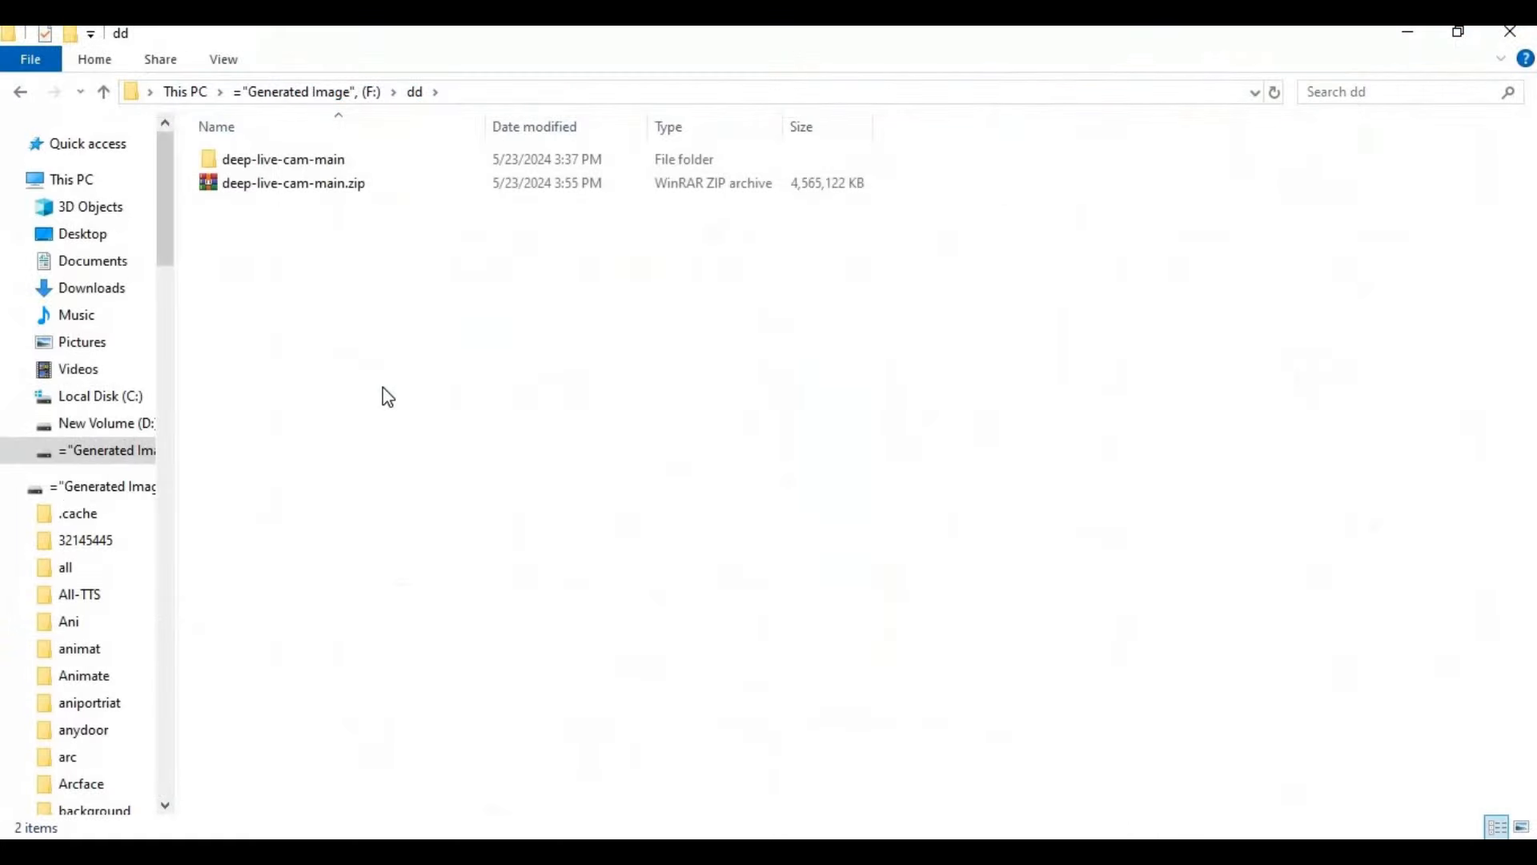
# Step: Open the deep-live-cam-main folder and run start_portable_nvidia.bat to launch Deep Live Cam Portable
pyautogui.click(293, 183)
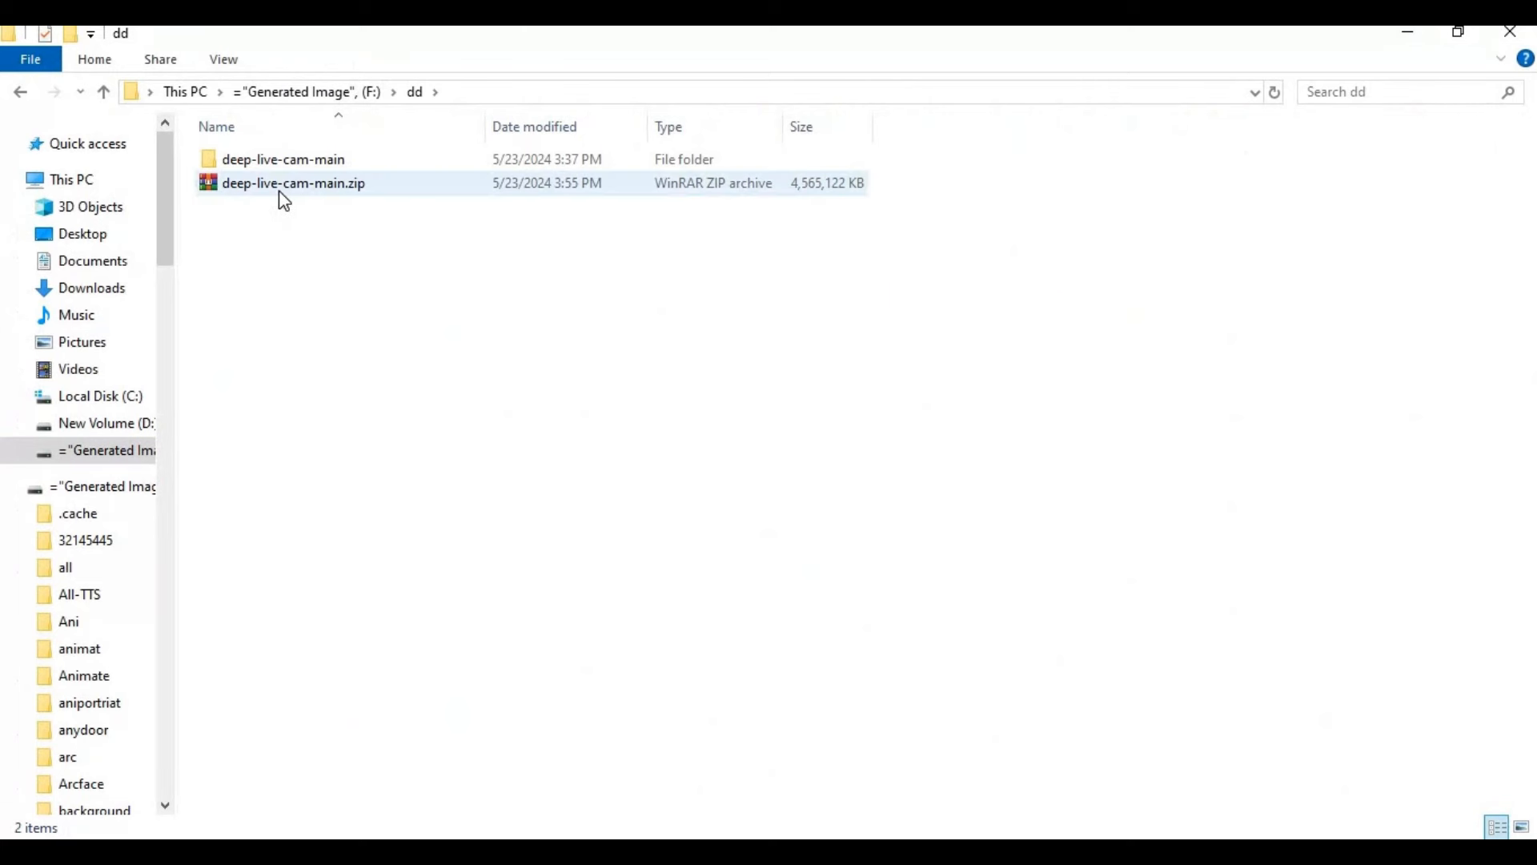
pyautogui.moveTo(283, 203)
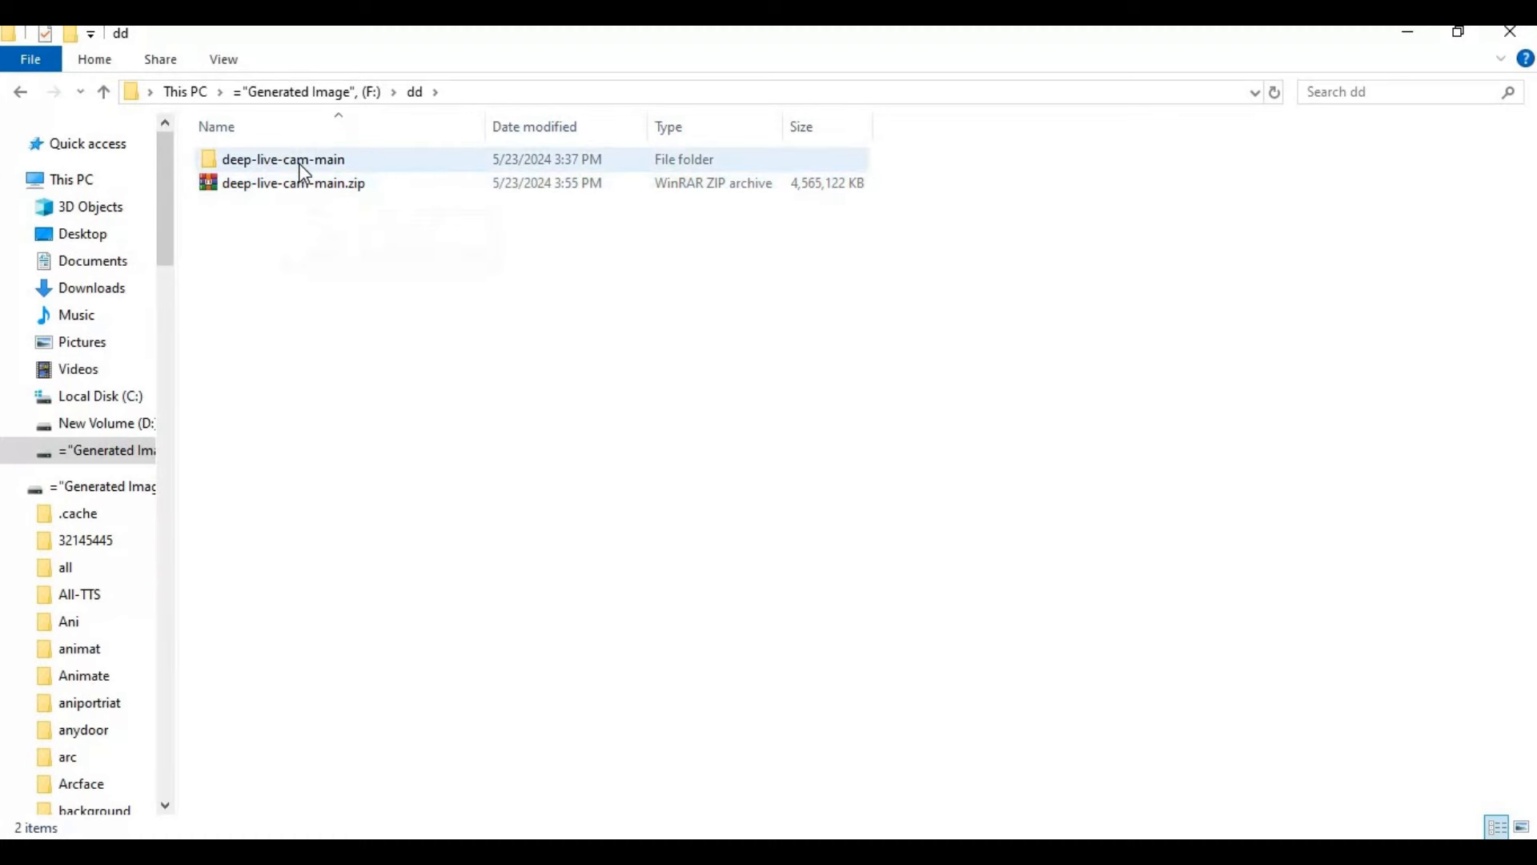
pyautogui.doubleClick(282, 159)
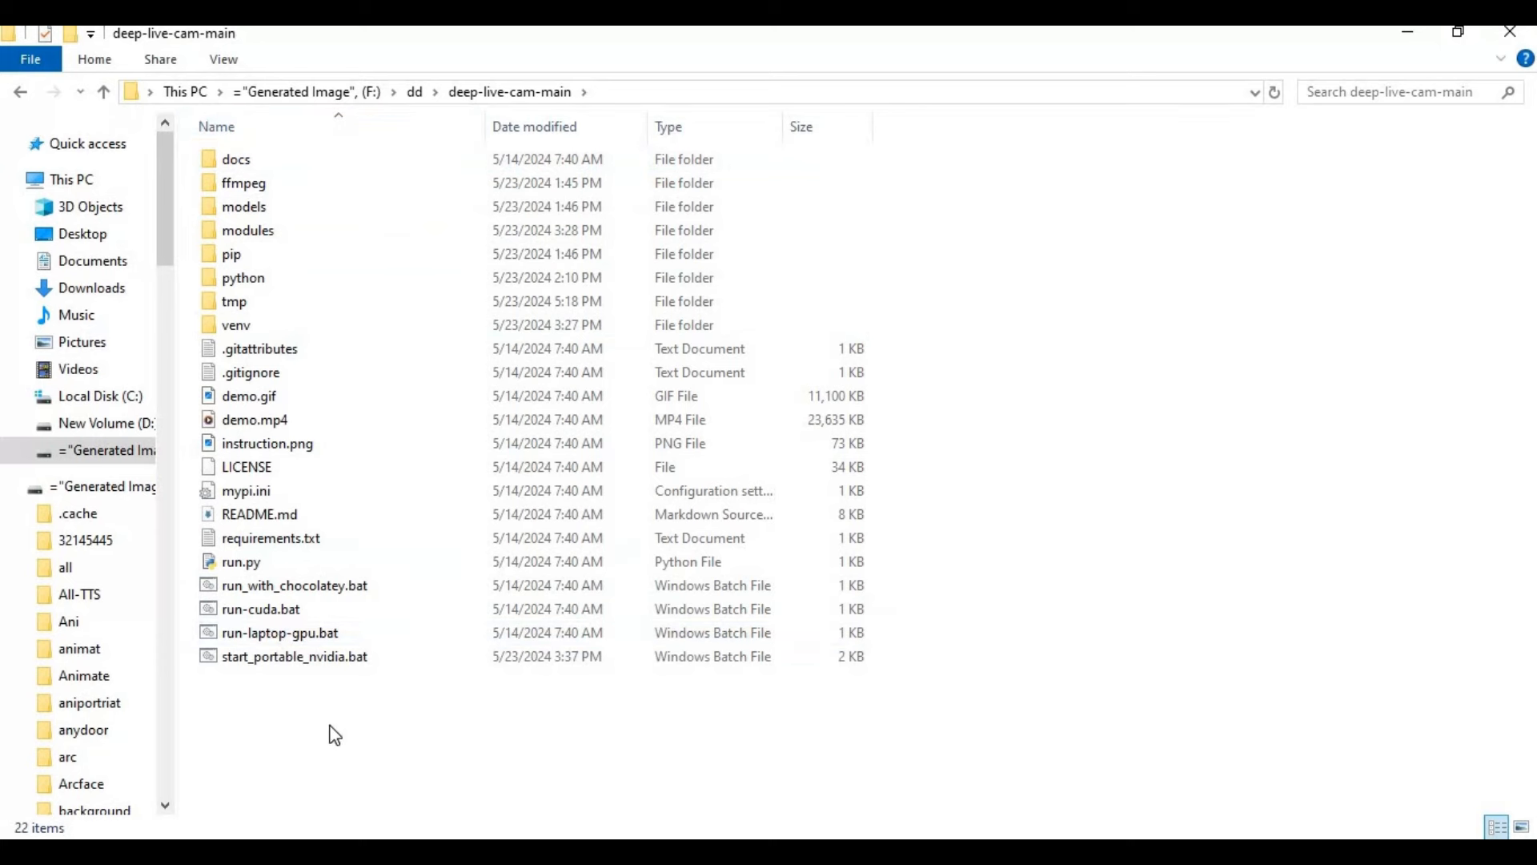
pyautogui.click(244, 206)
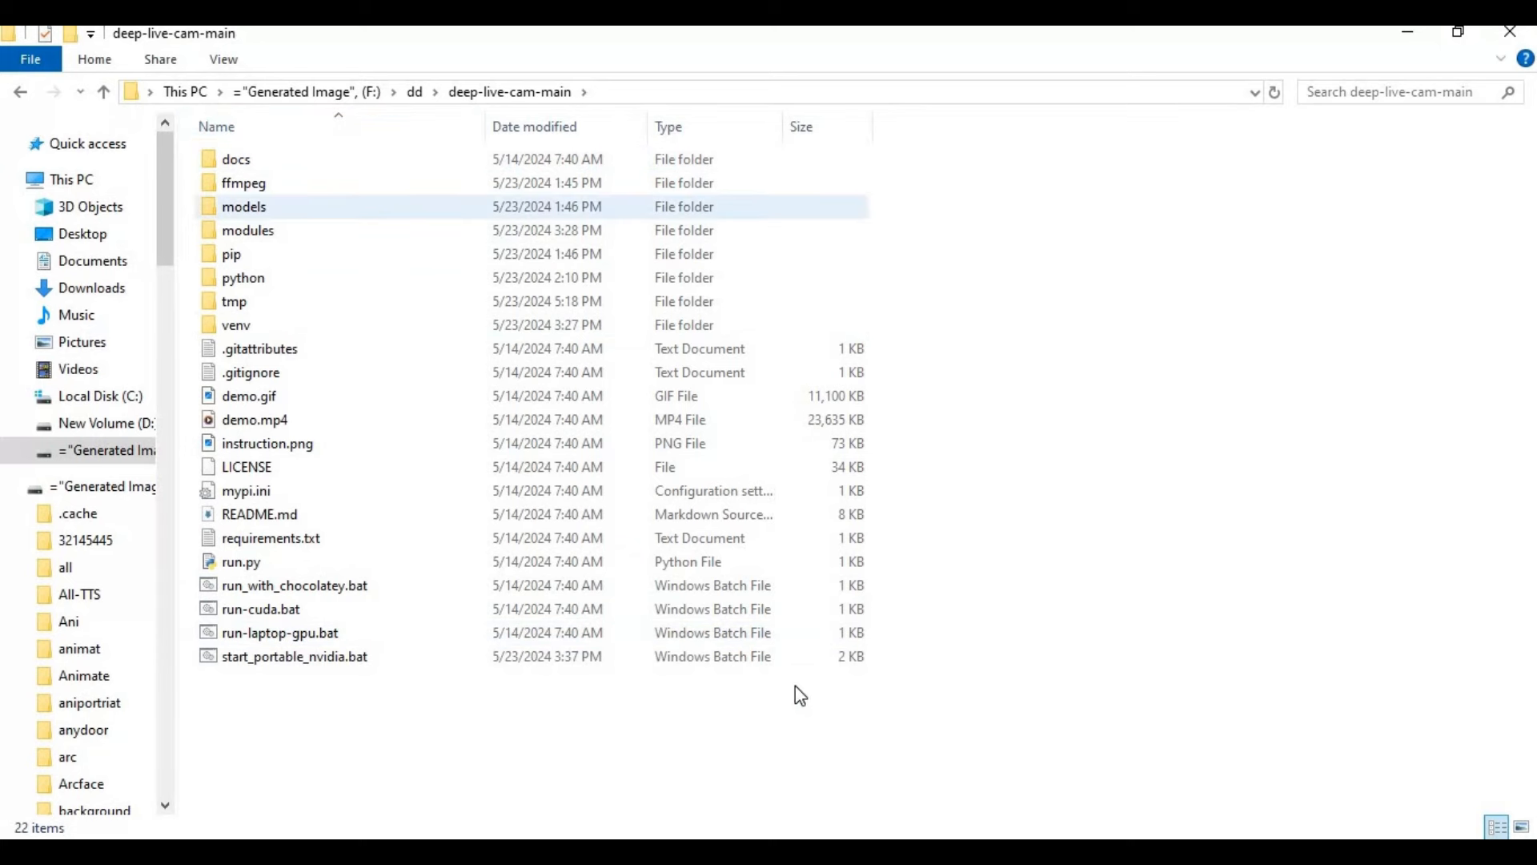
pyautogui.click(276, 656)
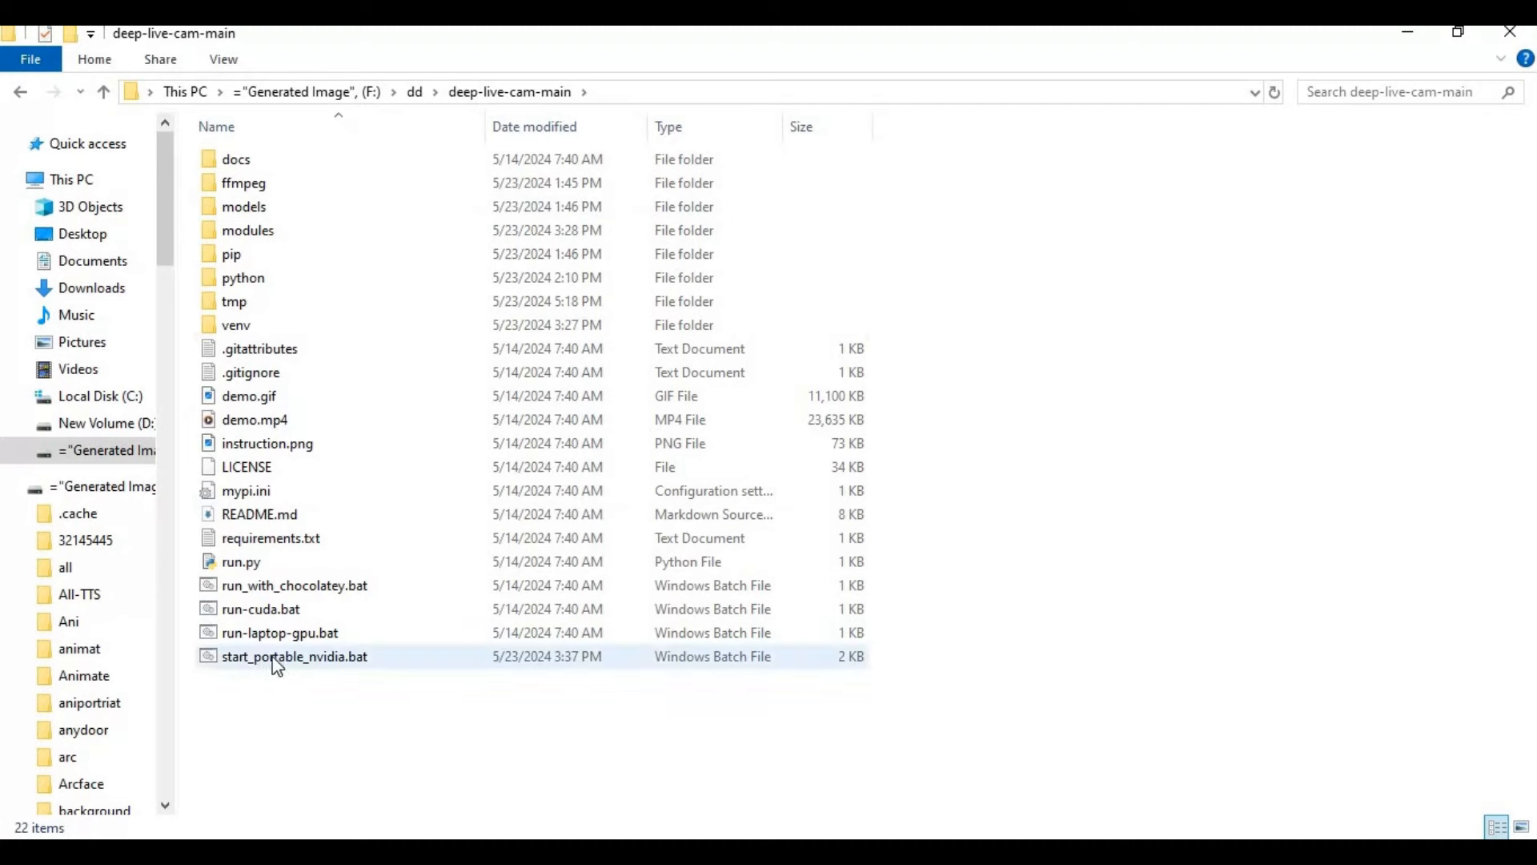
pyautogui.moveTo(319, 662)
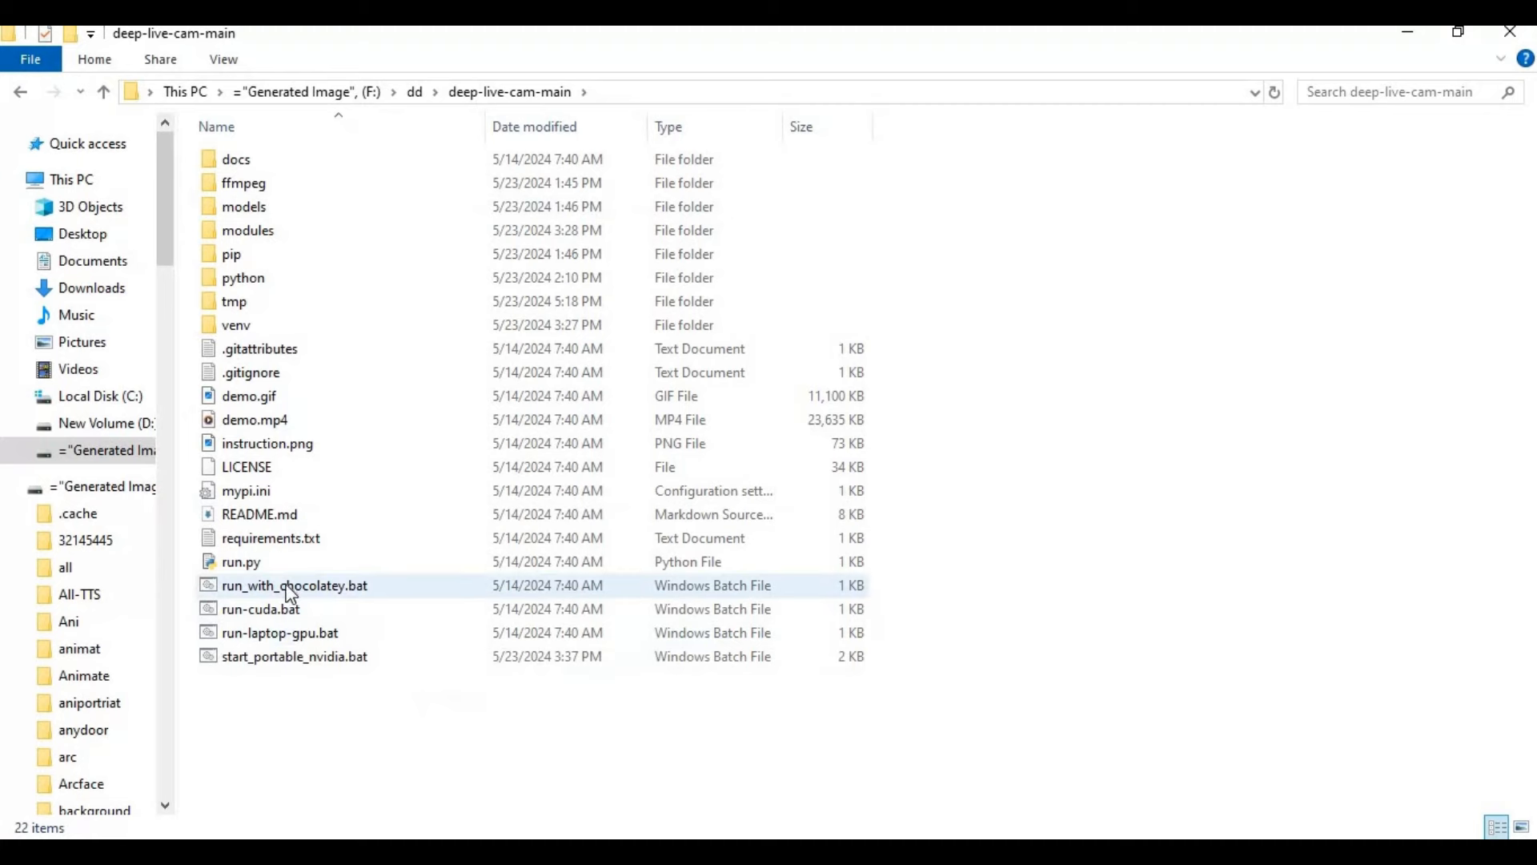
pyautogui.click(294, 656)
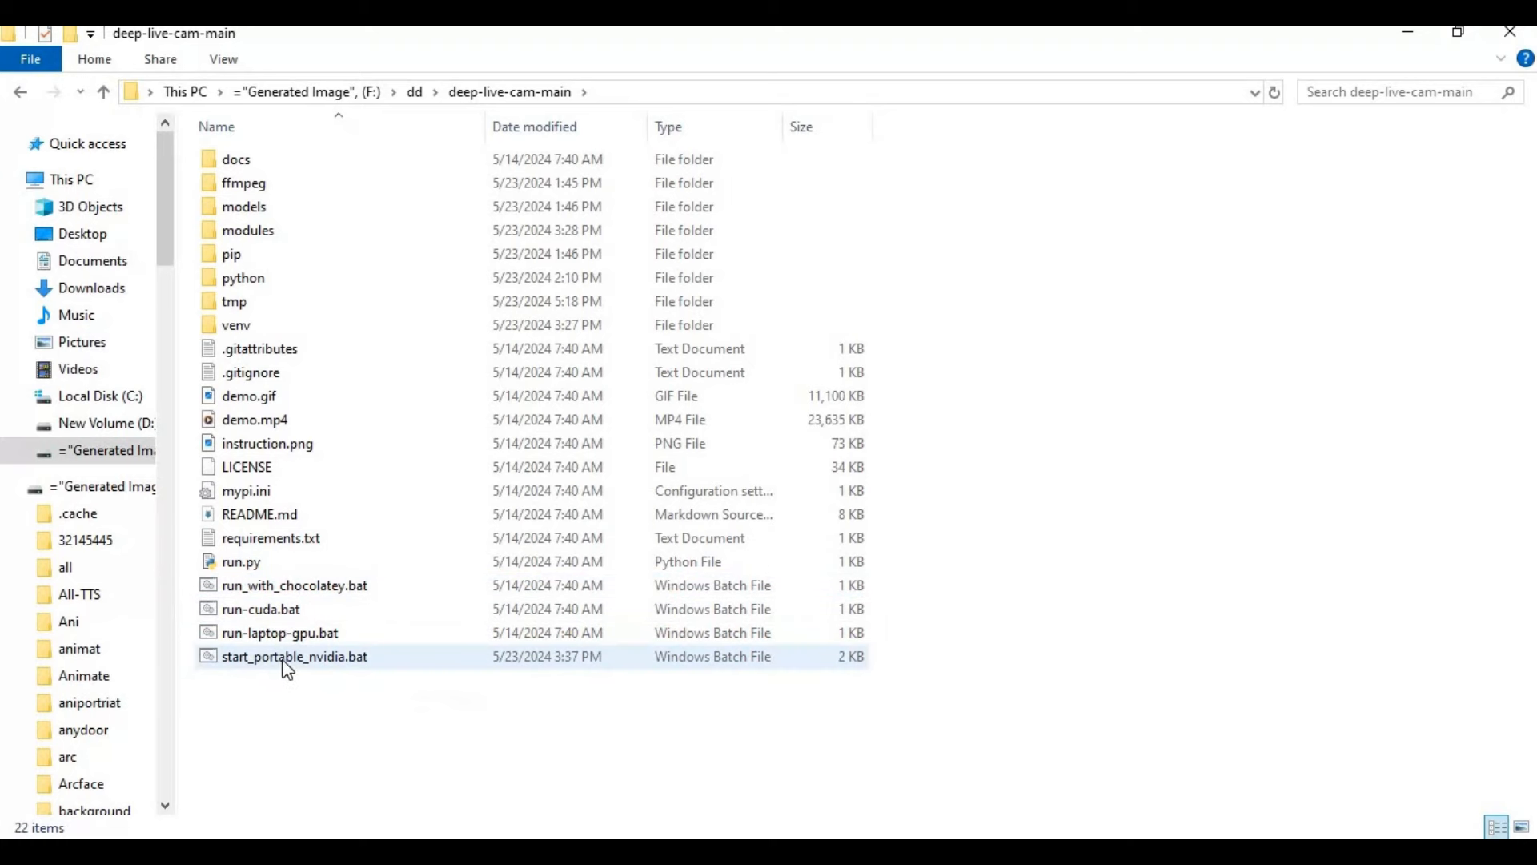
pyautogui.doubleClick(294, 657)
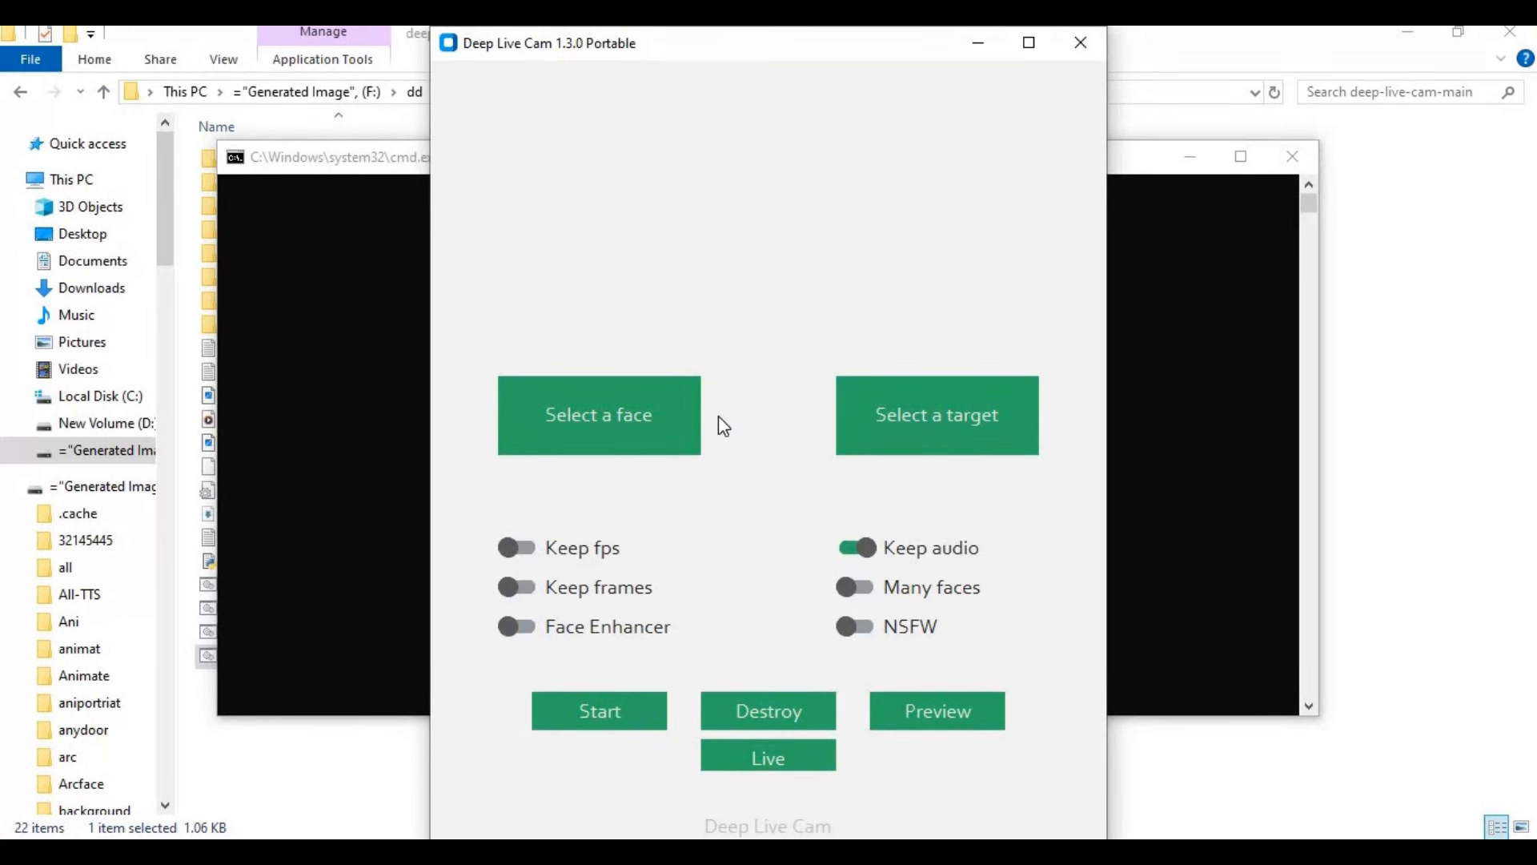
pyautogui.moveTo(1227, 380)
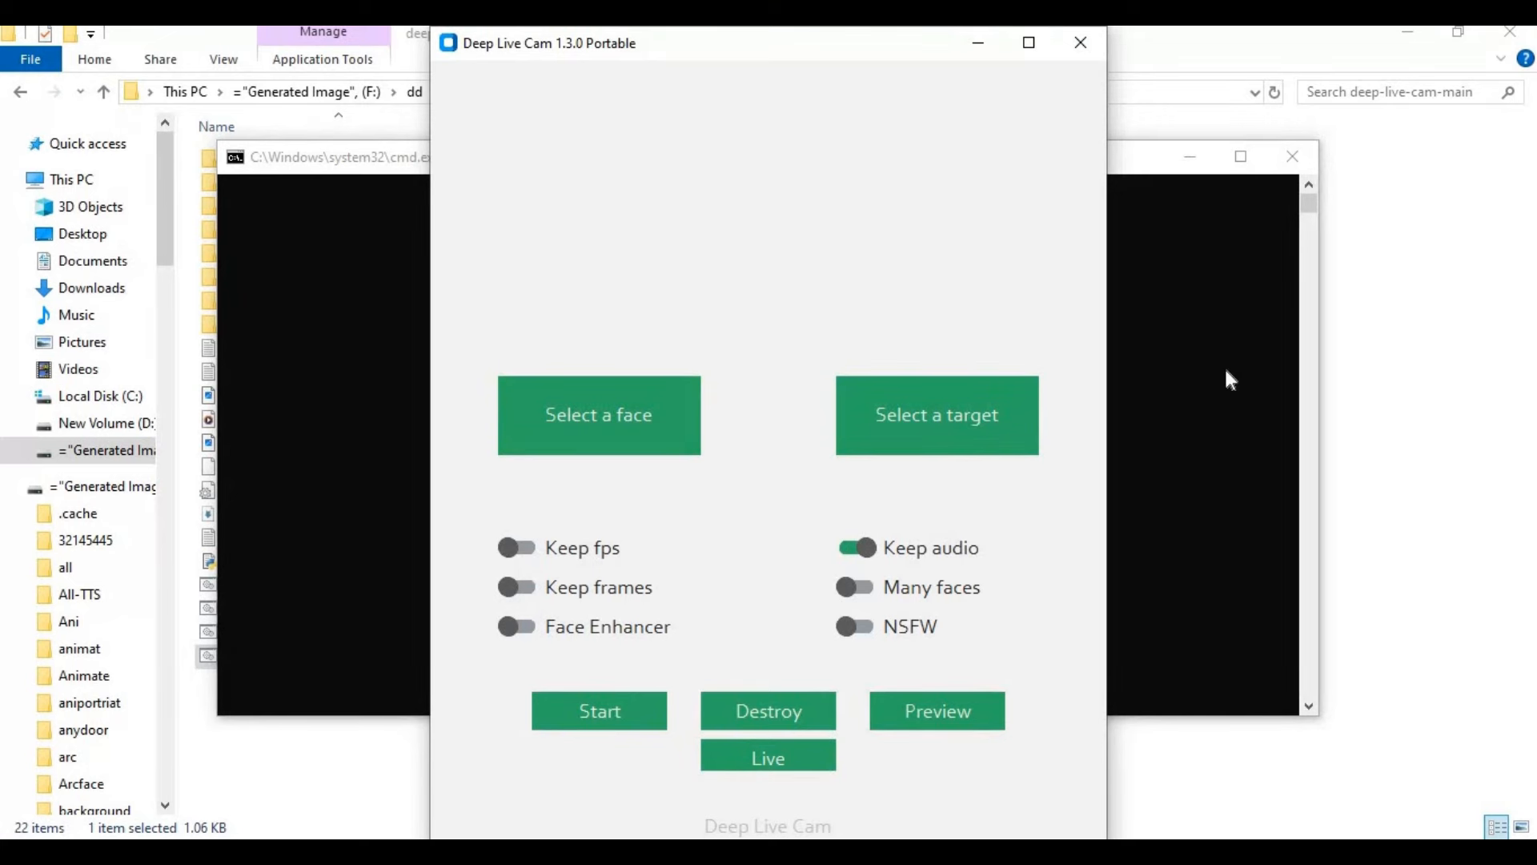
# Step: Load the brunette close-up portrait from the Screenpresso folder as the source face
pyautogui.click(632, 404)
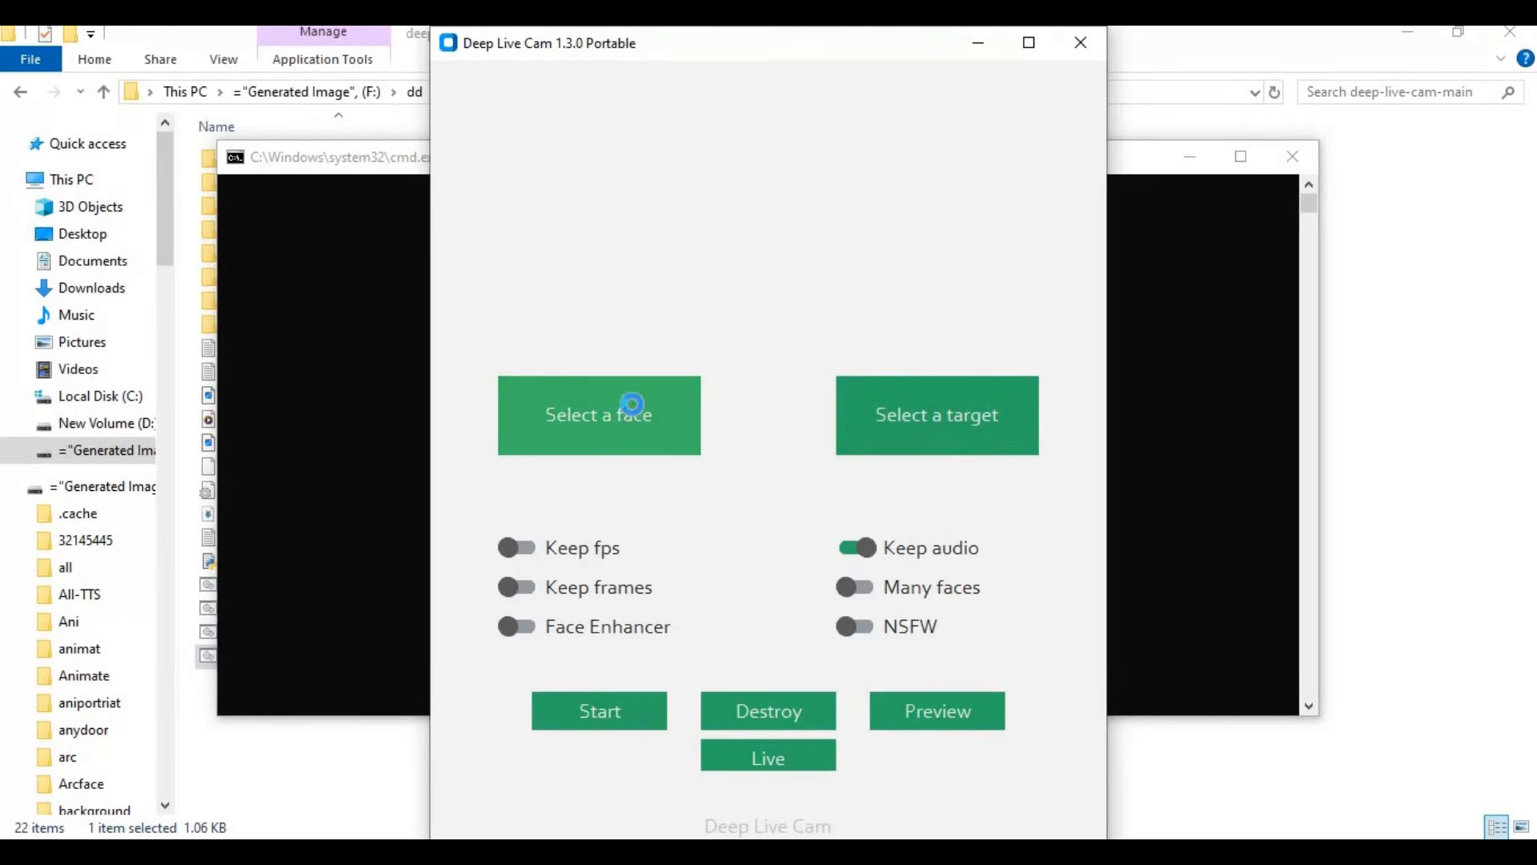
pyautogui.click(599, 415)
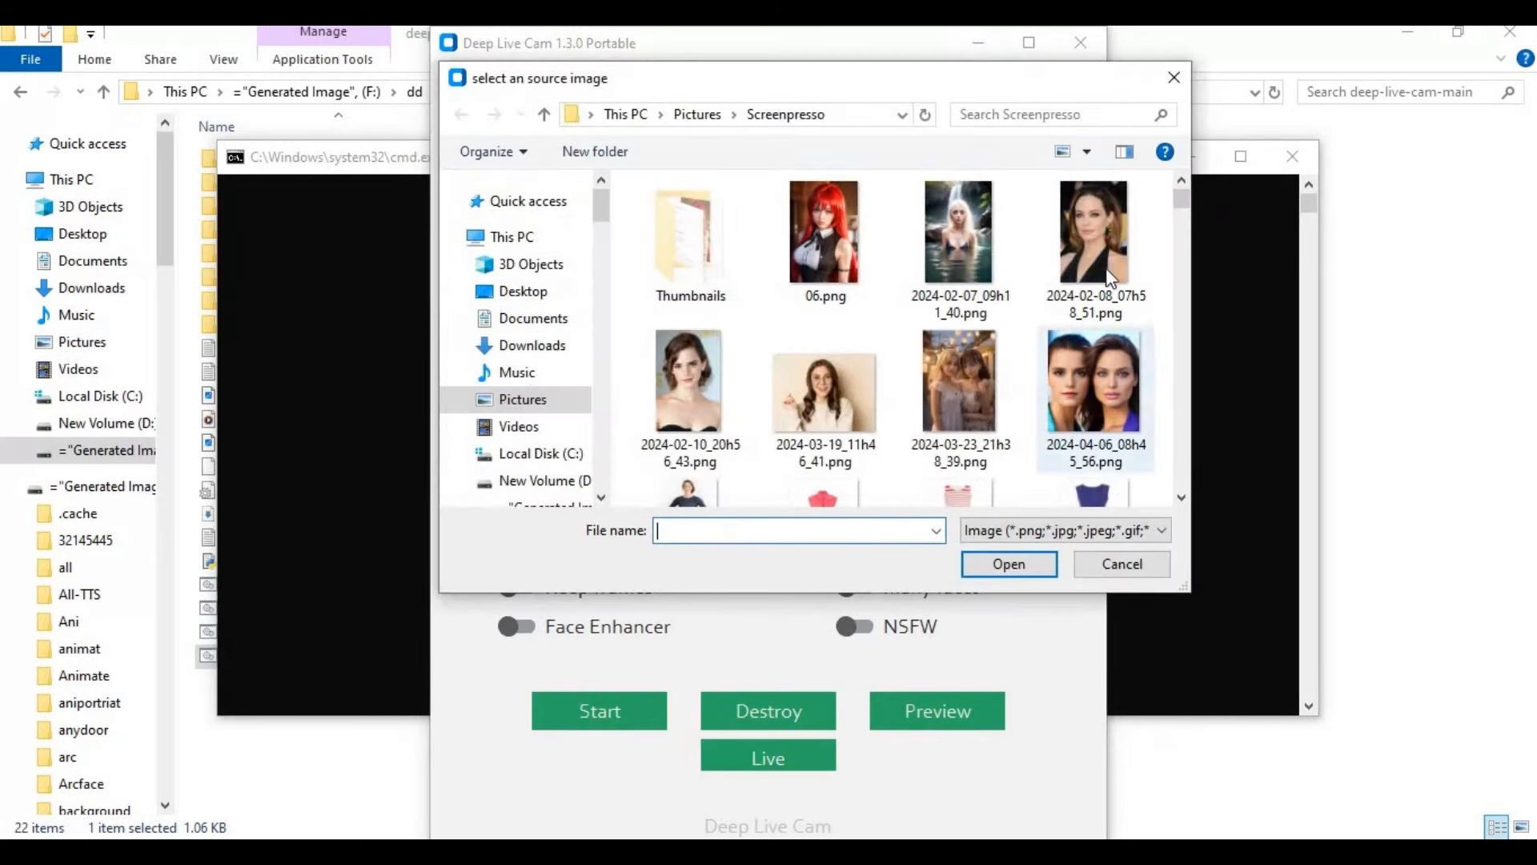
pyautogui.doubleClick(1094, 232)
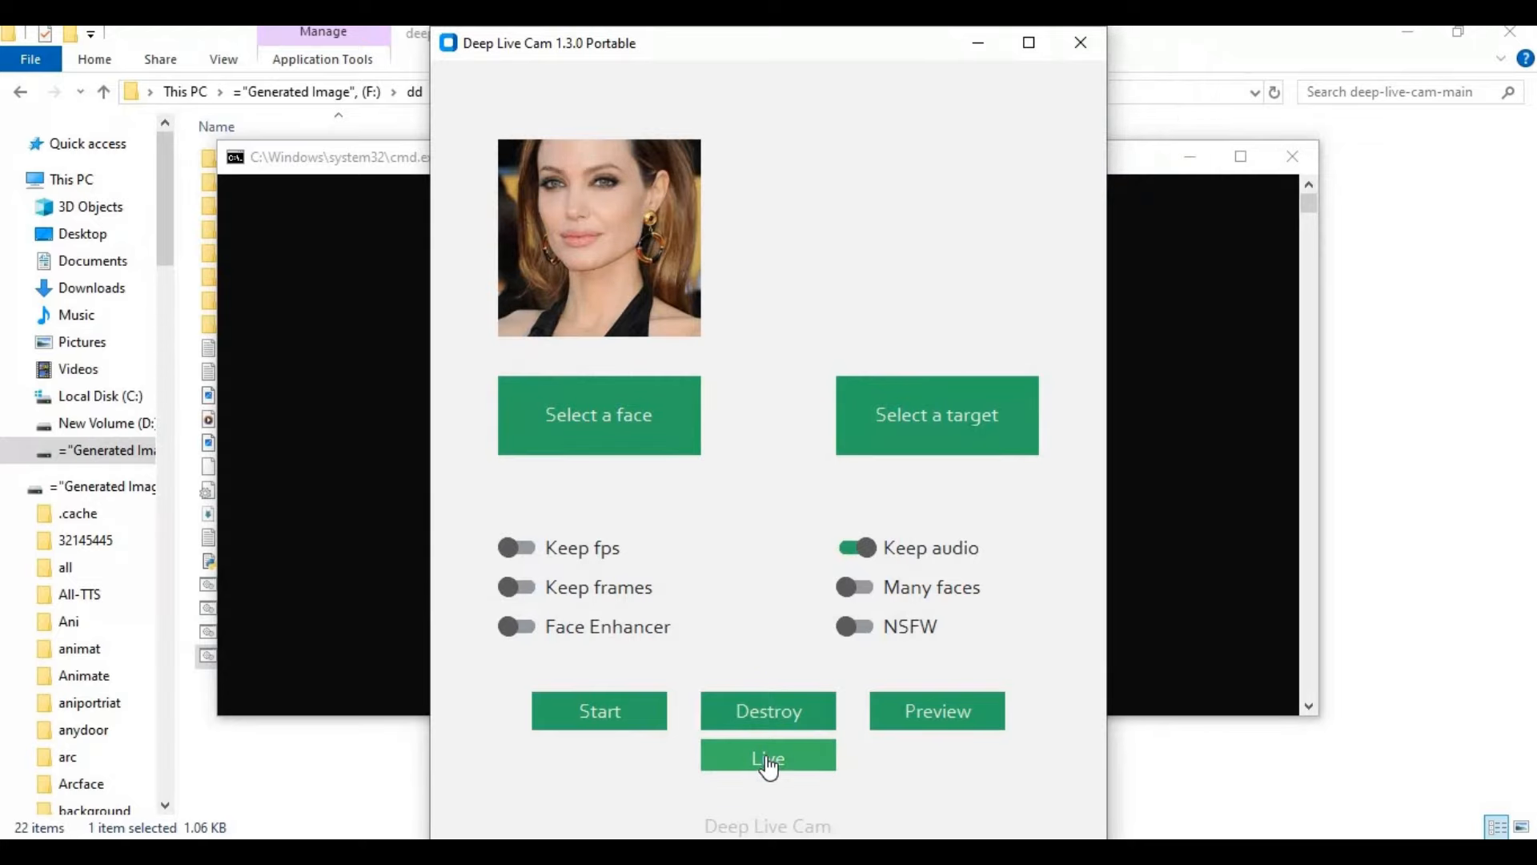
# Step: Start the Live face-swap preview and bring the cmd.exe console log to the front
pyautogui.click(768, 756)
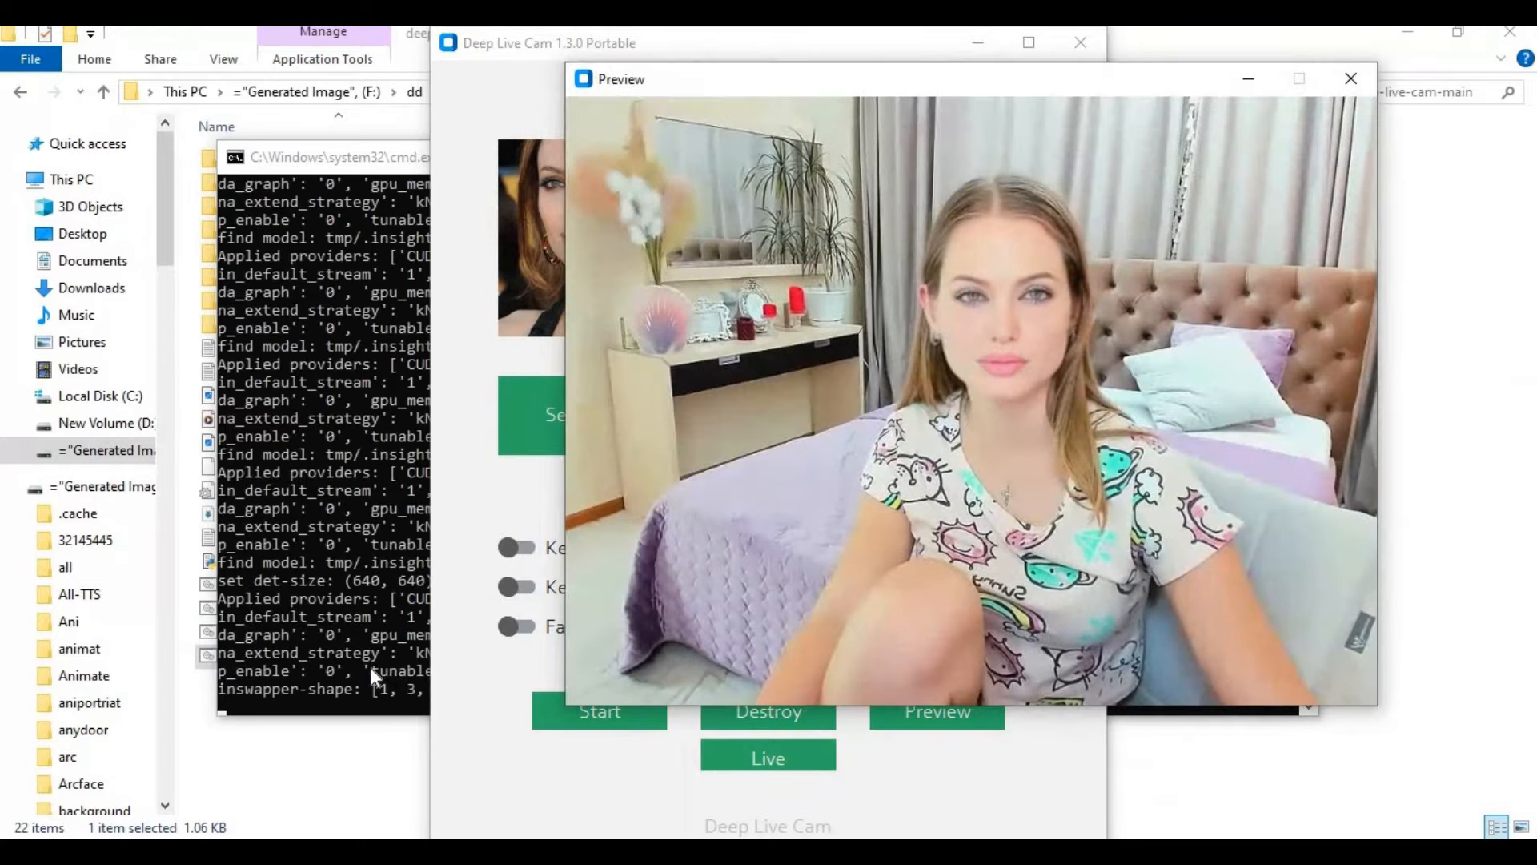
pyautogui.click(344, 157)
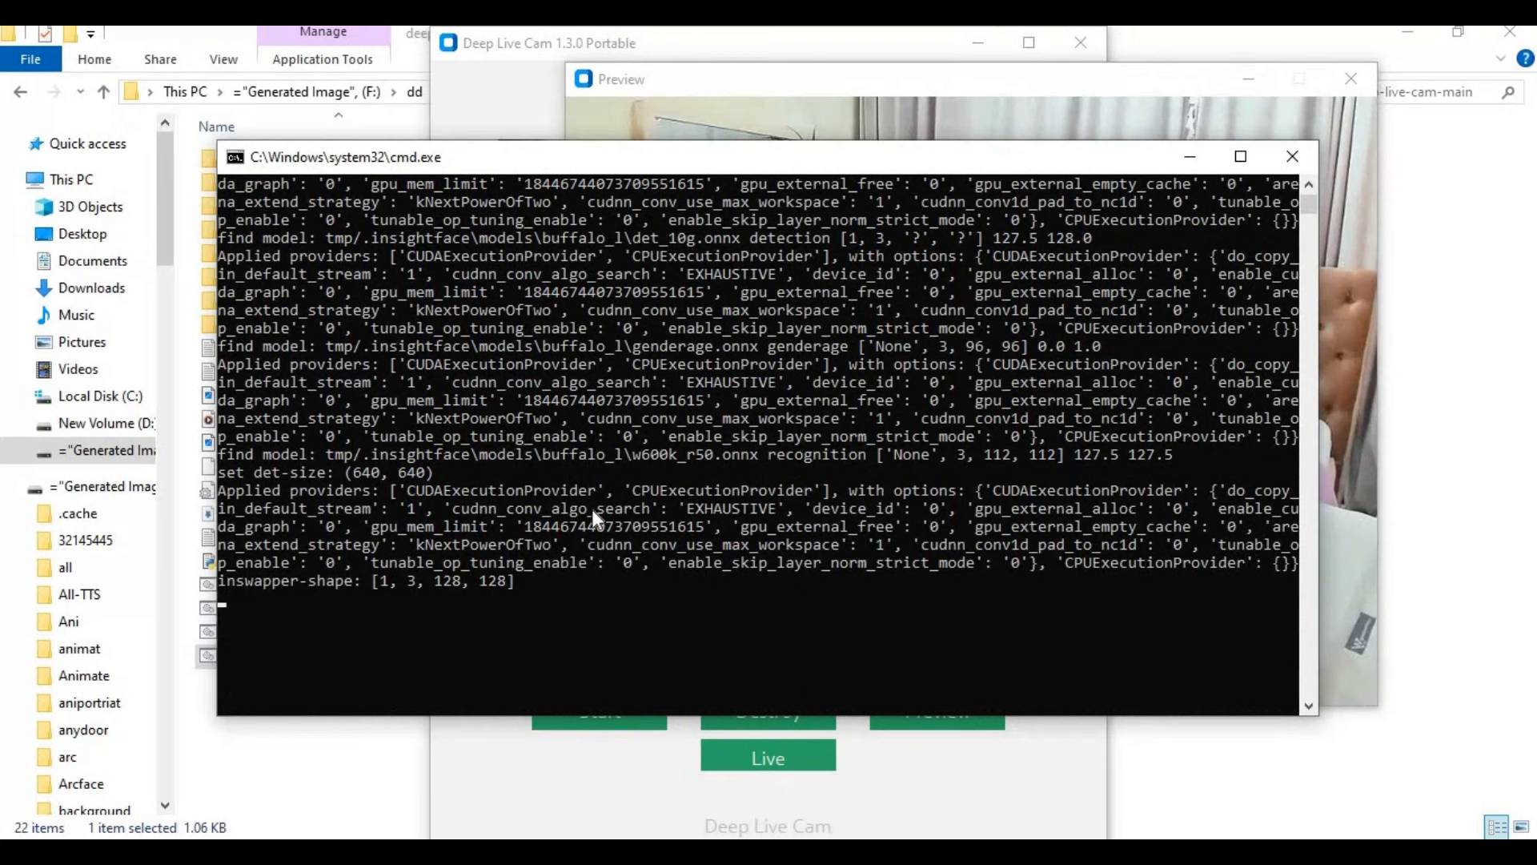
pyautogui.doubleClick(443, 490)
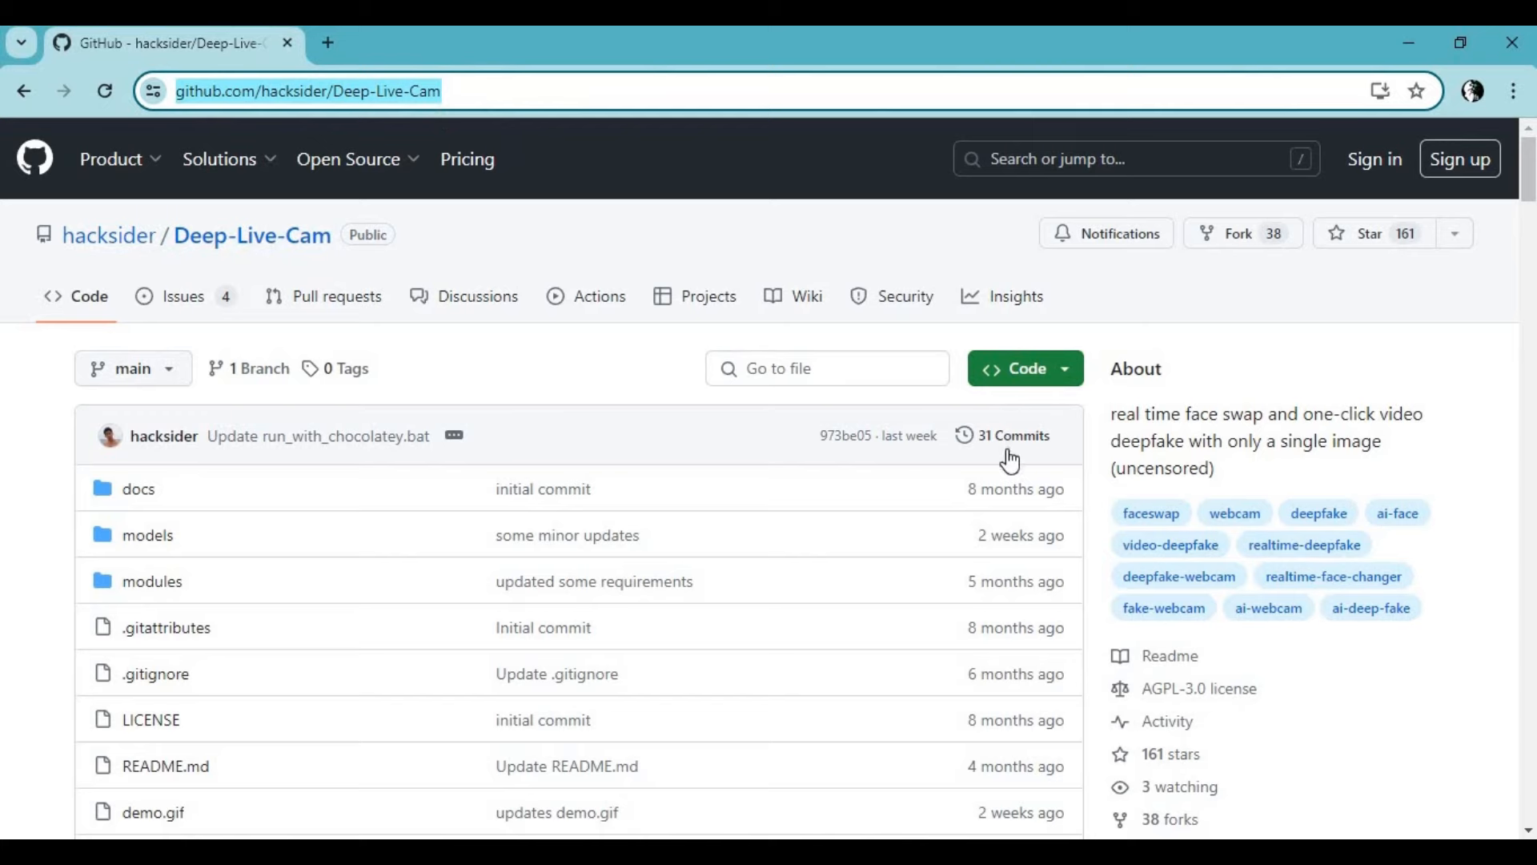
pyautogui.scroll(-3)
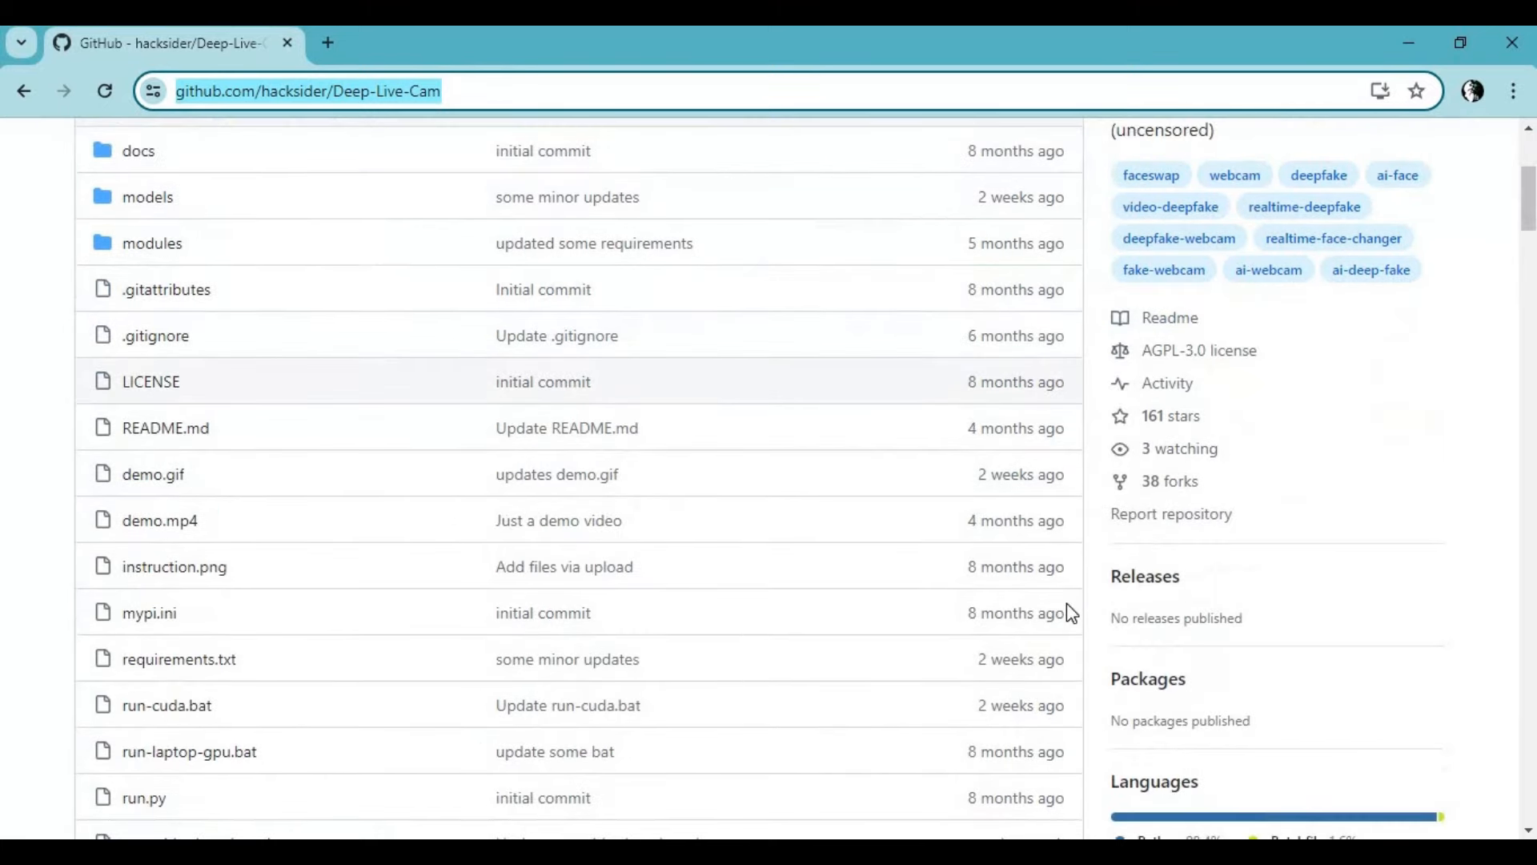
pyautogui.scroll(-3)
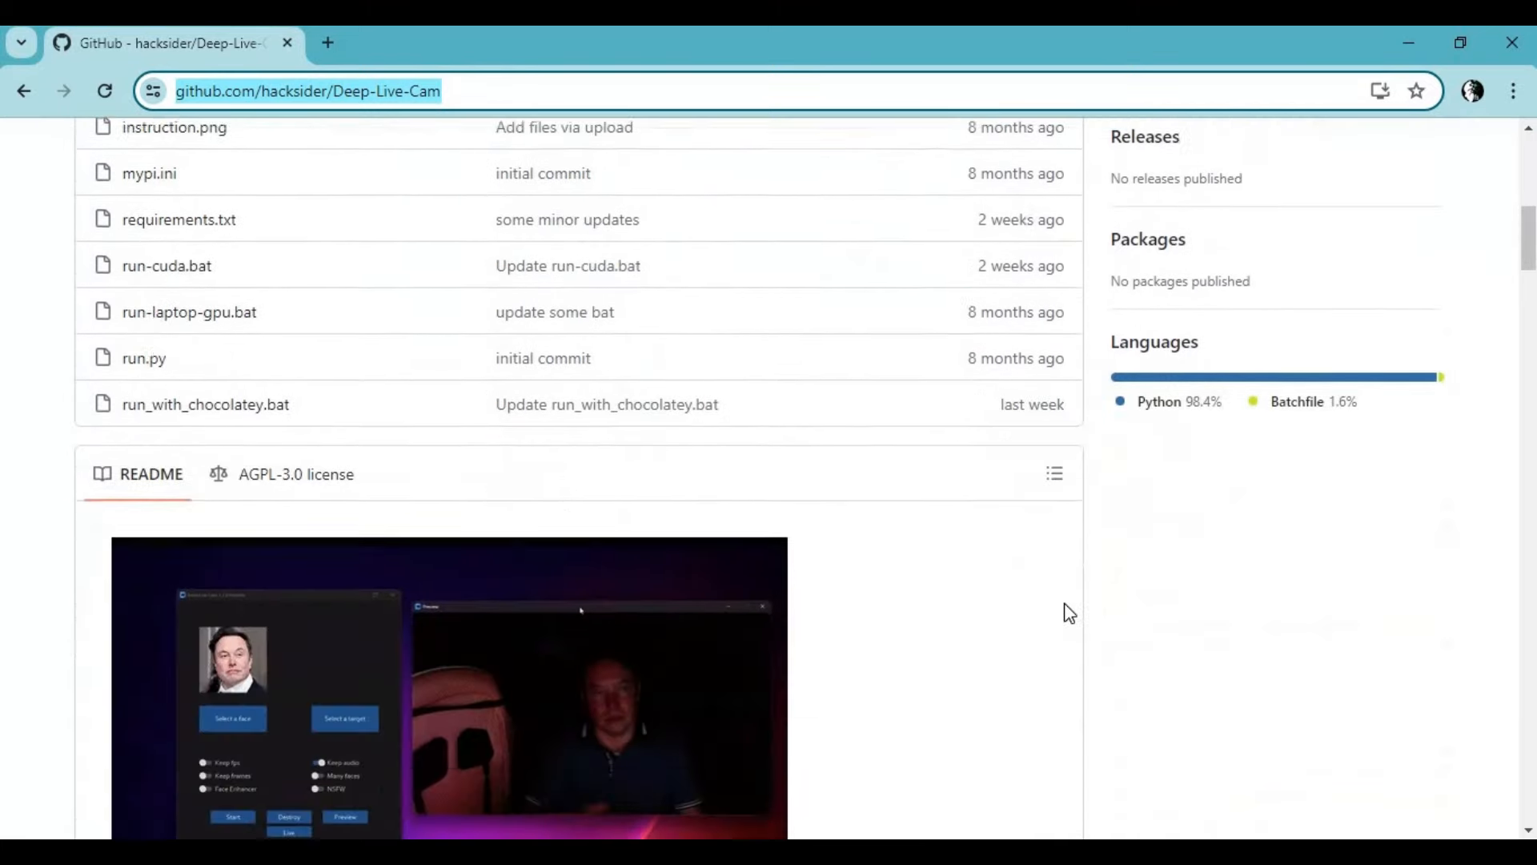
pyautogui.scroll(-3)
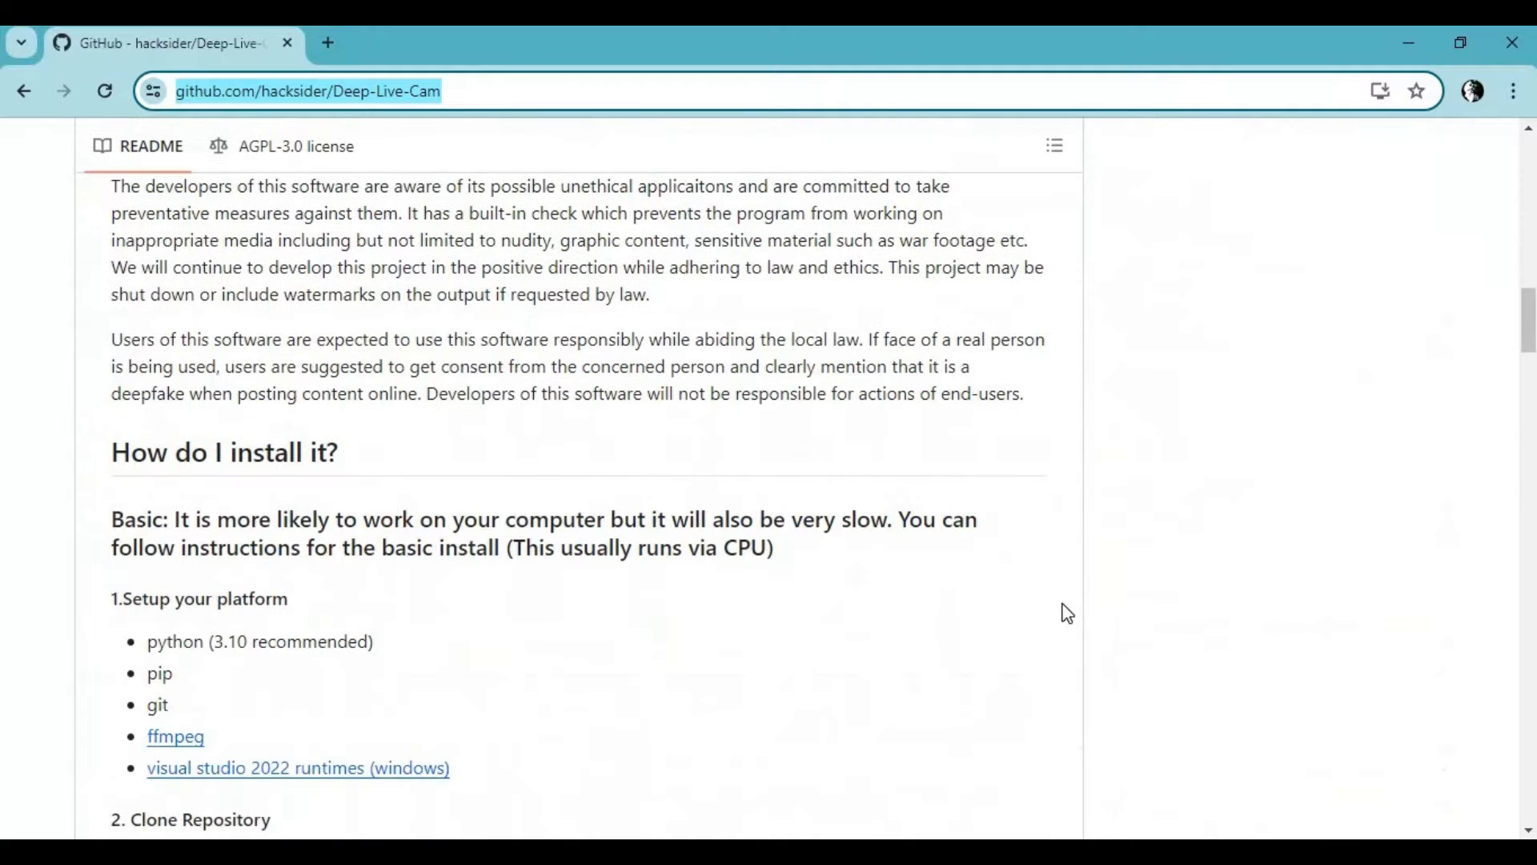
pyautogui.scroll(3)
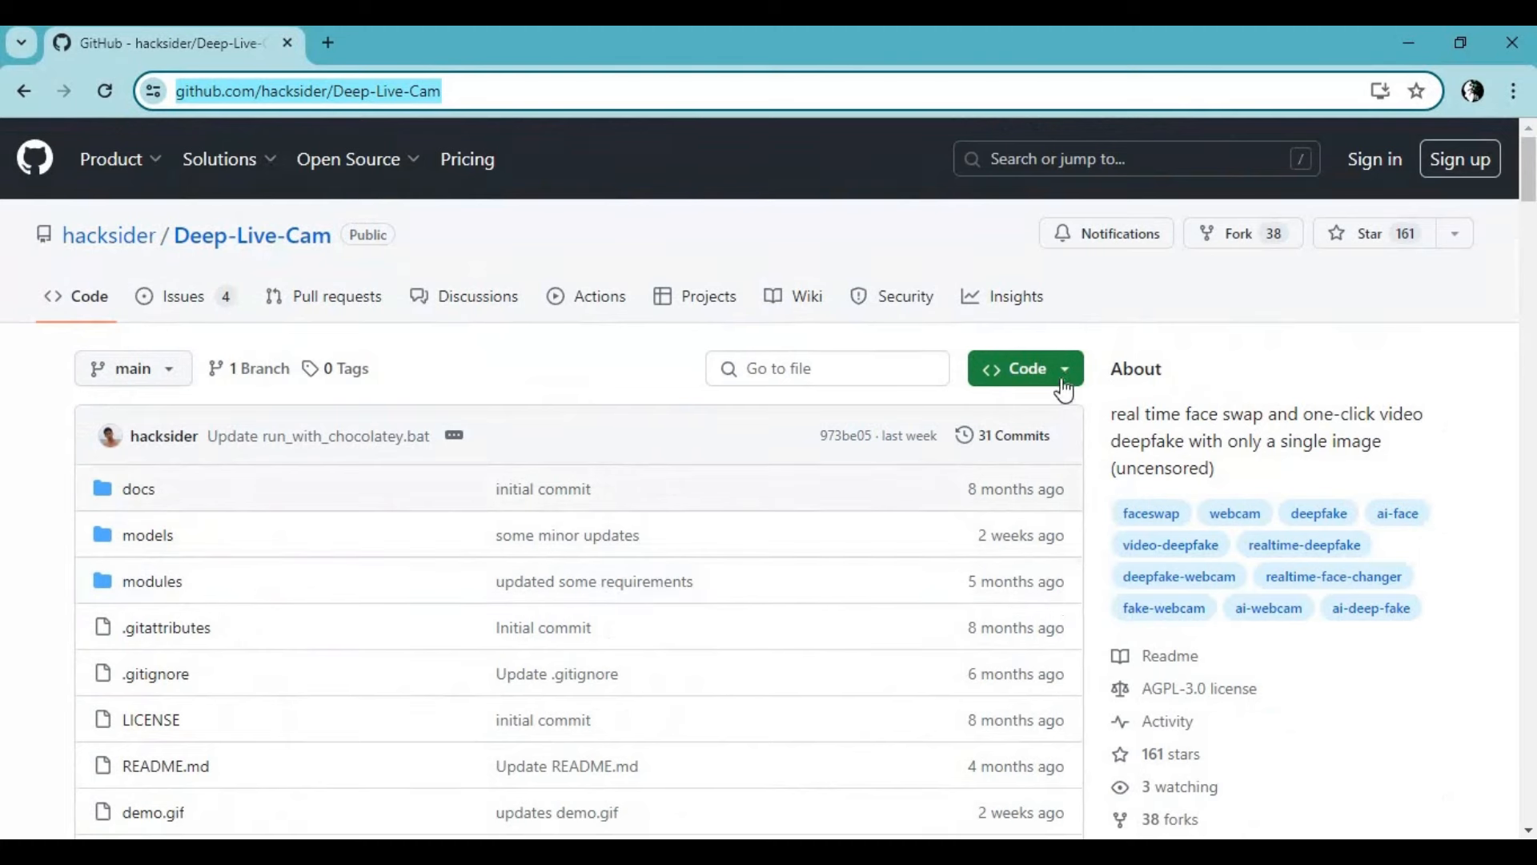
pyautogui.click(1026, 368)
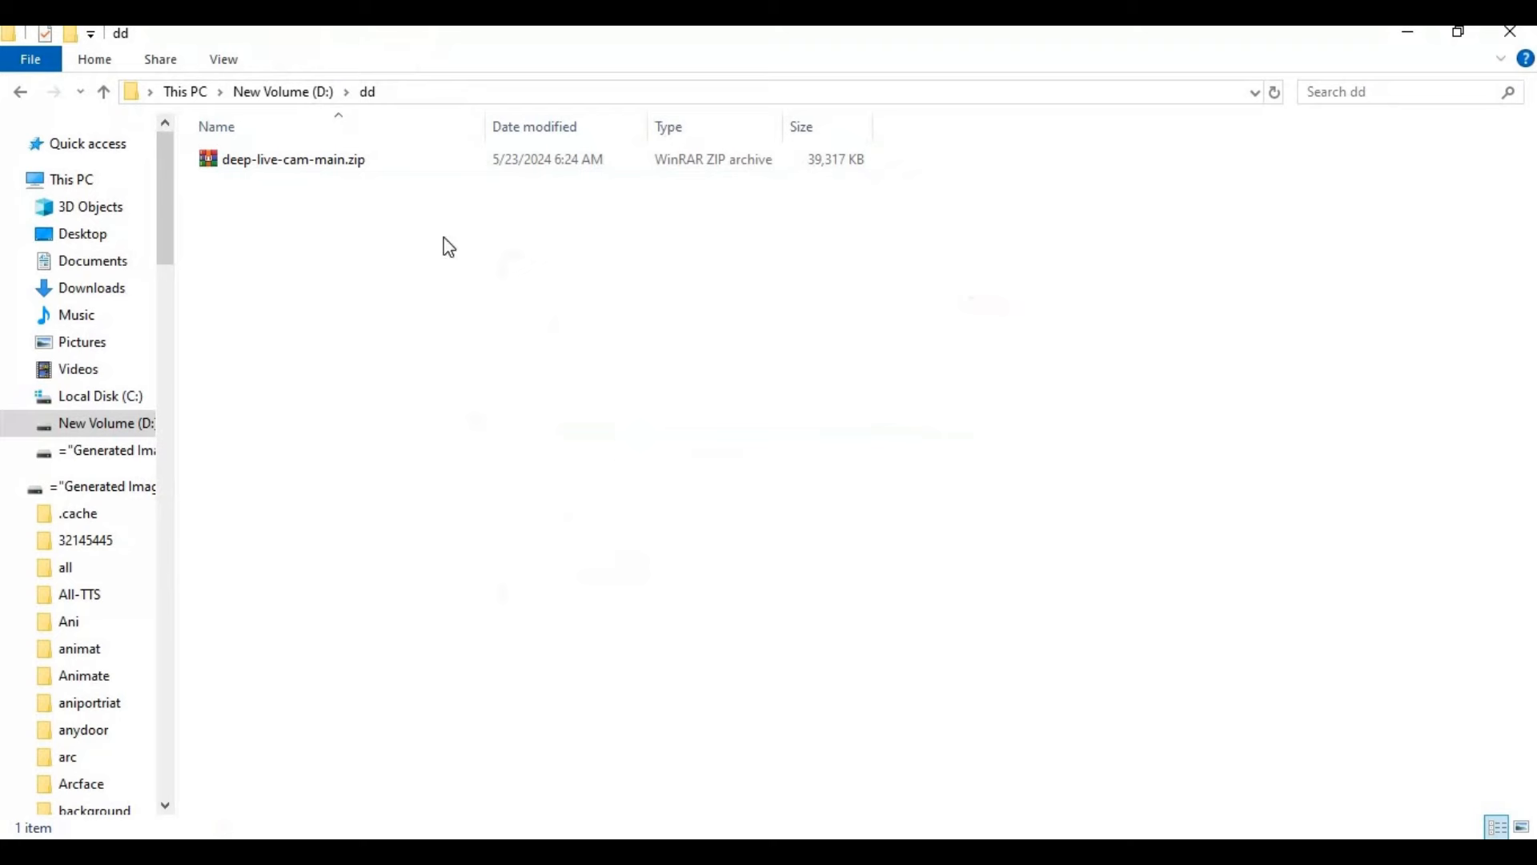
# Step: Extract deep-live-cam-main.zip here and open the extracted deep-live-cam-main folder
pyautogui.click(285, 159)
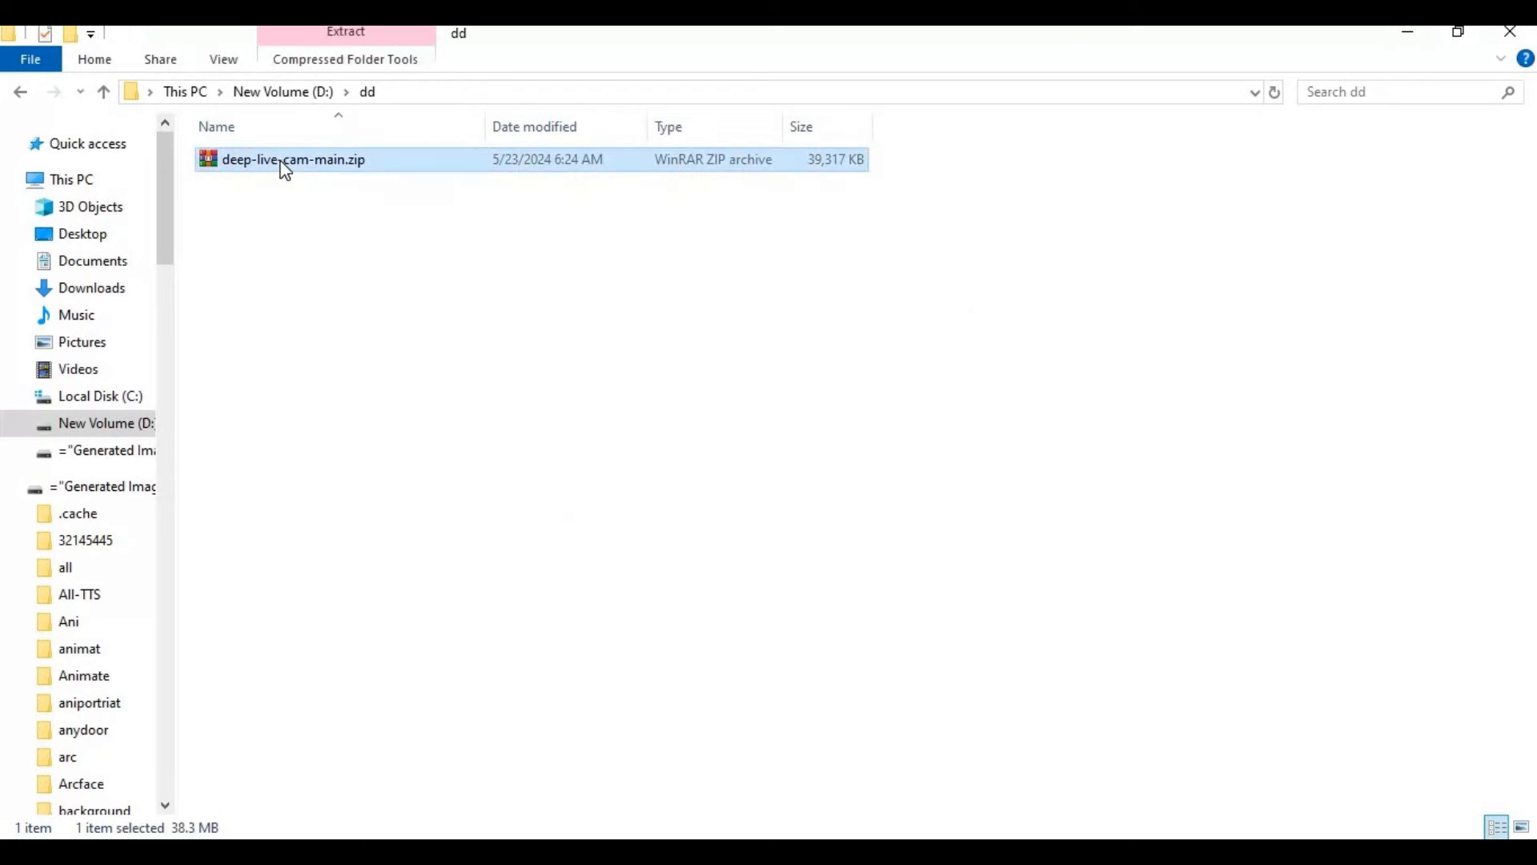
pyautogui.rightClick(284, 160)
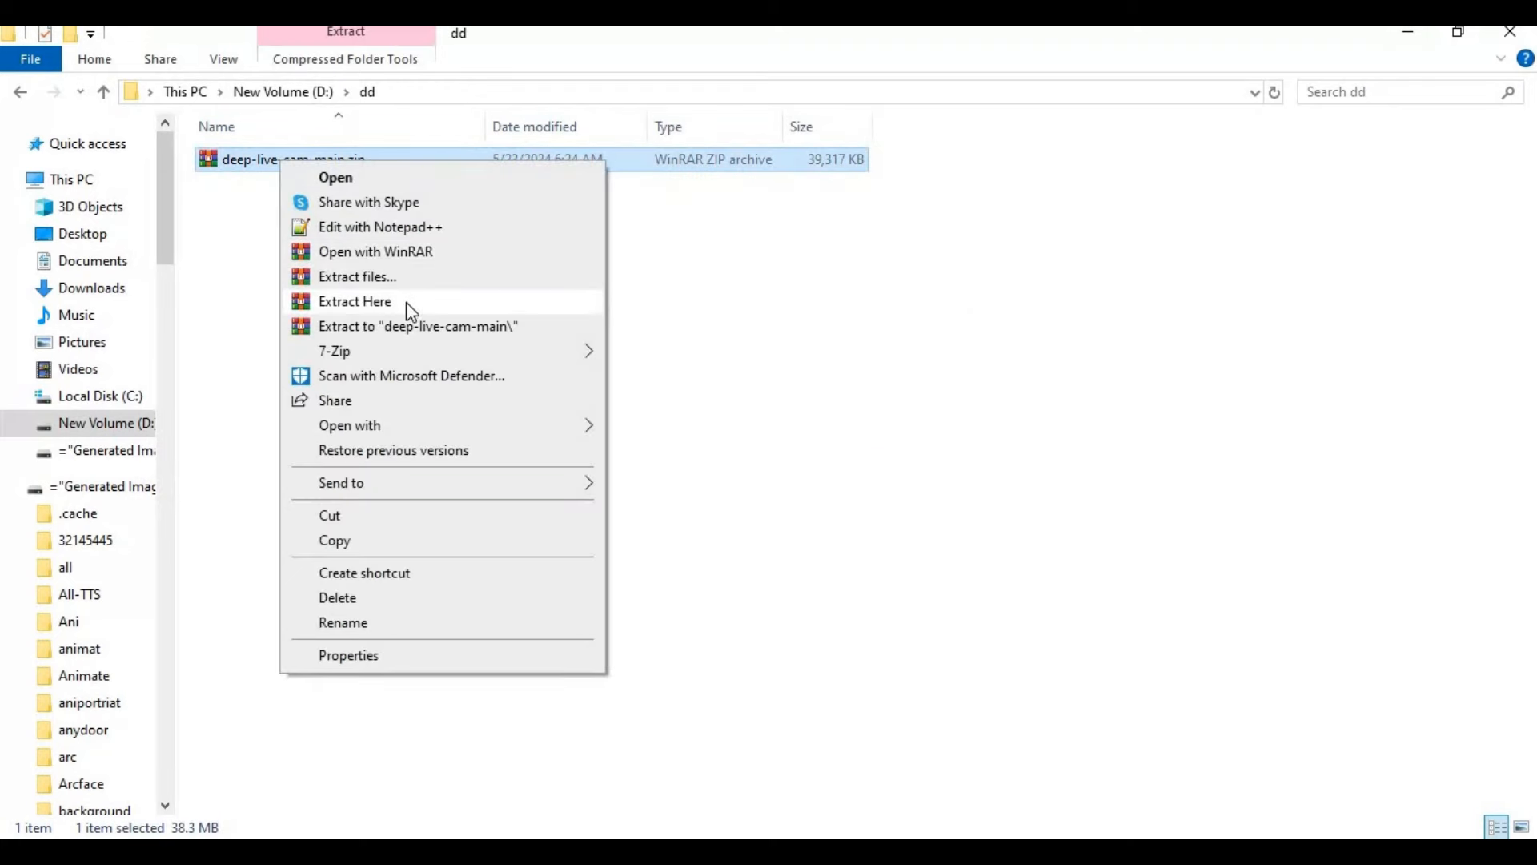
pyautogui.click(355, 301)
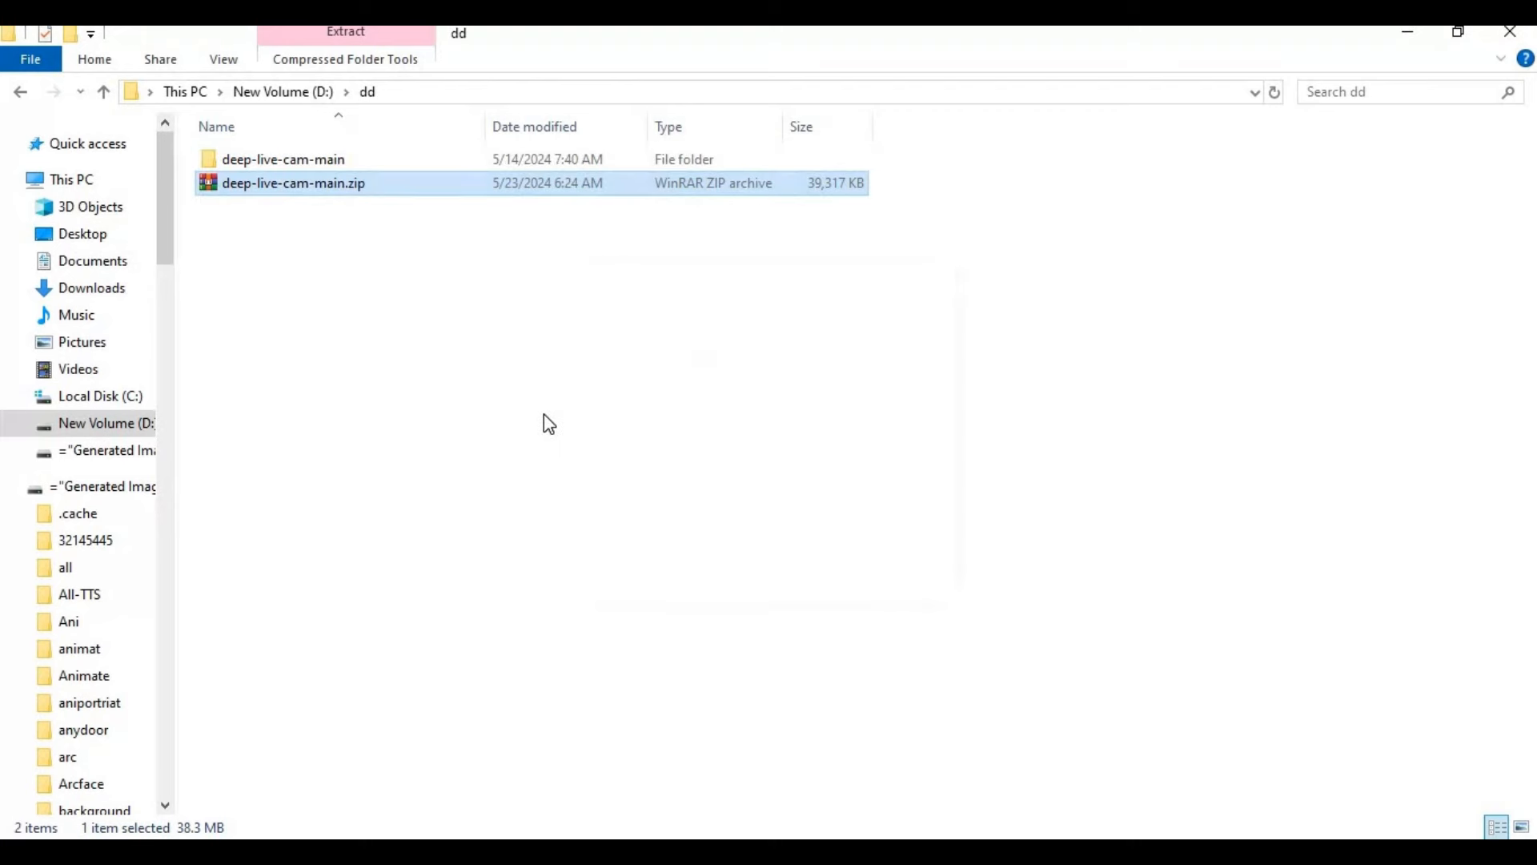
pyautogui.click(281, 159)
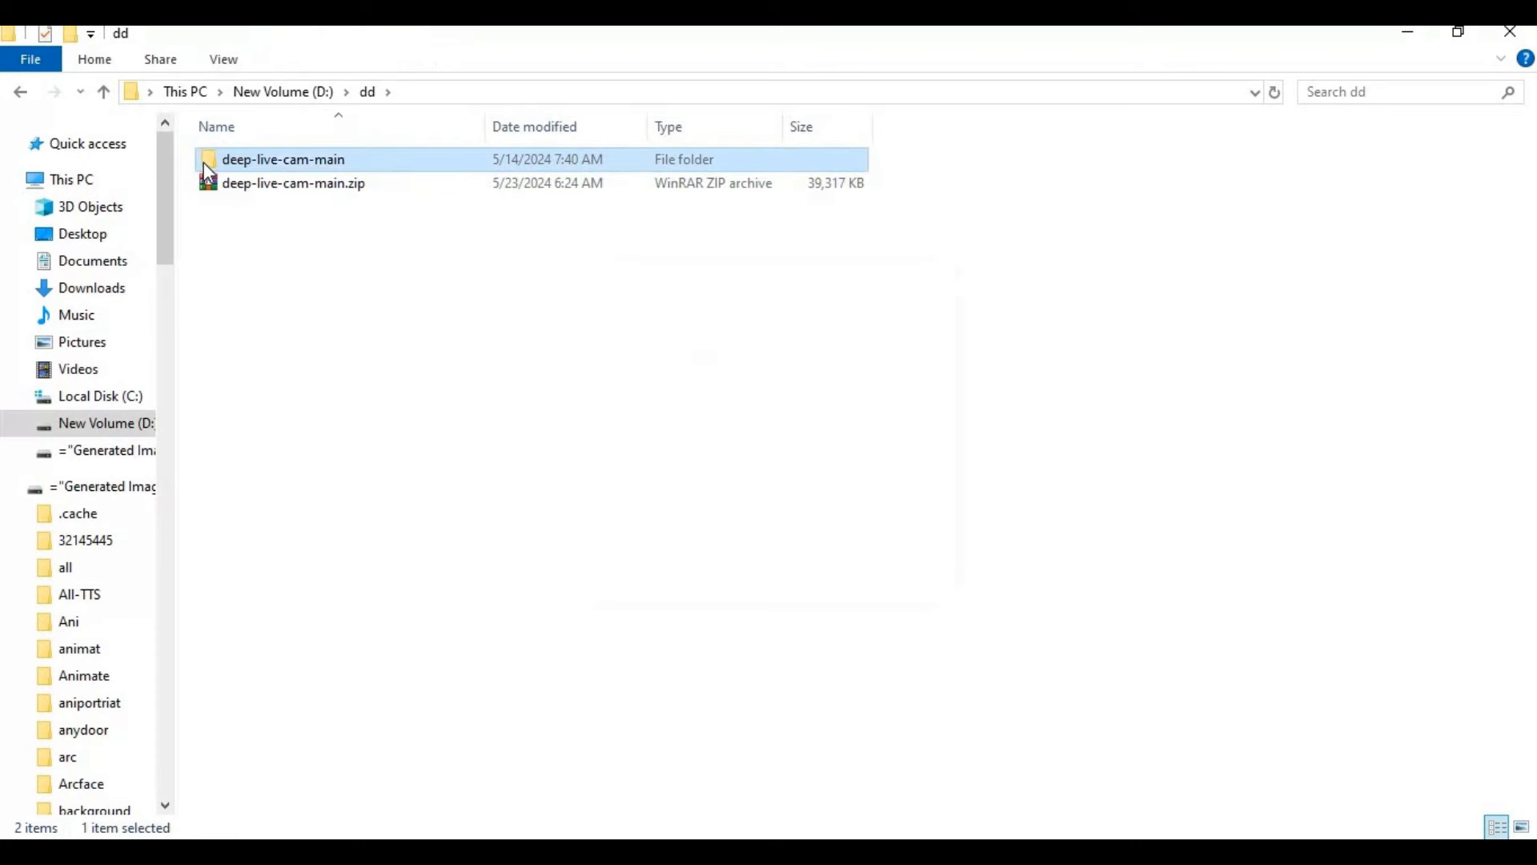
pyautogui.doubleClick(281, 160)
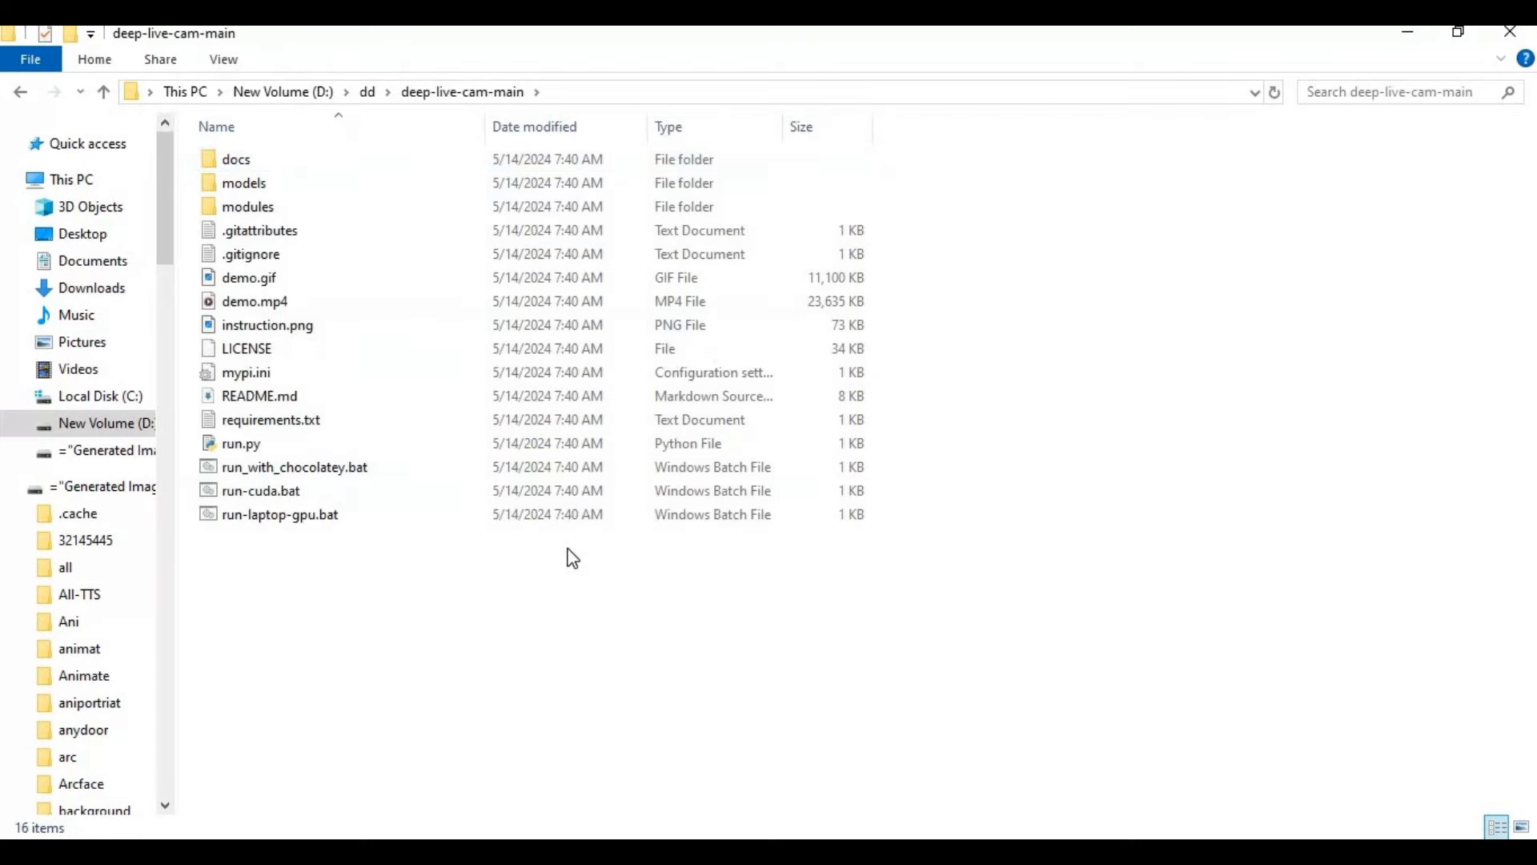
pyautogui.moveTo(520, 558)
pyautogui.write('an')
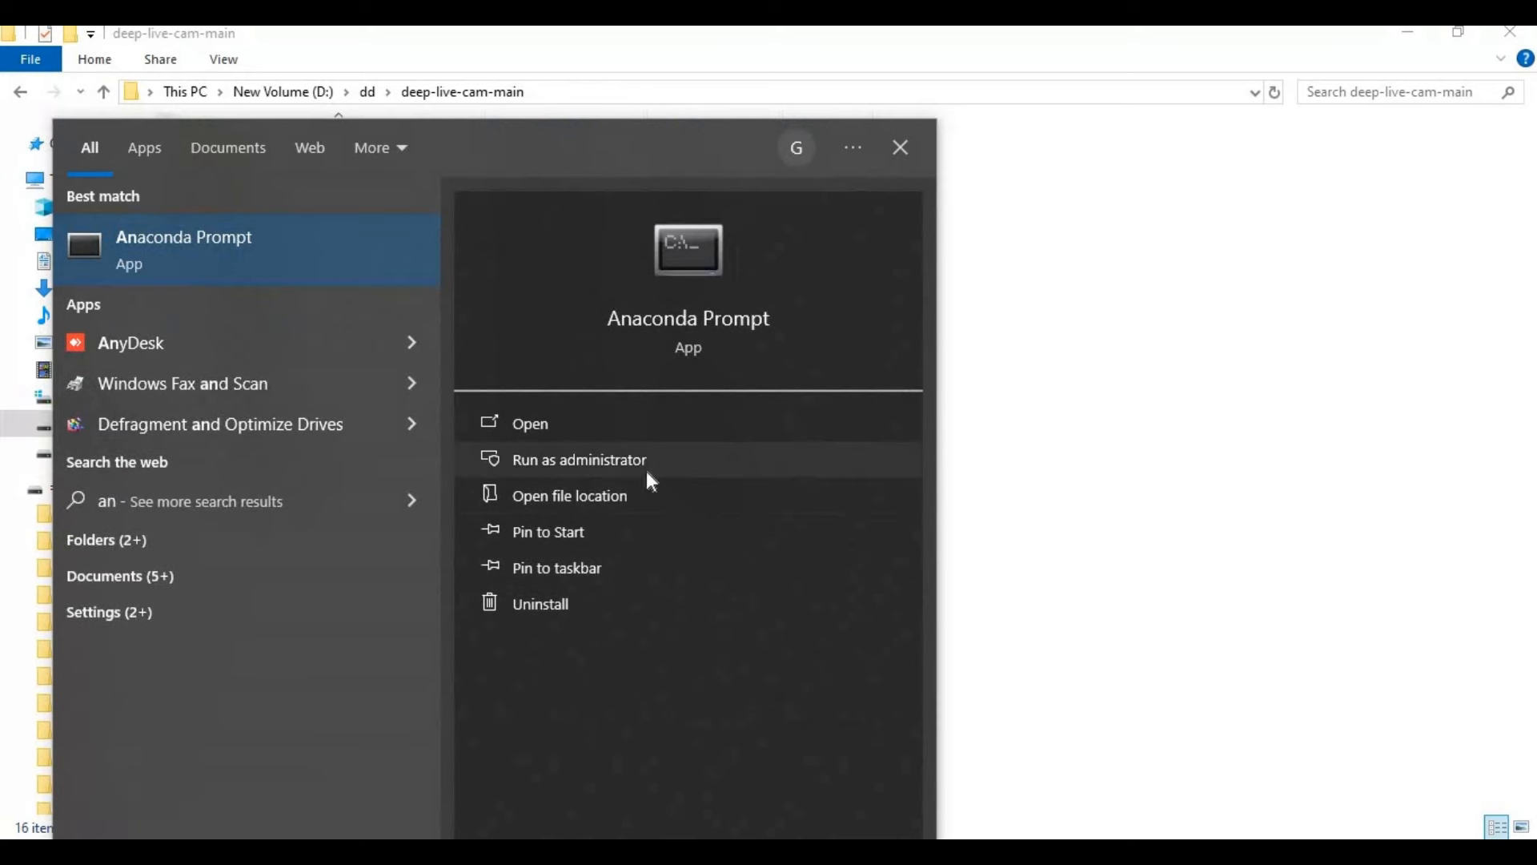
# Step: Run Anaconda Prompt as administrator and change to D:\dd\deep-live-cam-main
pyautogui.click(580, 459)
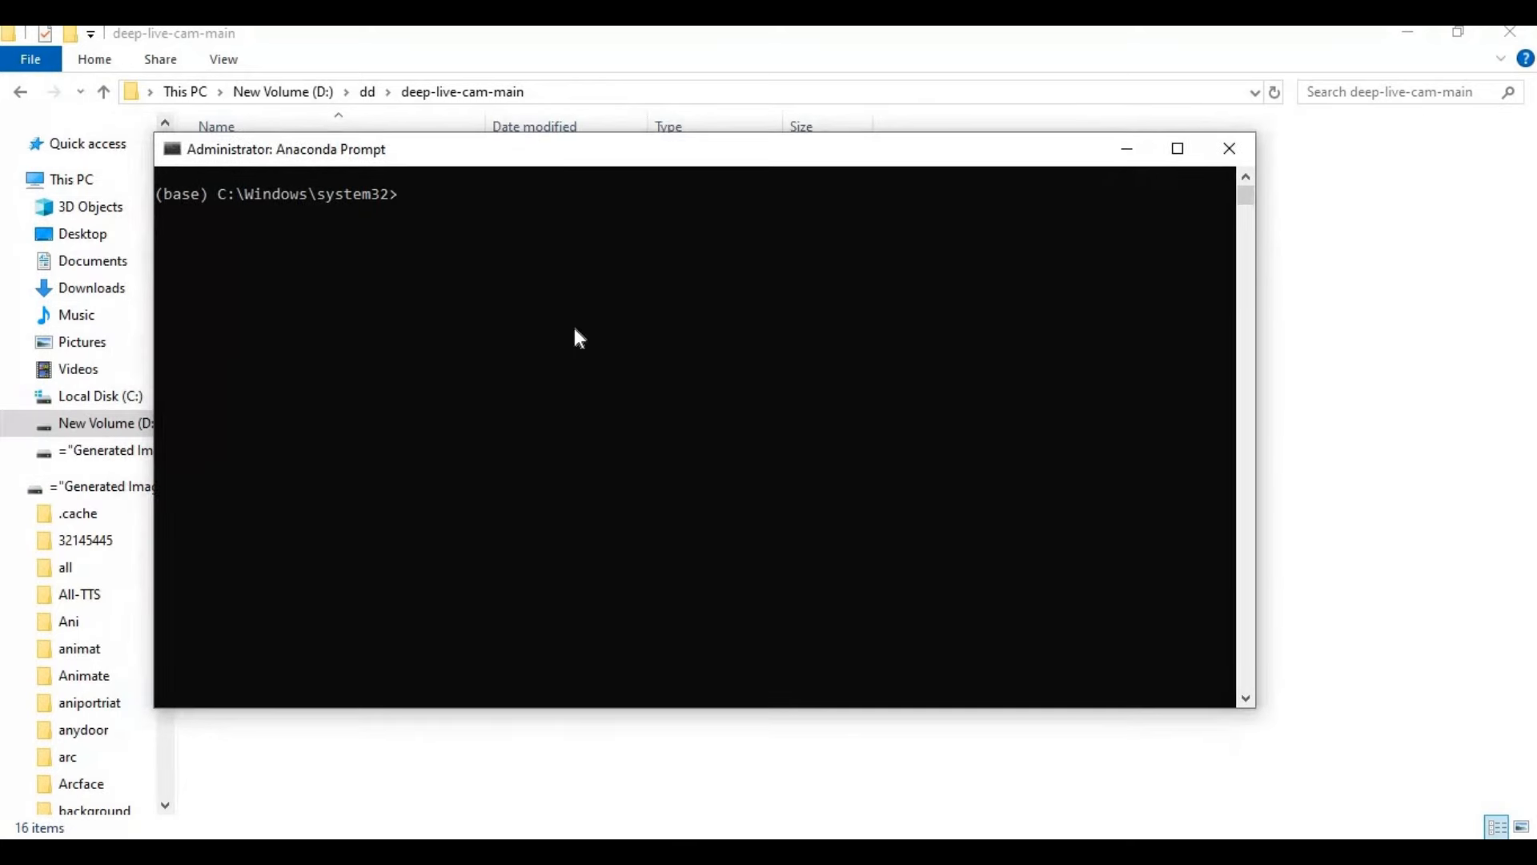
pyautogui.moveTo(548, 370)
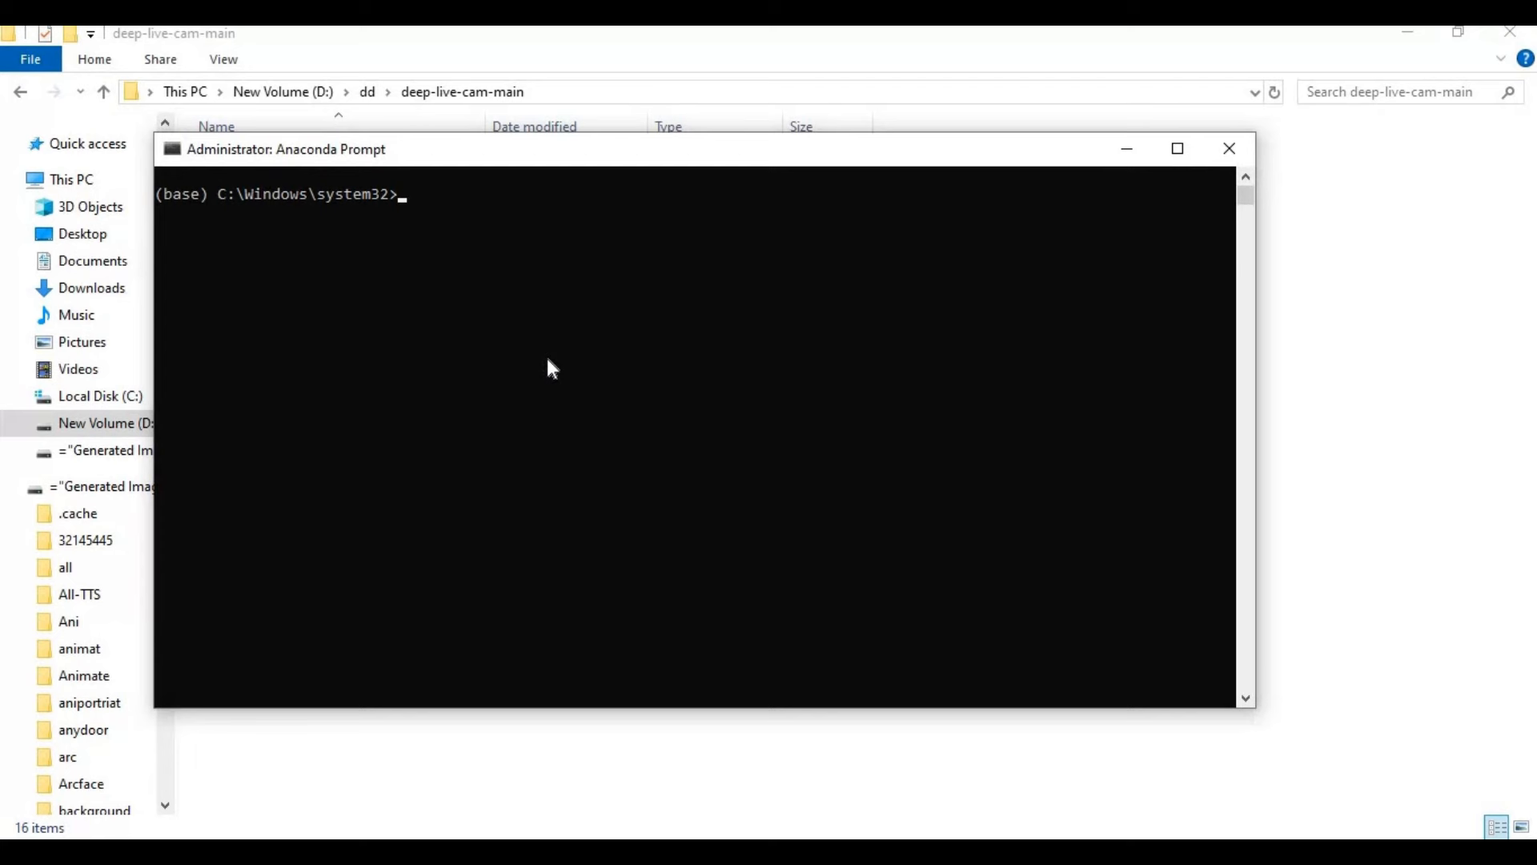
pyautogui.write('d:')
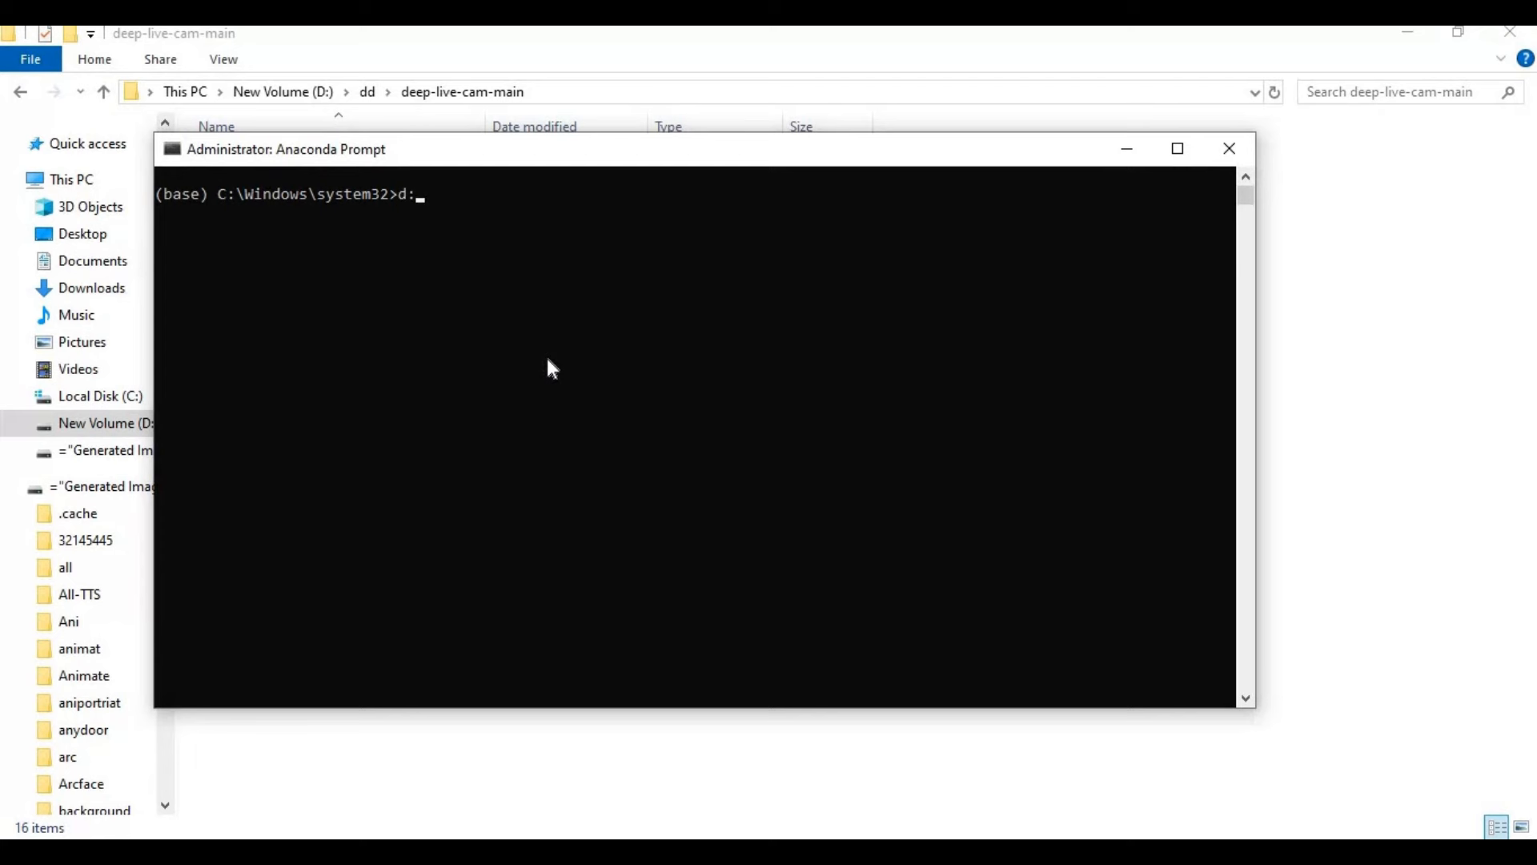
pyautogui.press('enter')
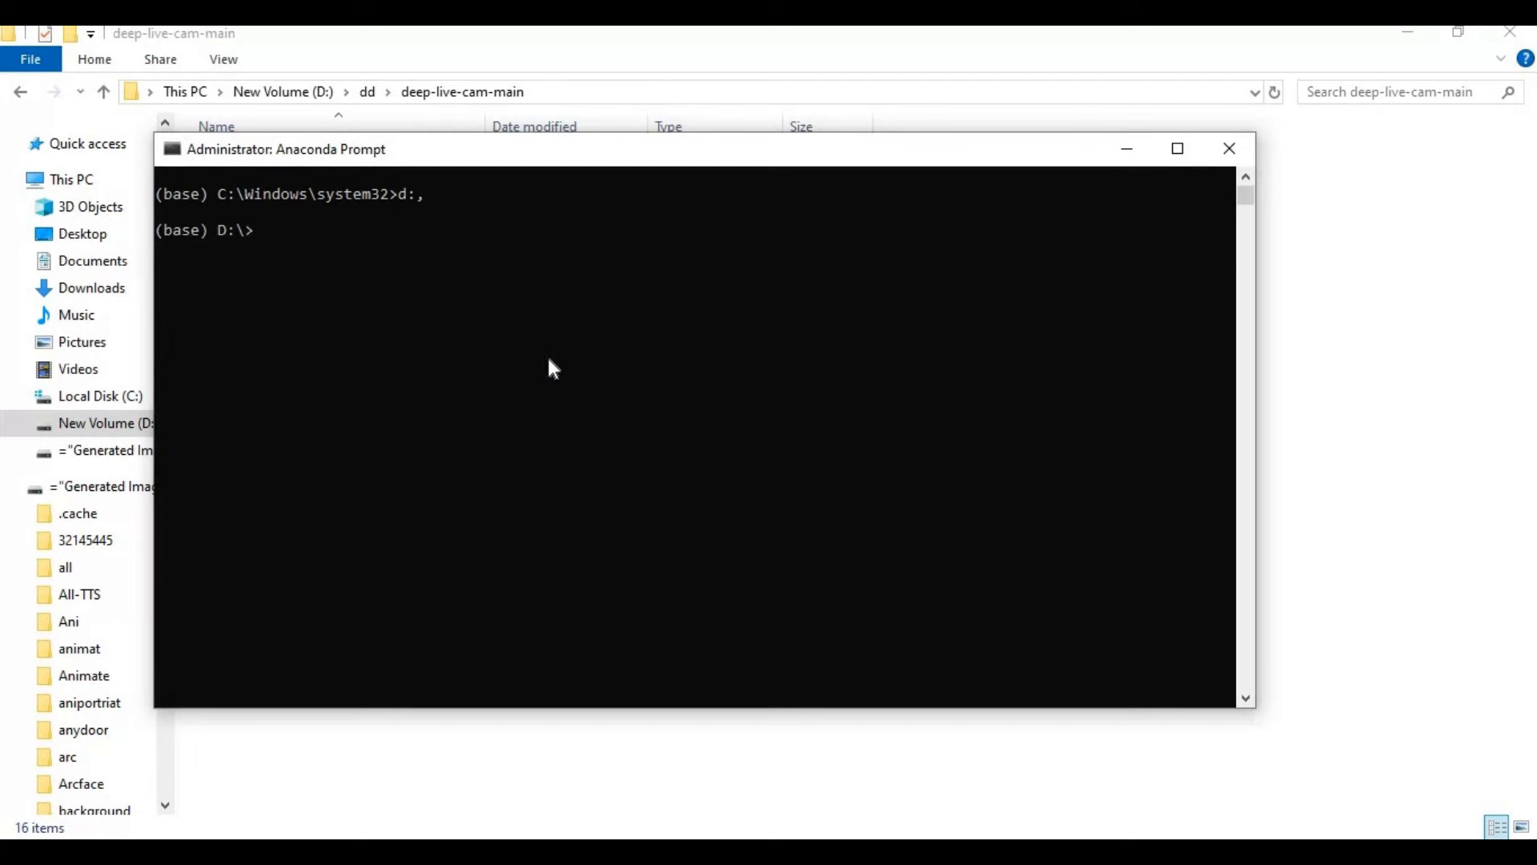
pyautogui.write('cd D:\\dd\\deep-live-cam-main')
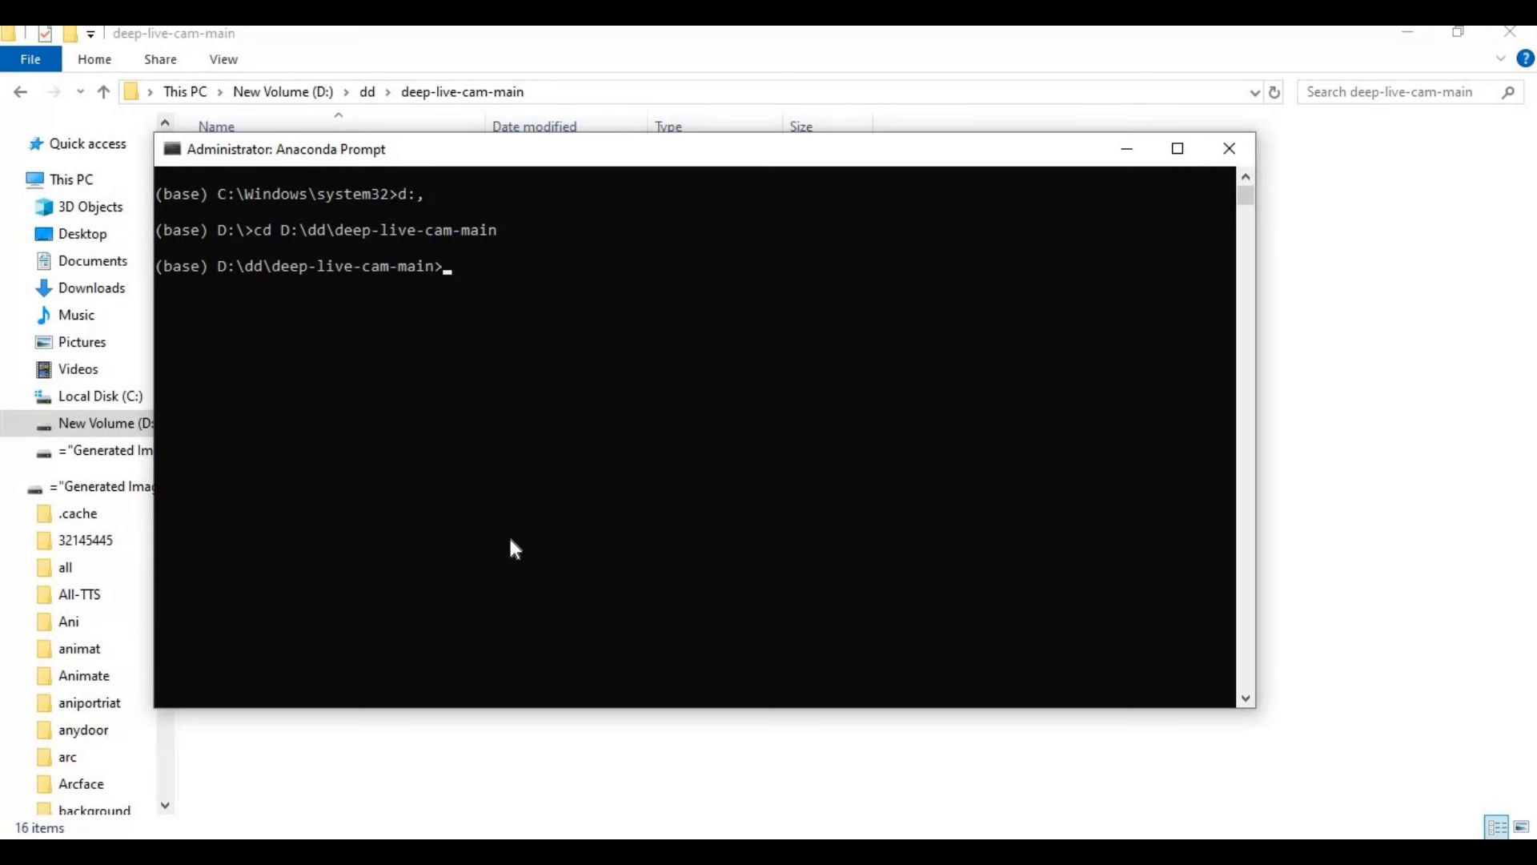
# Step: Run 'py -3.10 -m venv venv' in the project folder and wait for it to finish
pyautogui.write('p')
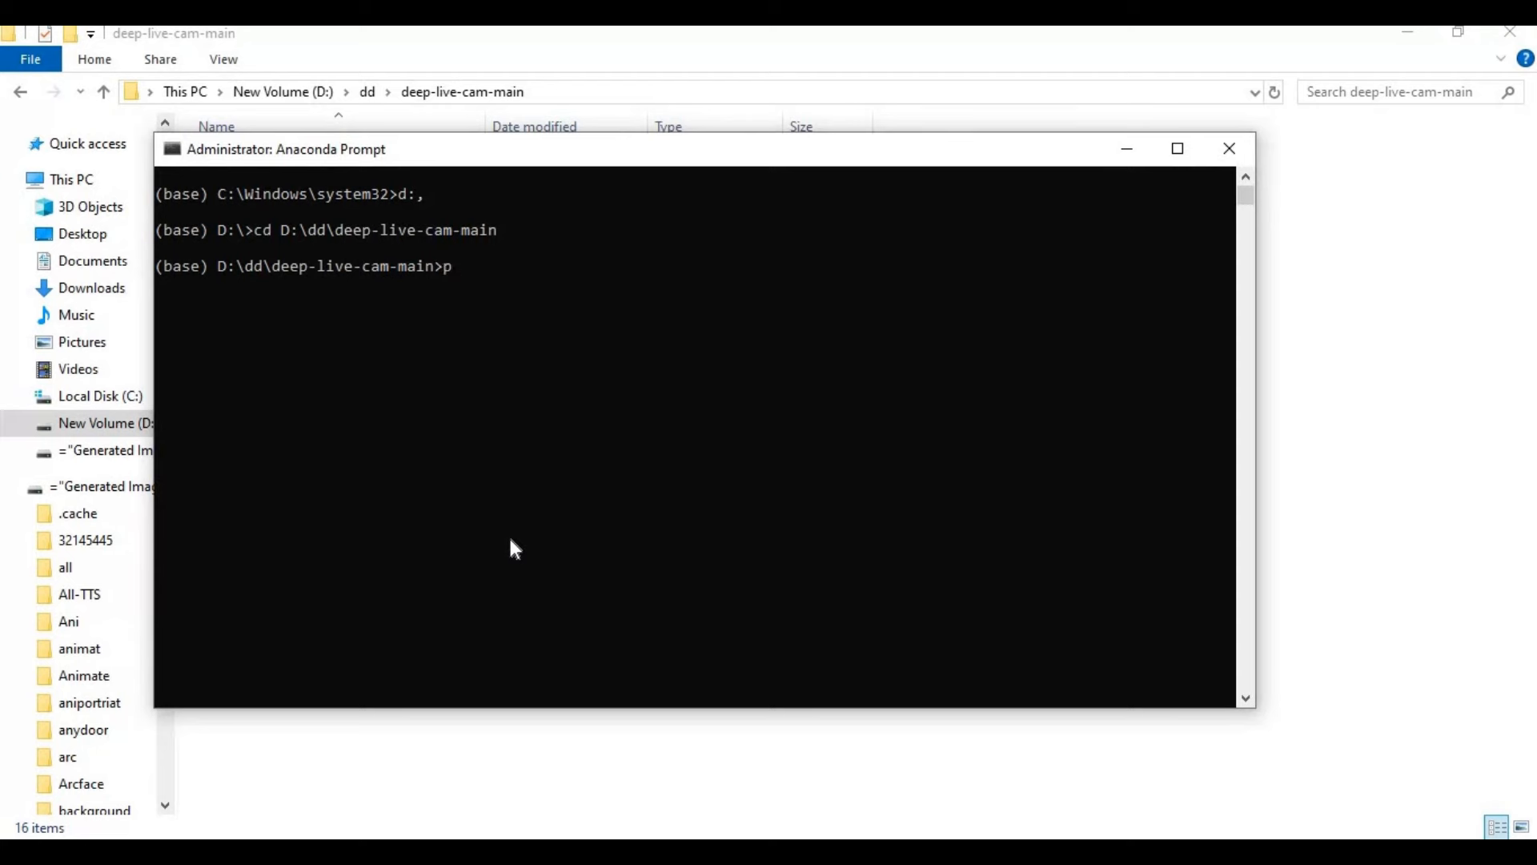
pyautogui.write('y -')
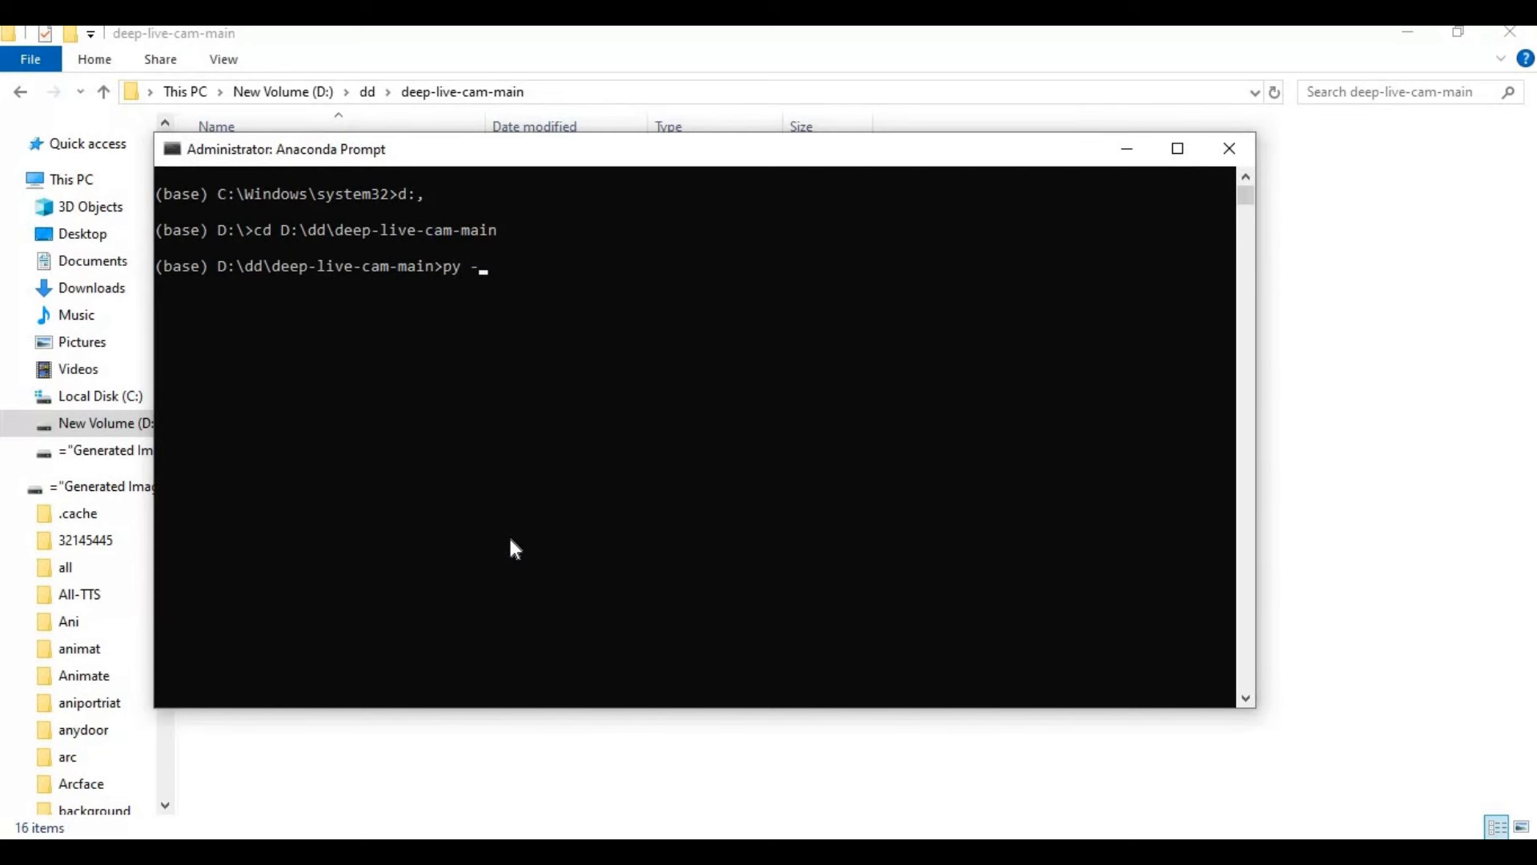
pyautogui.write('3.10')
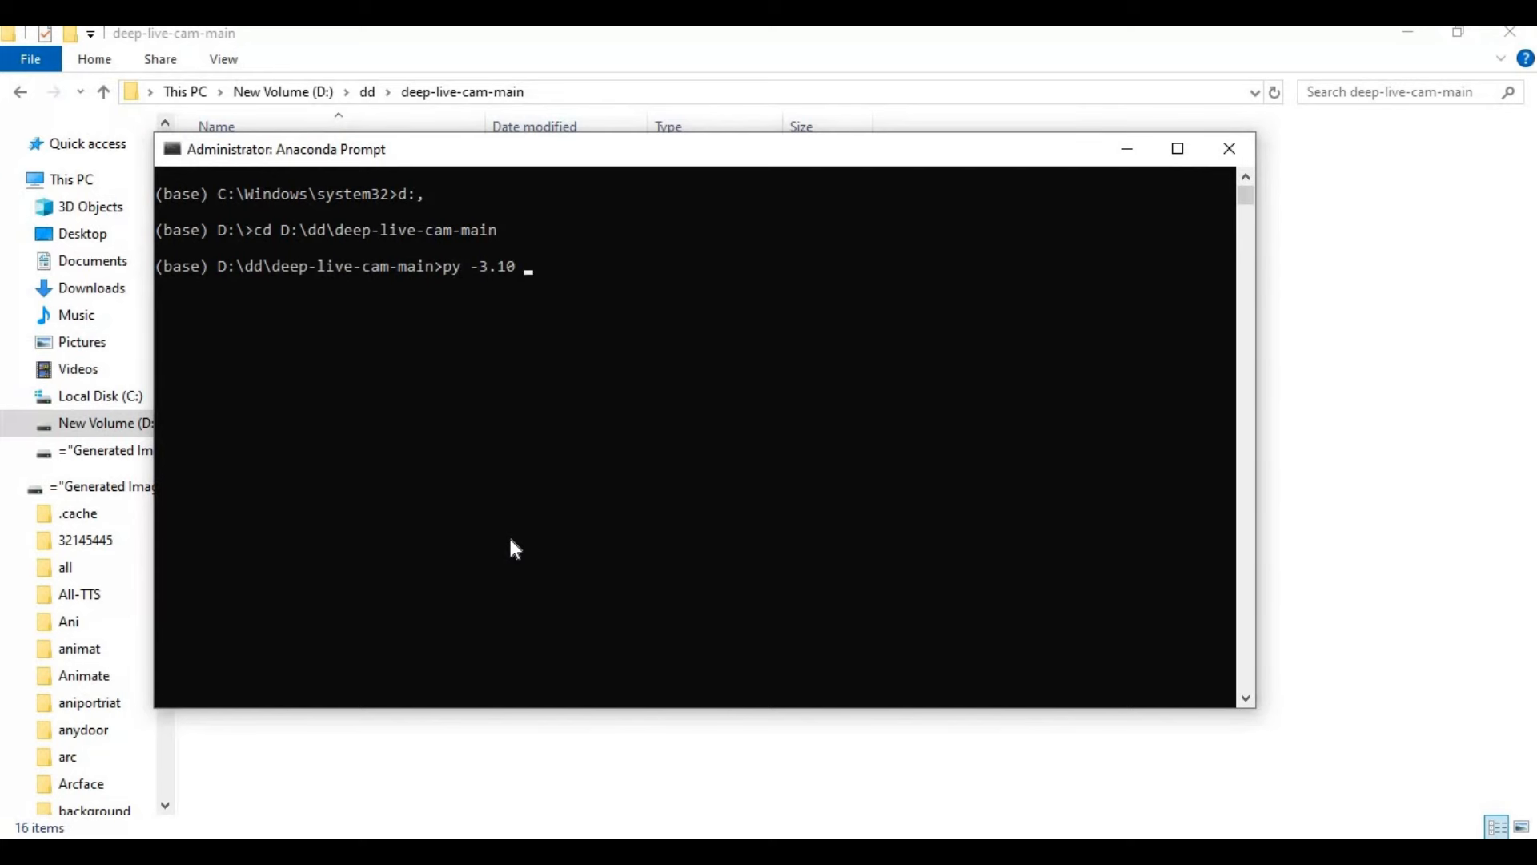
pyautogui.write('0')
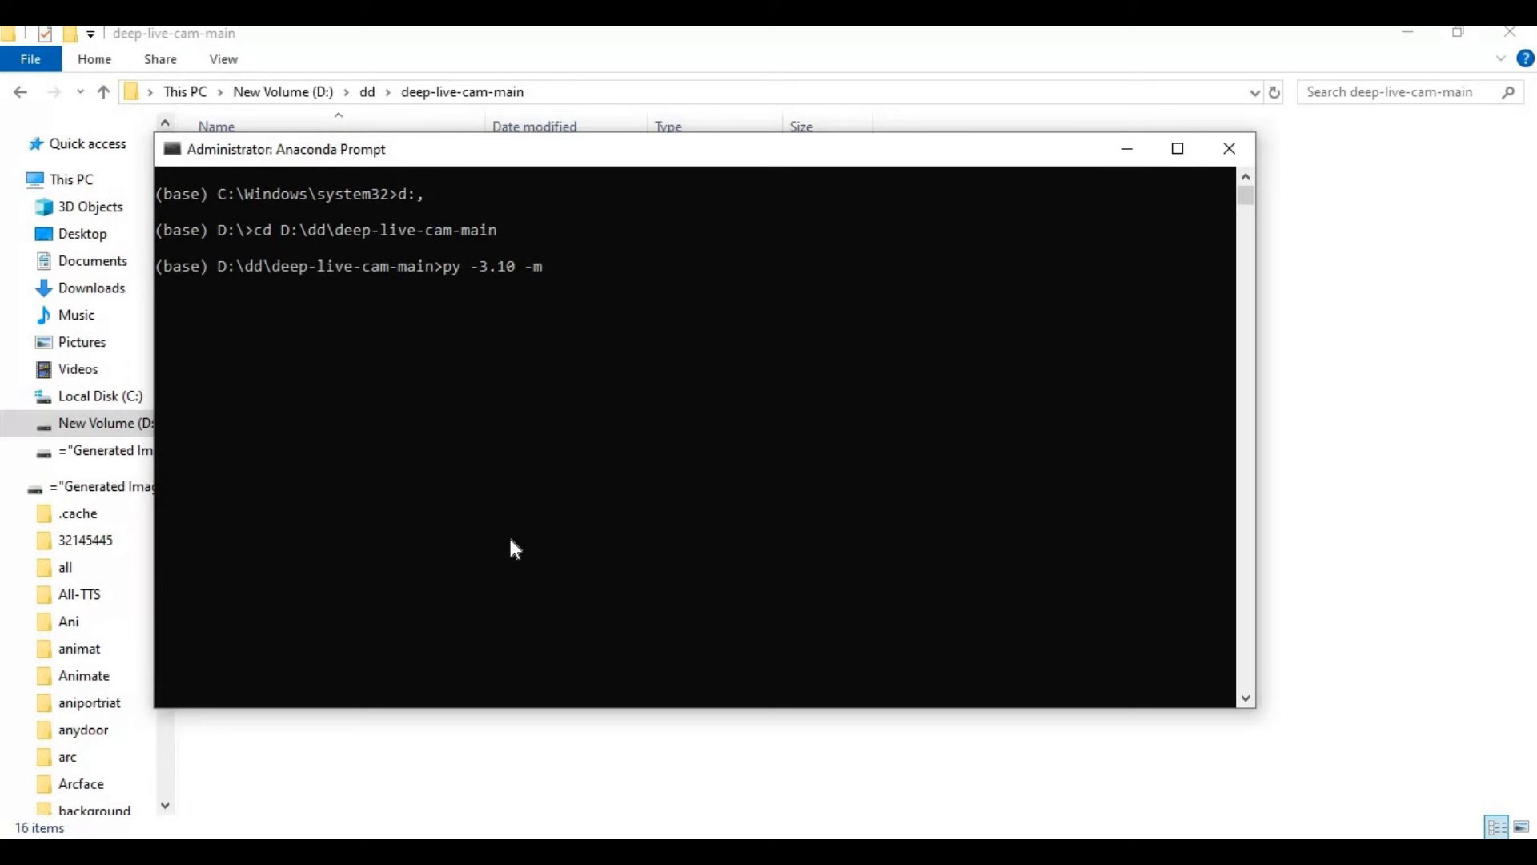
pyautogui.write('venv ven')
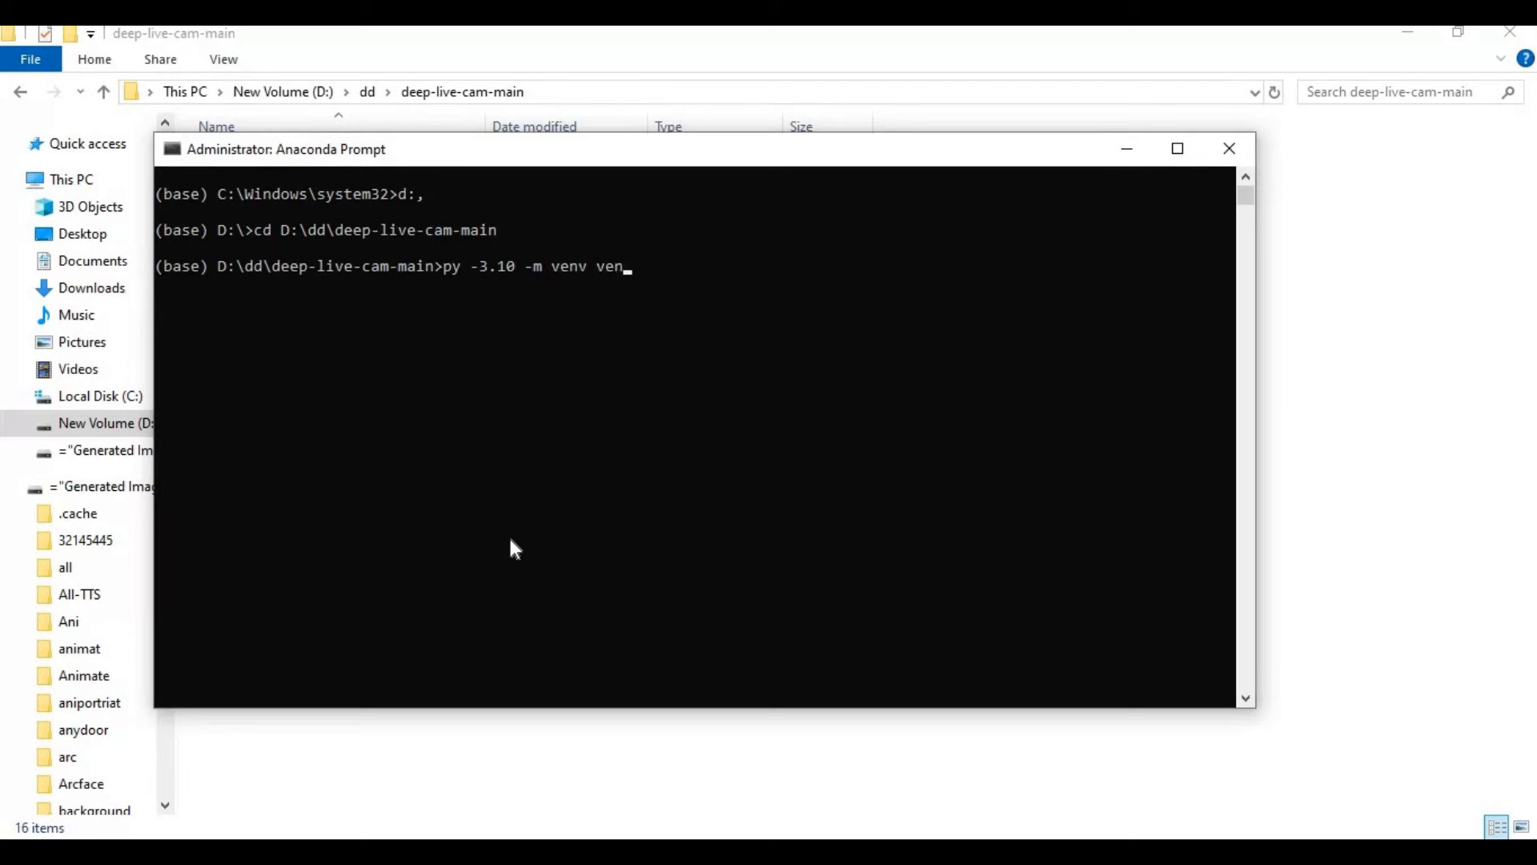
pyautogui.press('Enter')
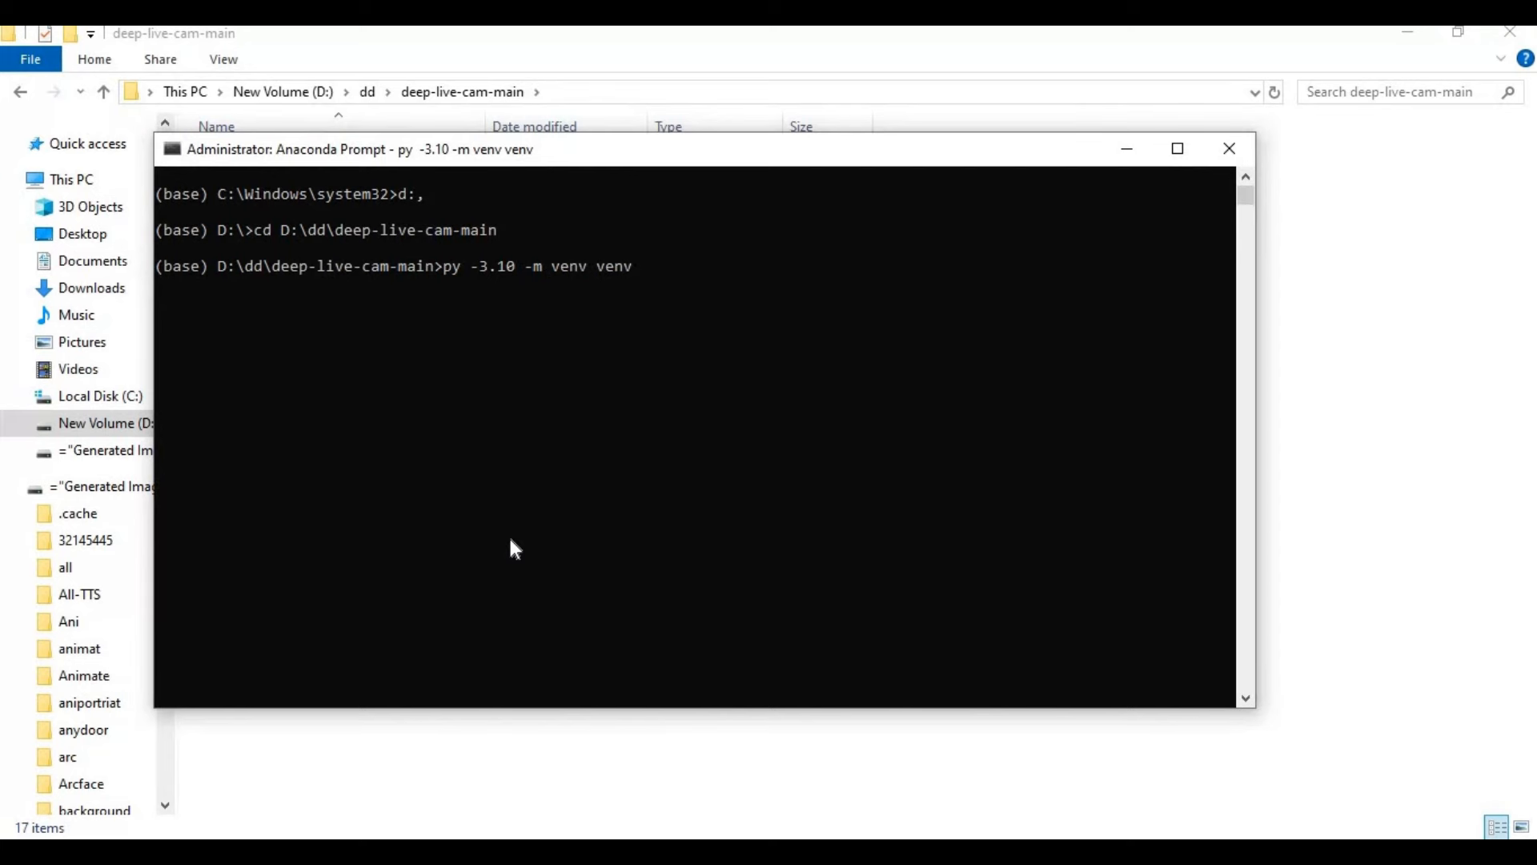
pyautogui.press('Enter')
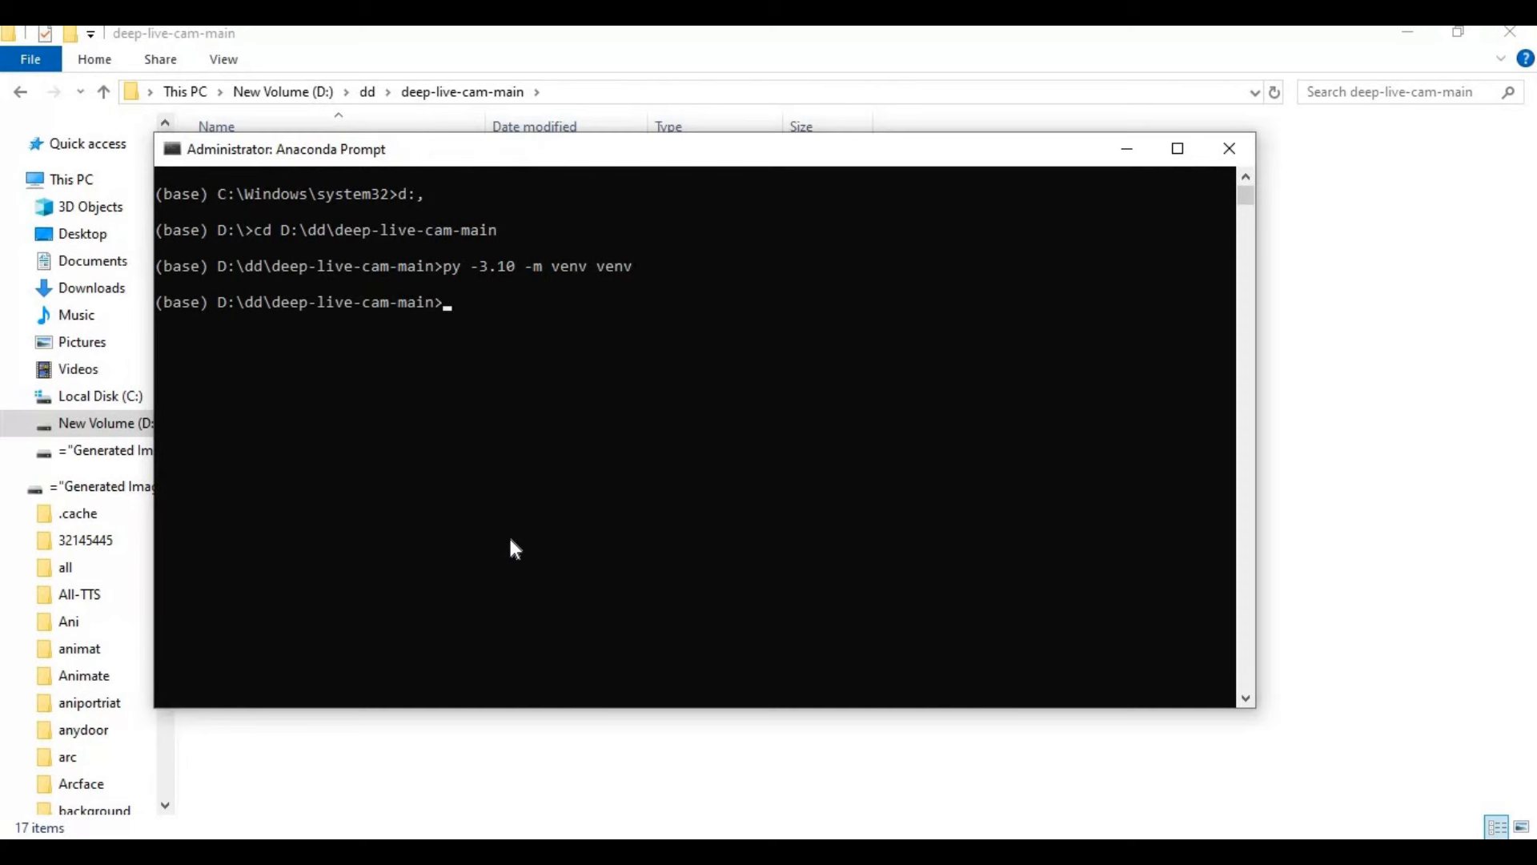
# Step: Run venv\scripts\activate so venv appears in the prompt
pyautogui.write('v')
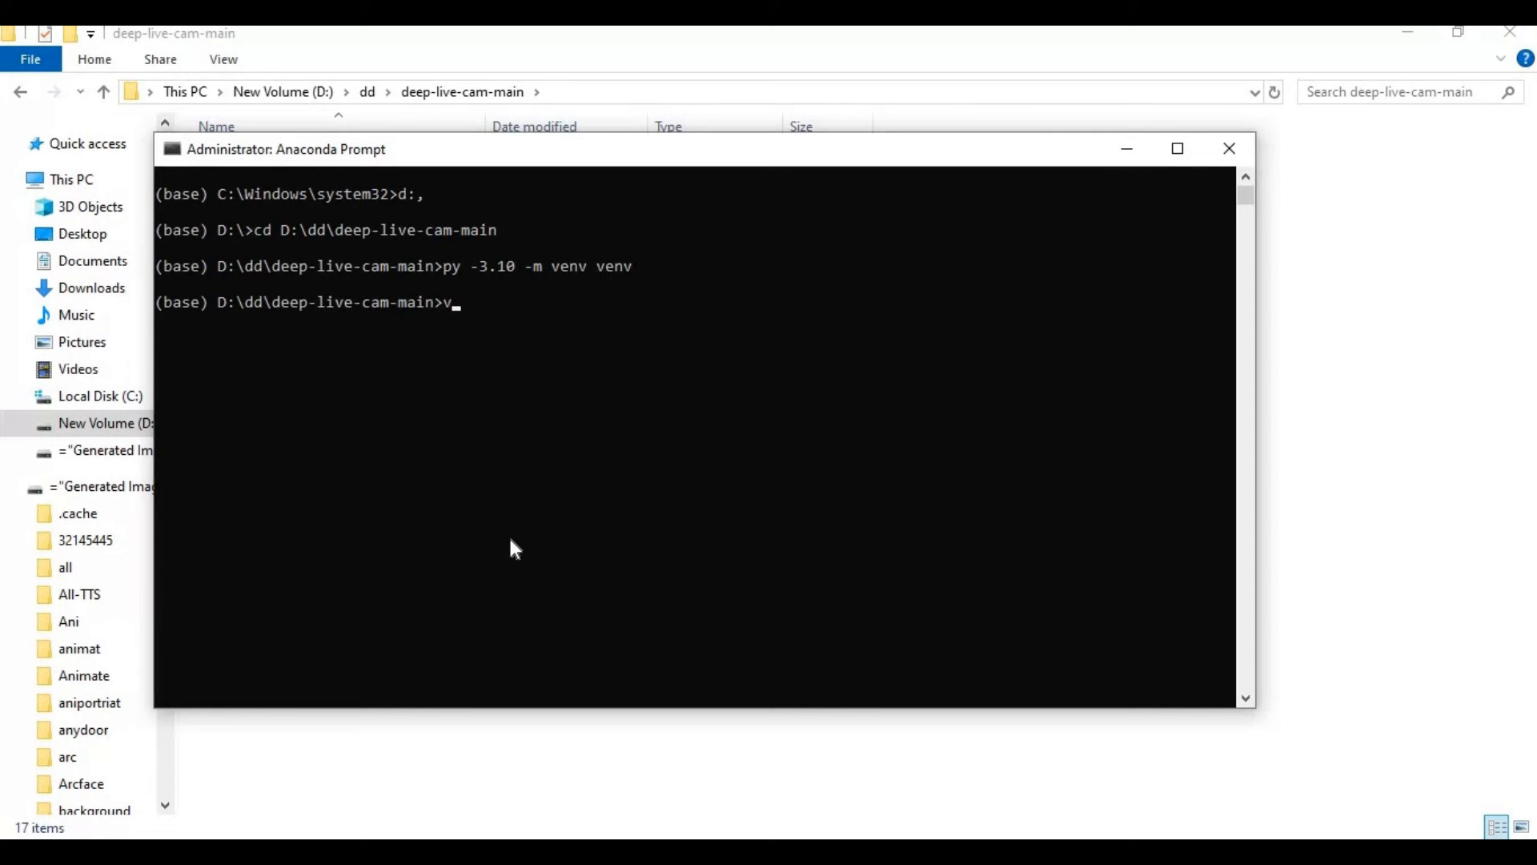
pyautogui.write('env')
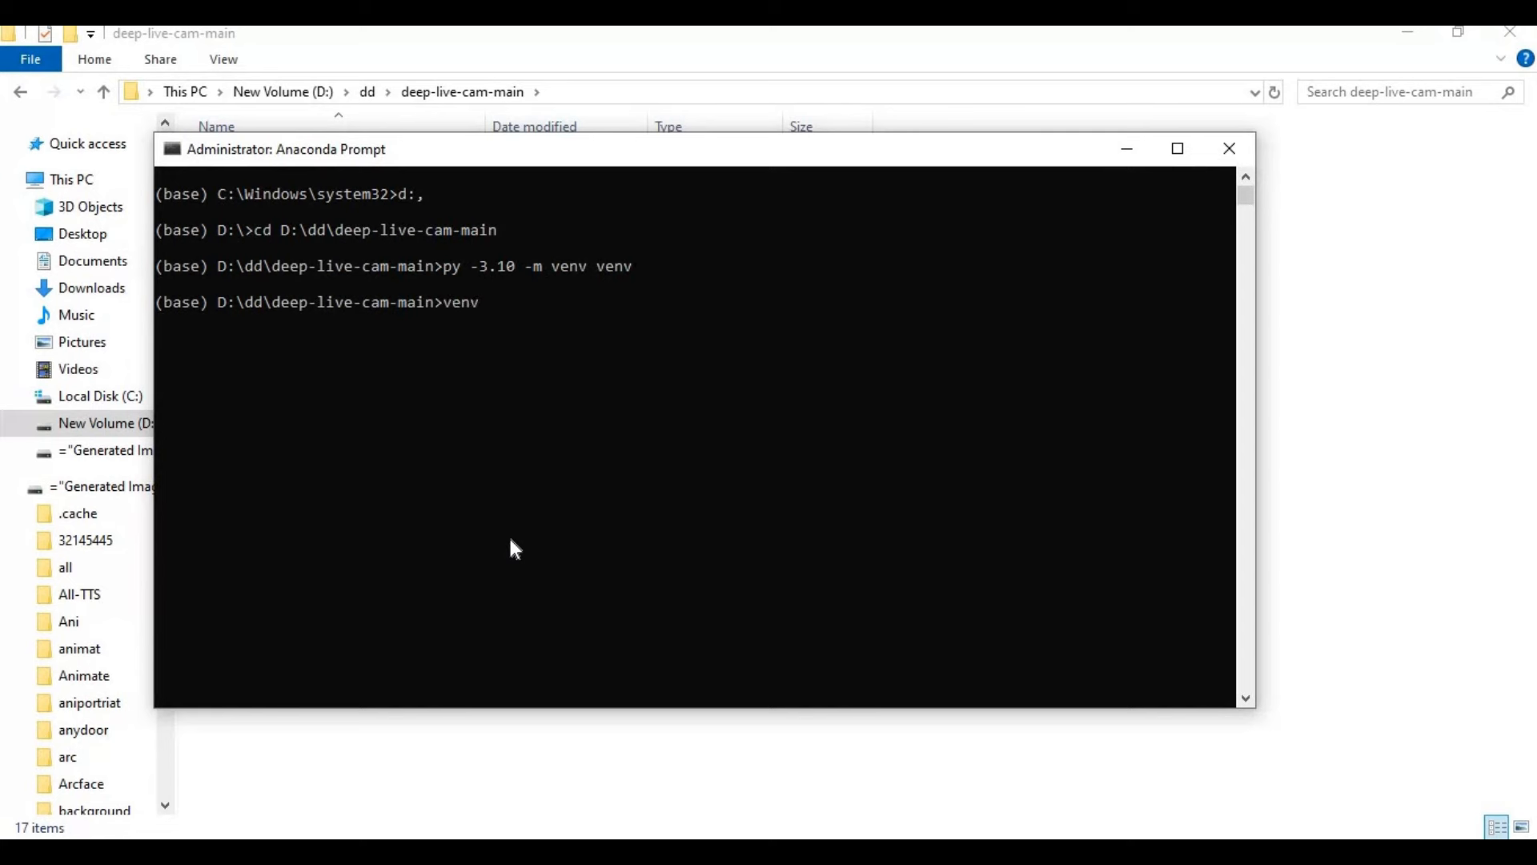
pyautogui.write('\\sc')
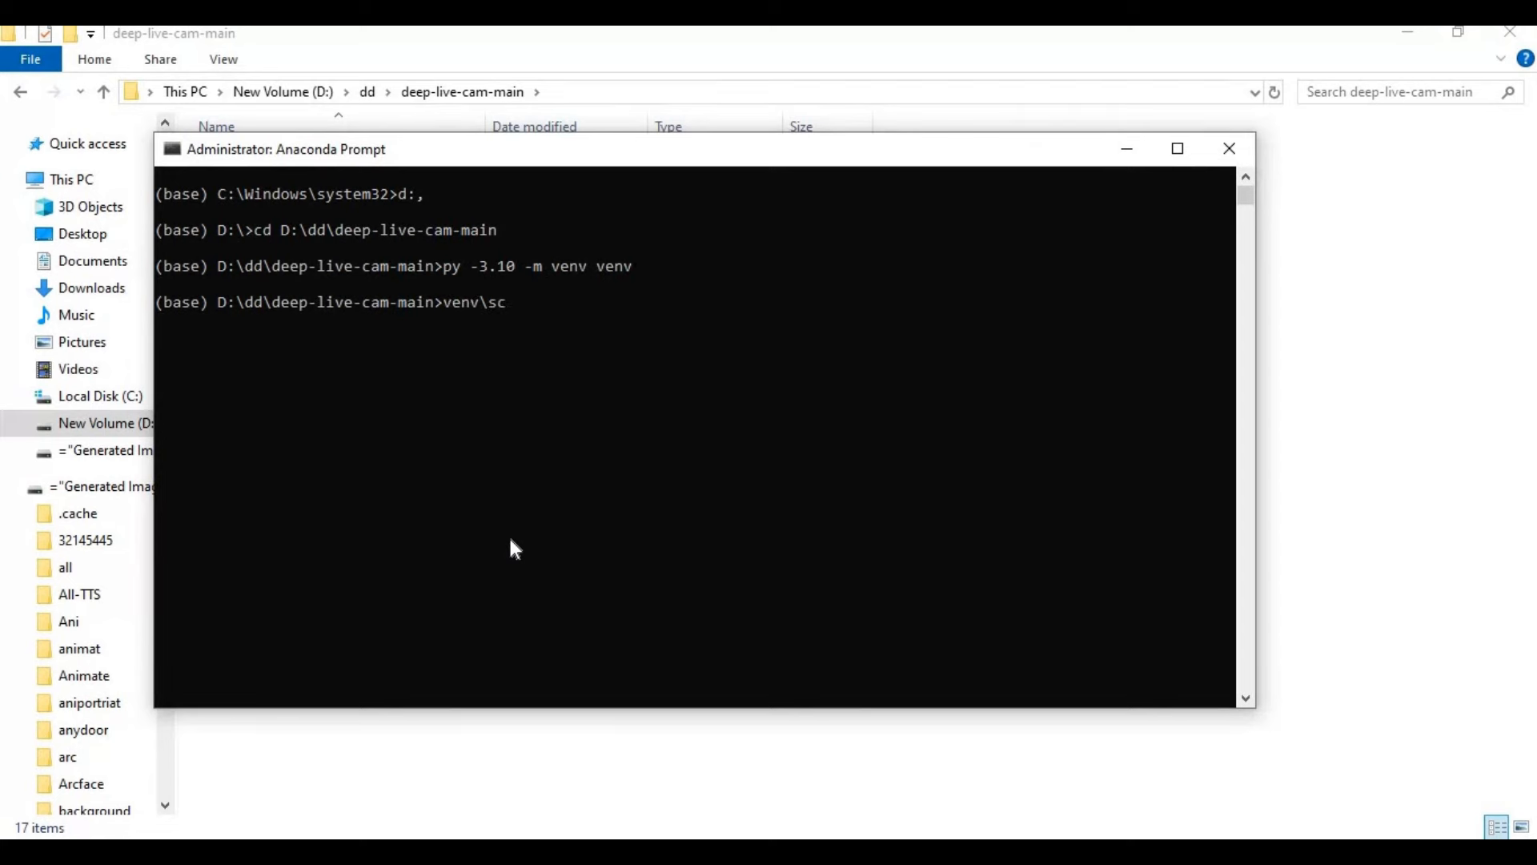
pyautogui.write('ripts')
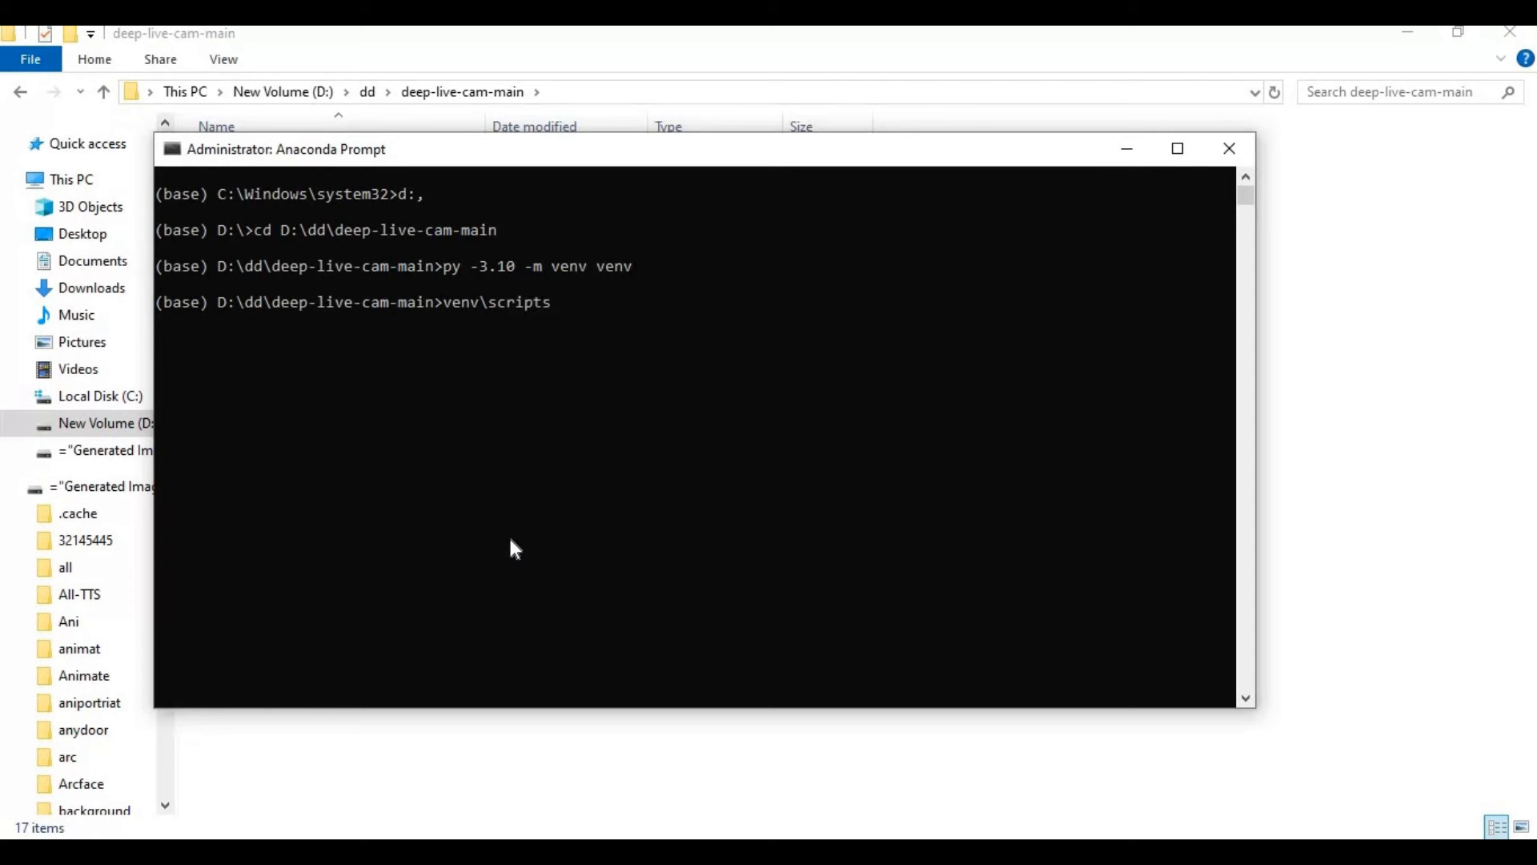
pyautogui.write('\\act')
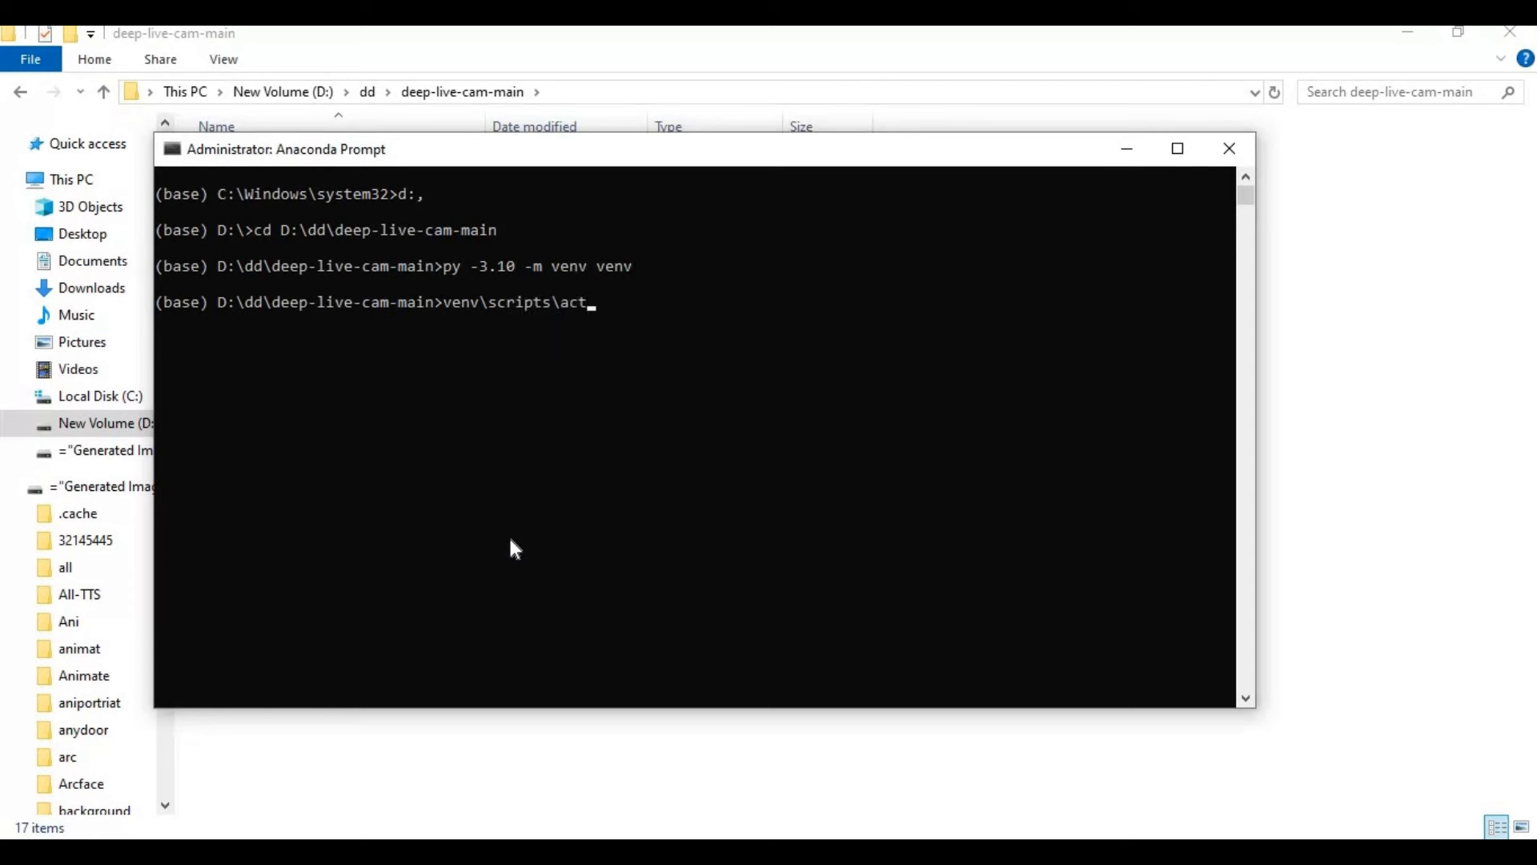
pyautogui.press('Enter')
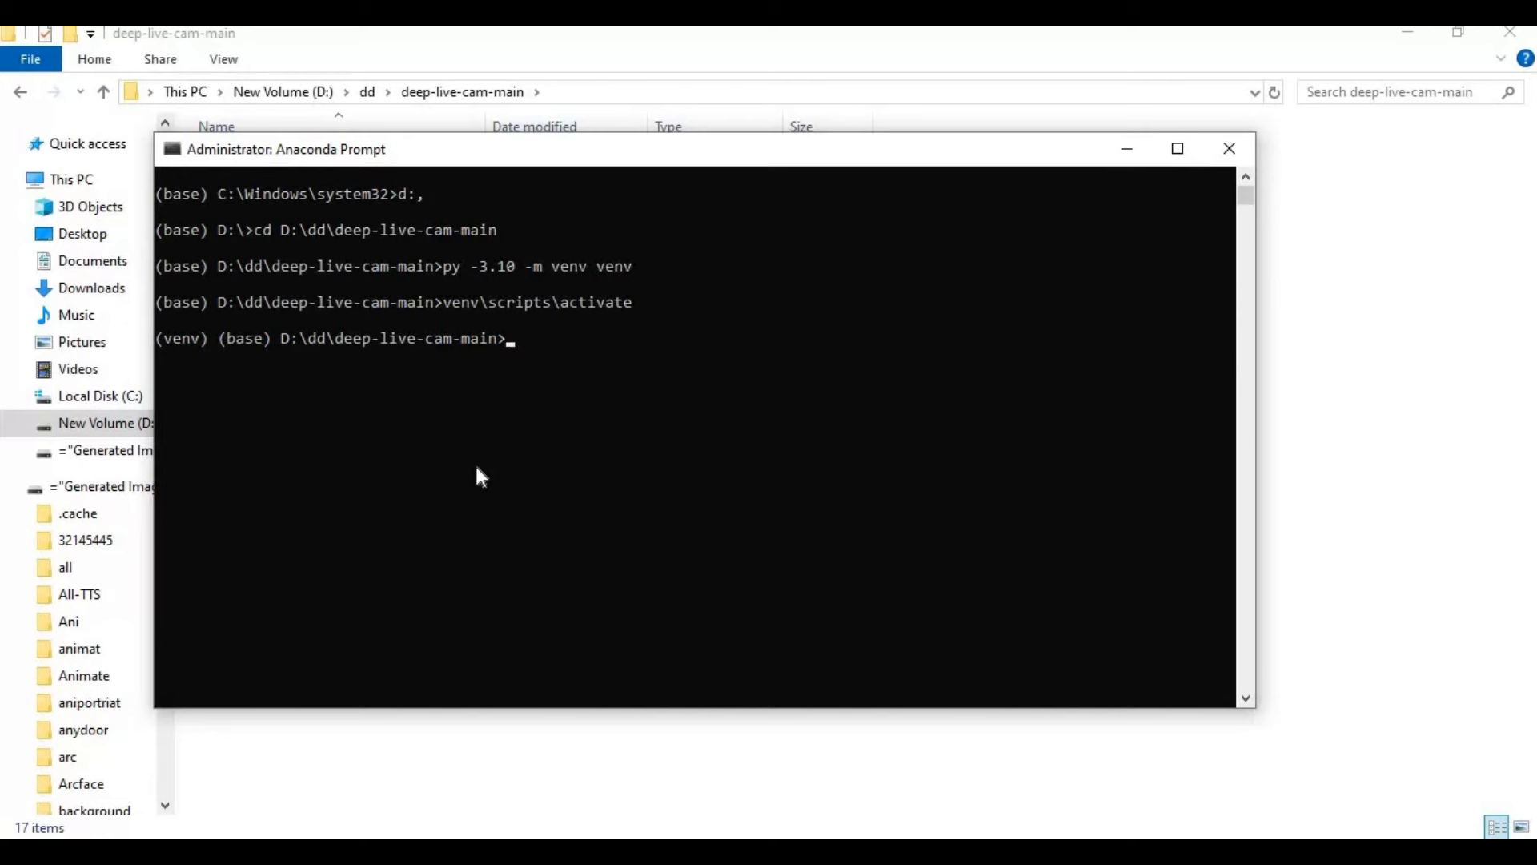
# Step: Enter 'pip install -r requirements.txt' to install the project dependencies into venv
pyautogui.write('pip')
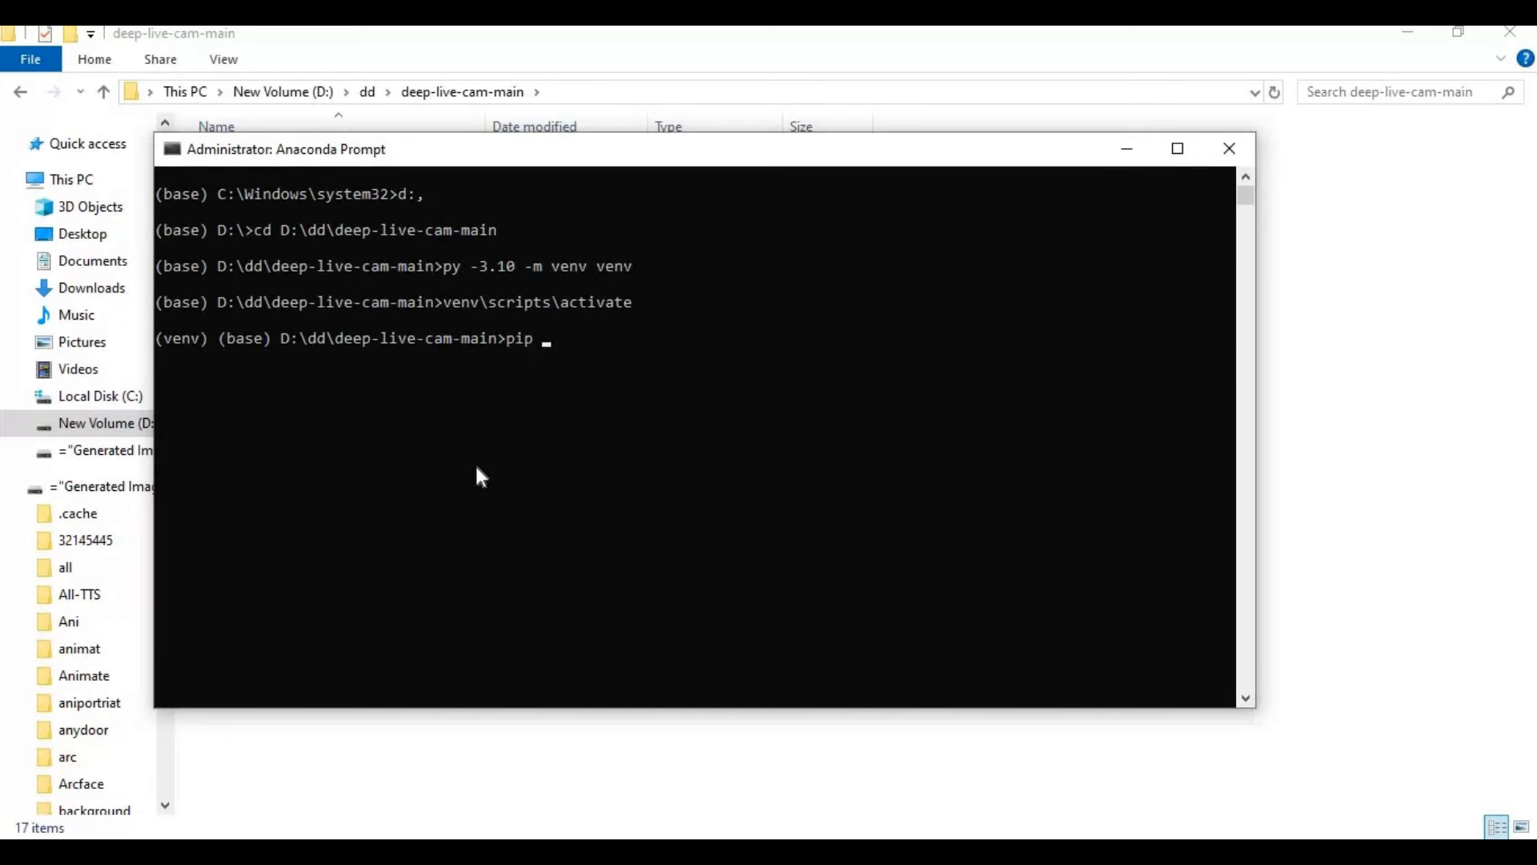
pyautogui.write('install -')
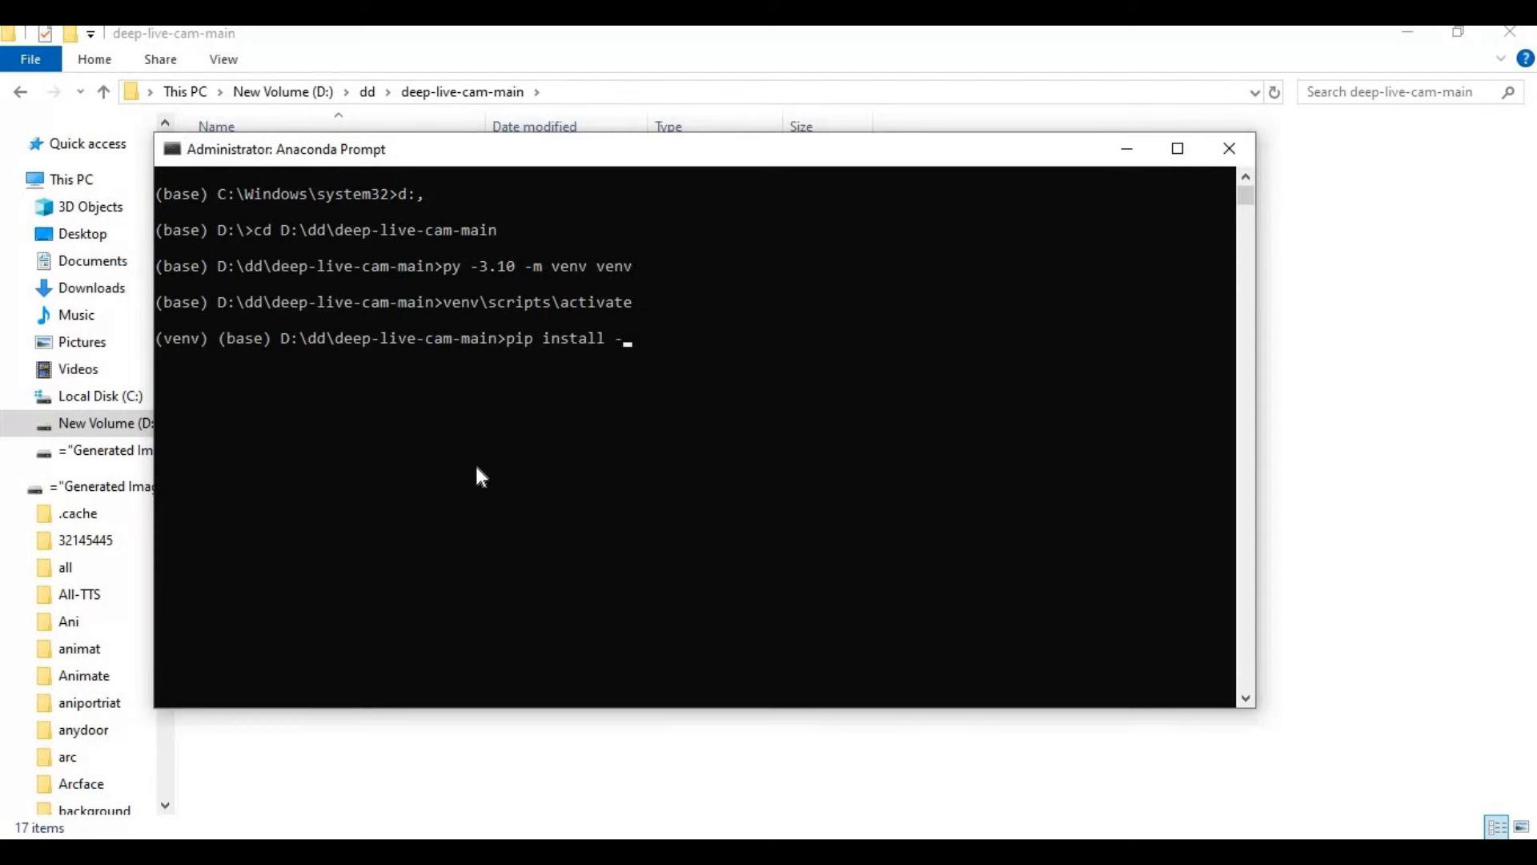
pyautogui.write('r req')
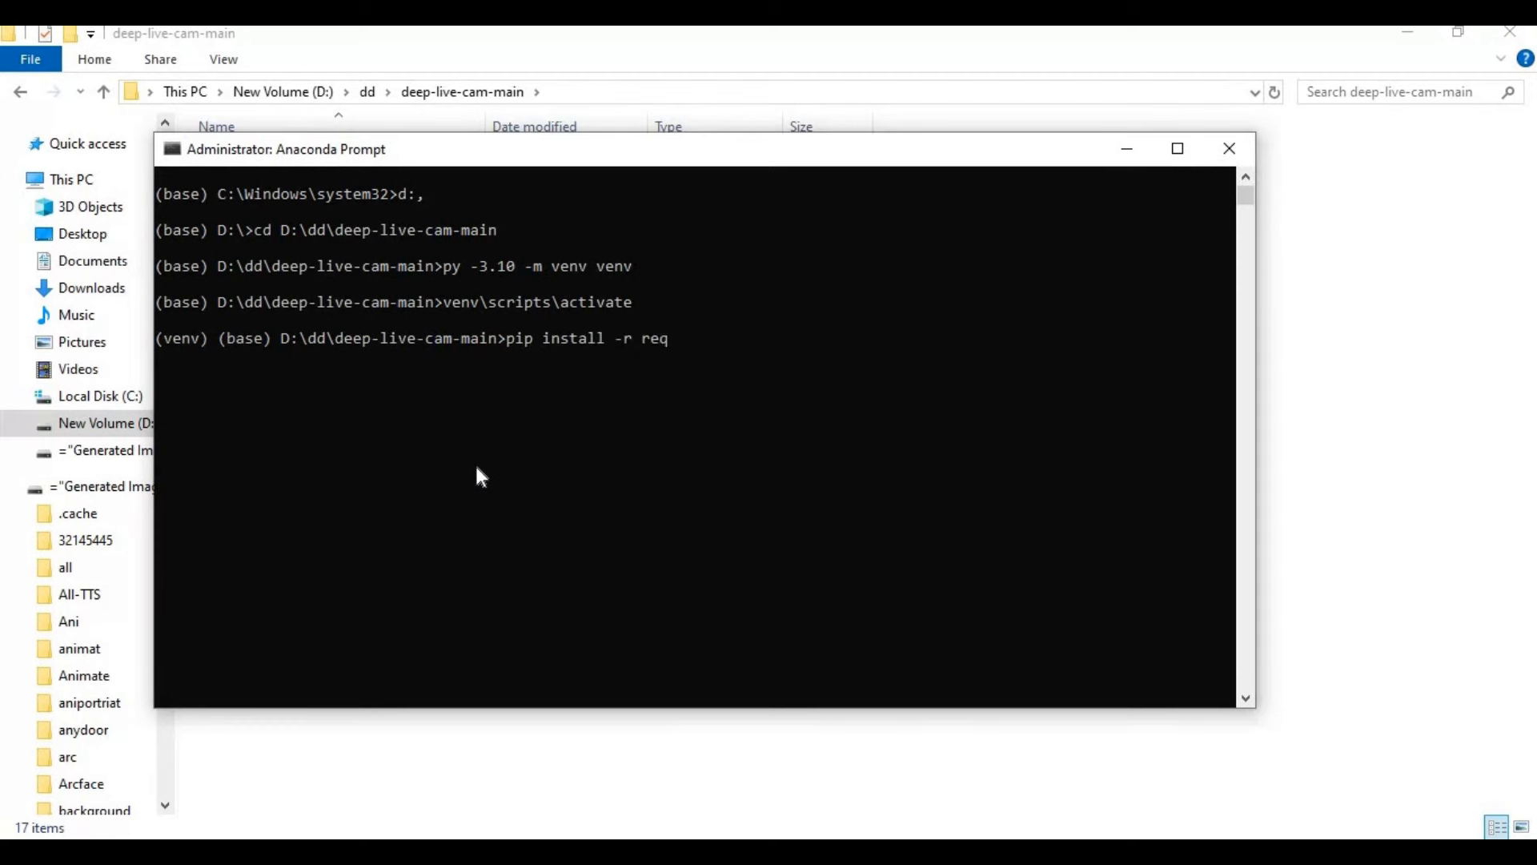
pyautogui.write('uirements')
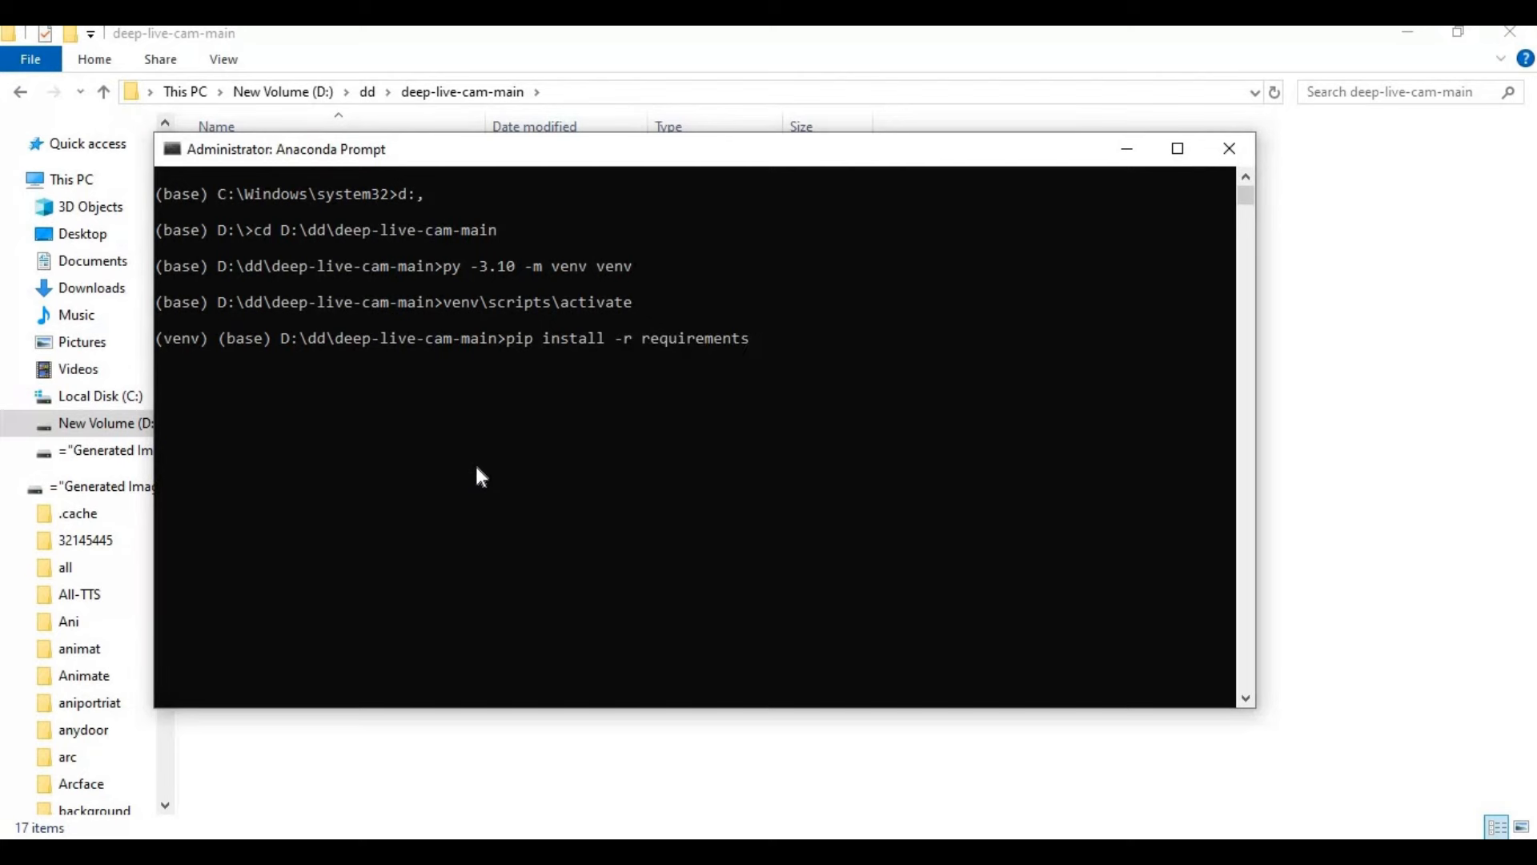
pyautogui.write('.txt')
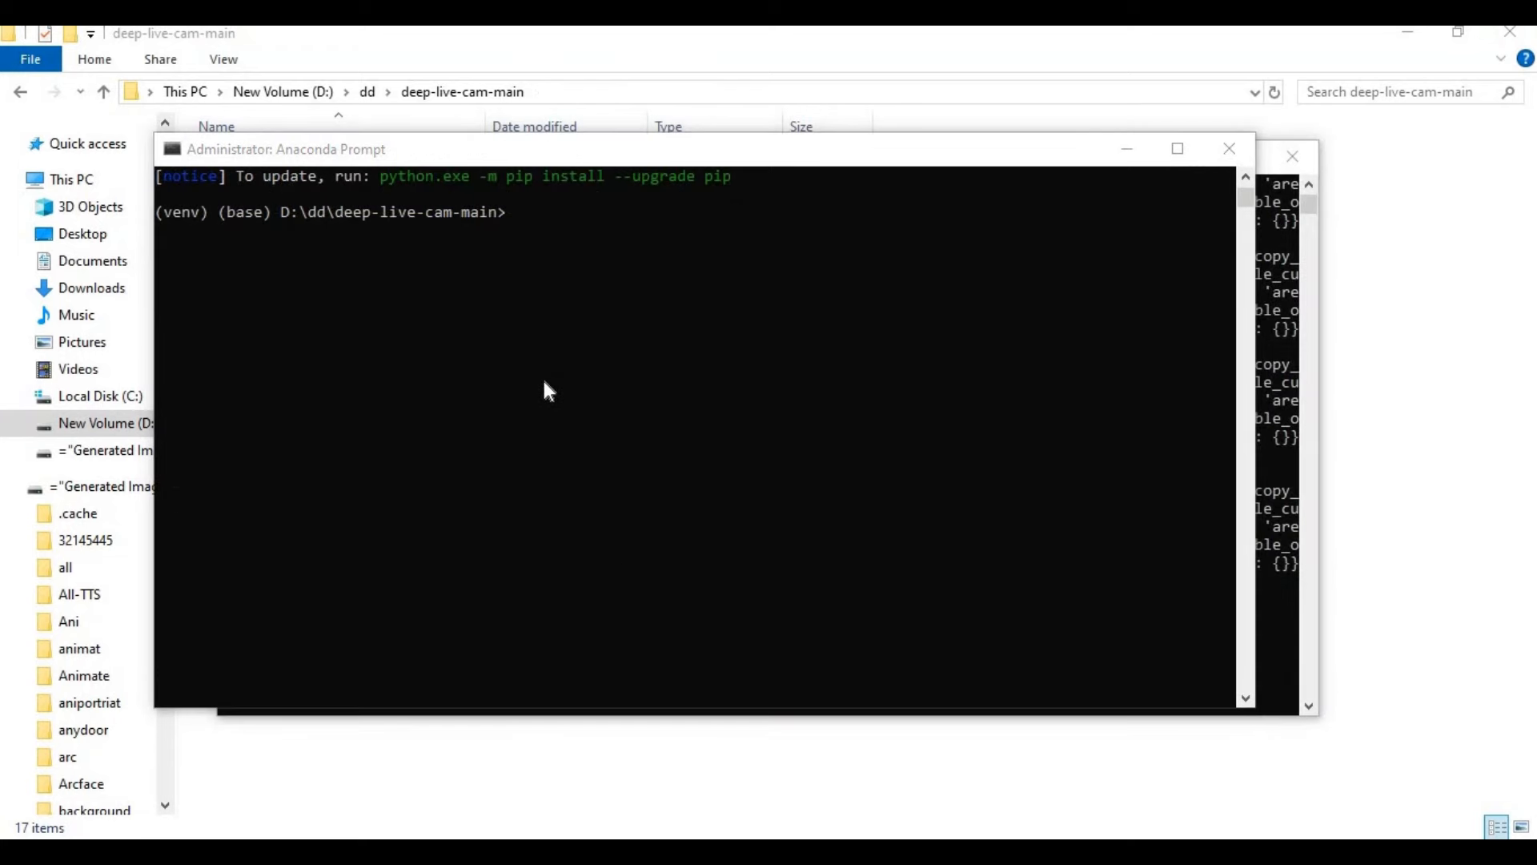
pyautogui.moveTo(551, 767)
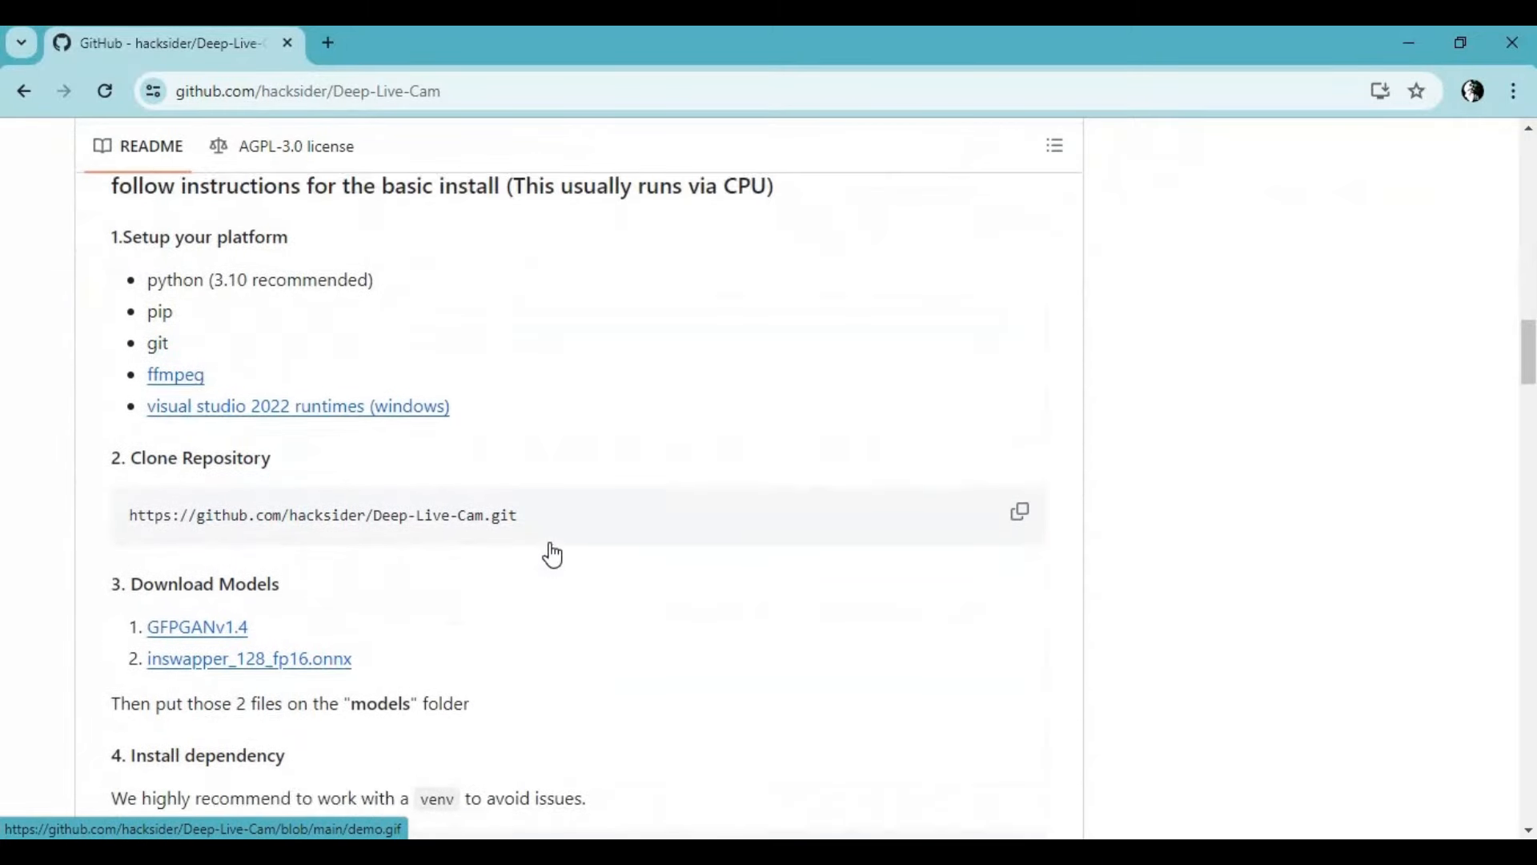
# Step: Scroll the README to section 3, Download Models, showing the GFPGANv1.4 and inswapper links
pyautogui.scroll(-3)
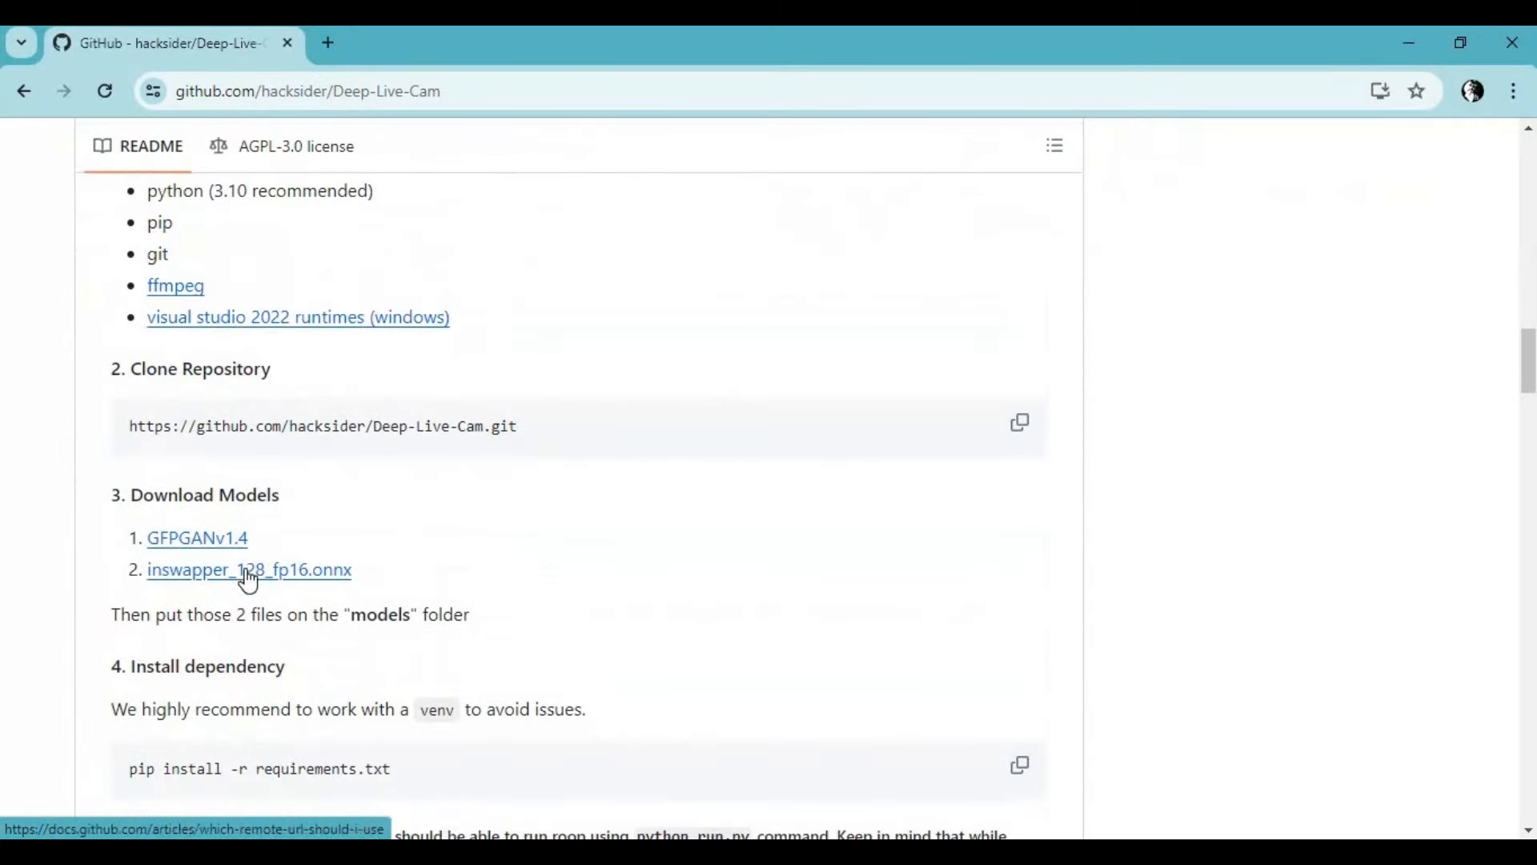
pyautogui.moveTo(249, 570)
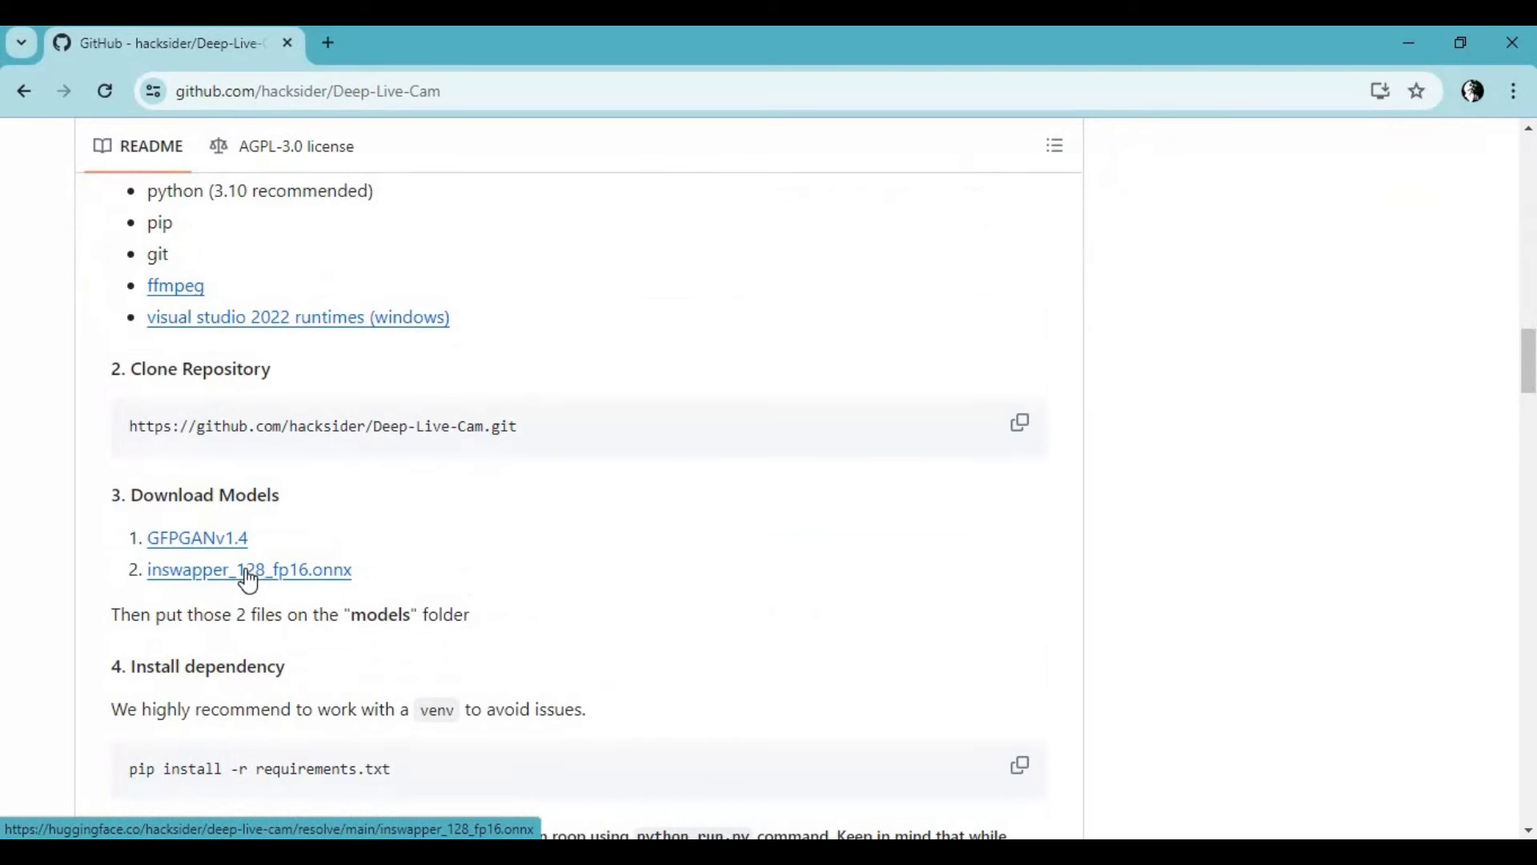
pyautogui.moveTo(249, 579)
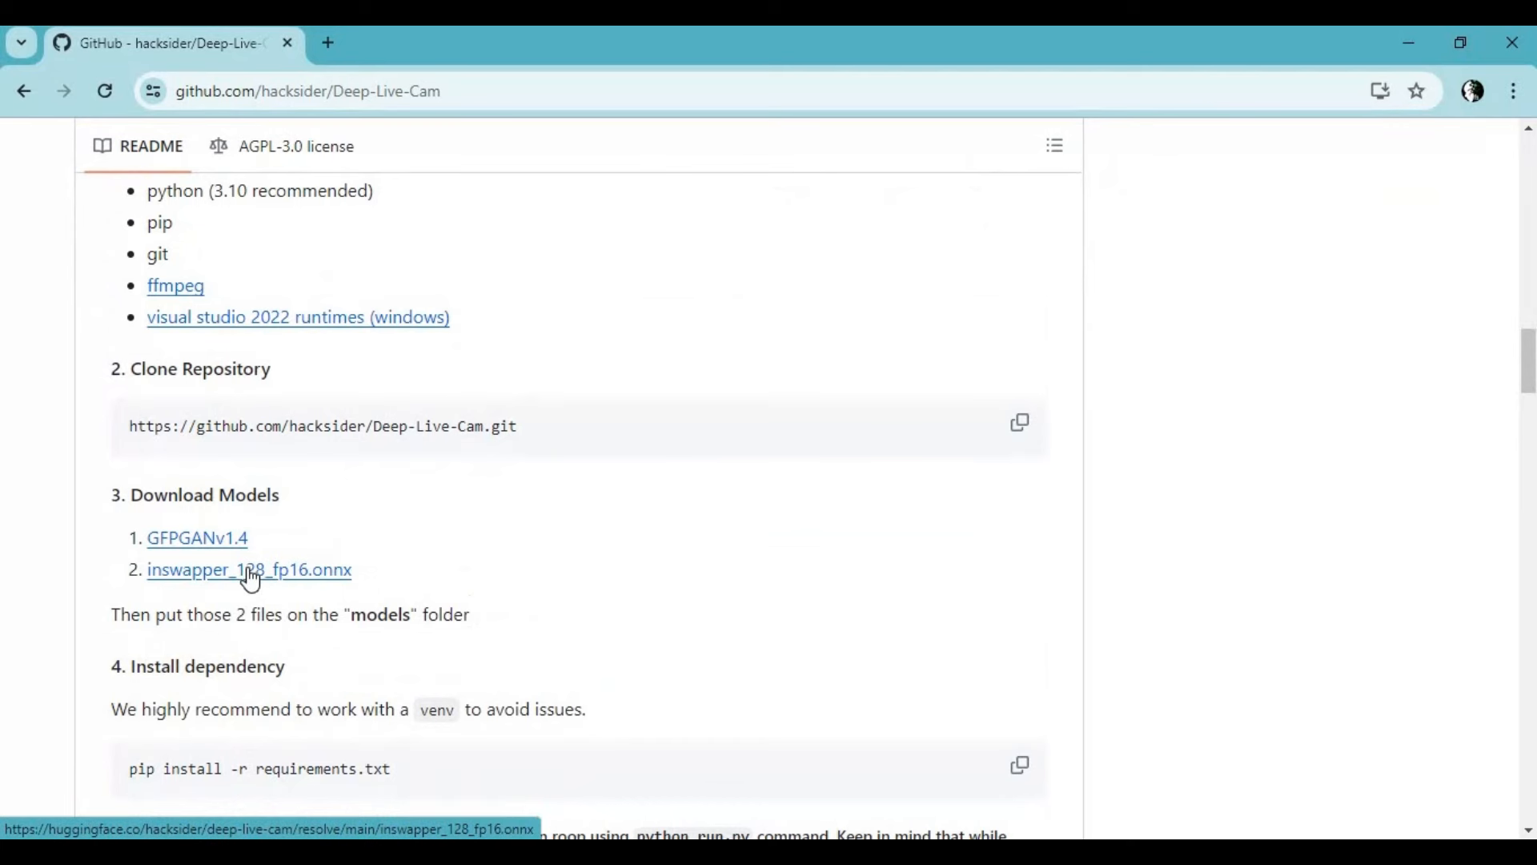
pyautogui.moveTo(501, 601)
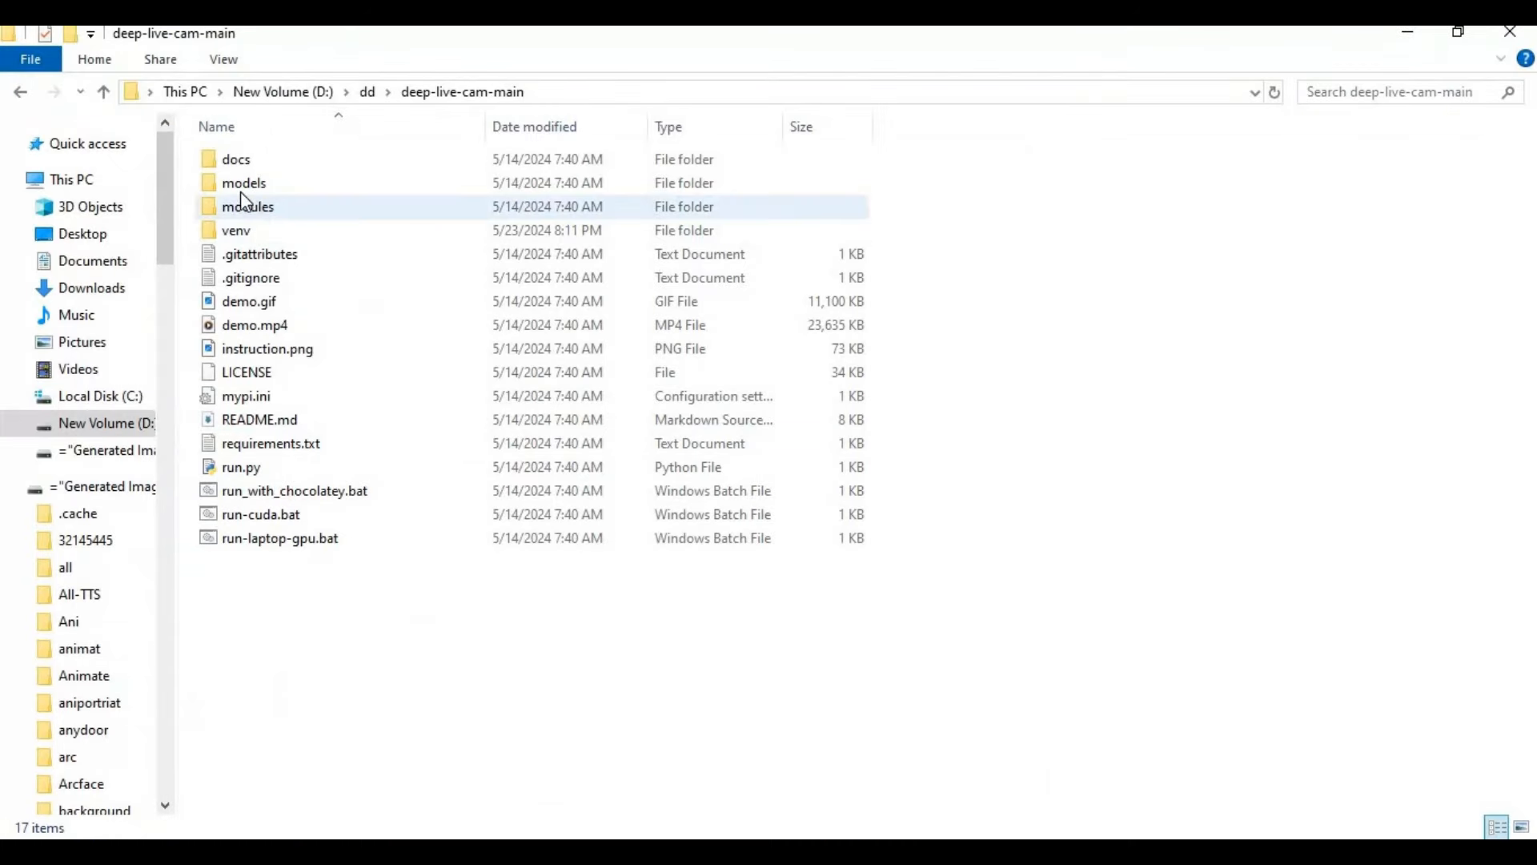
# Step: Paste GFPGANv1.4.pth and inswapper_128_fp16.onnx into the models folder beside instructions.txt
pyautogui.doubleClick(245, 182)
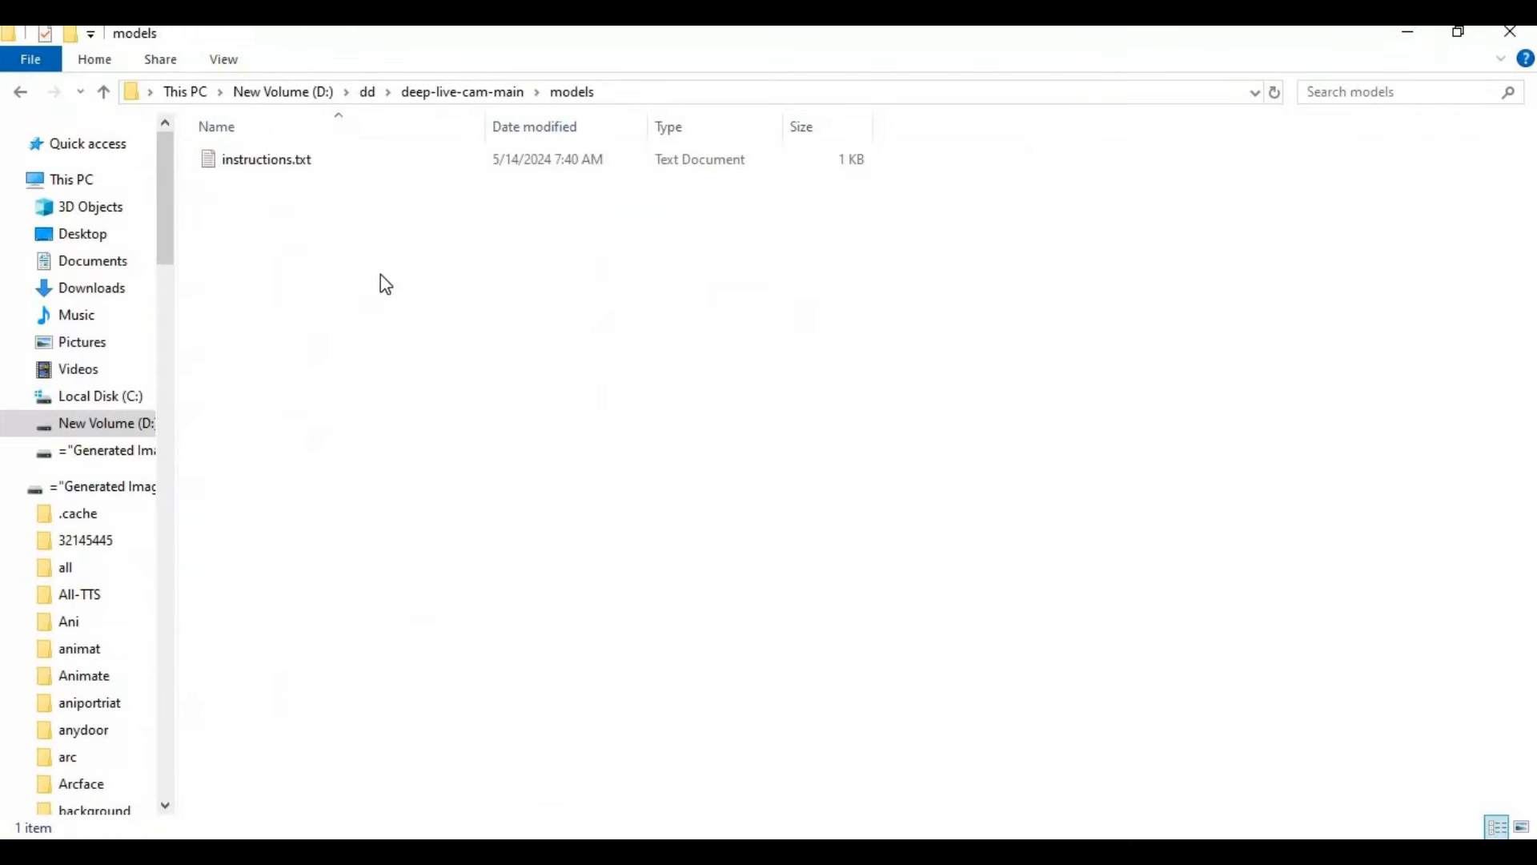
pyautogui.rightClick(385, 283)
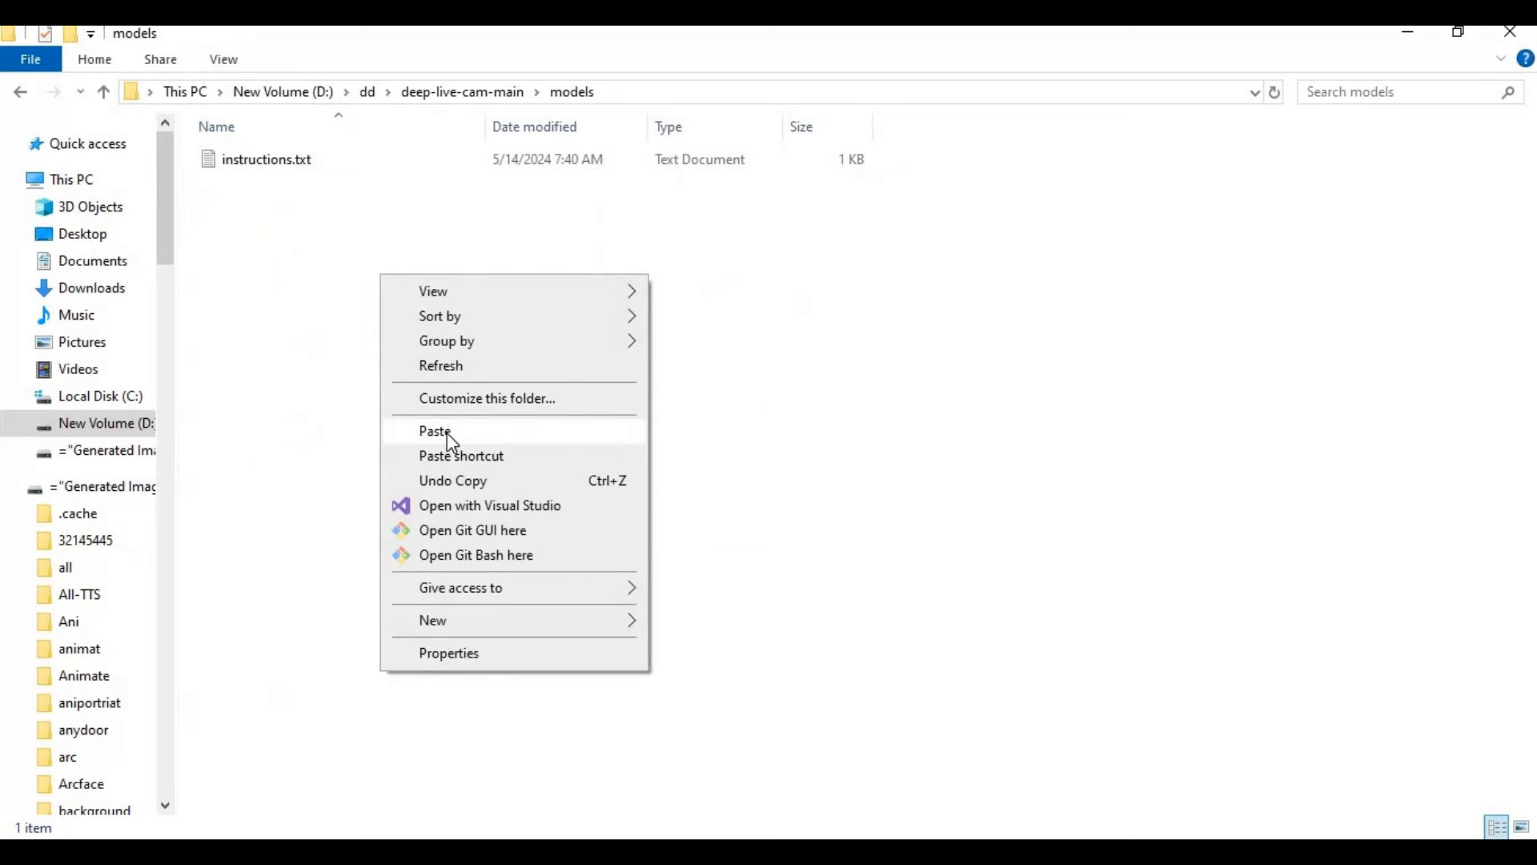
pyautogui.click(427, 430)
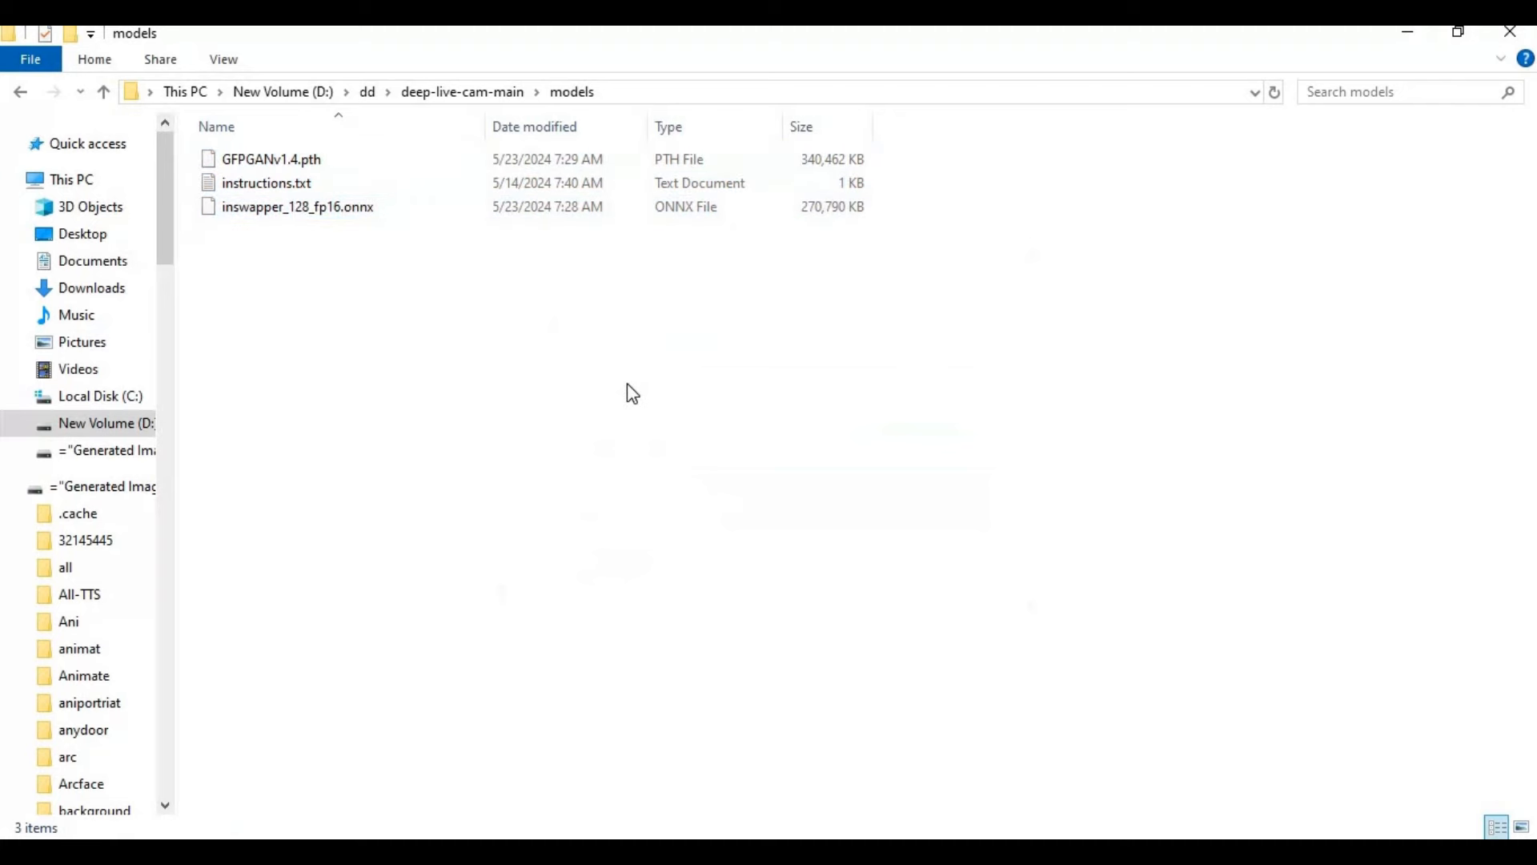
pyautogui.moveTo(675, 787)
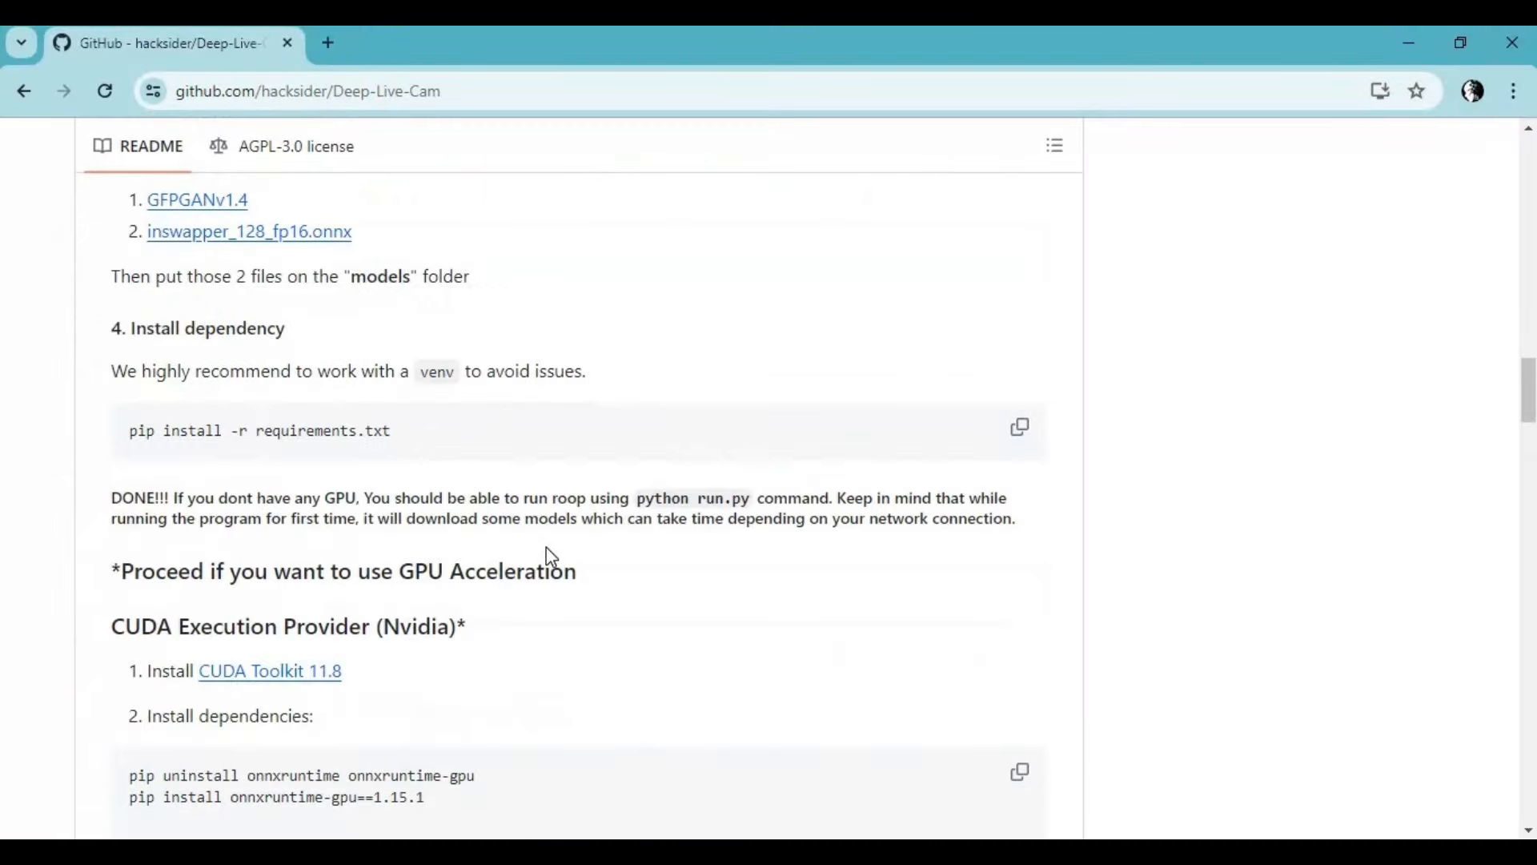
# Step: Scroll to CUDA Execution Provider and run its pip uninstall onnxruntime command
pyautogui.scroll(-3)
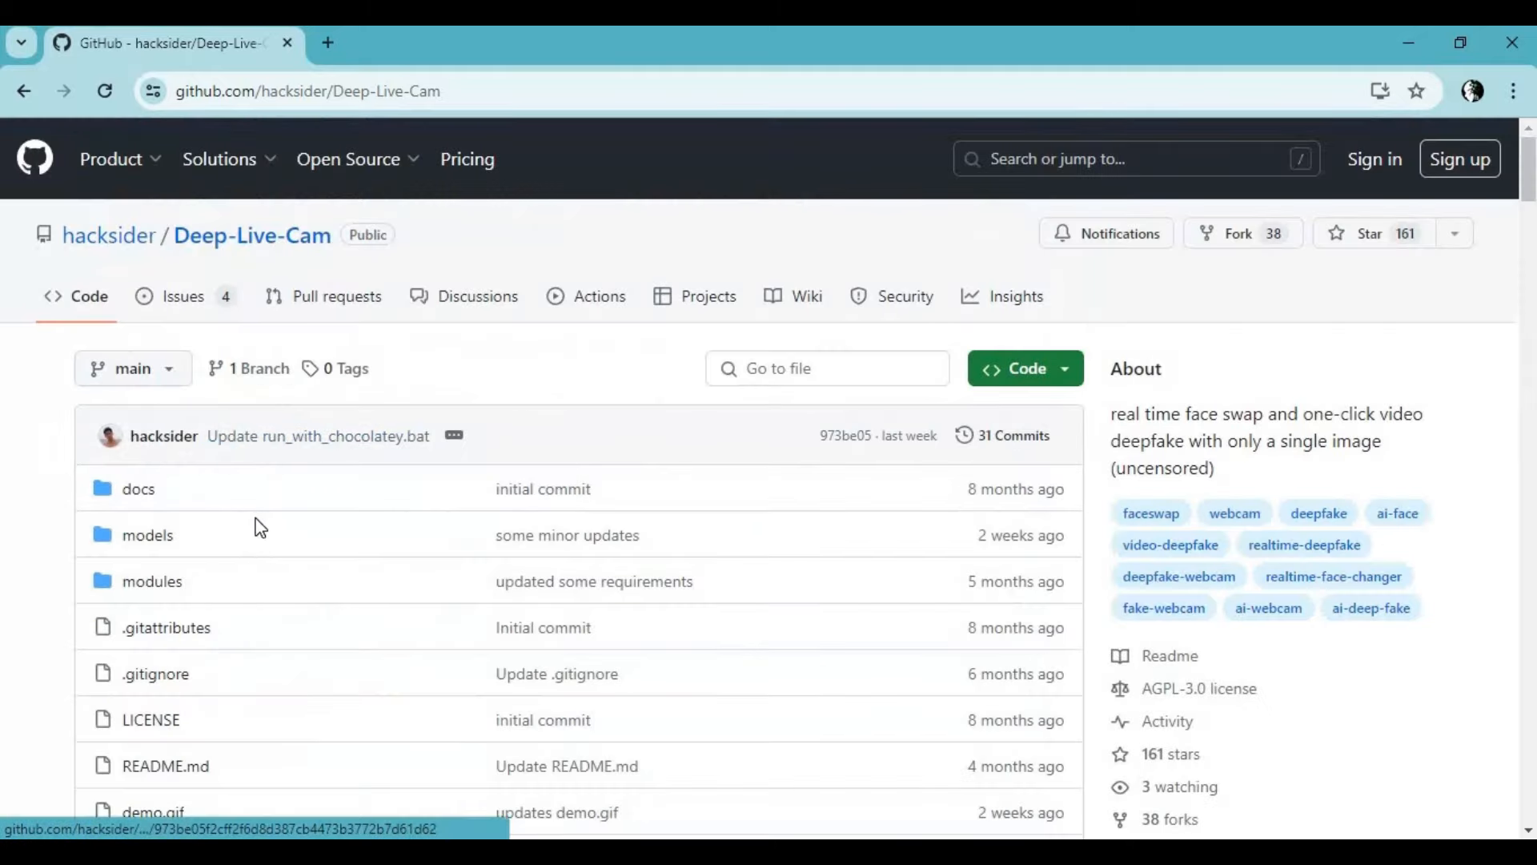
pyautogui.scroll(-3)
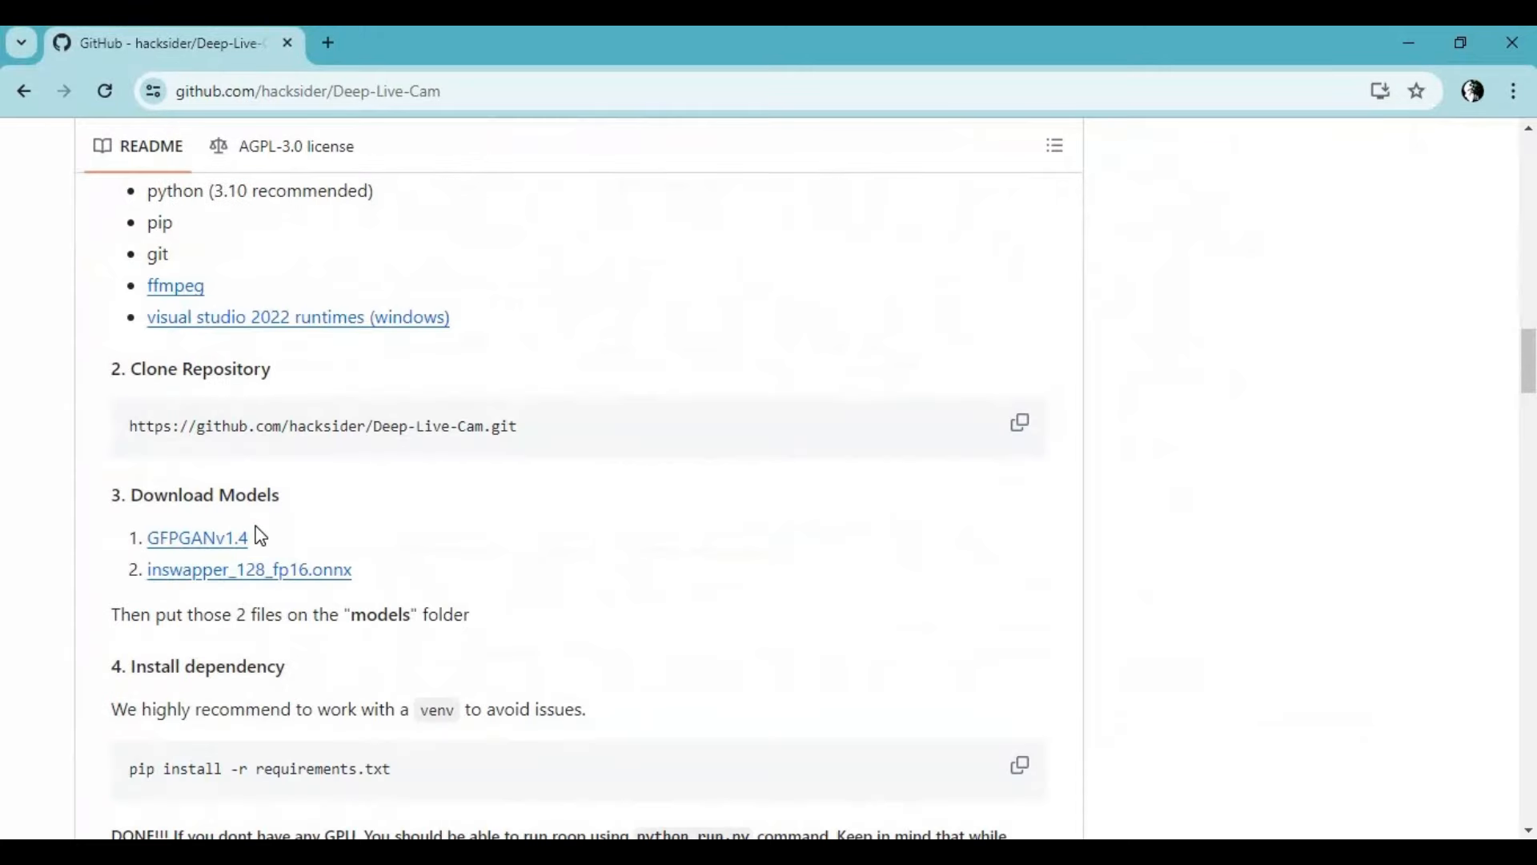
pyautogui.scroll(-3)
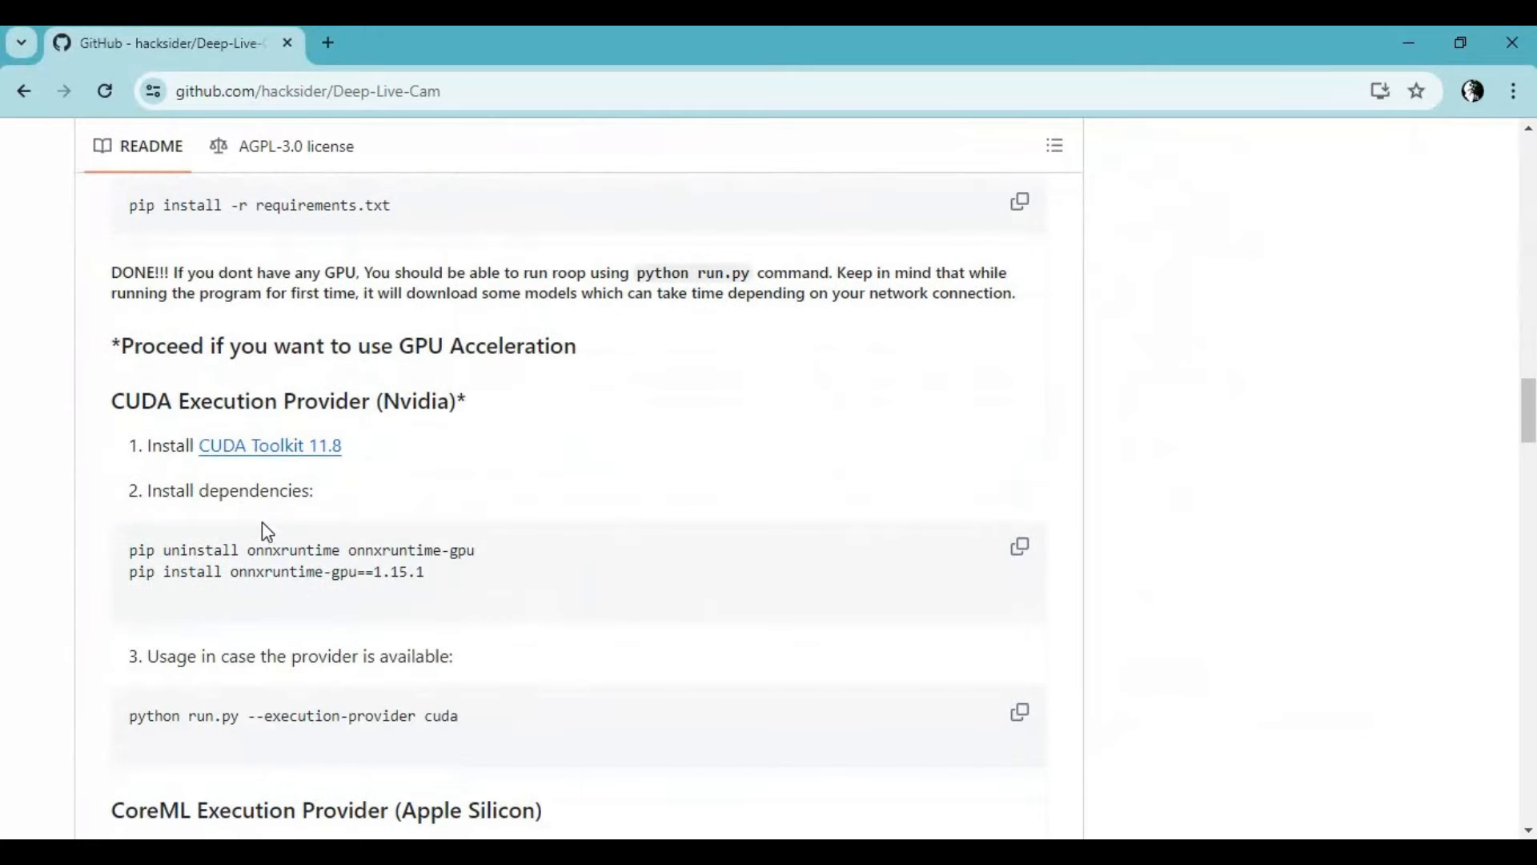
pyautogui.moveTo(503, 558)
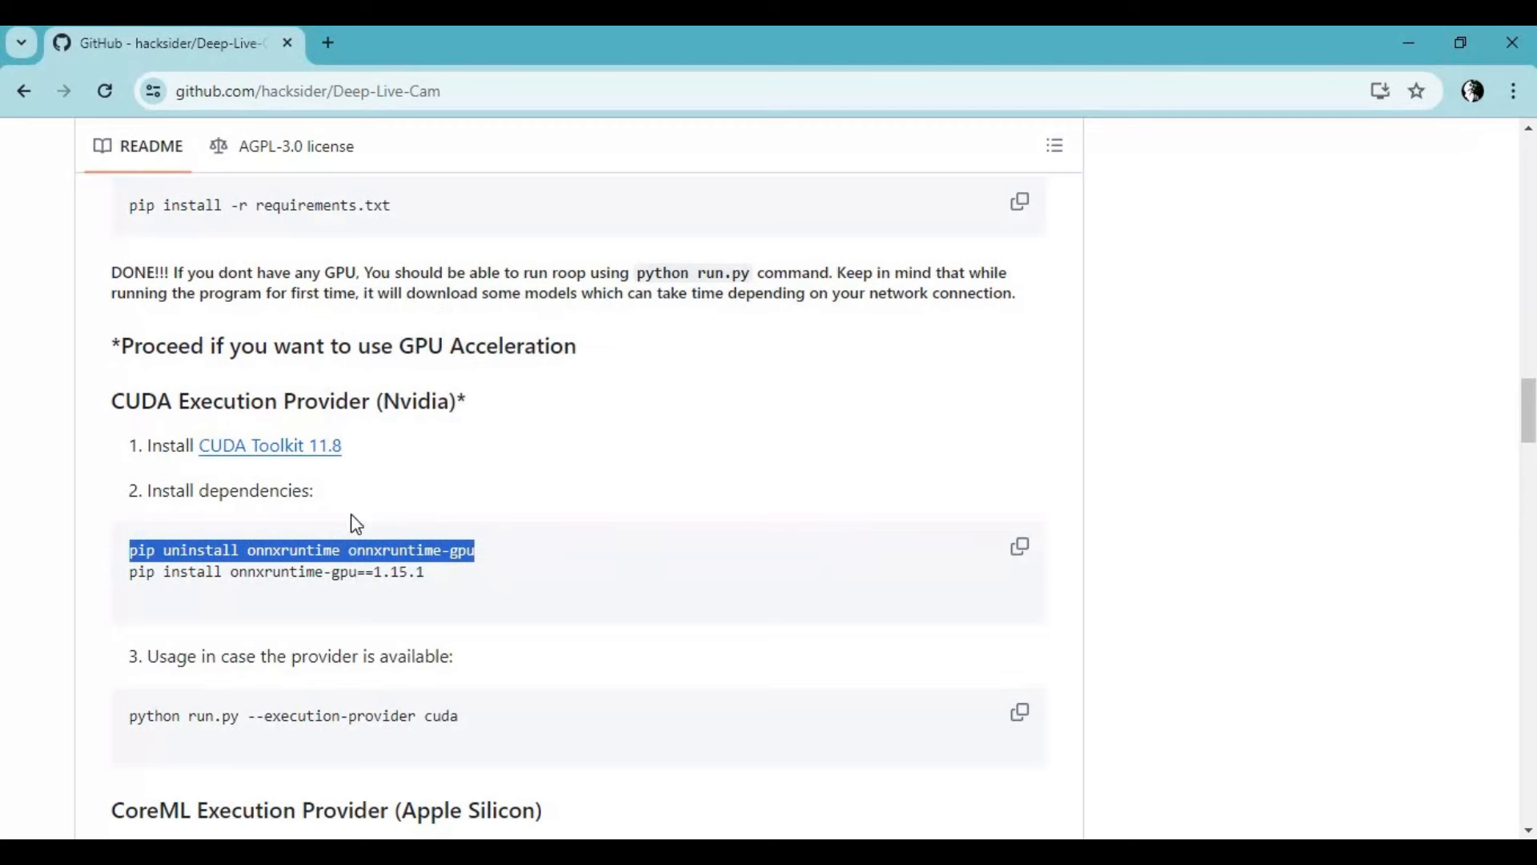
pyautogui.moveTo(692, 558)
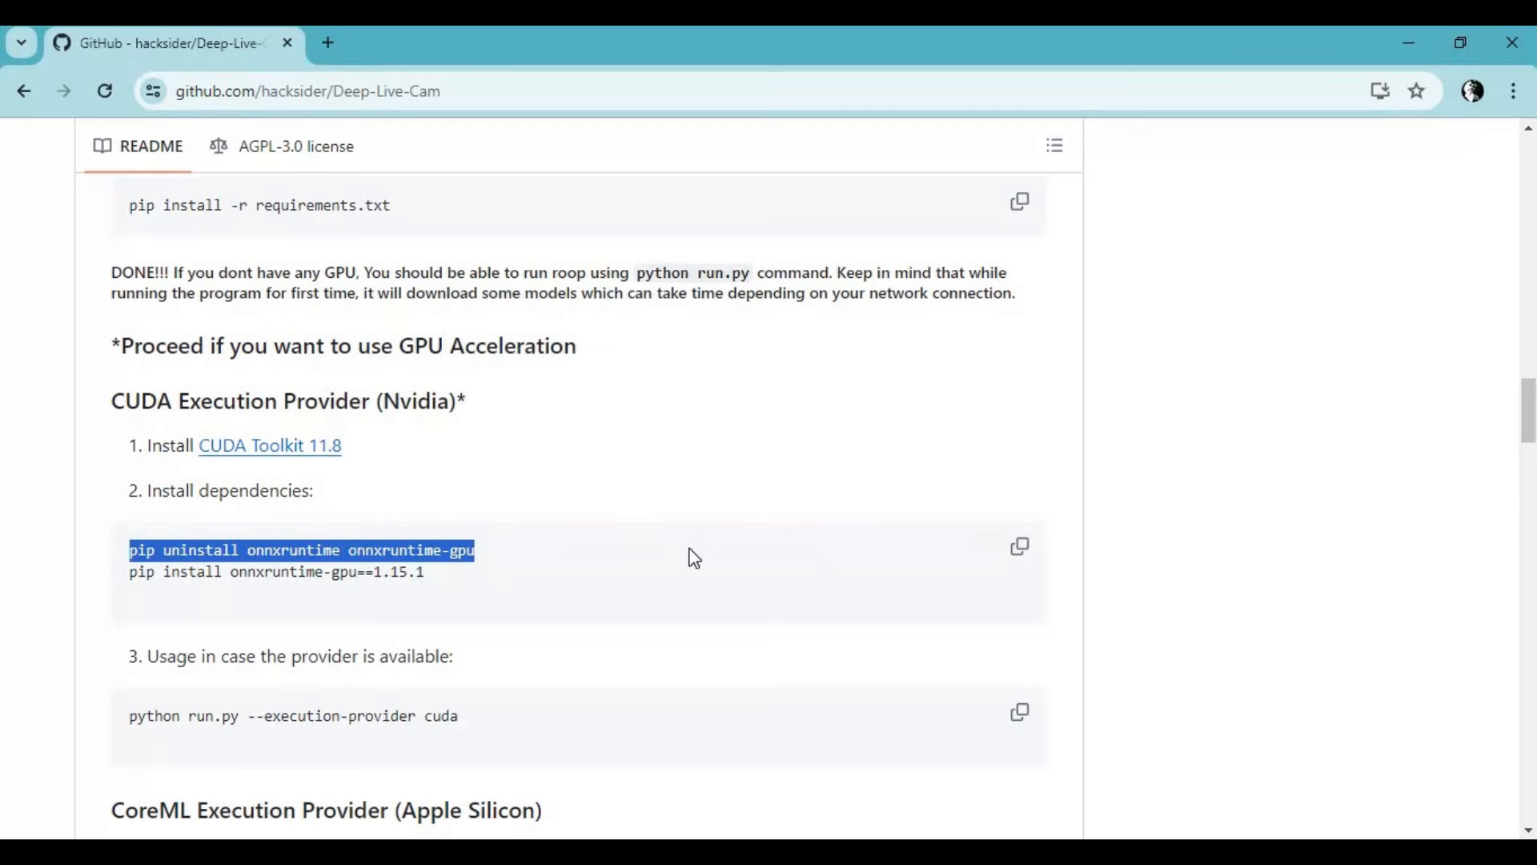
pyautogui.moveTo(695, 566)
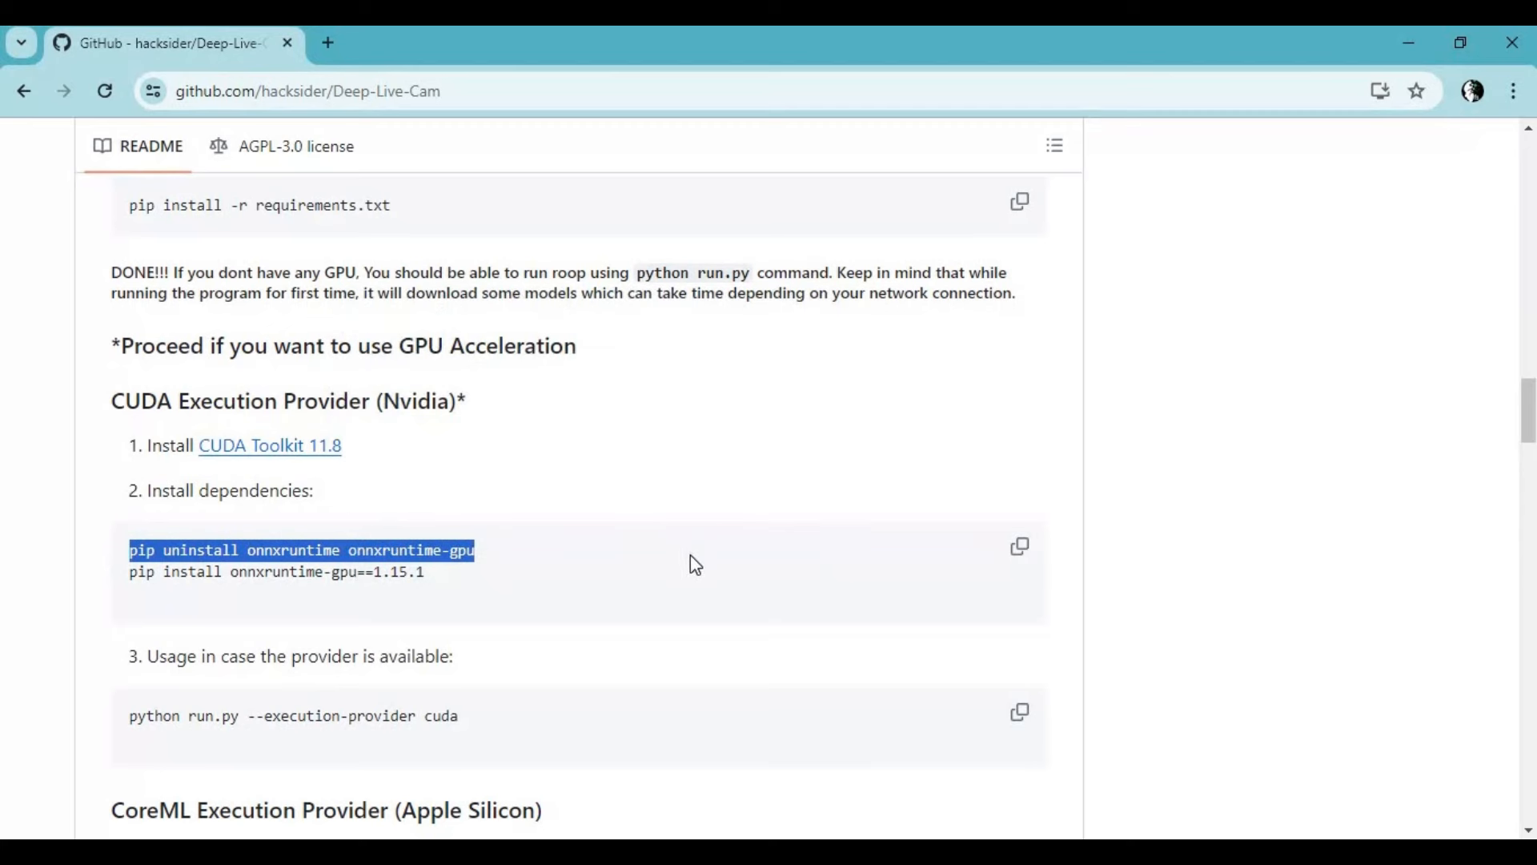
pyautogui.moveTo(795, 637)
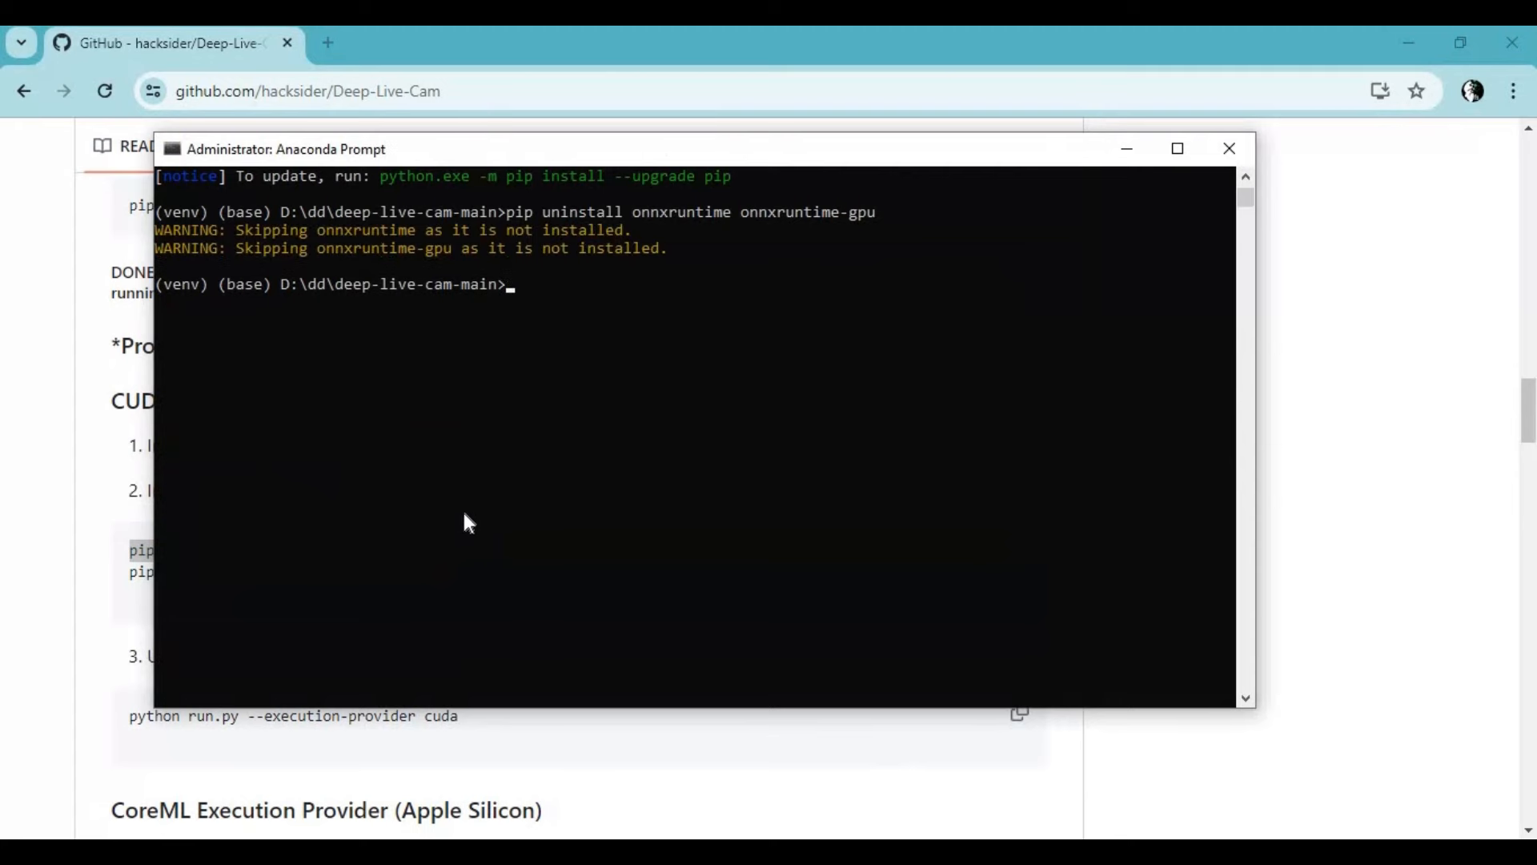
pyautogui.moveTo(112, 474)
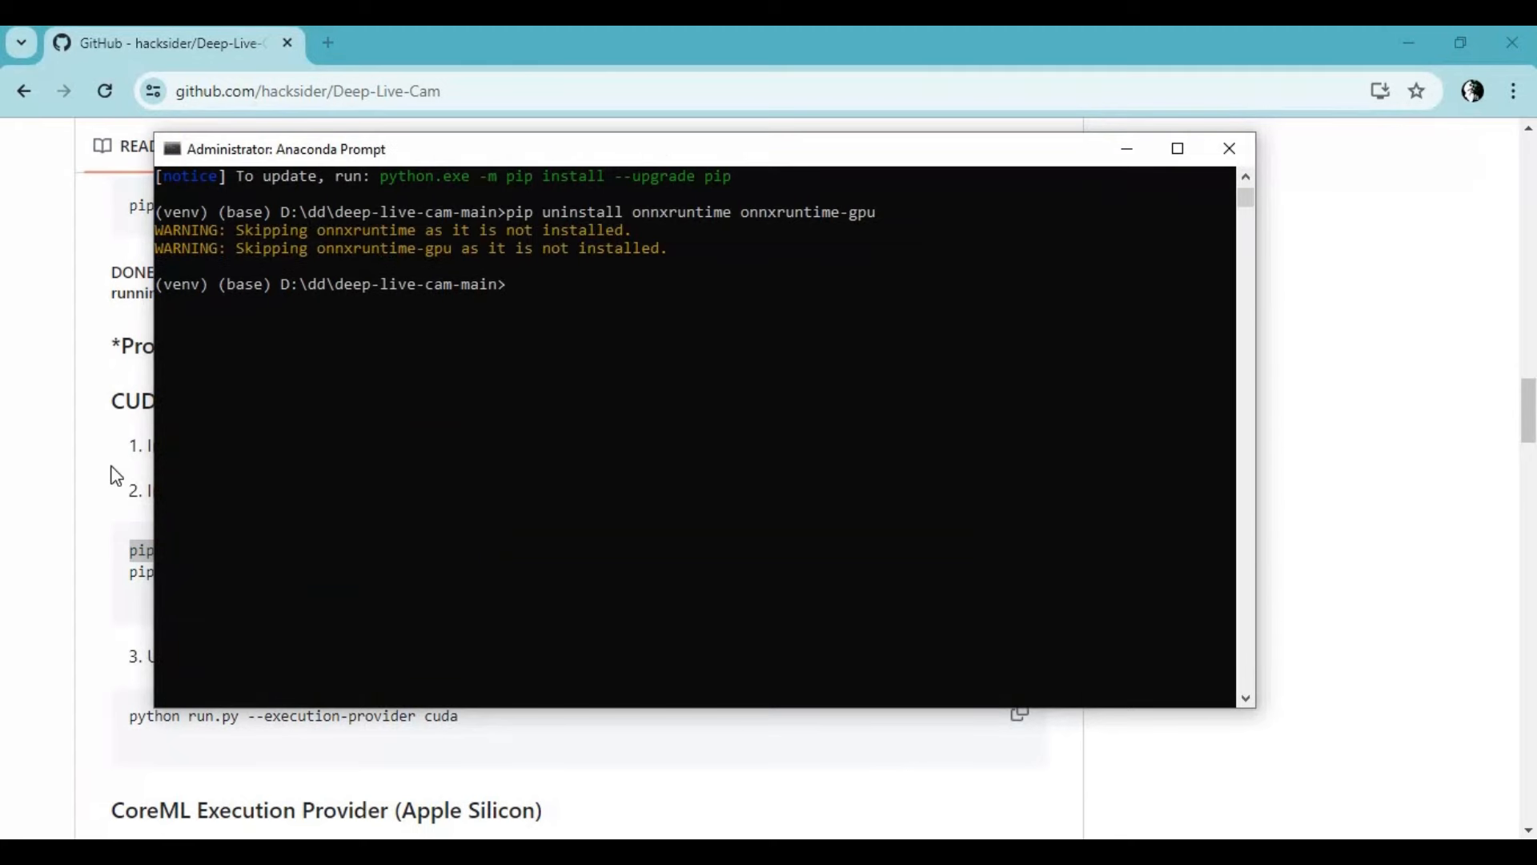
pyautogui.click(1228, 148)
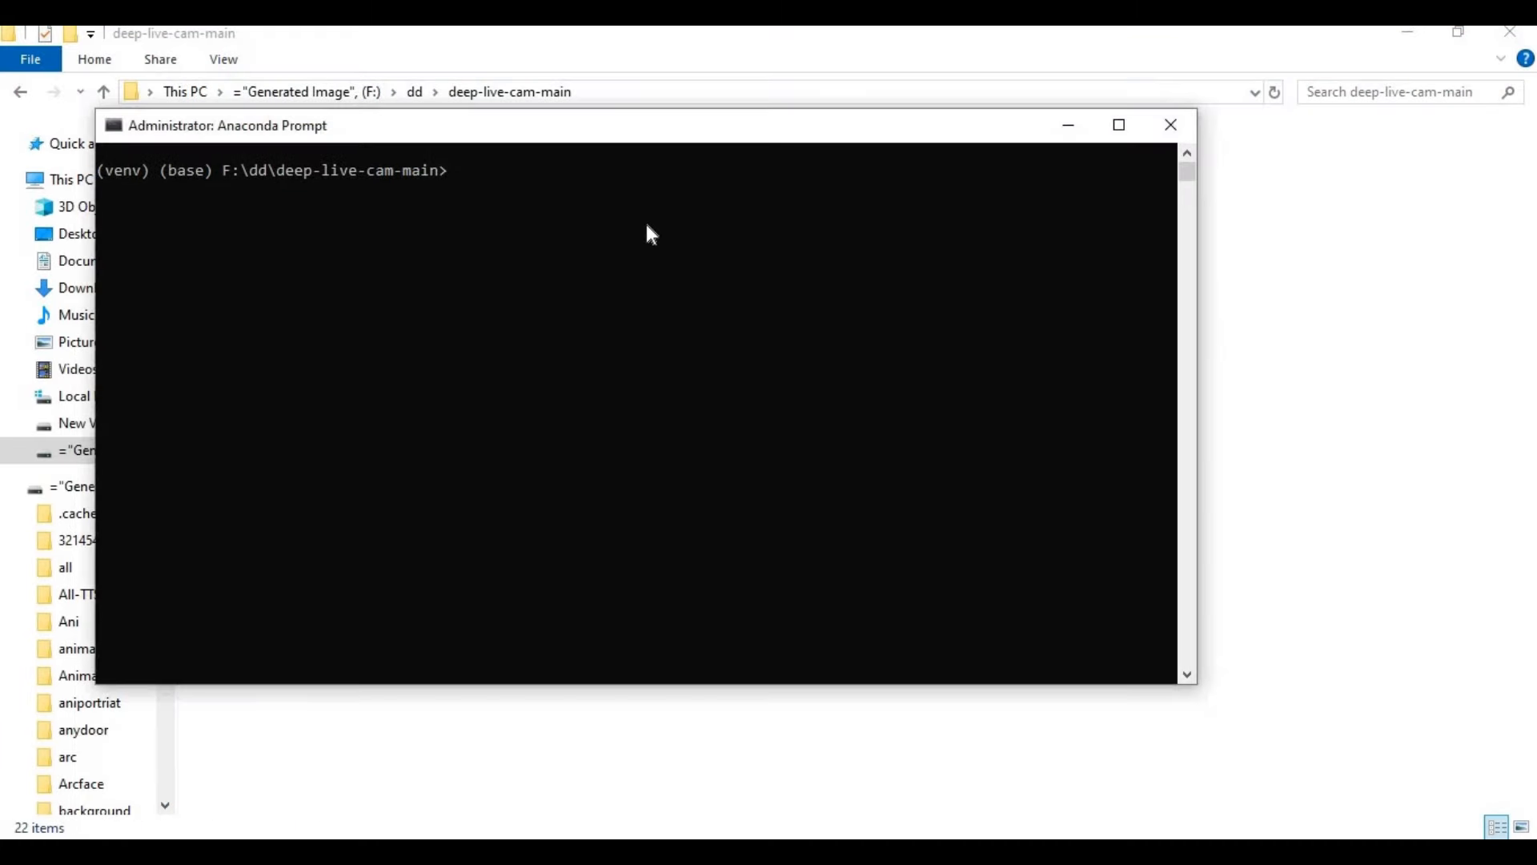
# Step: Run python run.py to open the Deep Live Cam 1.3.0 window
pyautogui.write('python')
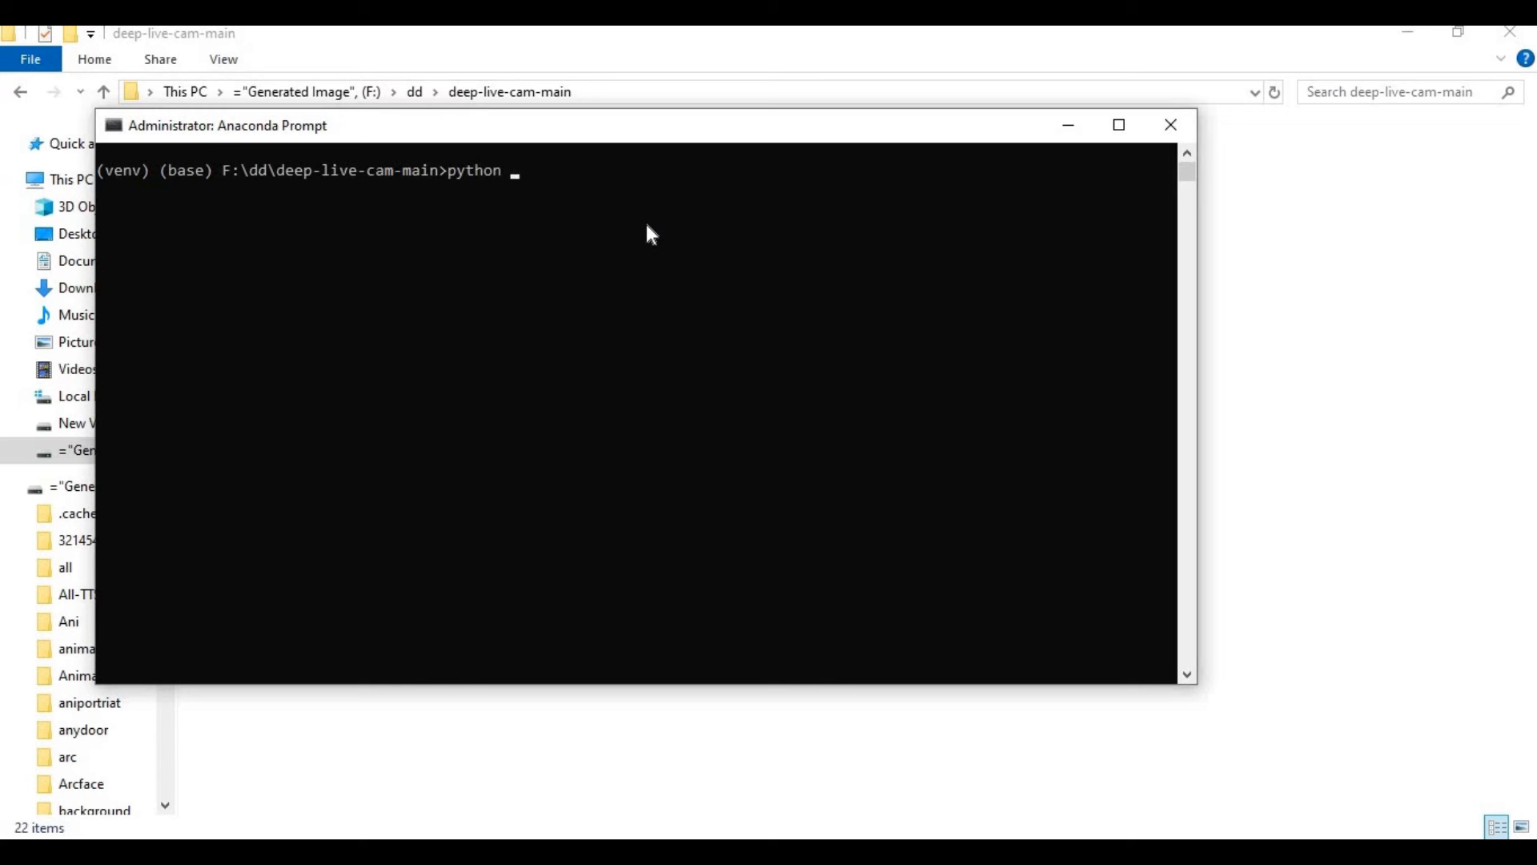
pyautogui.write('run')
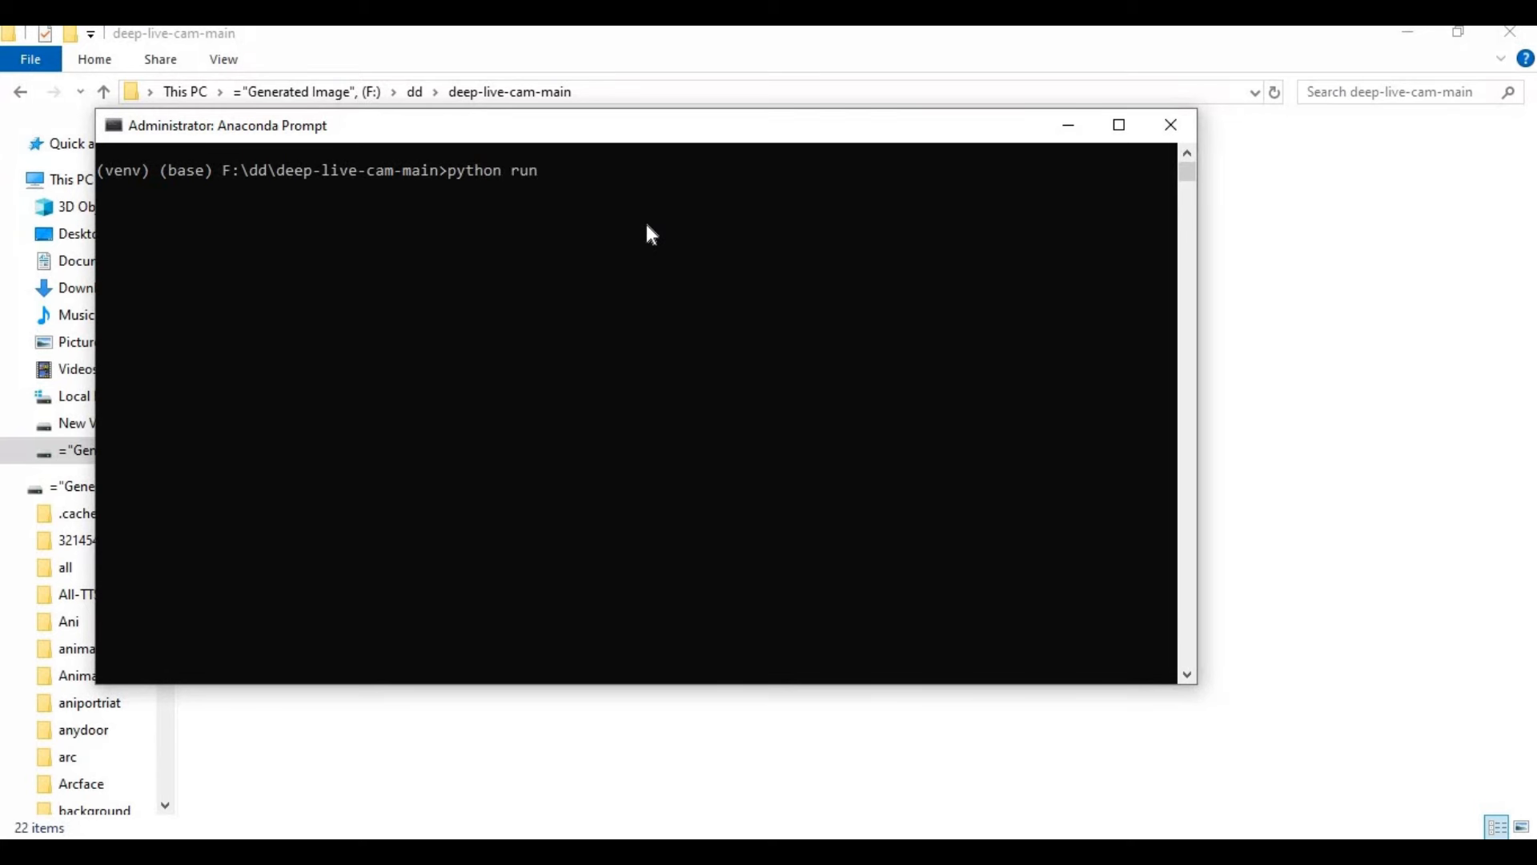
pyautogui.write('.py')
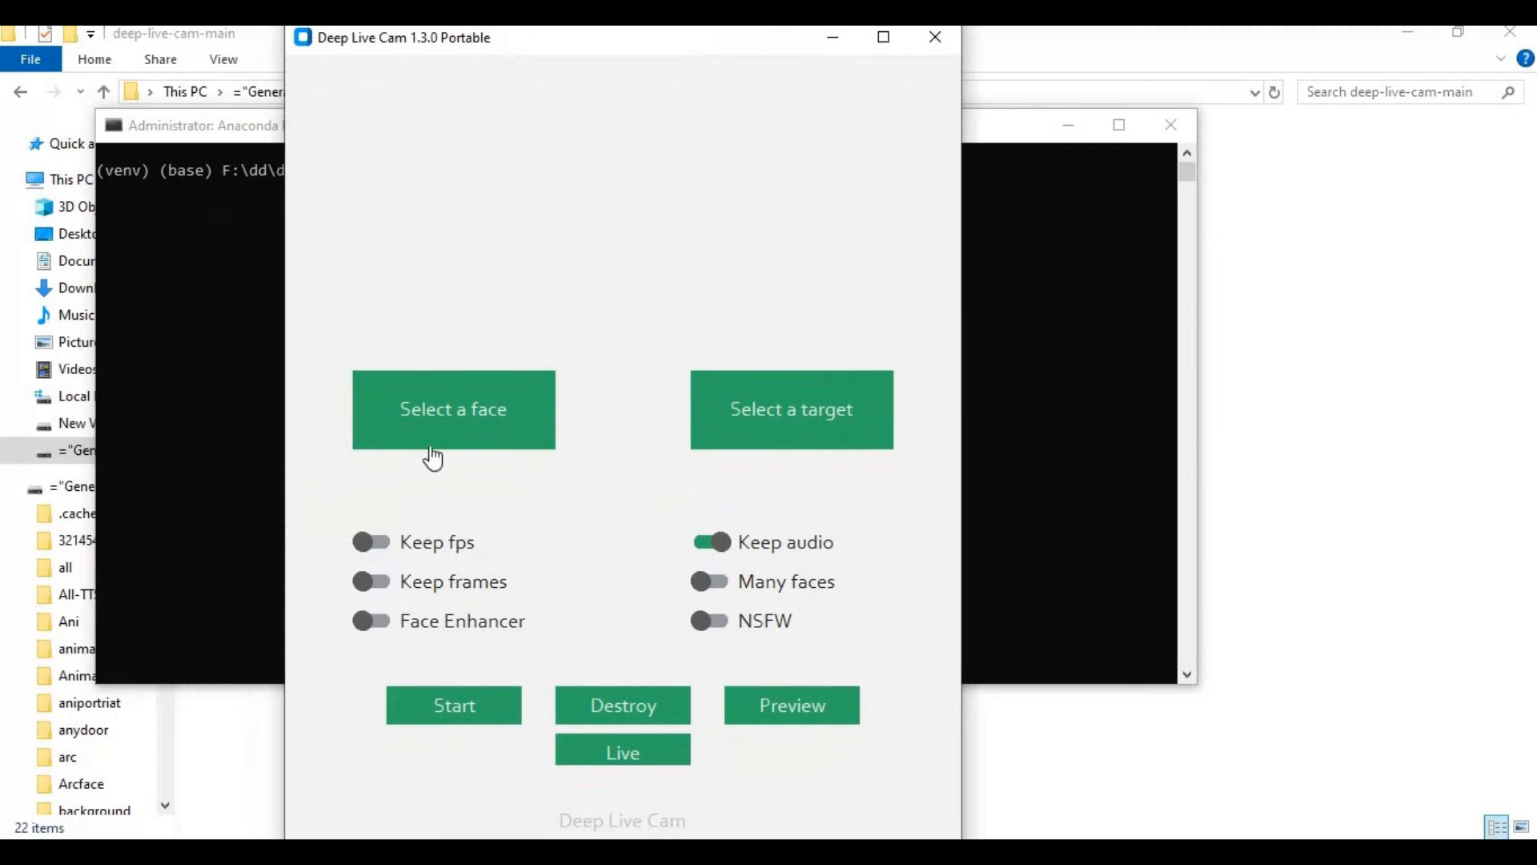
pyautogui.moveTo(570, 399)
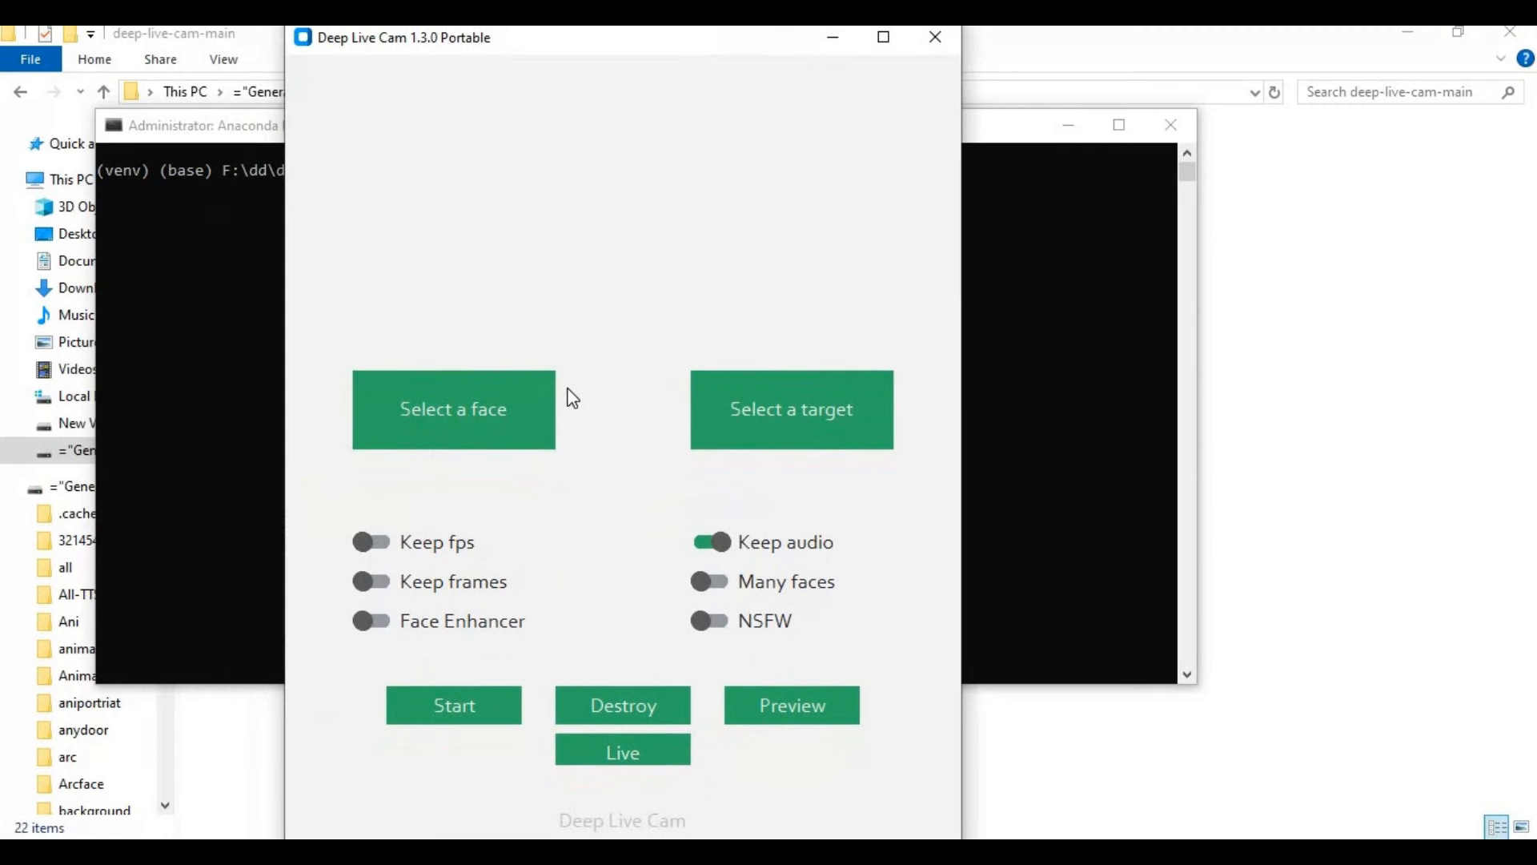
pyautogui.moveTo(857, 53)
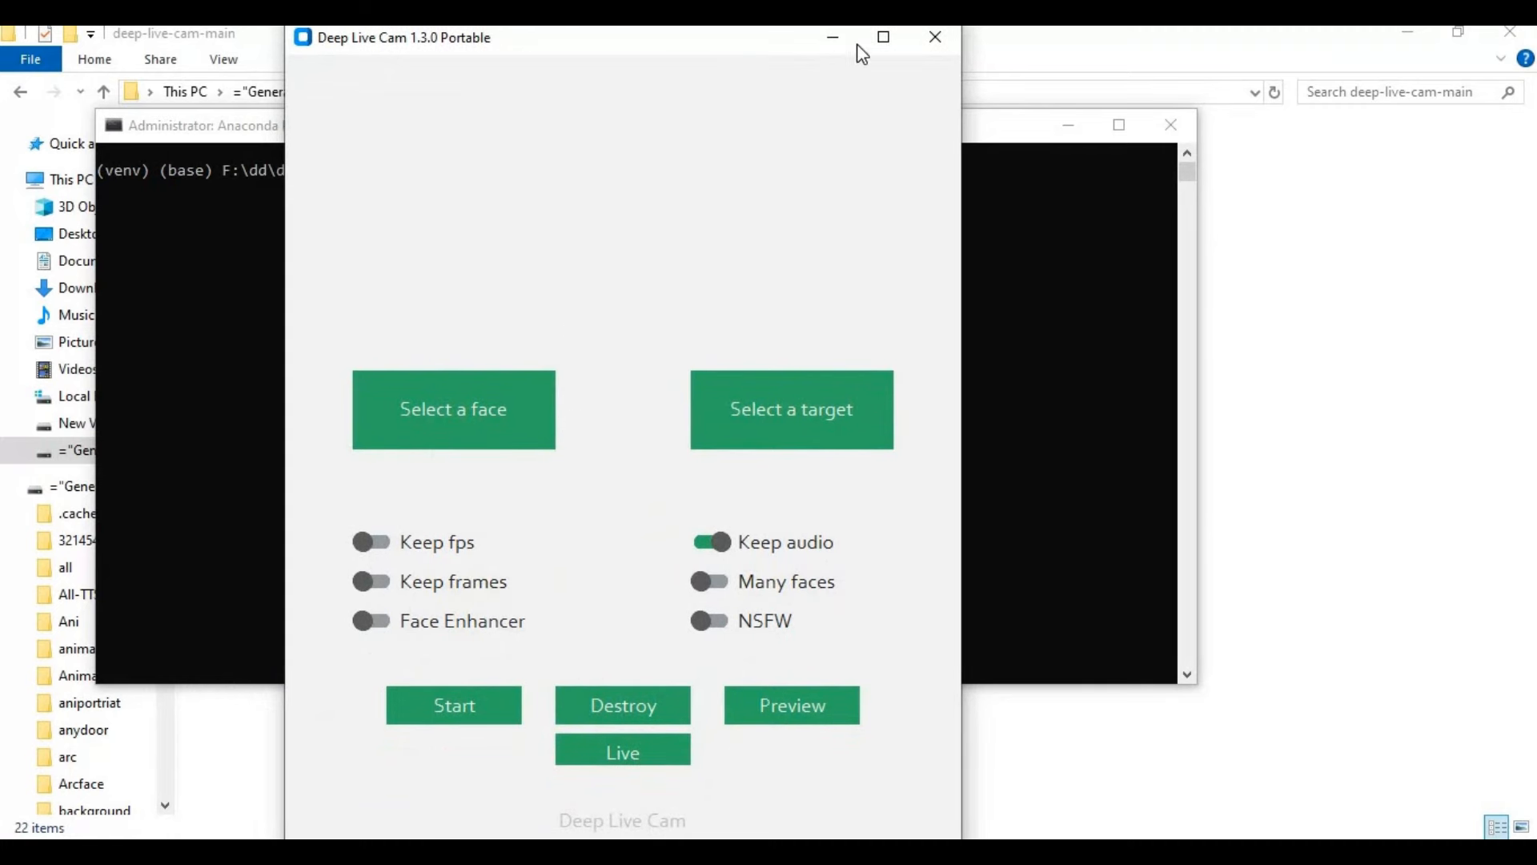
pyautogui.moveTo(1163, 160)
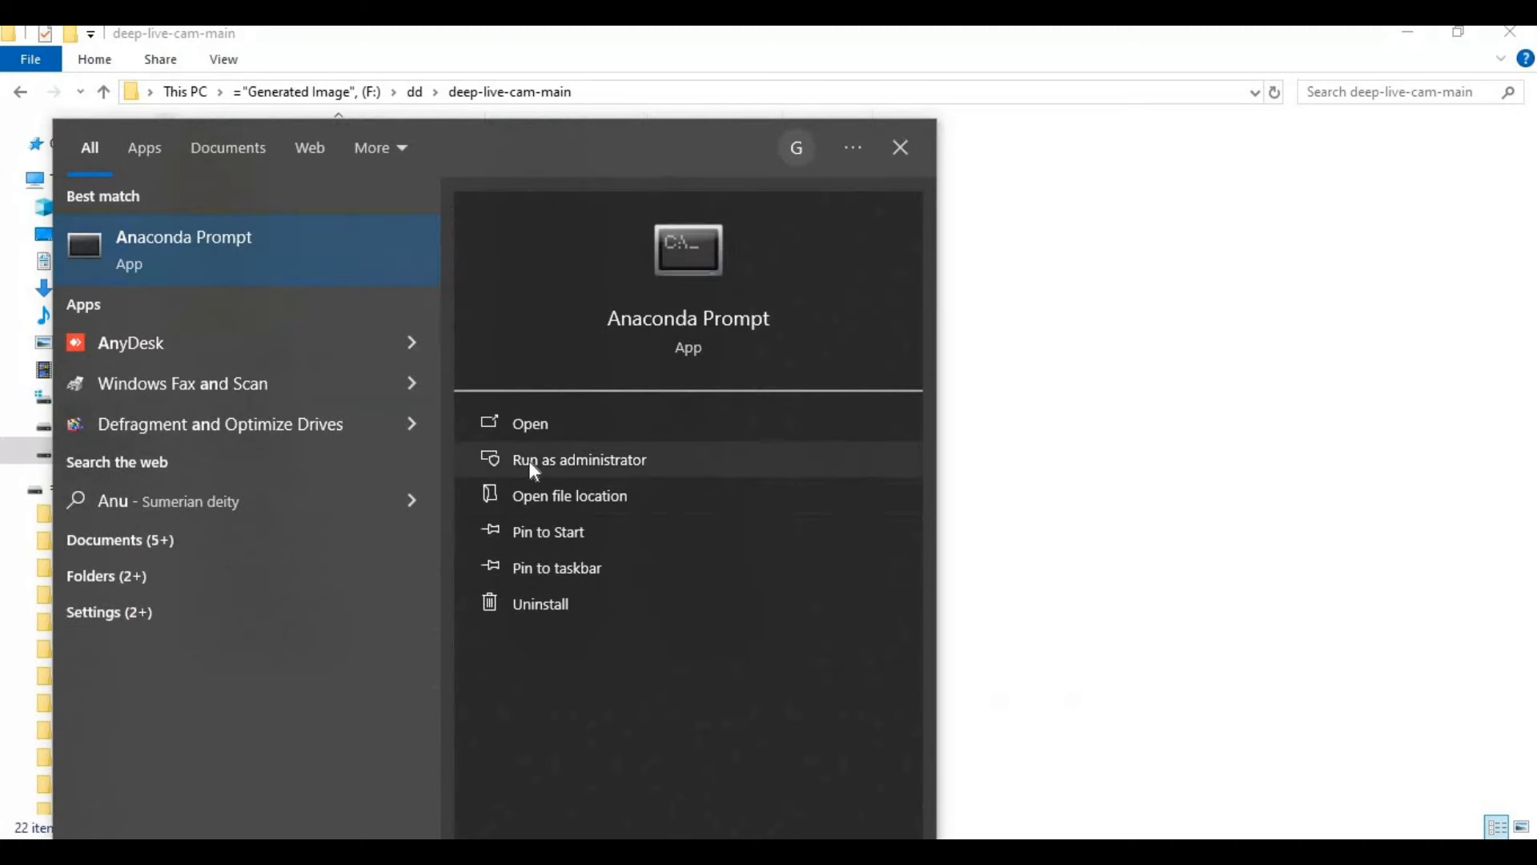
# Step: Open an administrator Anaconda Prompt and change to F:\dd\deep-live-cam-main
pyautogui.click(580, 460)
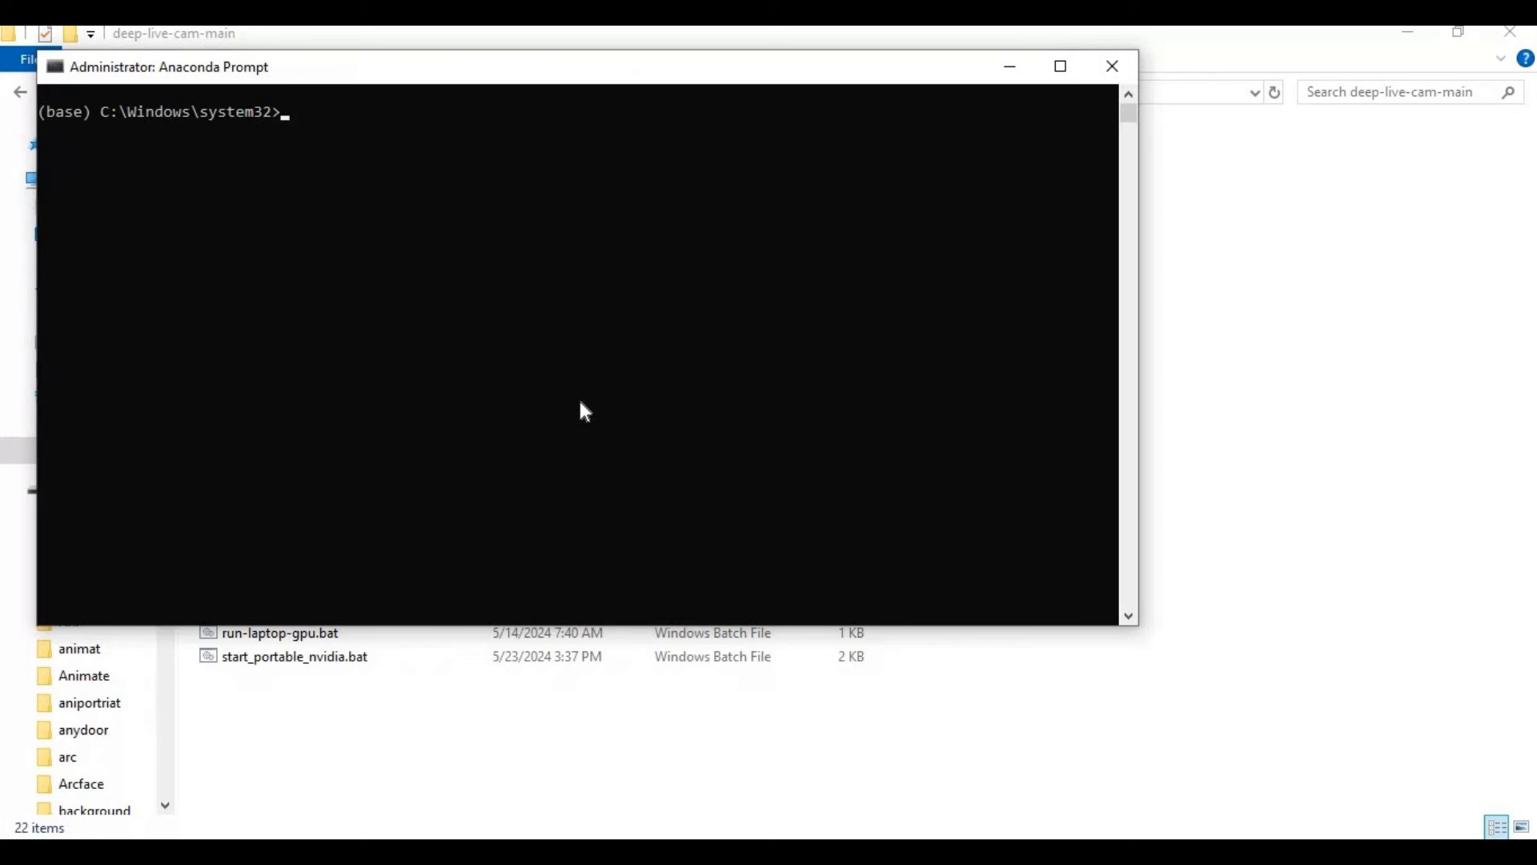
pyautogui.moveTo(600, 345)
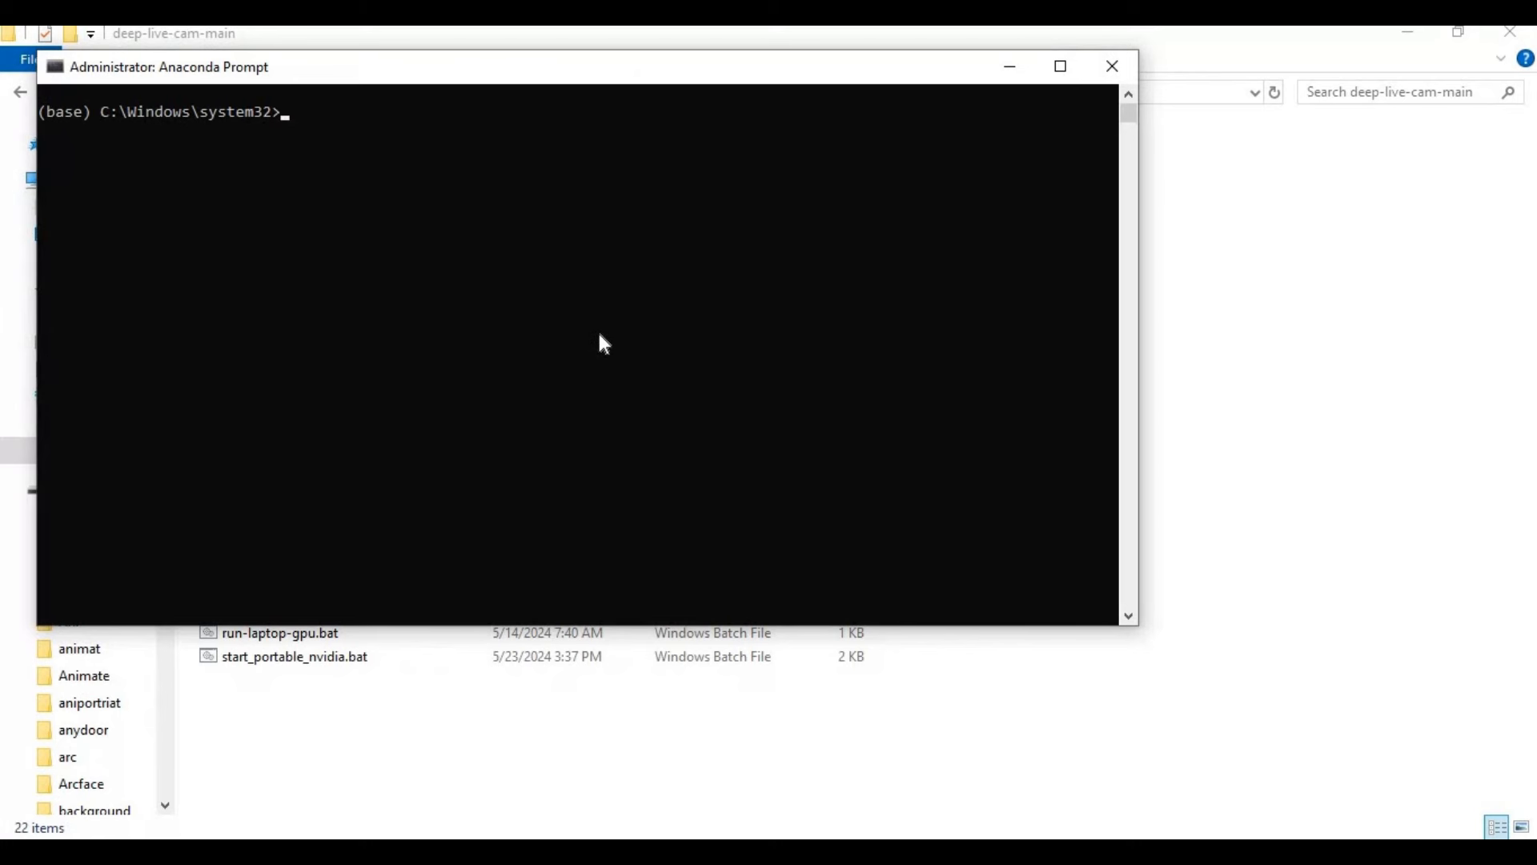
pyautogui.write('f:,')
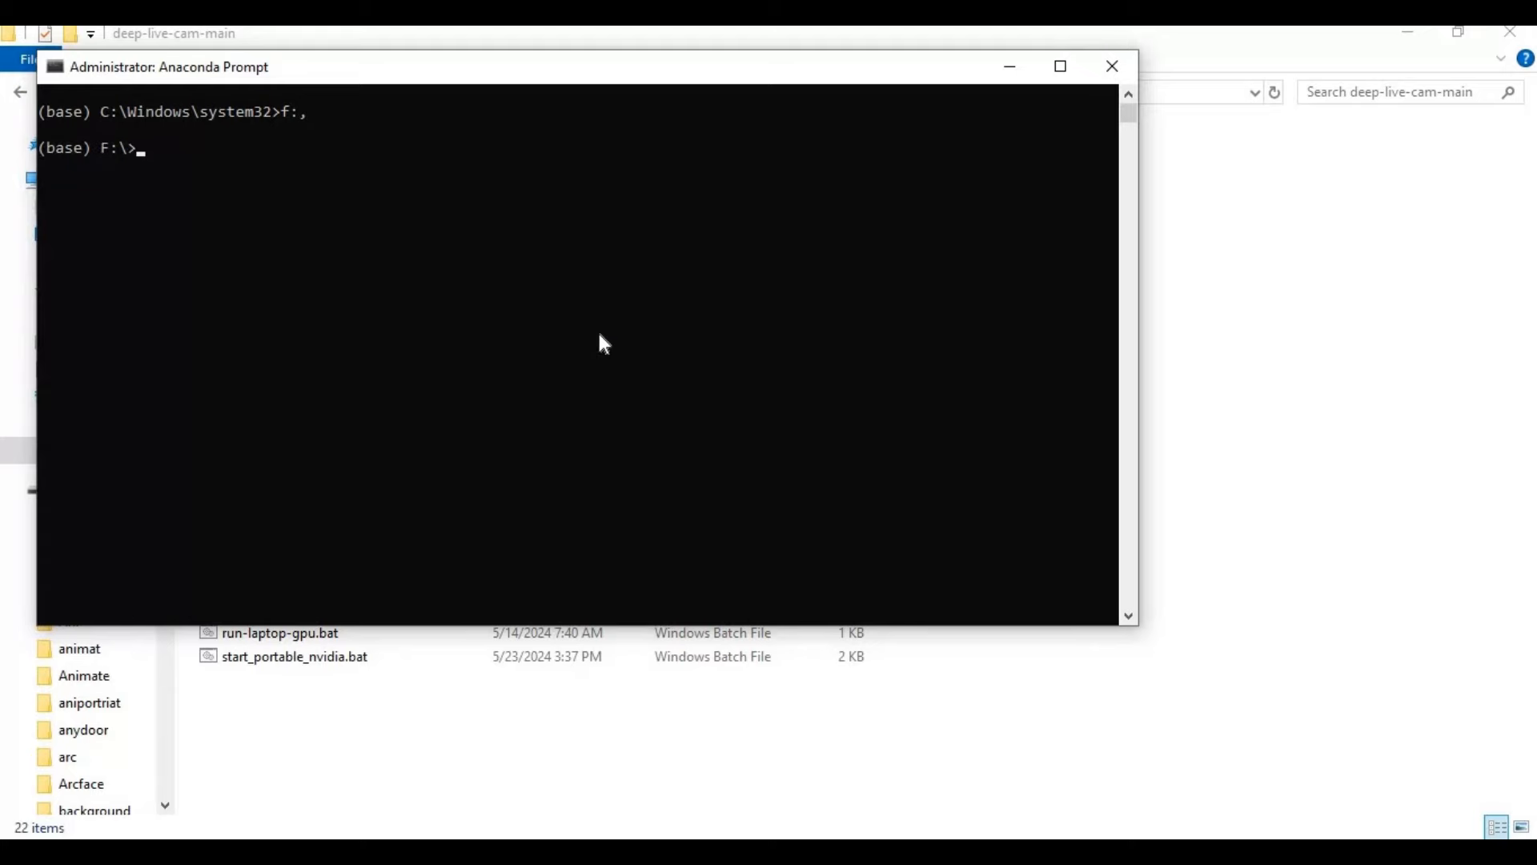
pyautogui.write('cd')
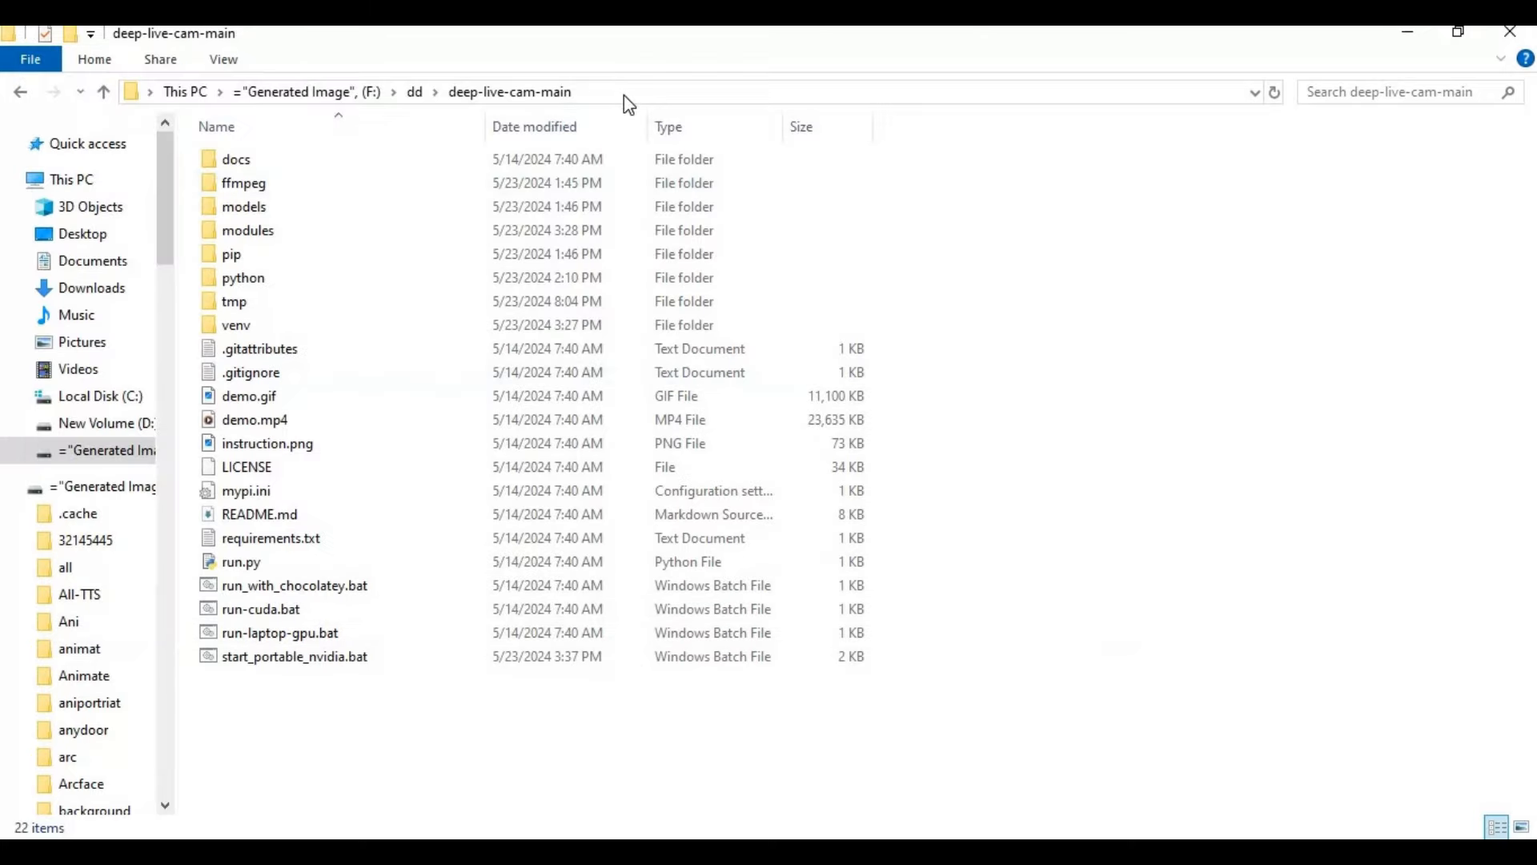
pyautogui.rightClick(223, 92)
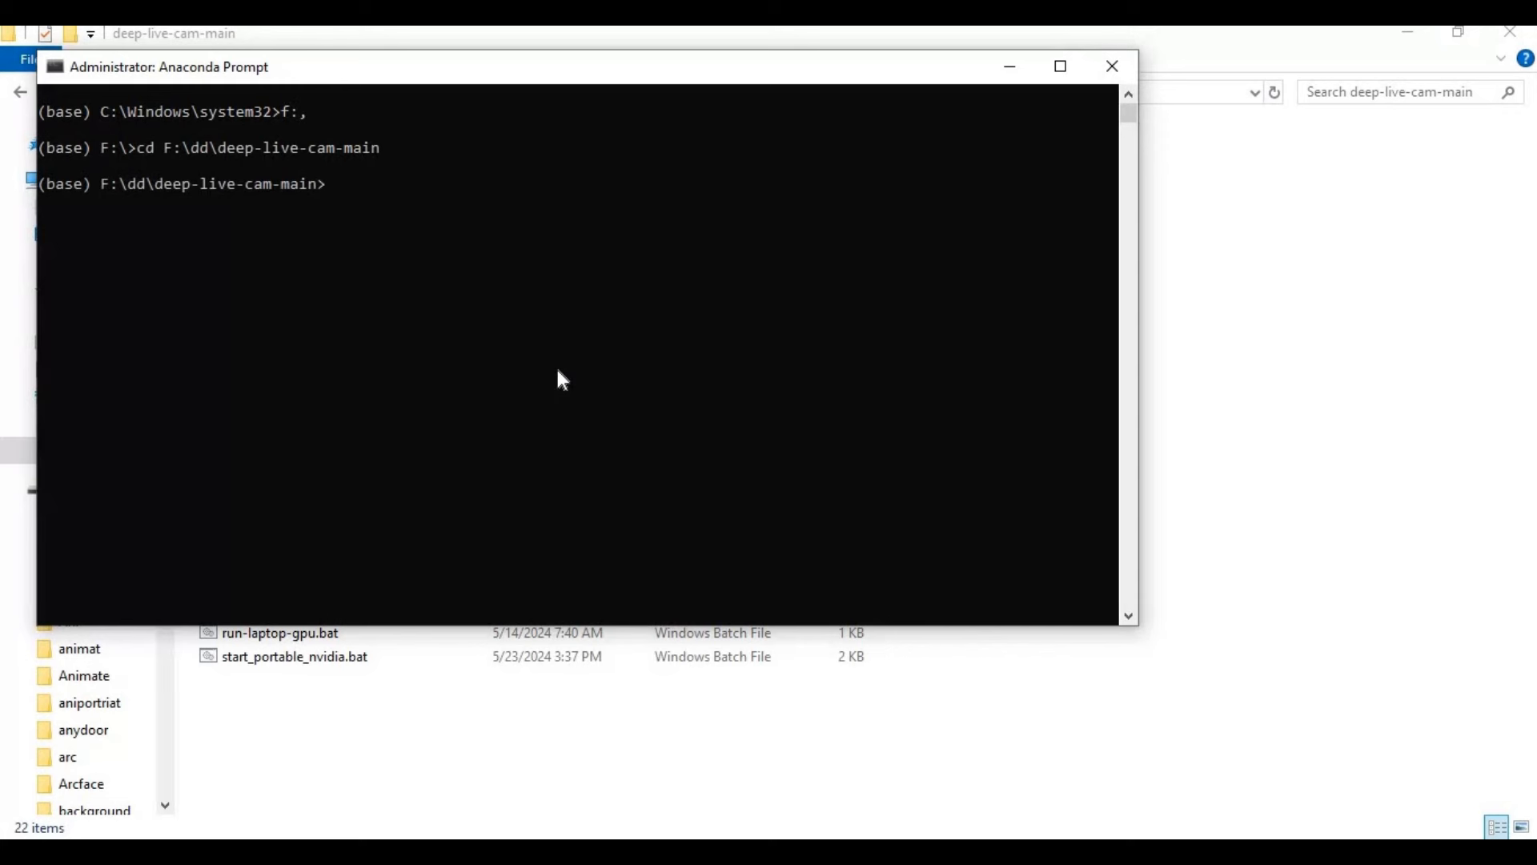
# Step: Activate the venv with venv\scripts\activate and run python run.py
pyautogui.write('v')
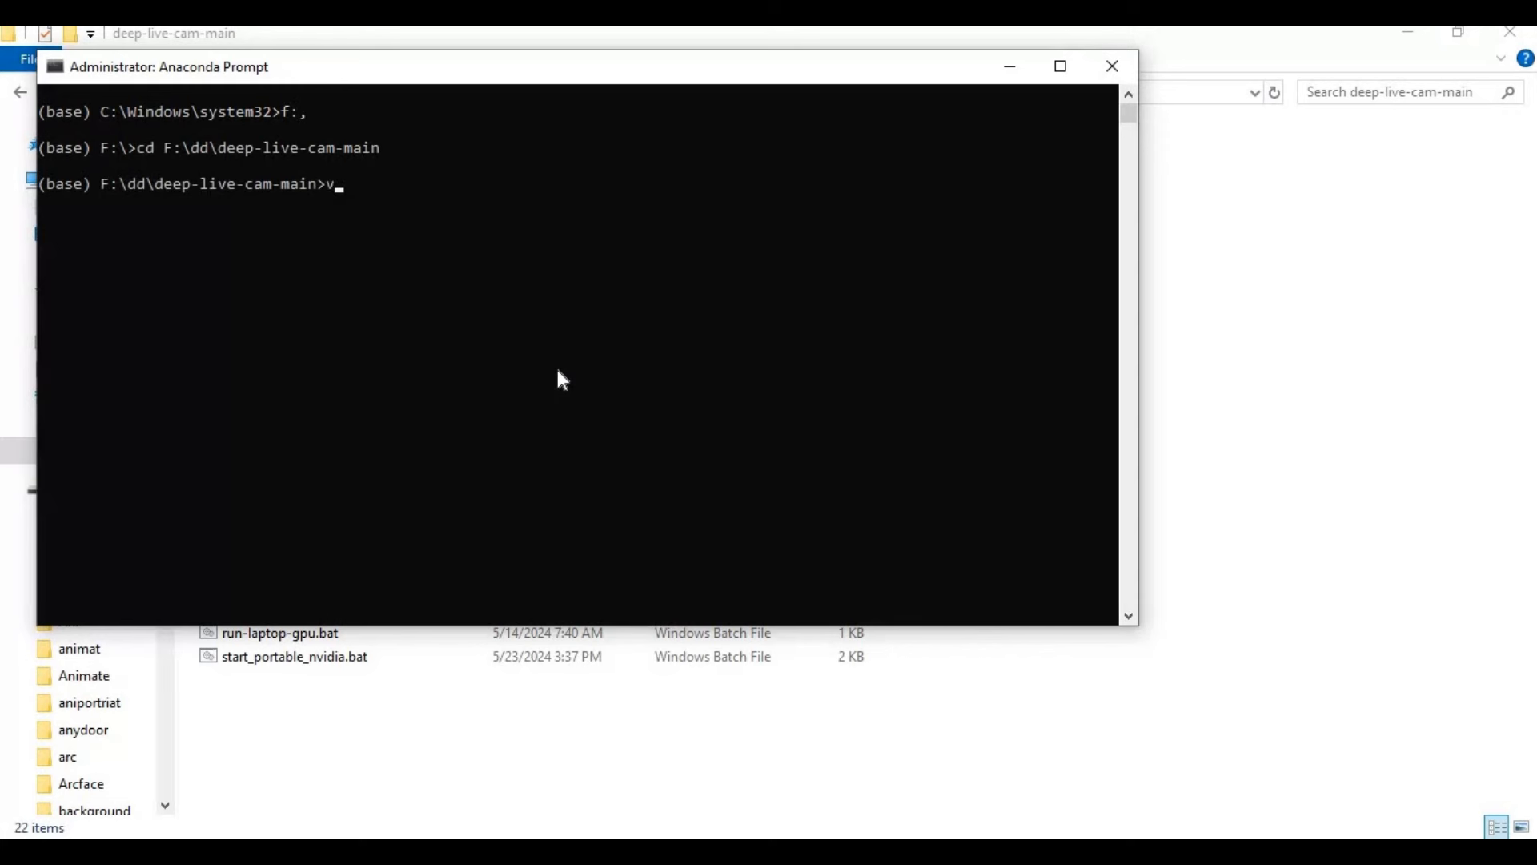
pyautogui.write('env')
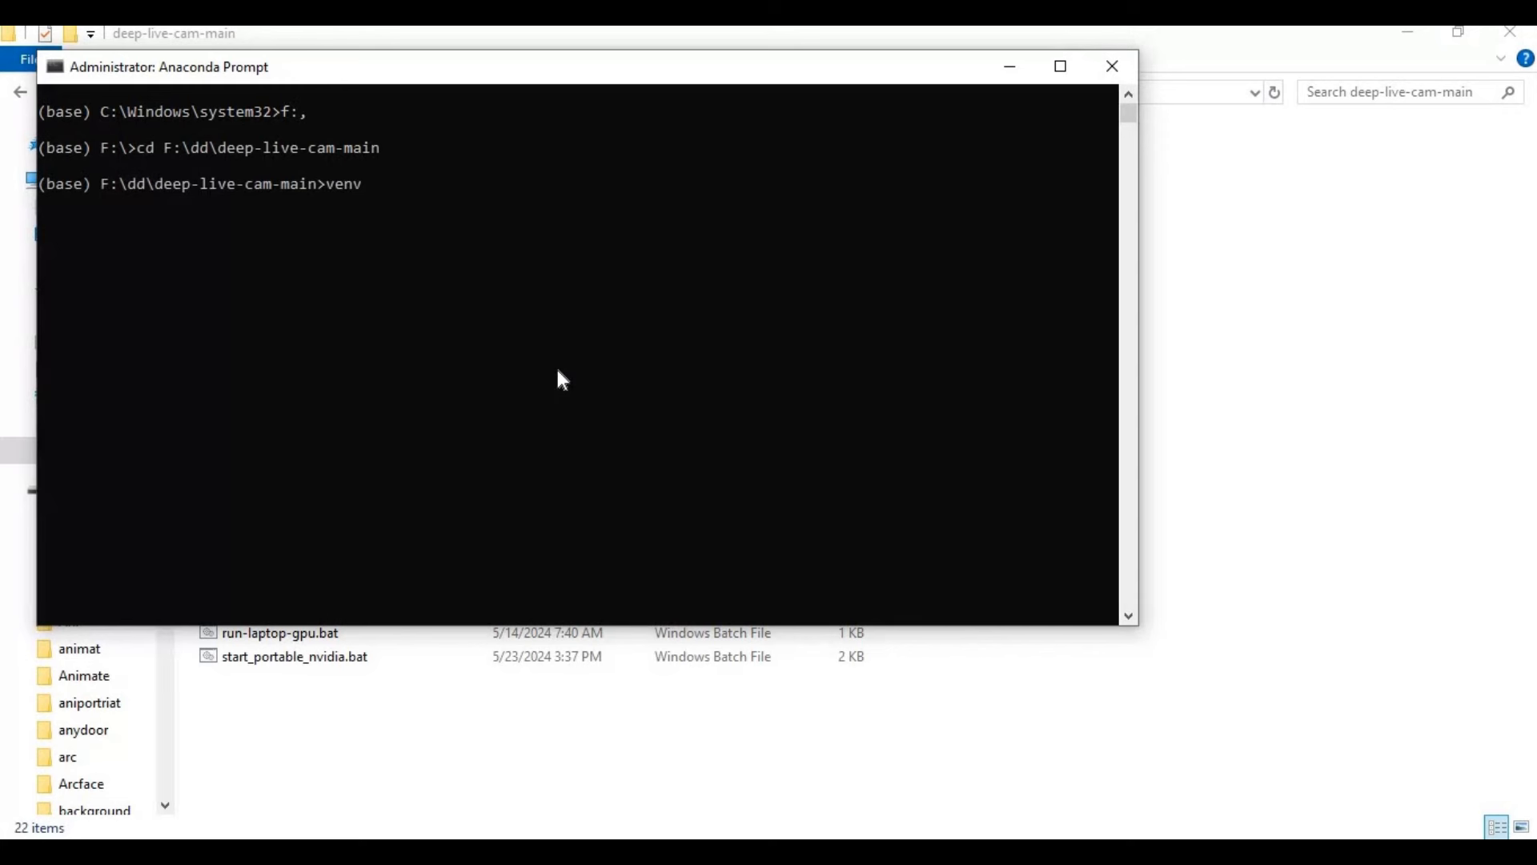
pyautogui.write('\\scr')
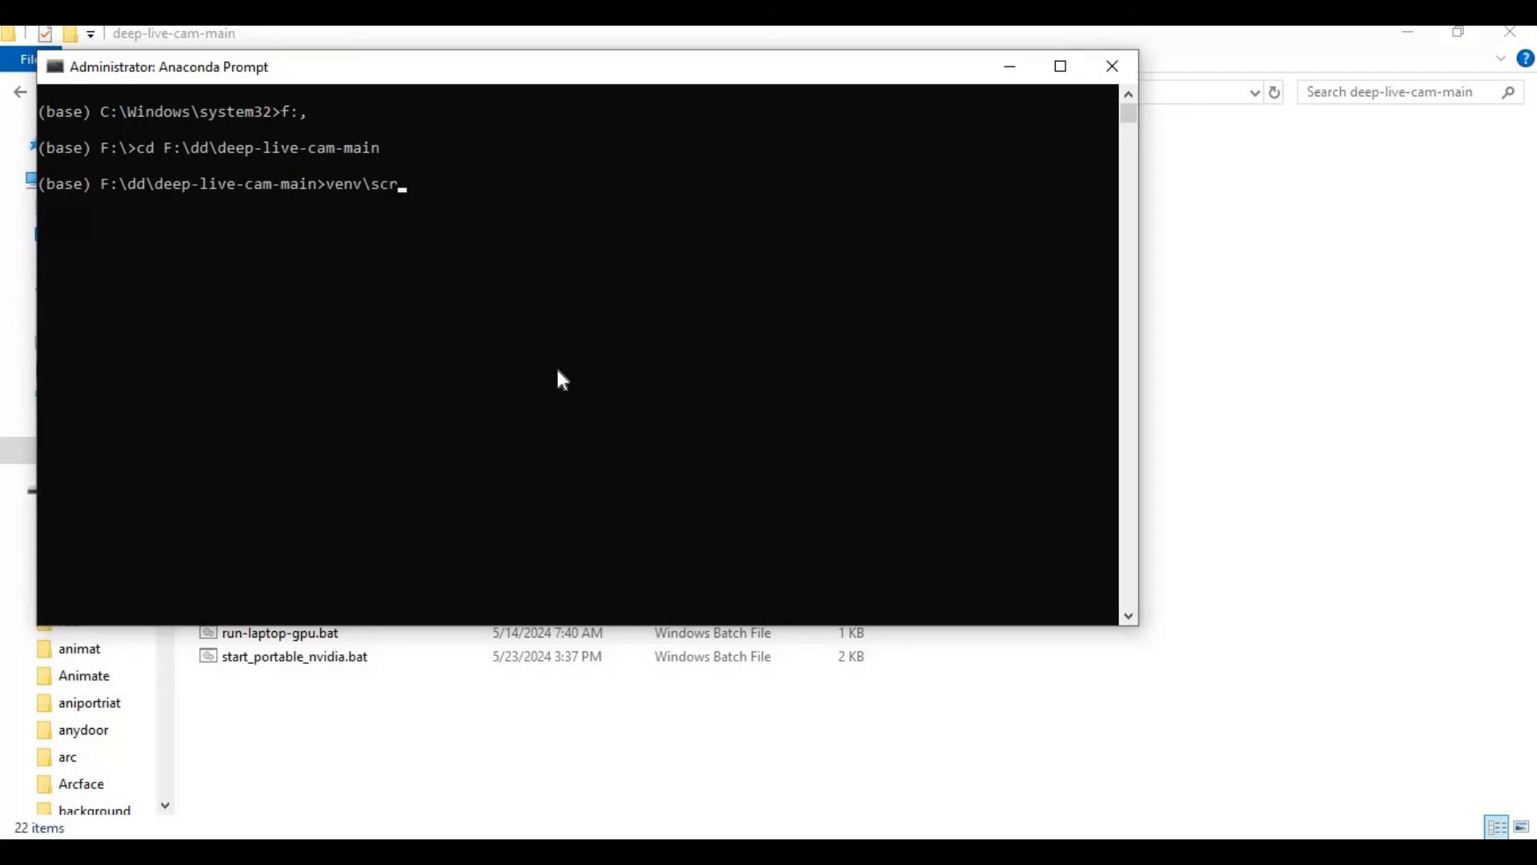
pyautogui.write('ipts')
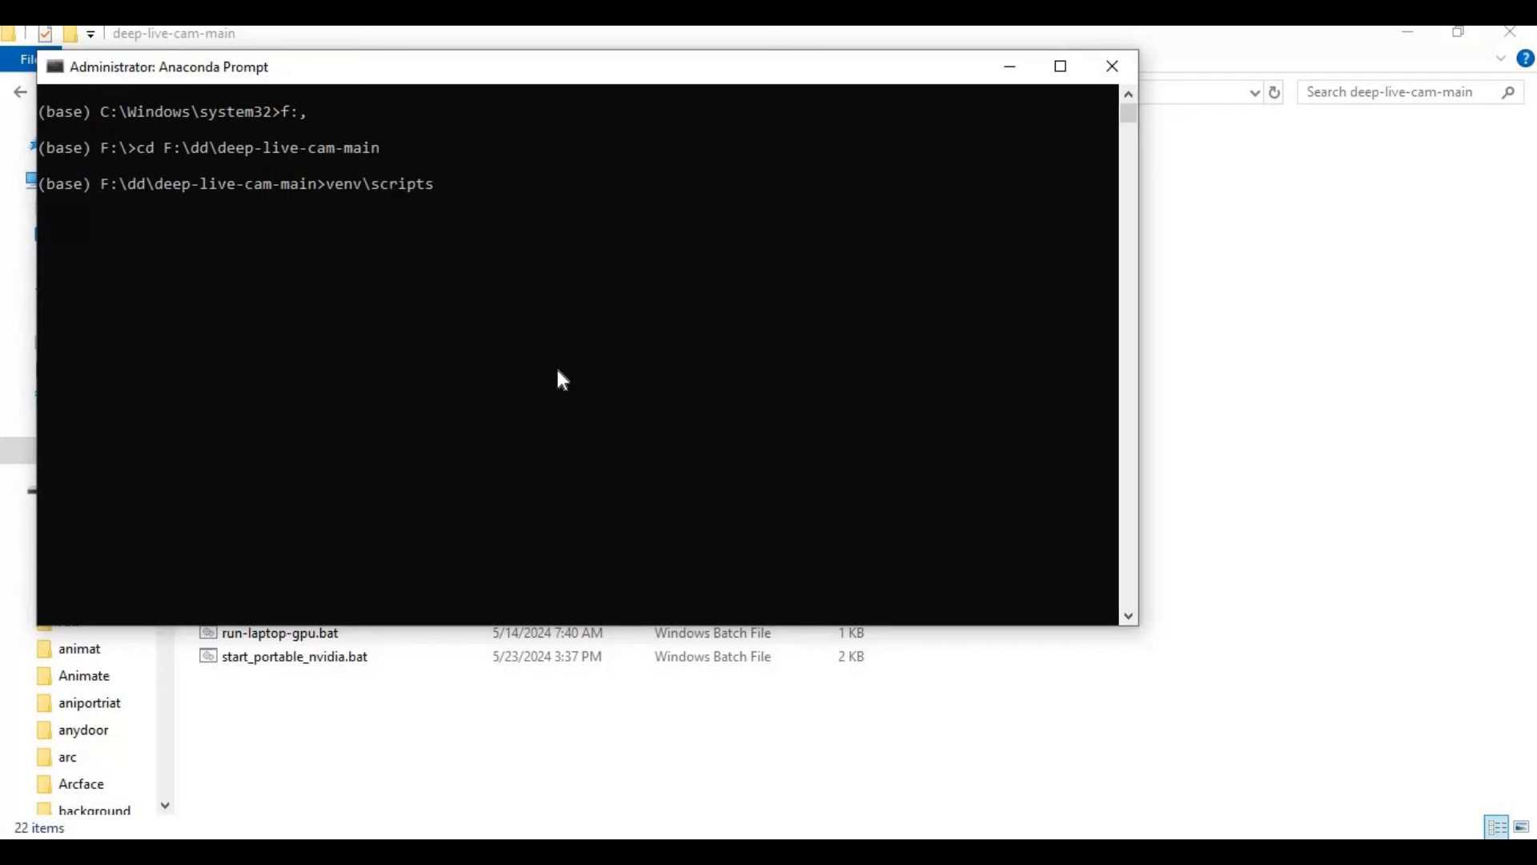
pyautogui.write('\\ac')
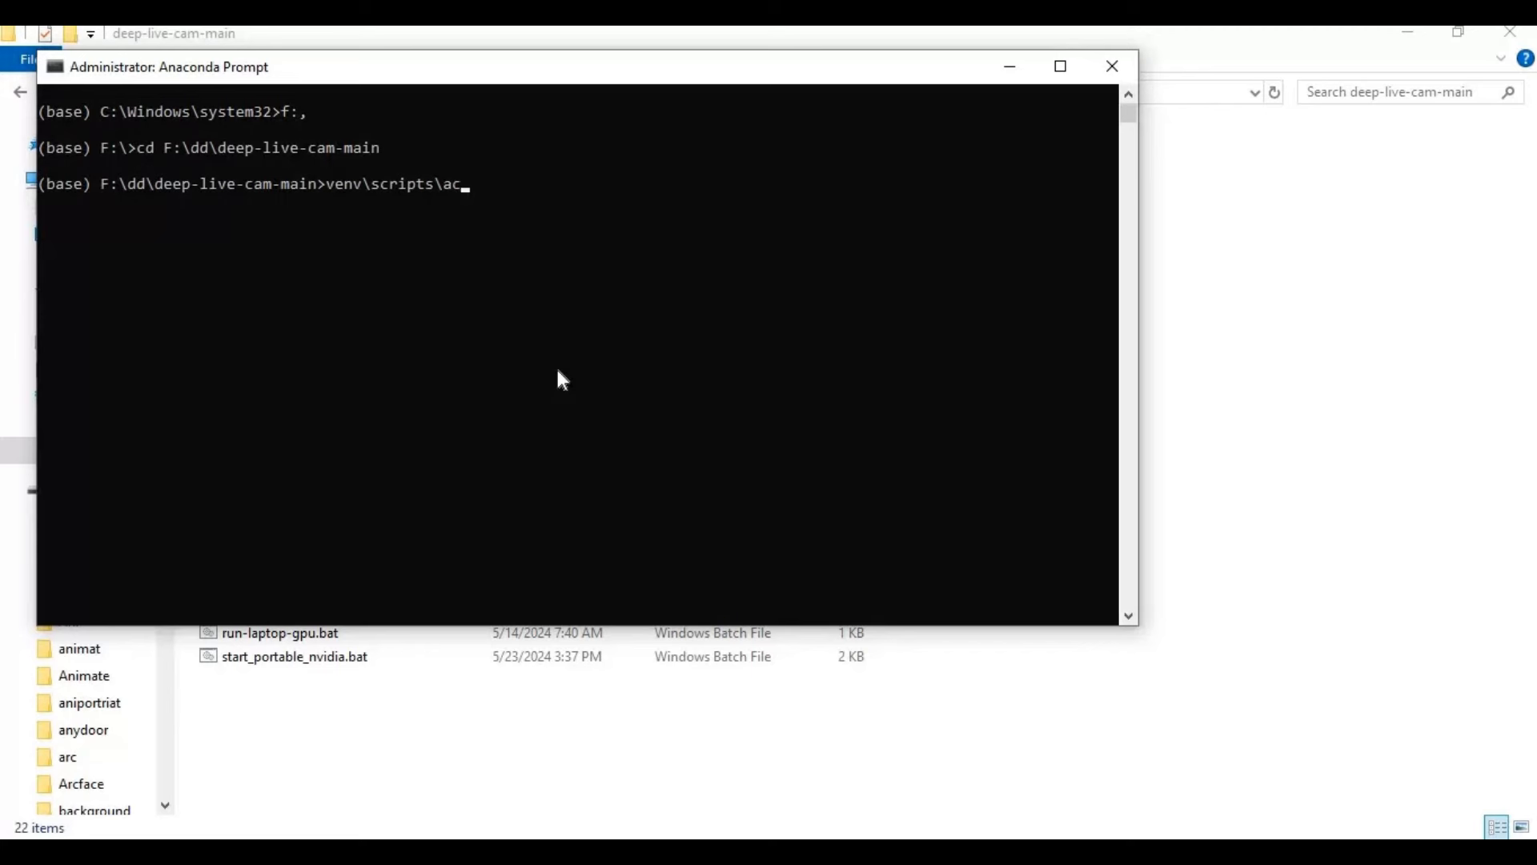
pyautogui.write('tivate')
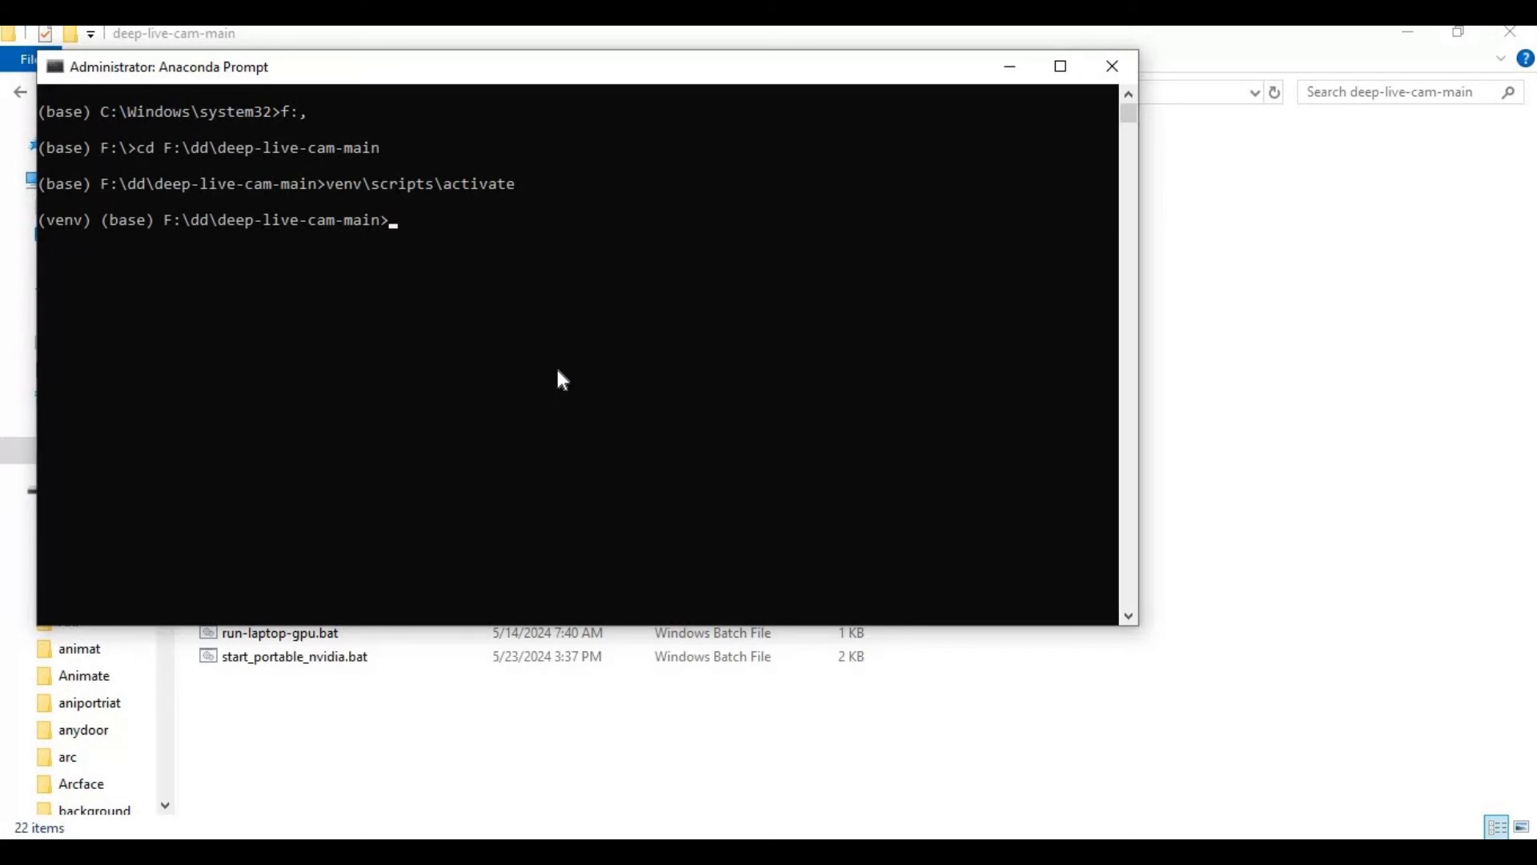
pyautogui.write('python r')
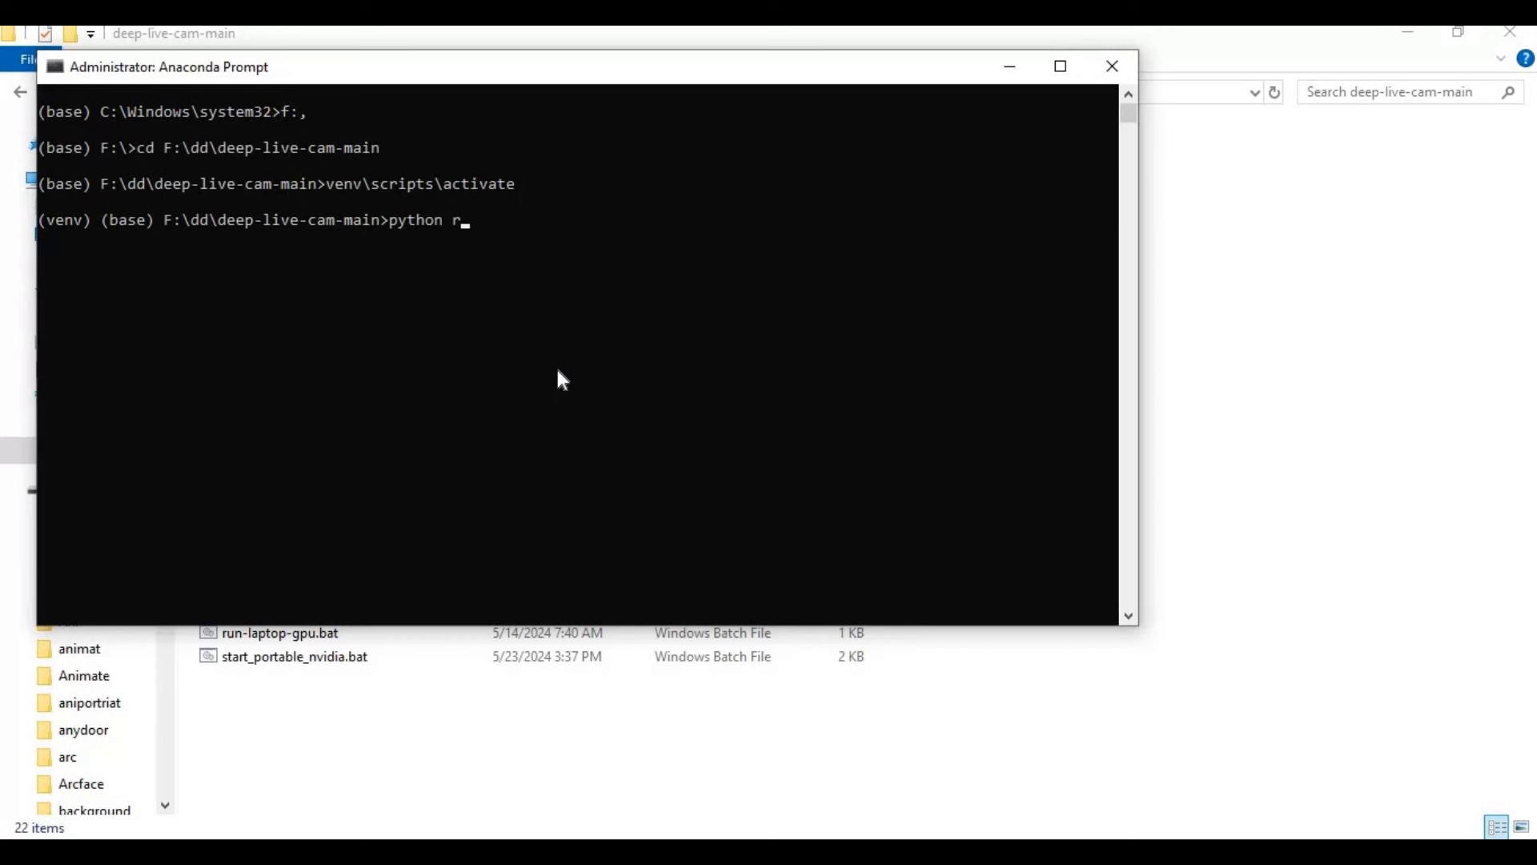
pyautogui.write('un')
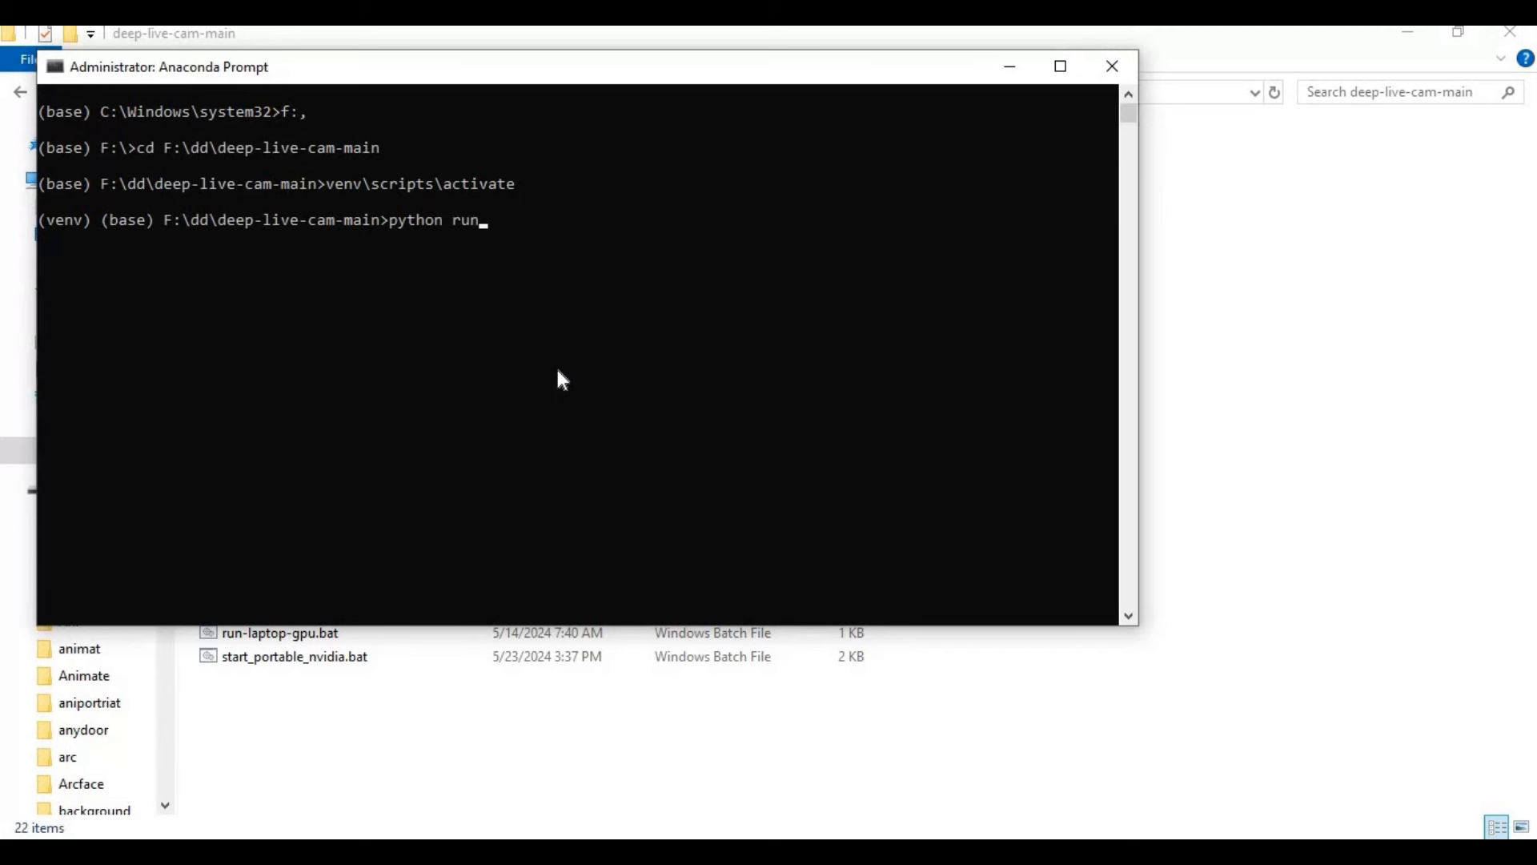
pyautogui.write('.py')
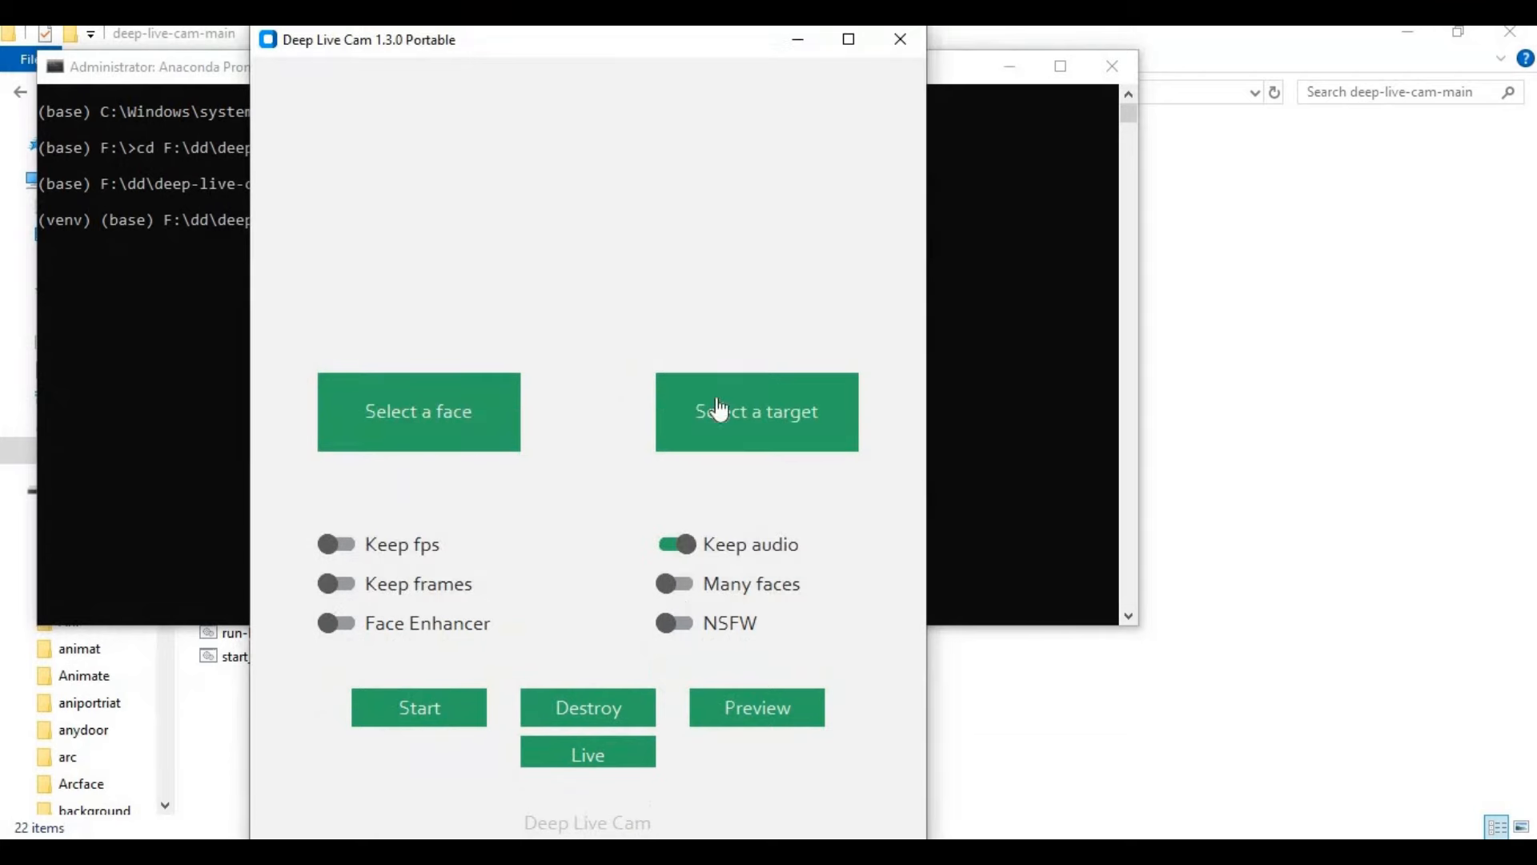
# Step: Load a source face and a target portrait, and save the swapped image to Downloads
pyautogui.click(418, 411)
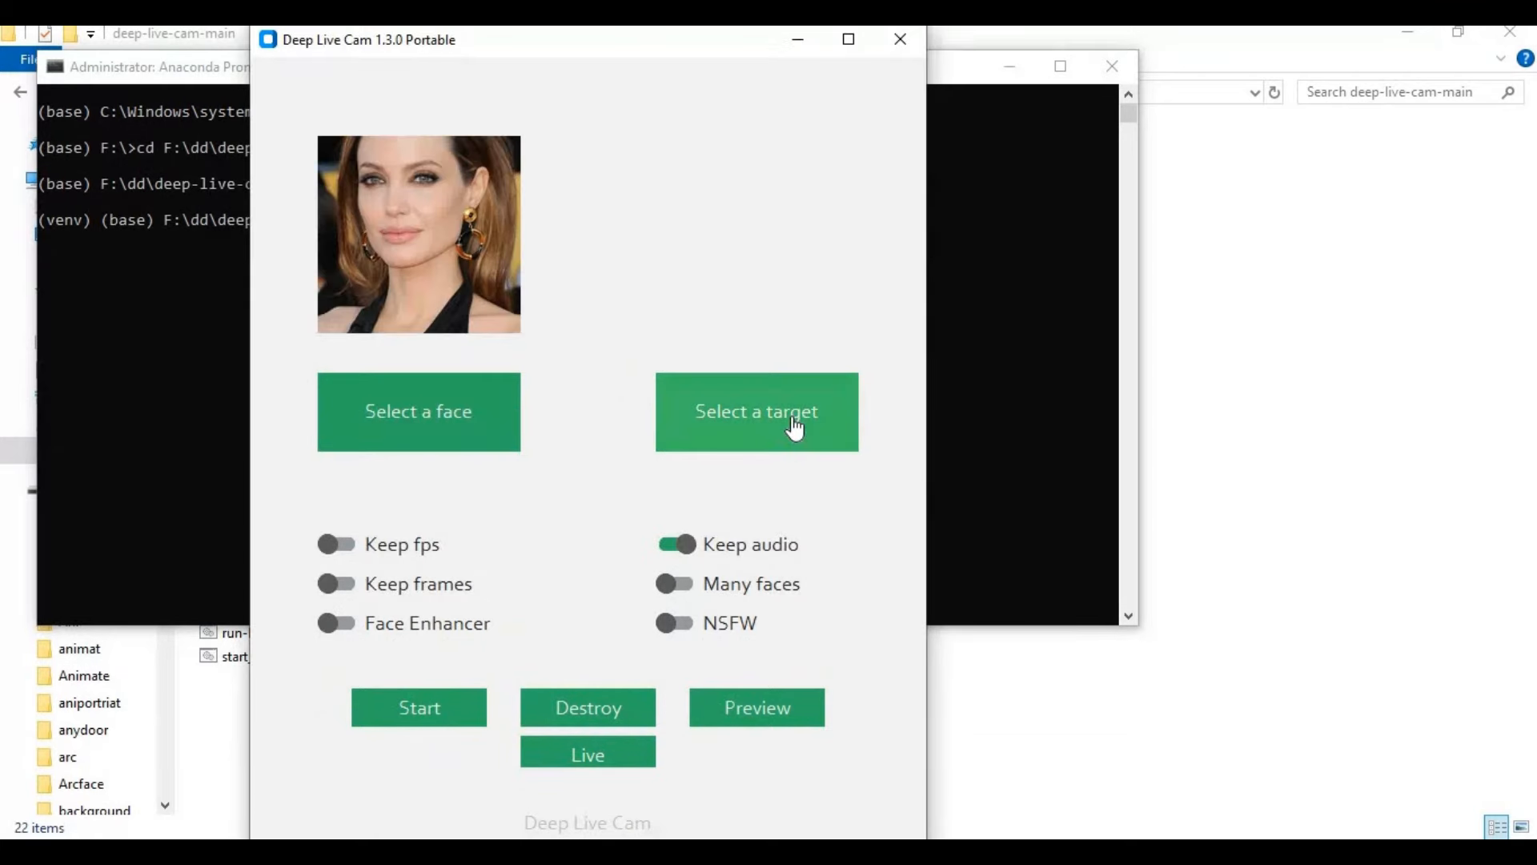
pyautogui.click(756, 412)
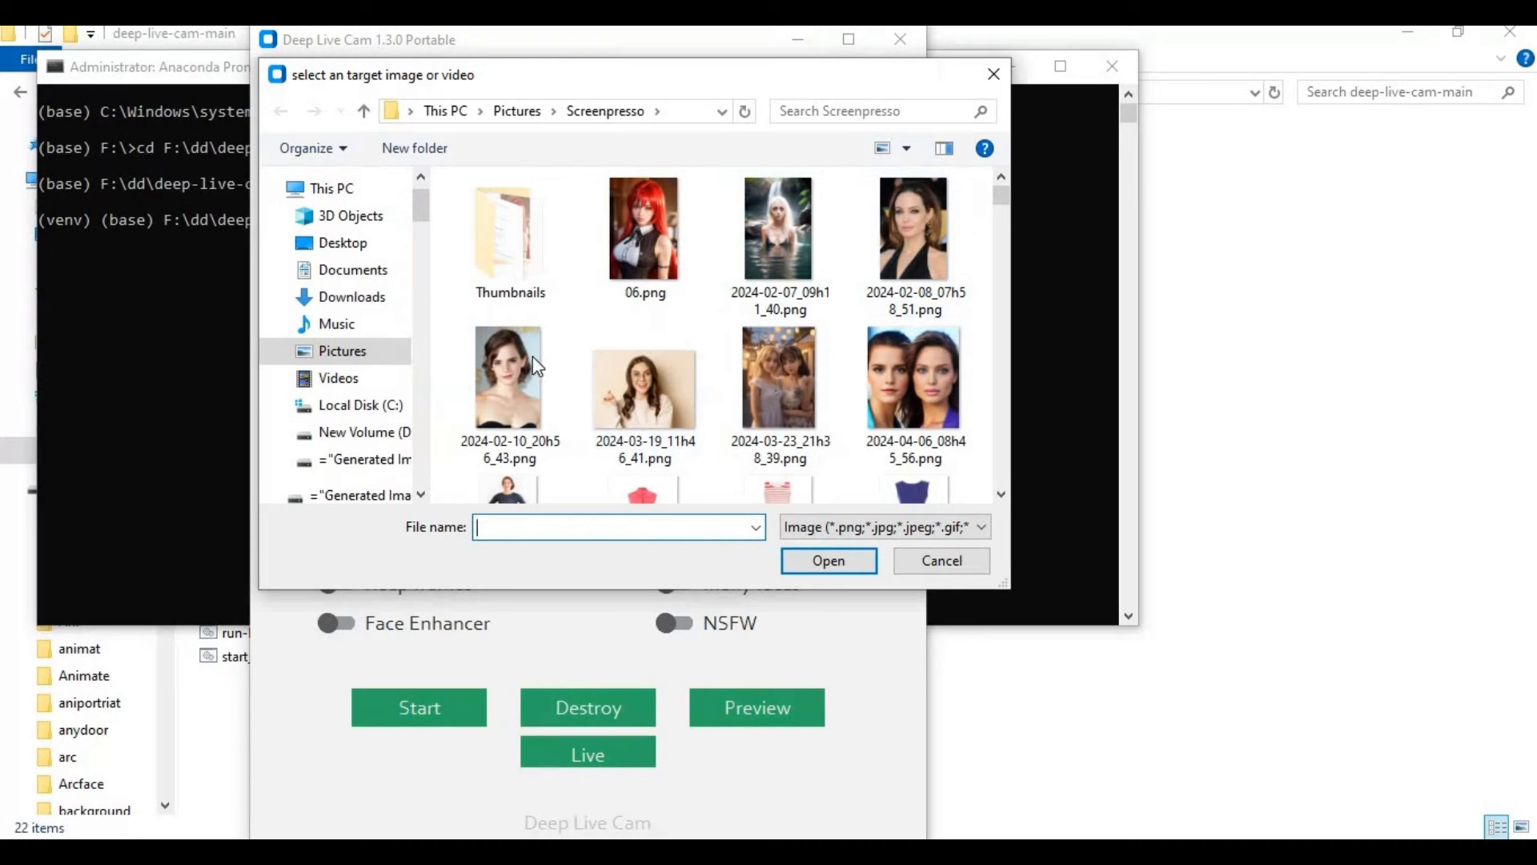
pyautogui.doubleClick(510, 377)
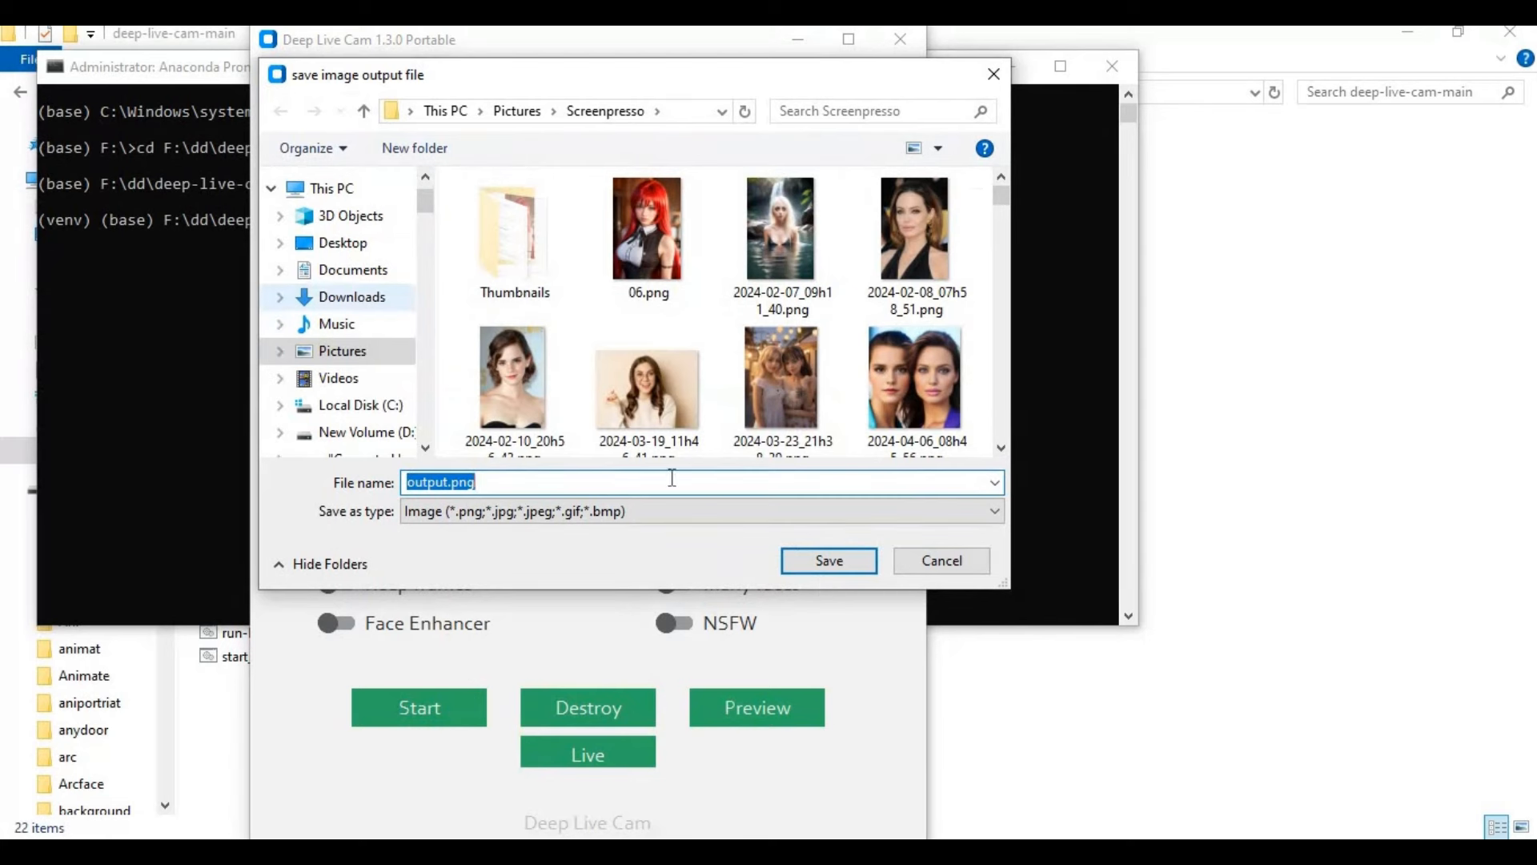
pyautogui.click(351, 297)
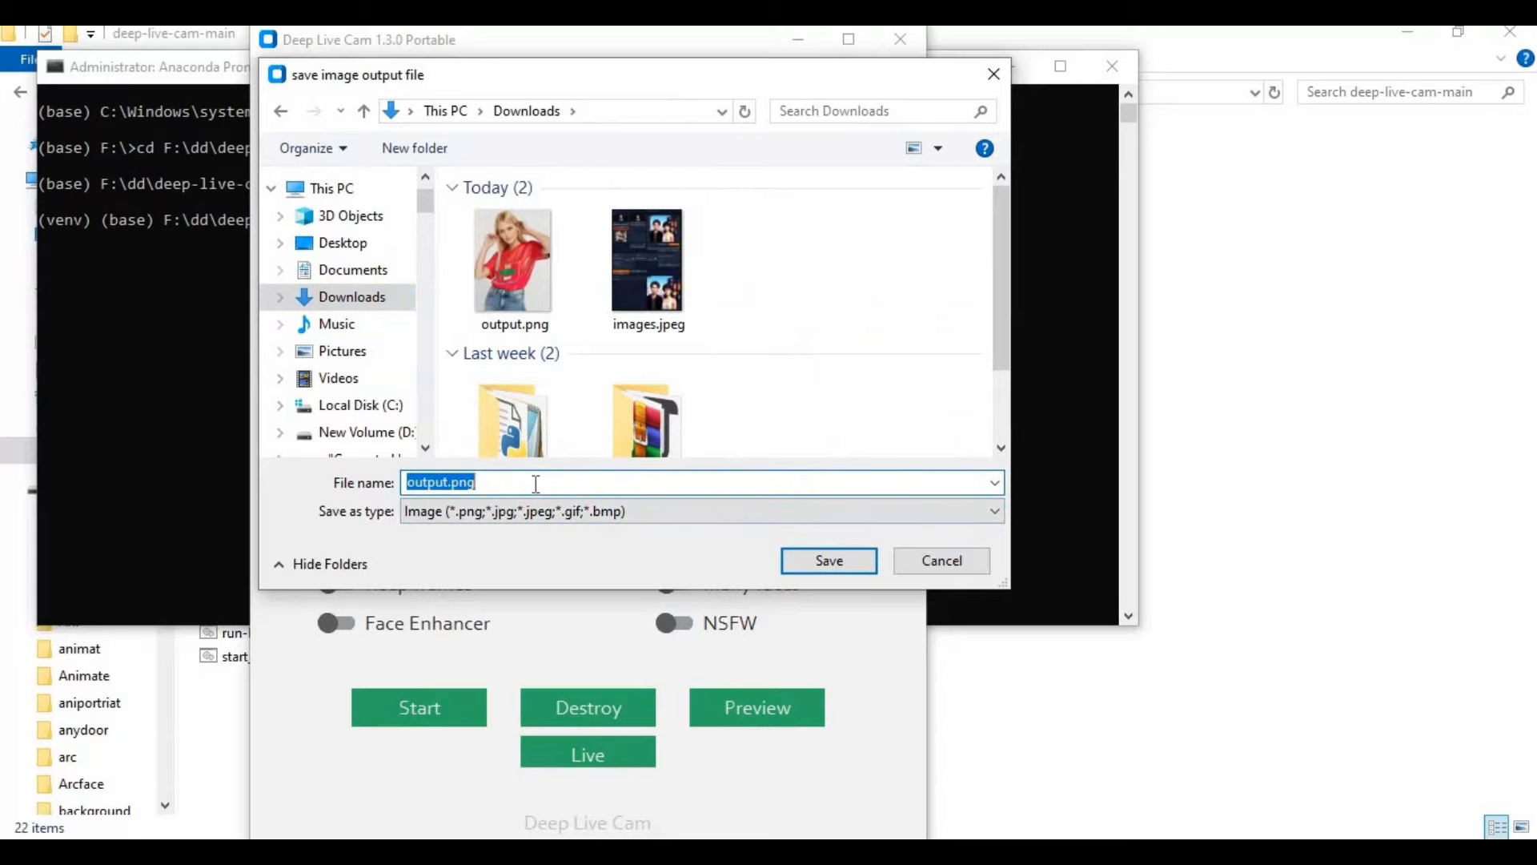
pyautogui.click(829, 561)
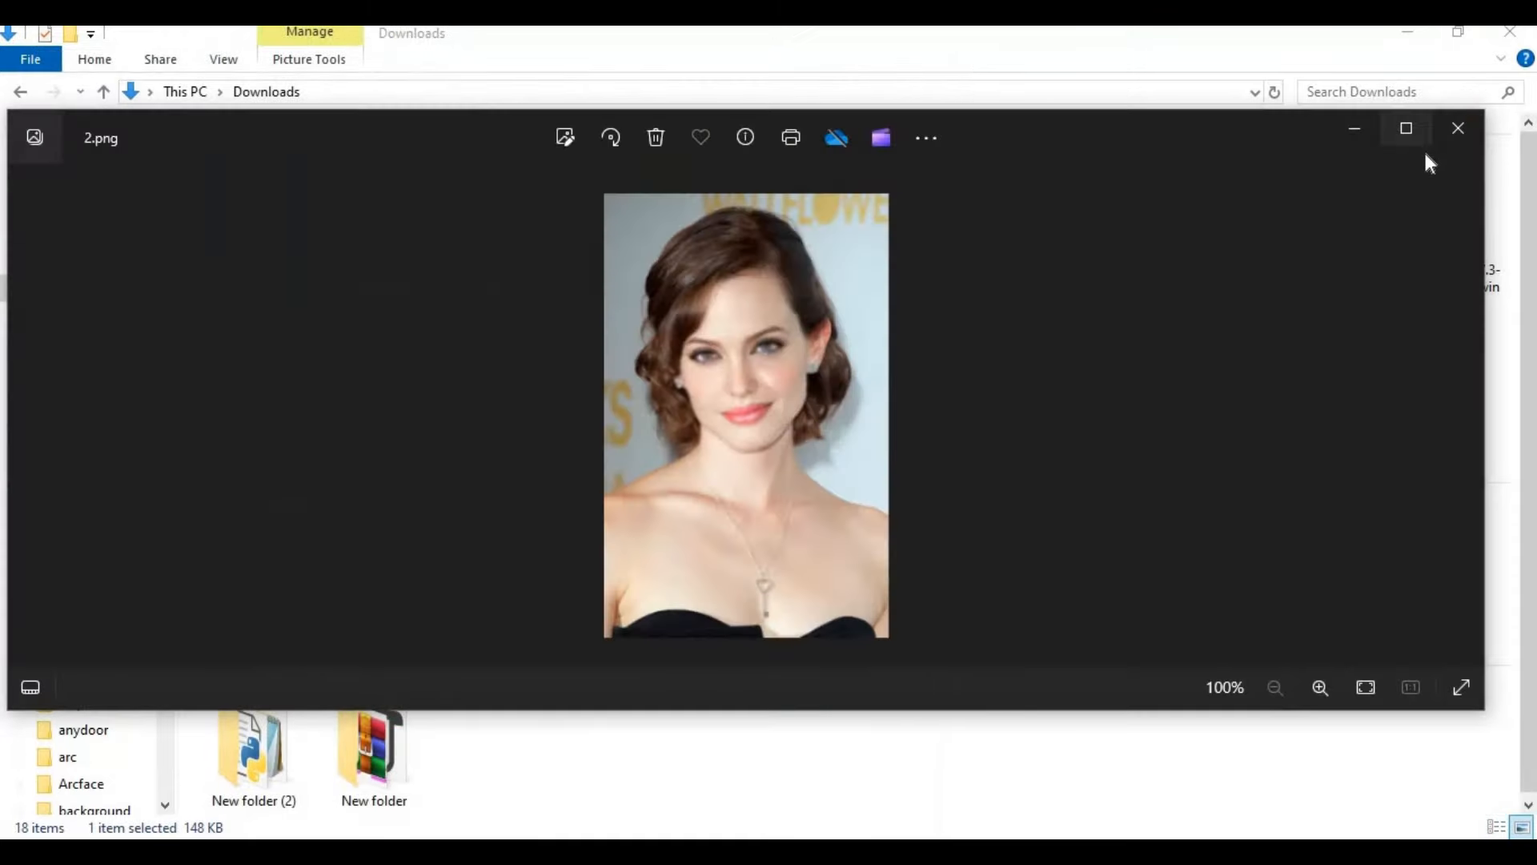
pyautogui.moveTo(1463, 306)
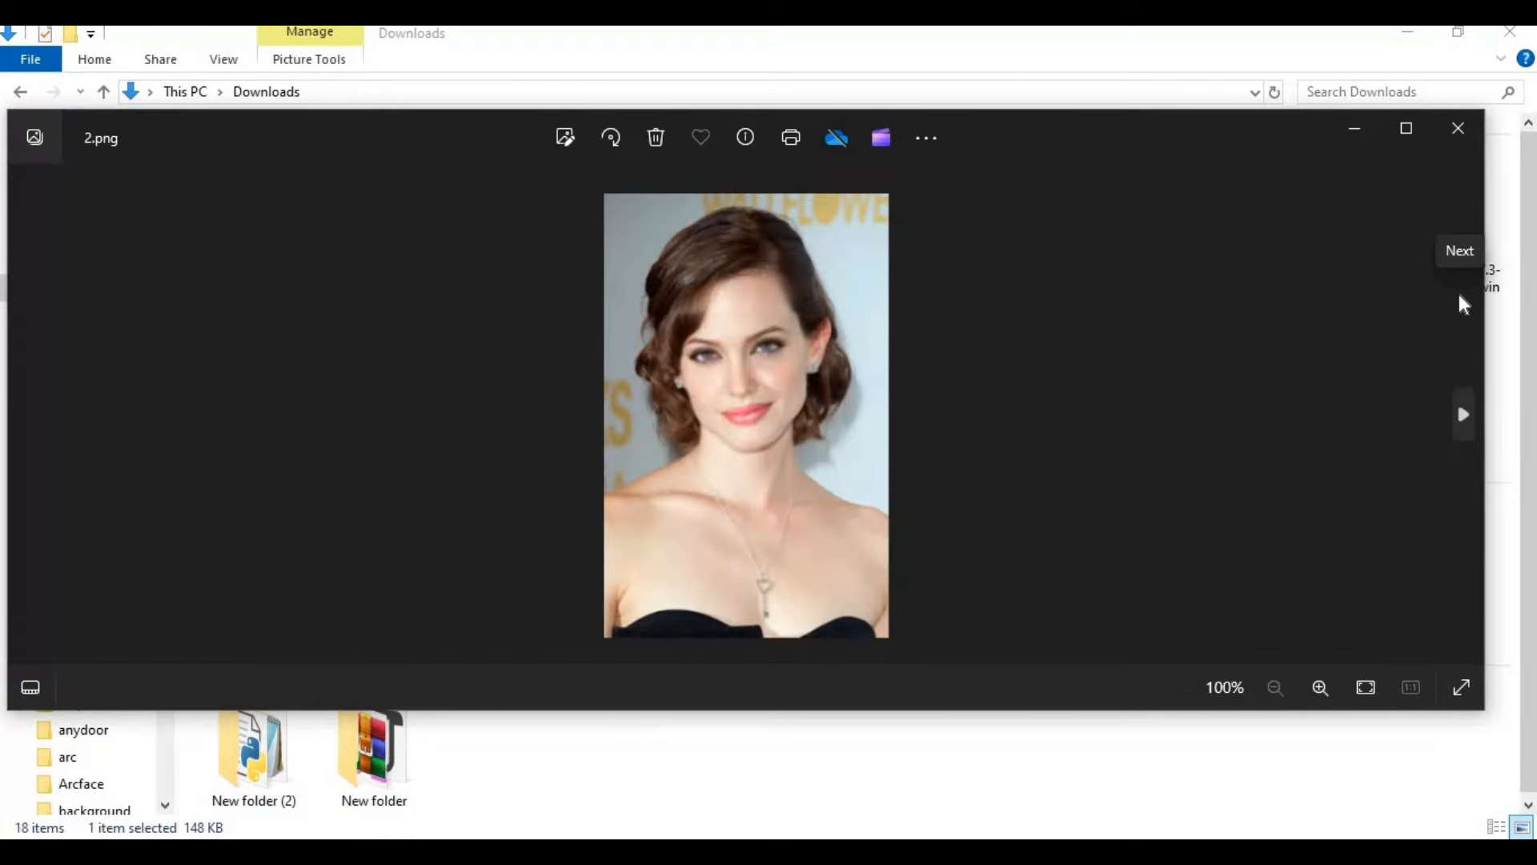
pyautogui.moveTo(1464, 148)
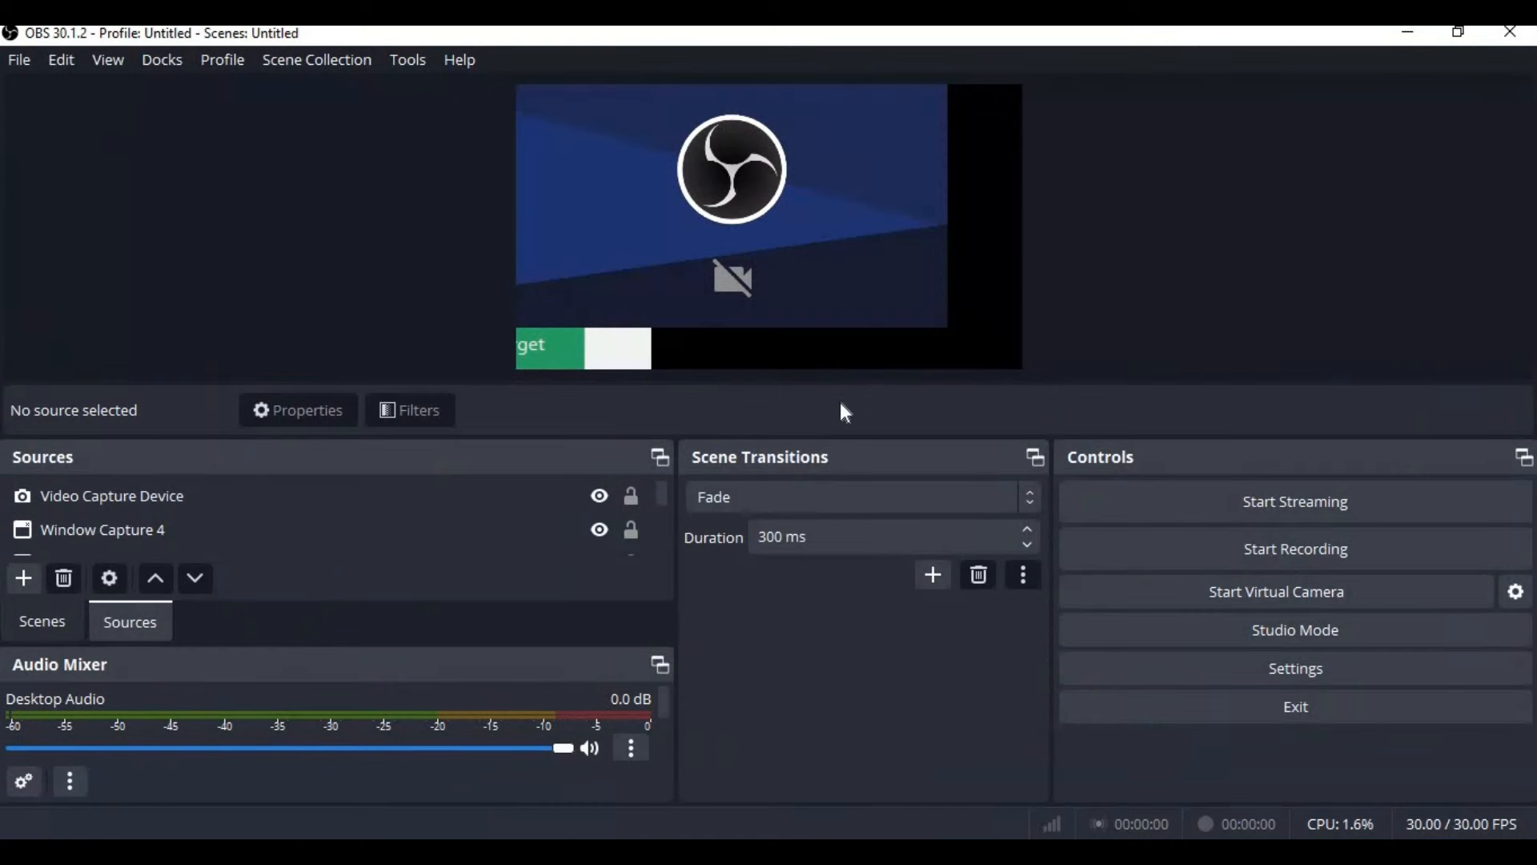
pyautogui.moveTo(23, 578)
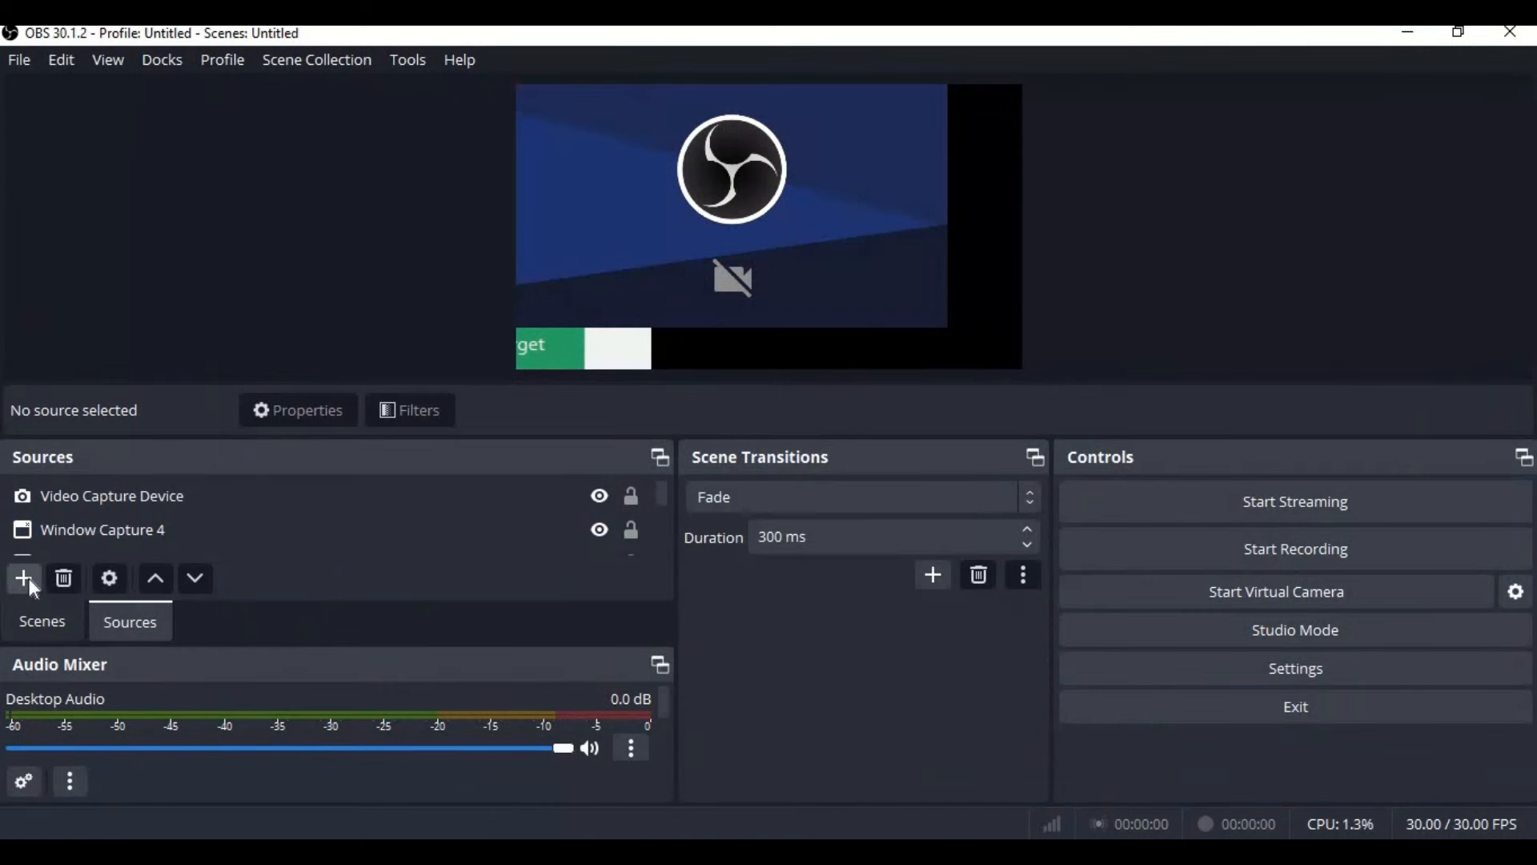
# Step: Add a Window Capture of [python.exe]: Preview and resize it in the scene
pyautogui.click(24, 578)
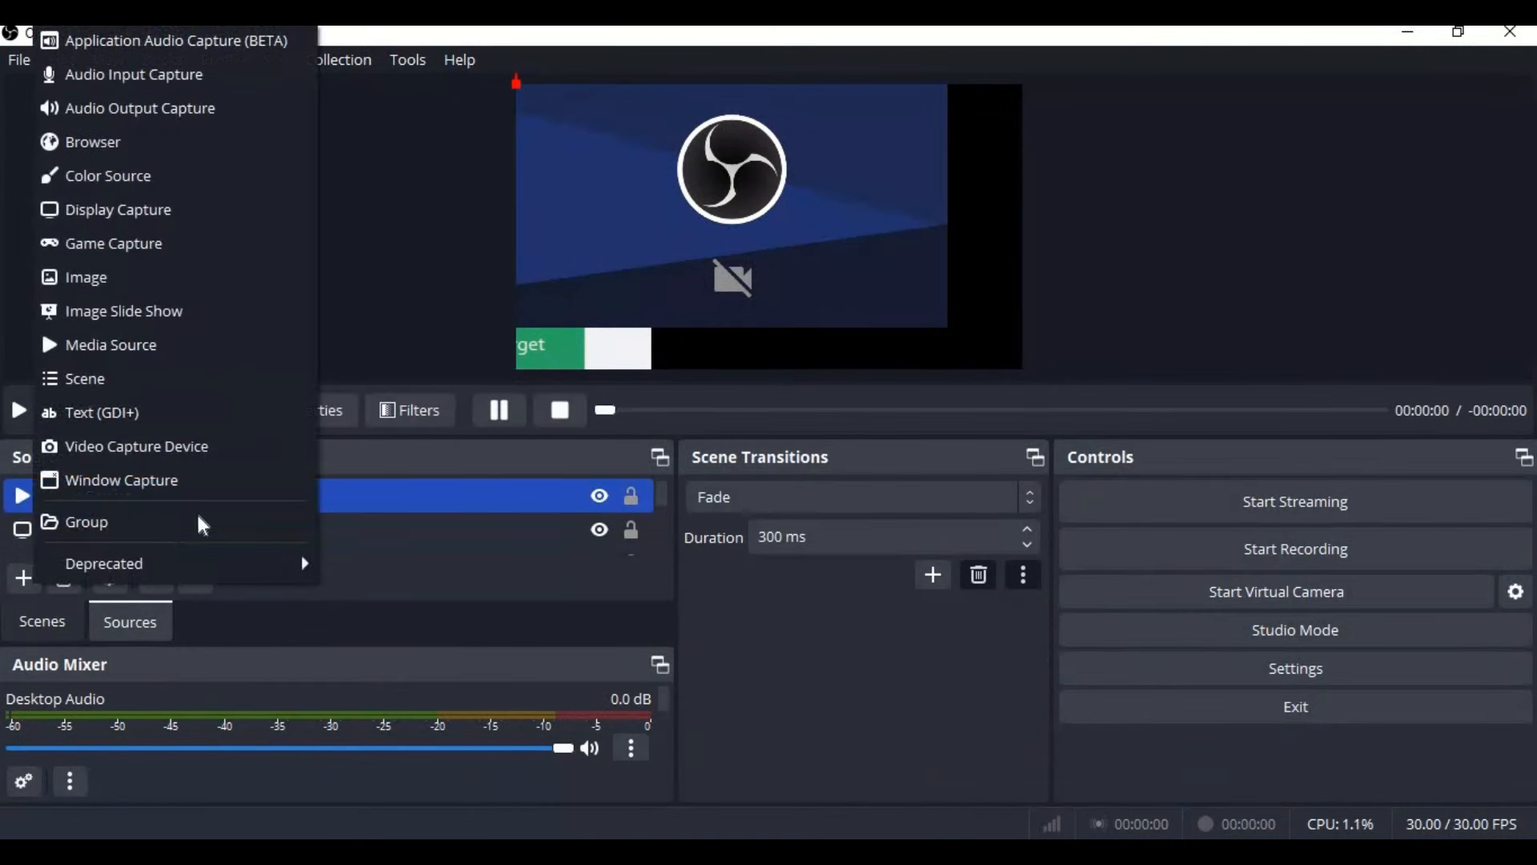
pyautogui.click(121, 479)
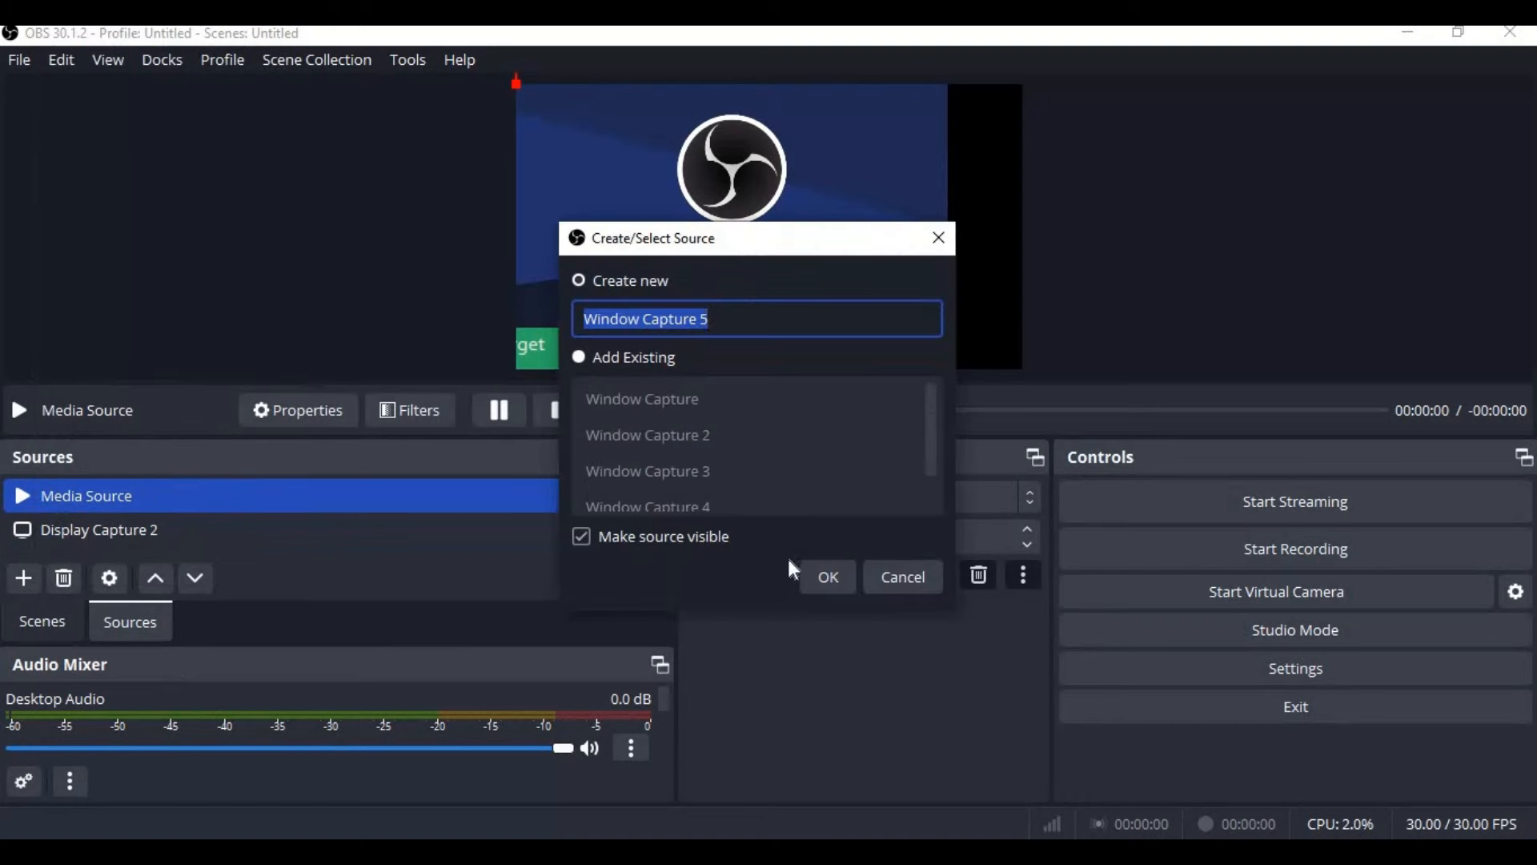
pyautogui.click(828, 576)
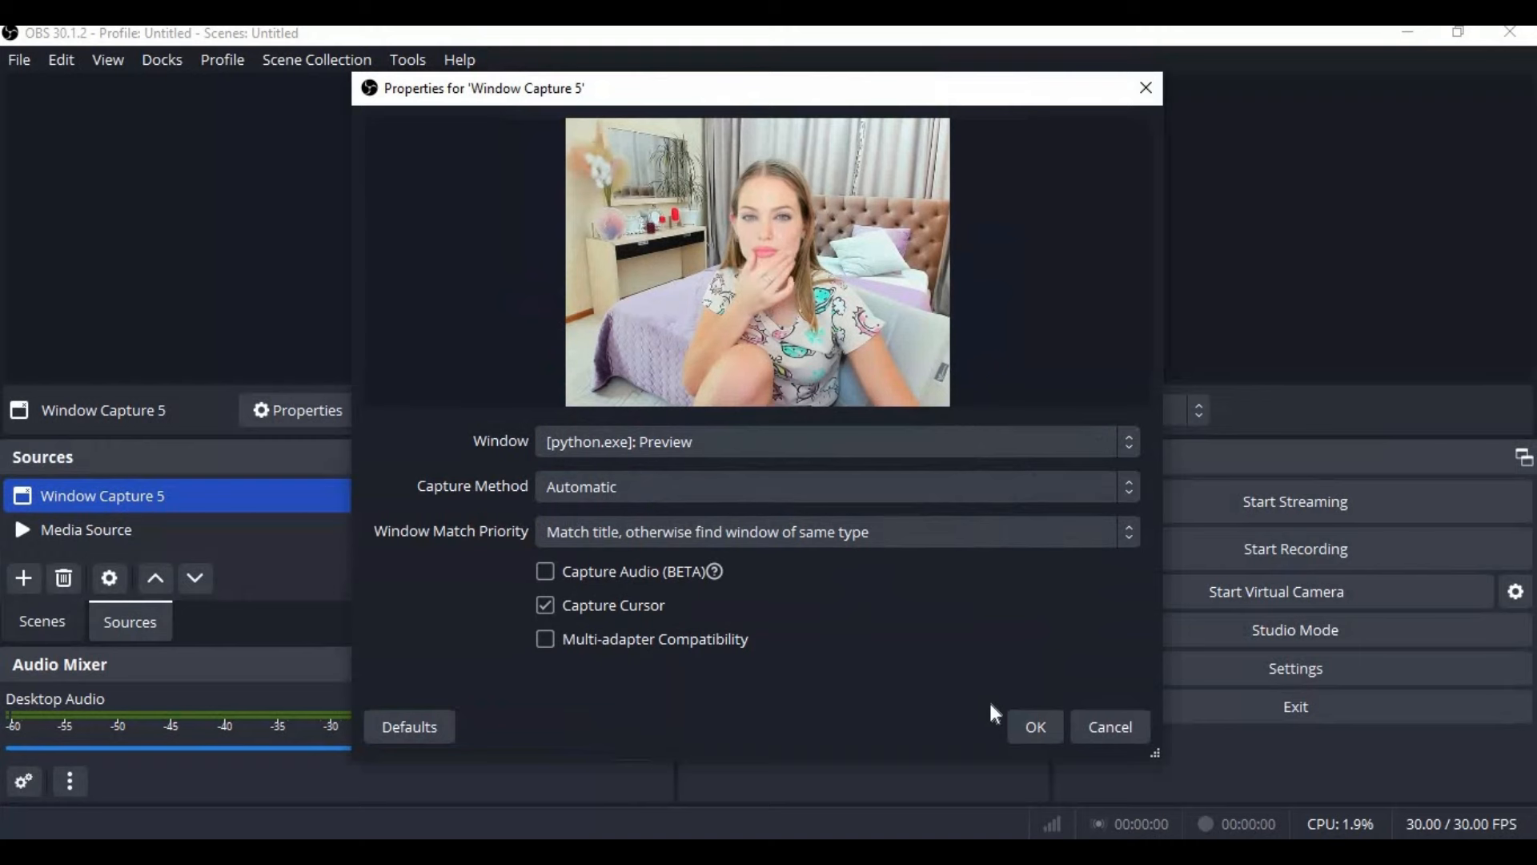
pyautogui.click(1036, 726)
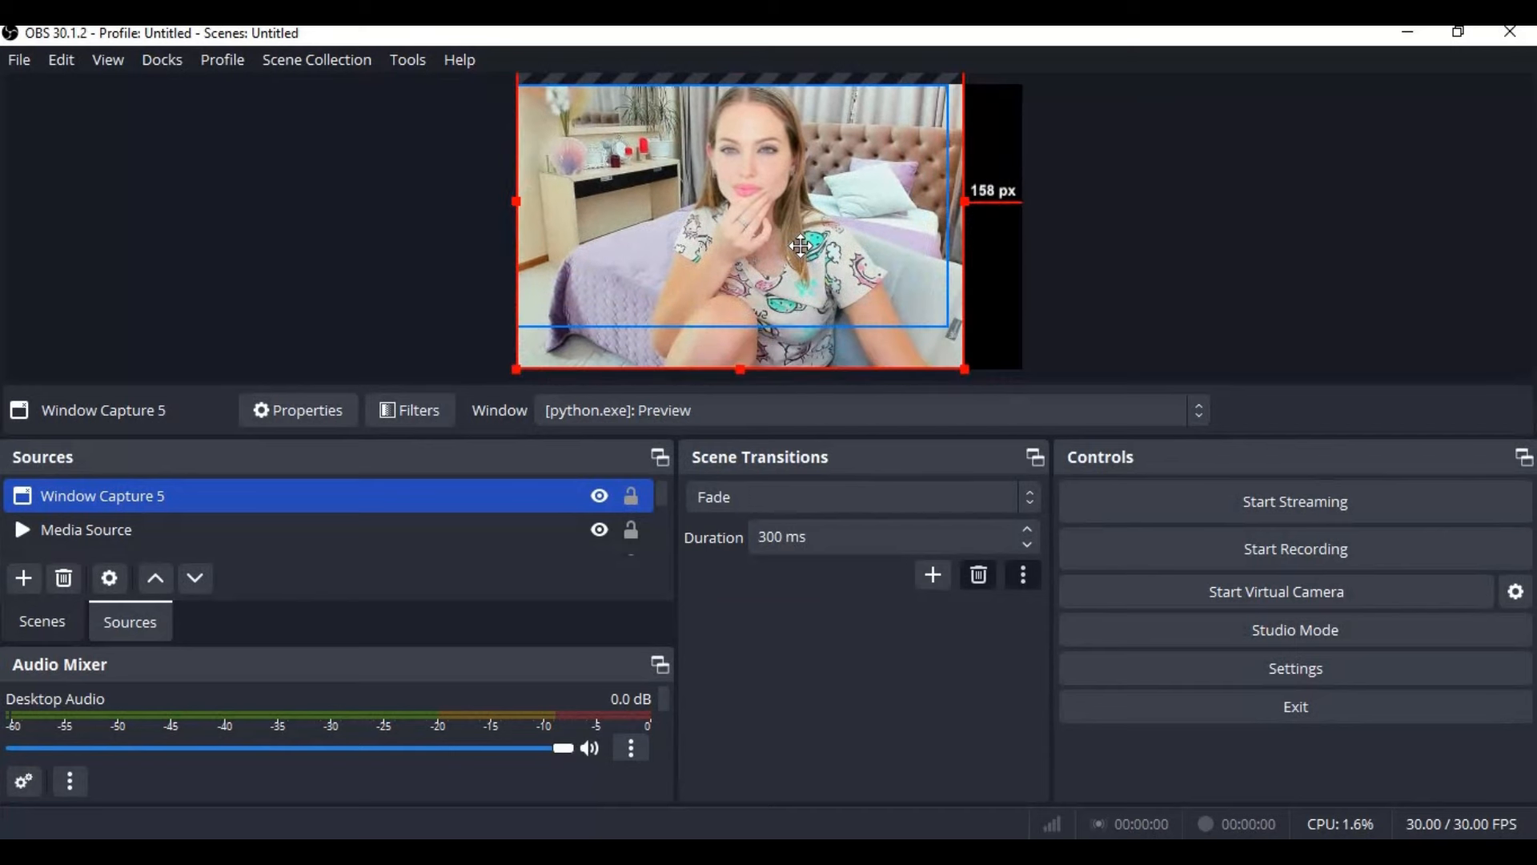
pyautogui.moveTo(801, 245); pyautogui.dragTo(785, 250)
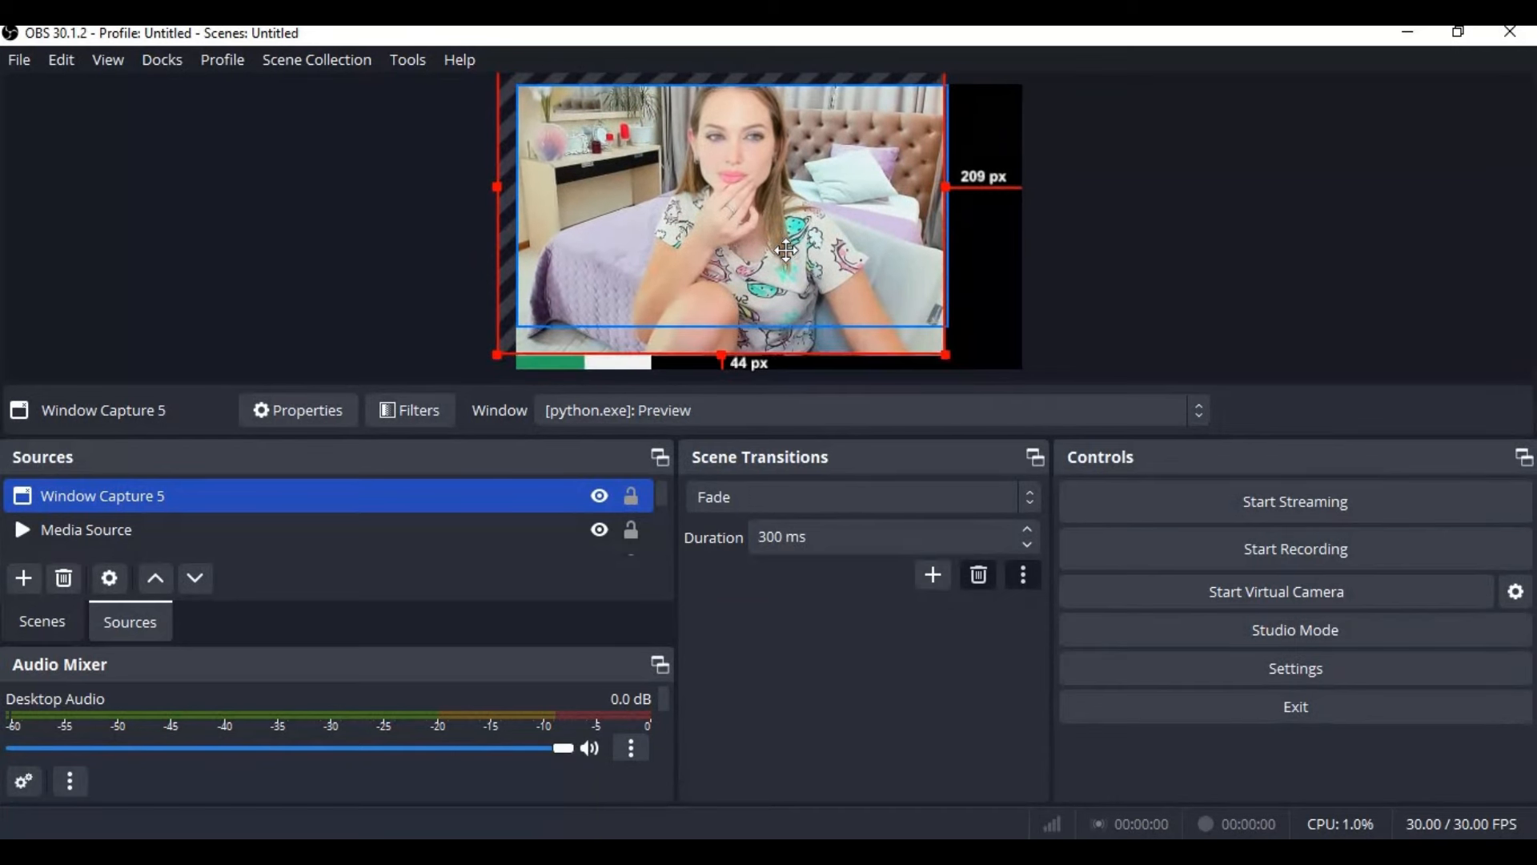